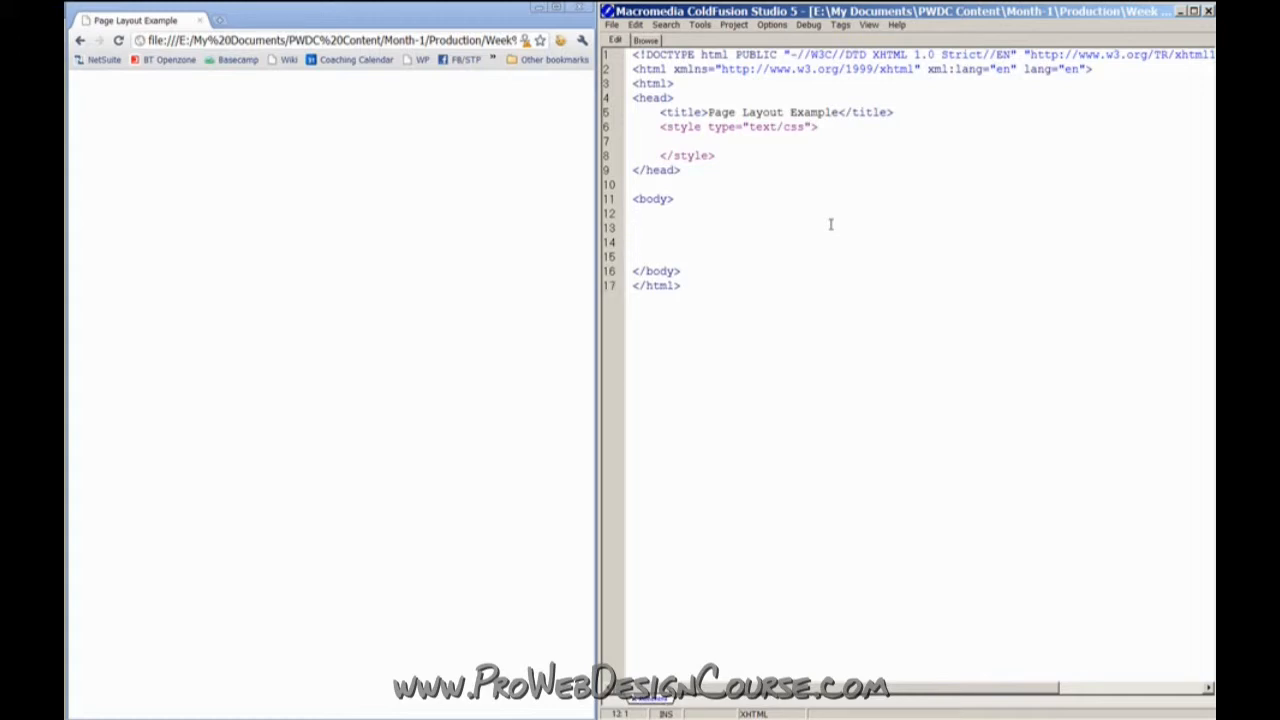
Add an empty <div class="container"> element inside the page body
type("<")
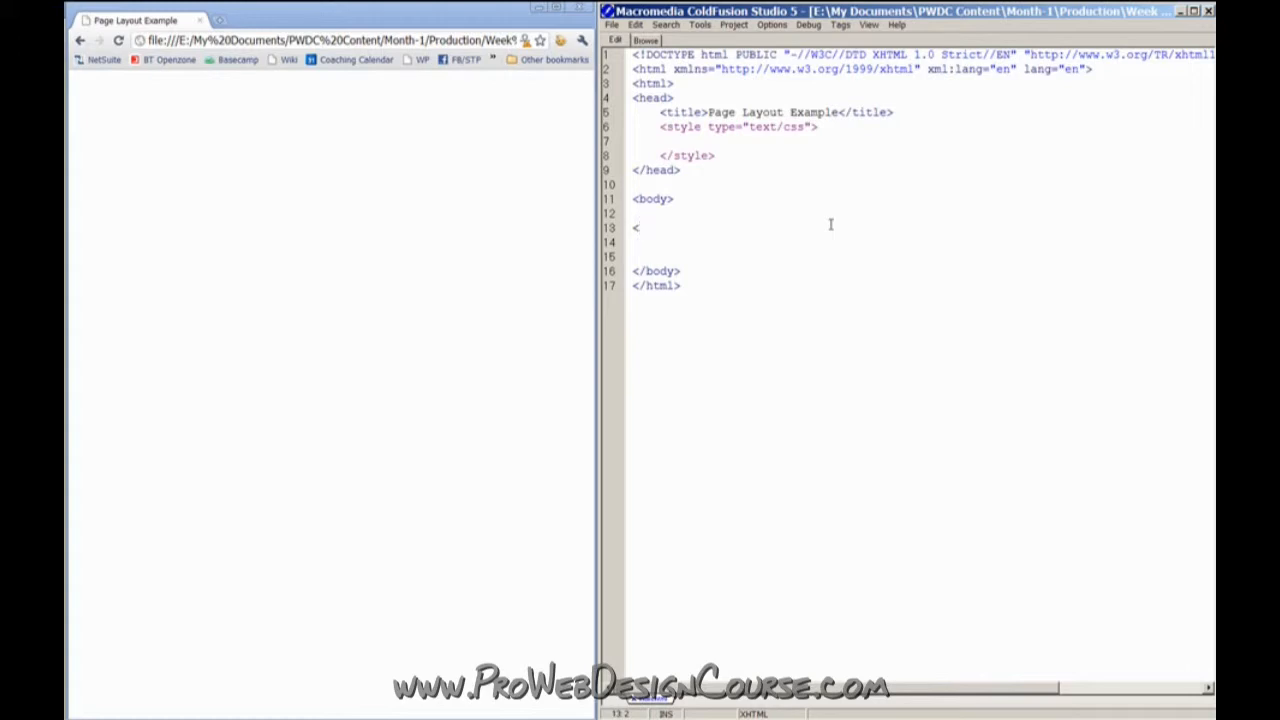
type("div")
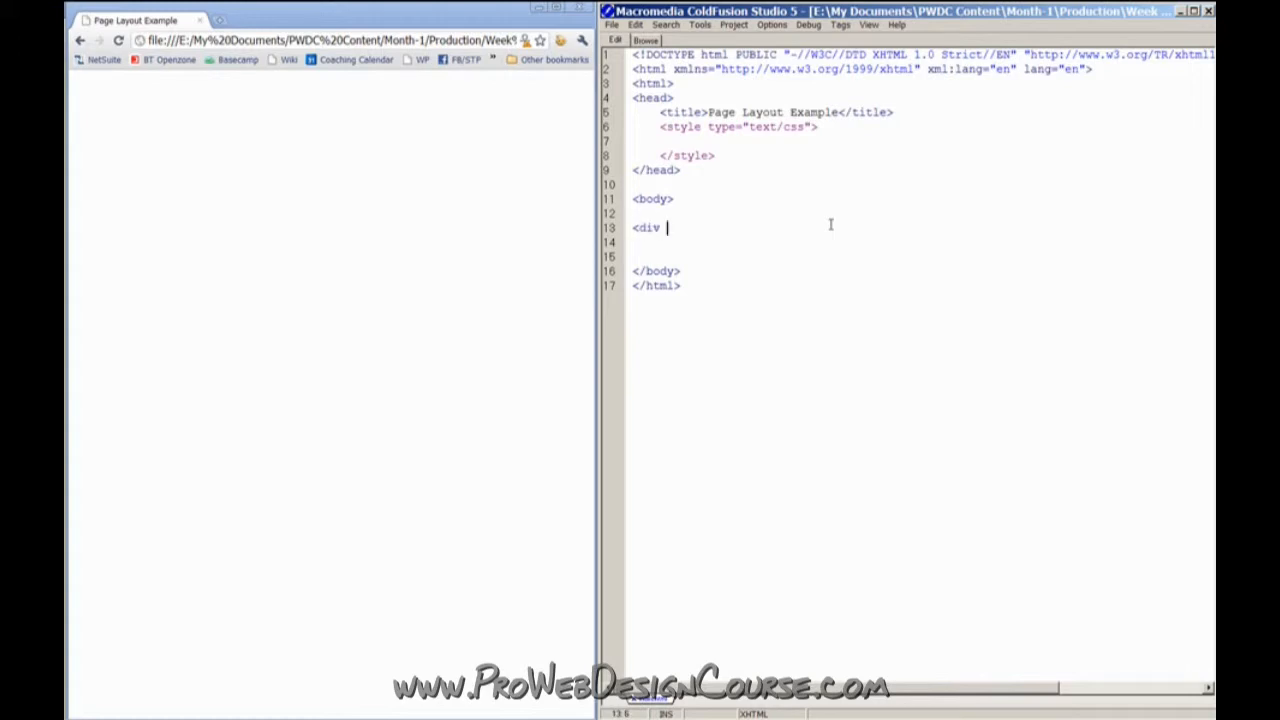
type("i")
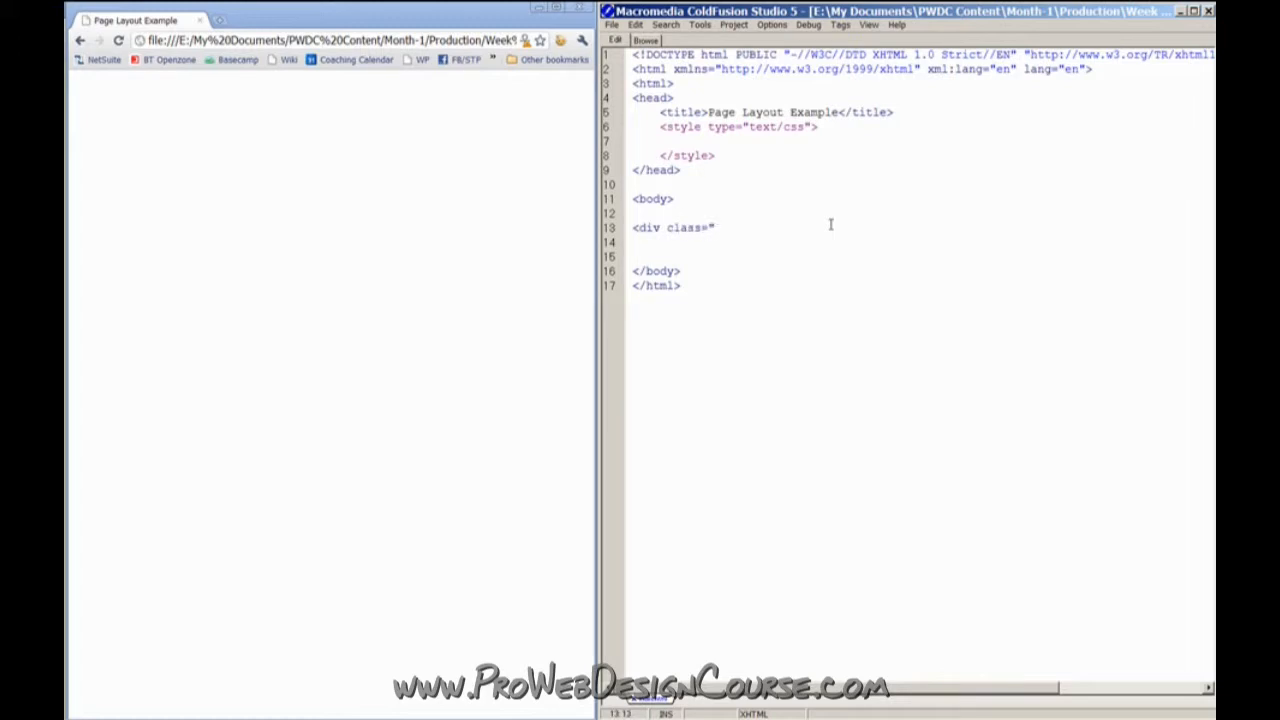
type("container\">")
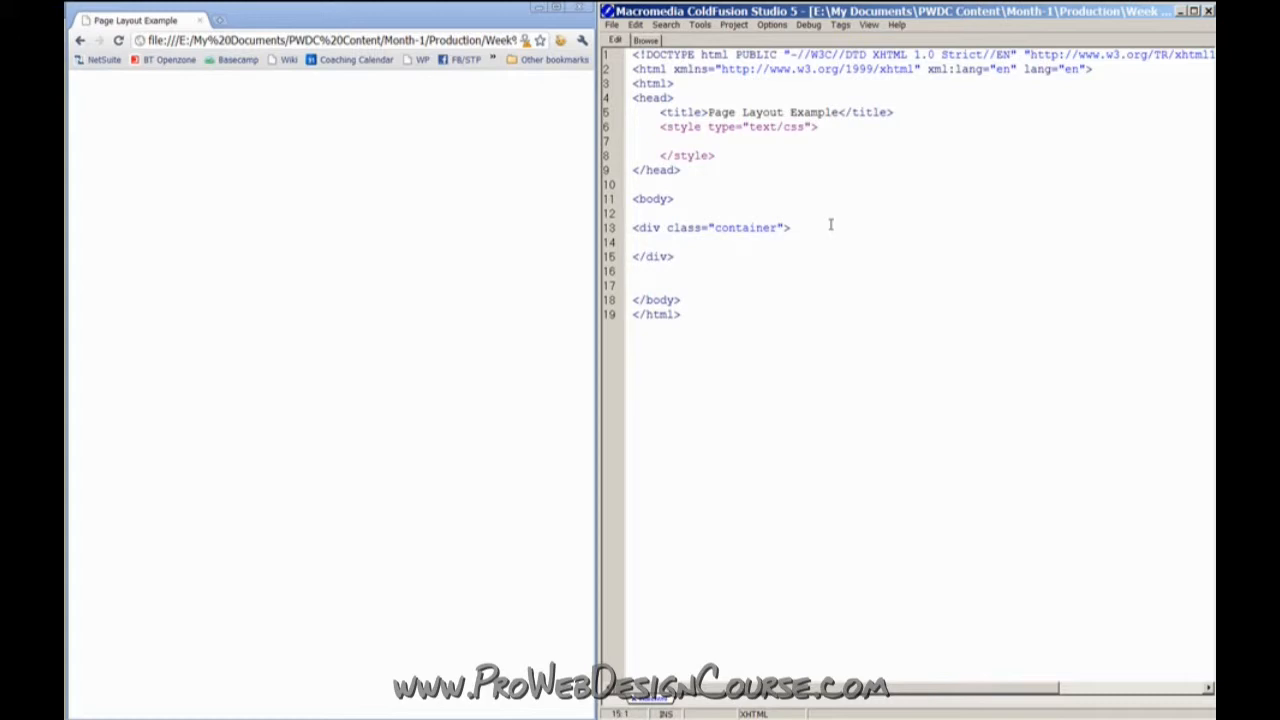
Mark the container's closing tag with a <!-- /div.container --> comment
type("<!--  -->")
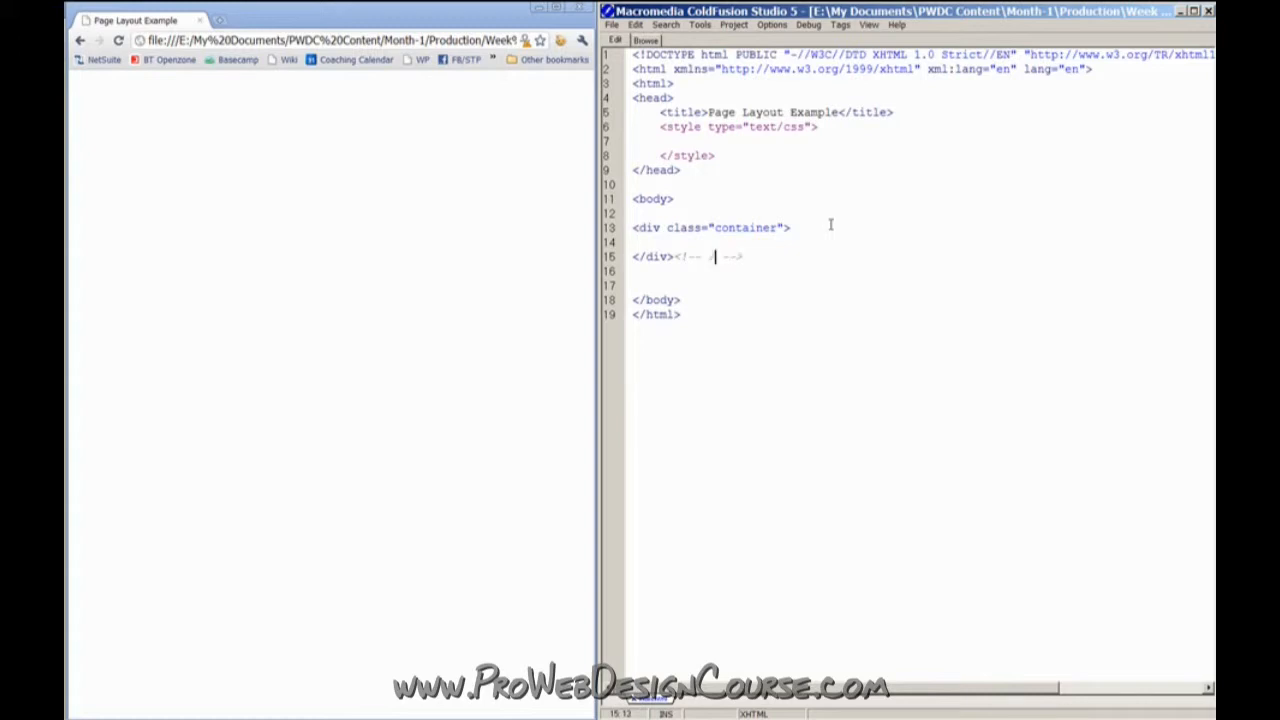
type("/div.")
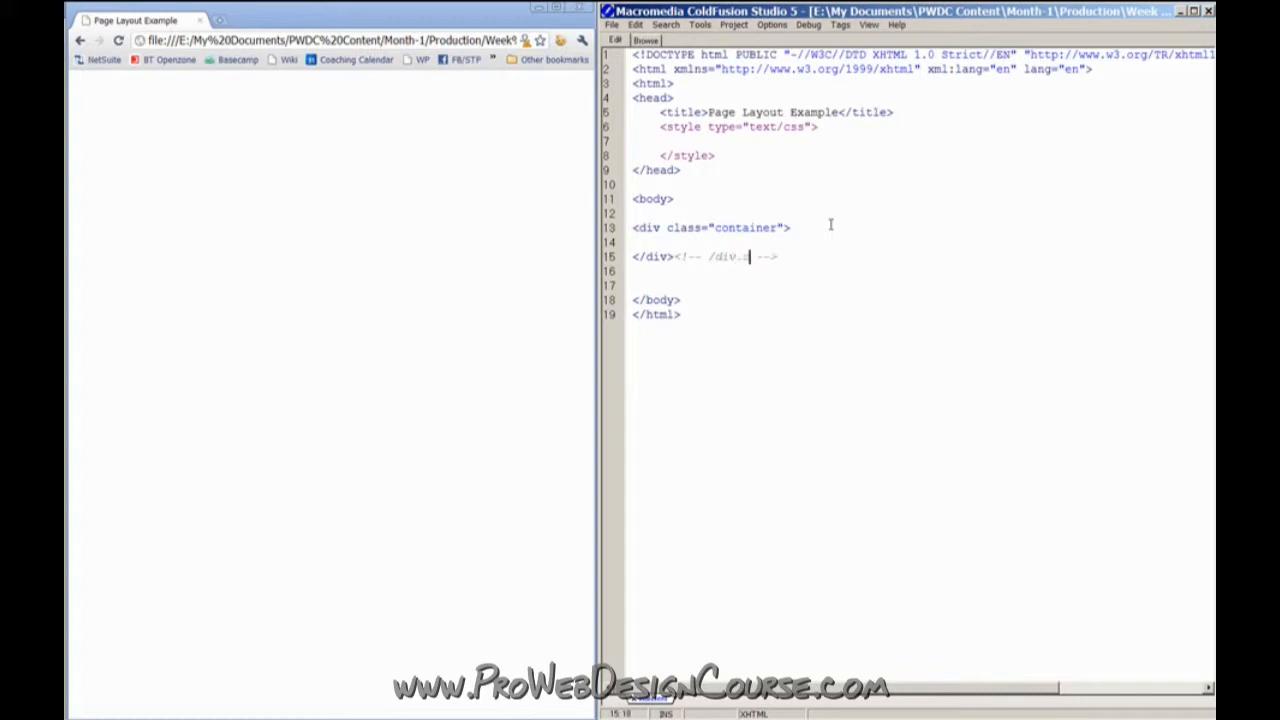
type("container")
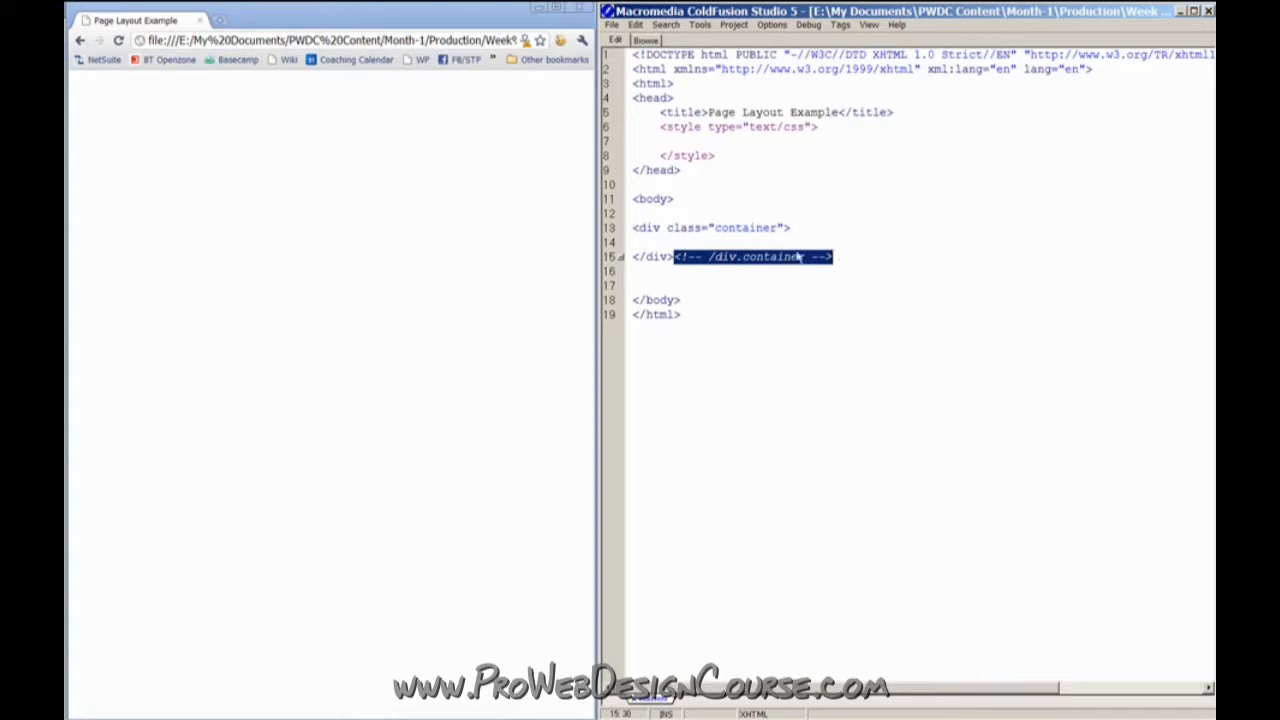
left_click(676, 256)
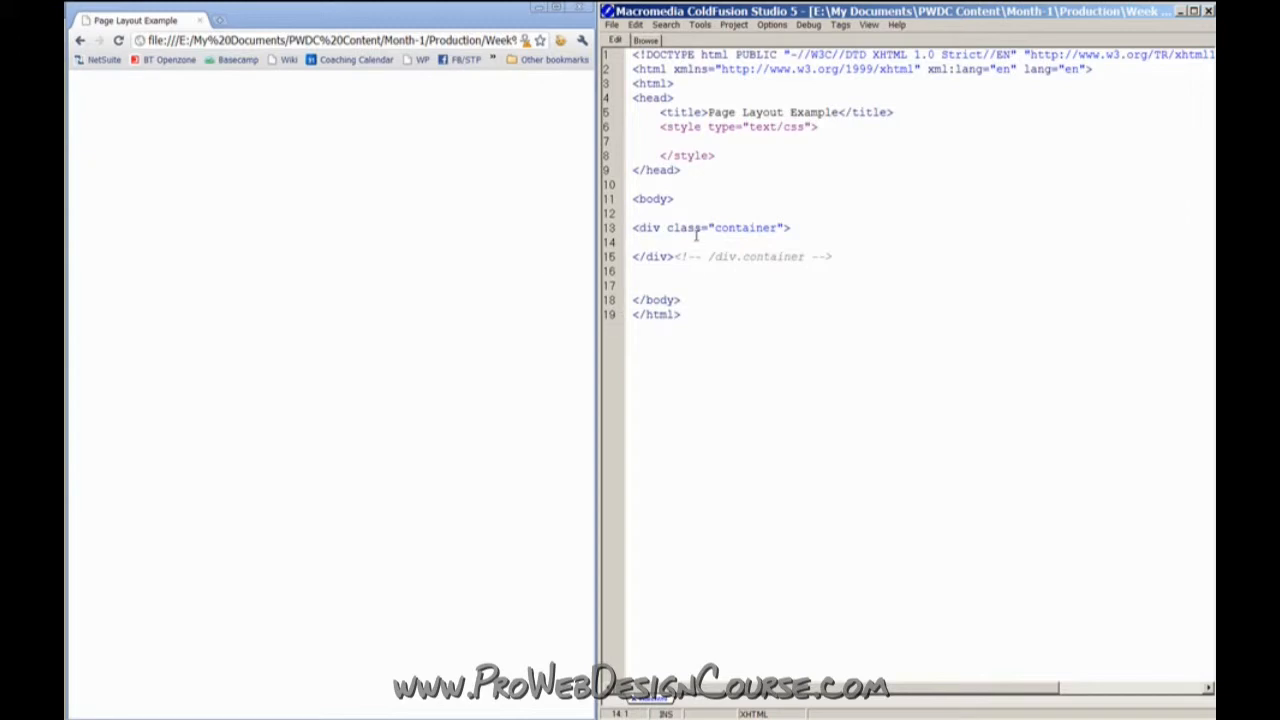
Nest divs with classes main-column and second-column inside the container
left_click(634, 242)
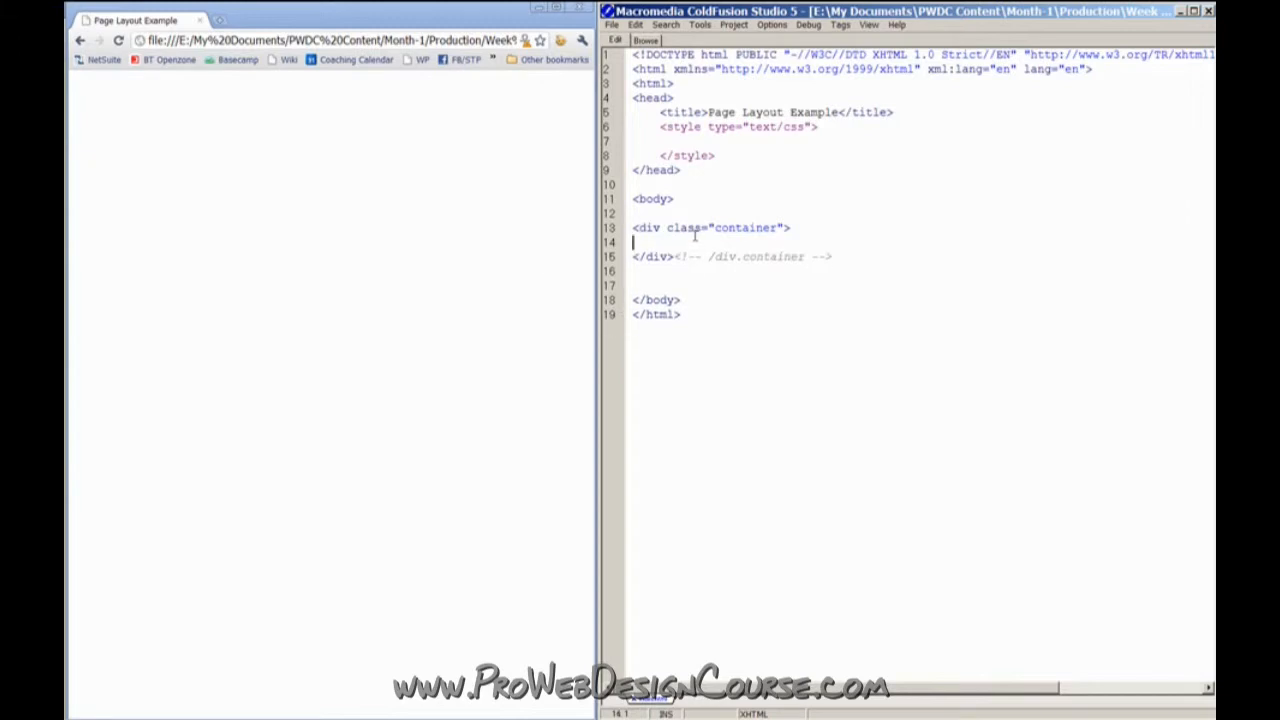
type("<")
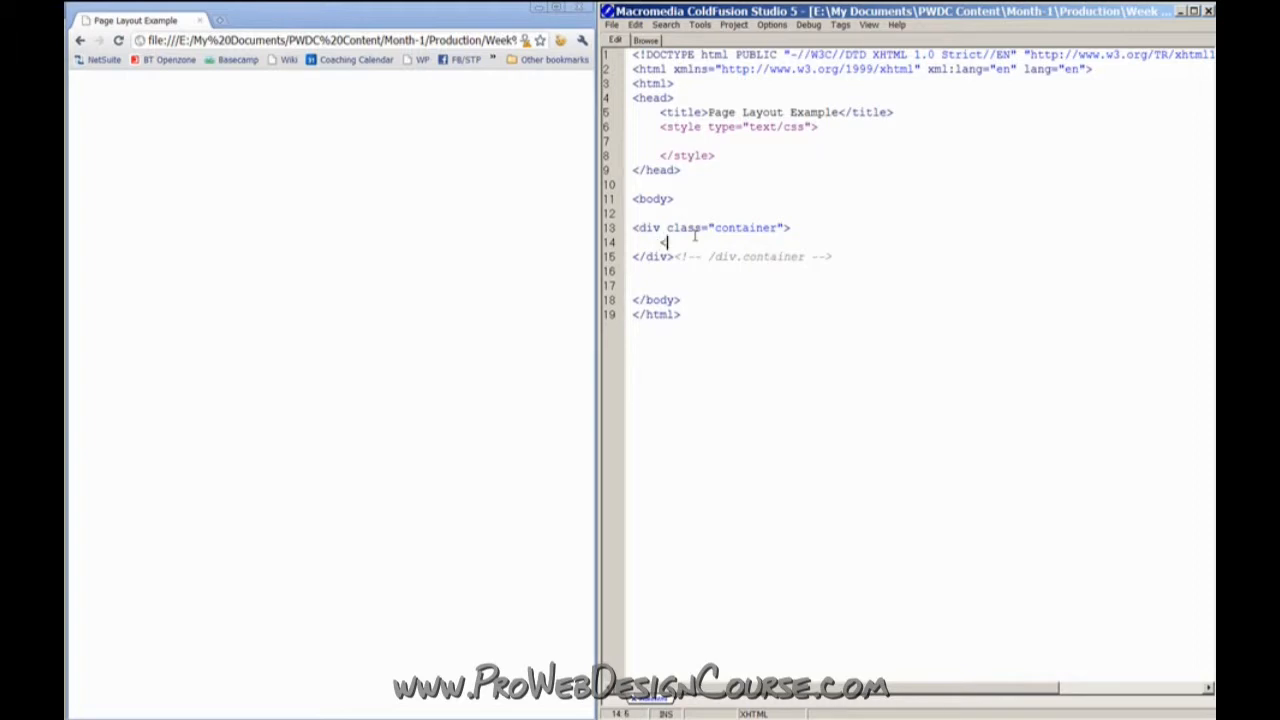
type("<div class=\"\"></div>")
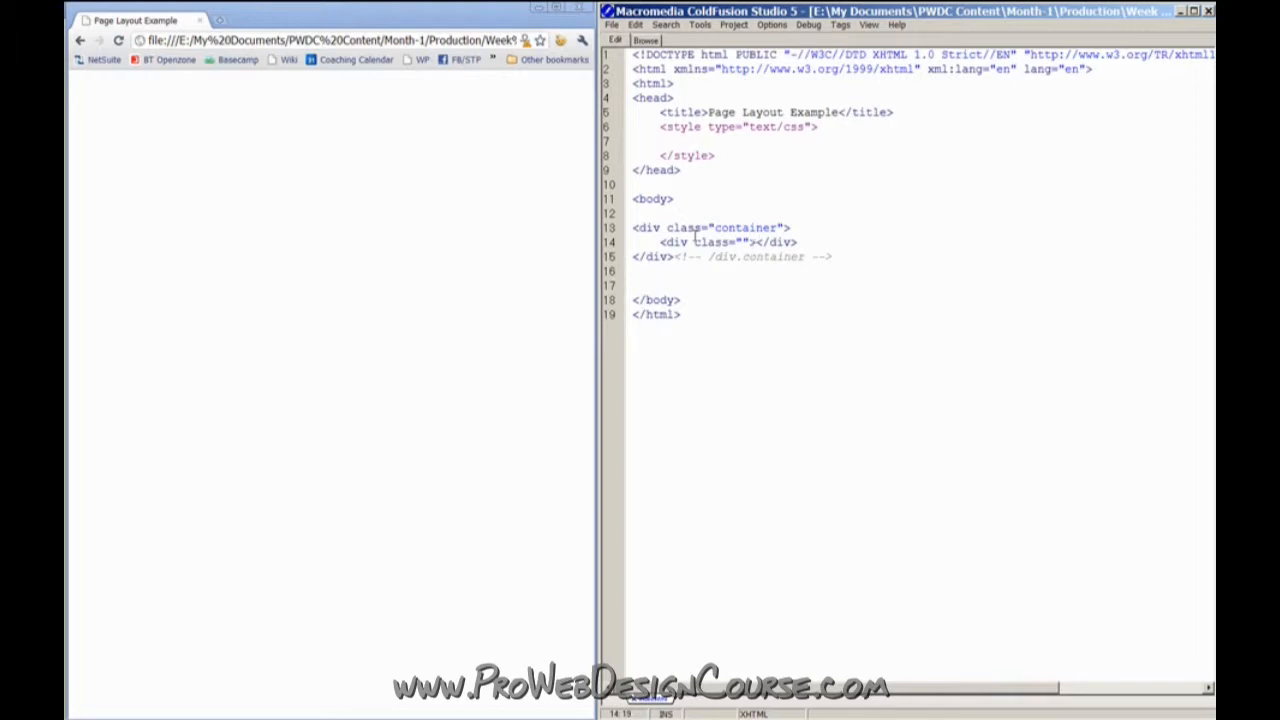
type("main-")
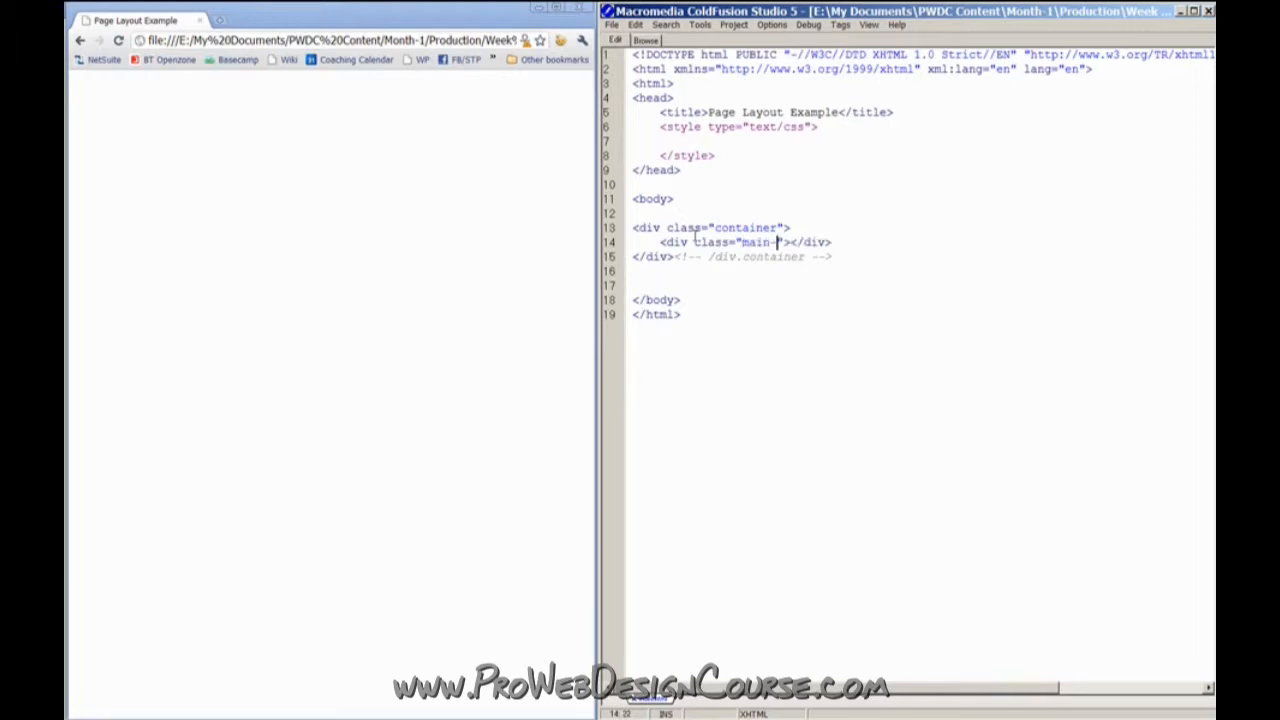
type("column")
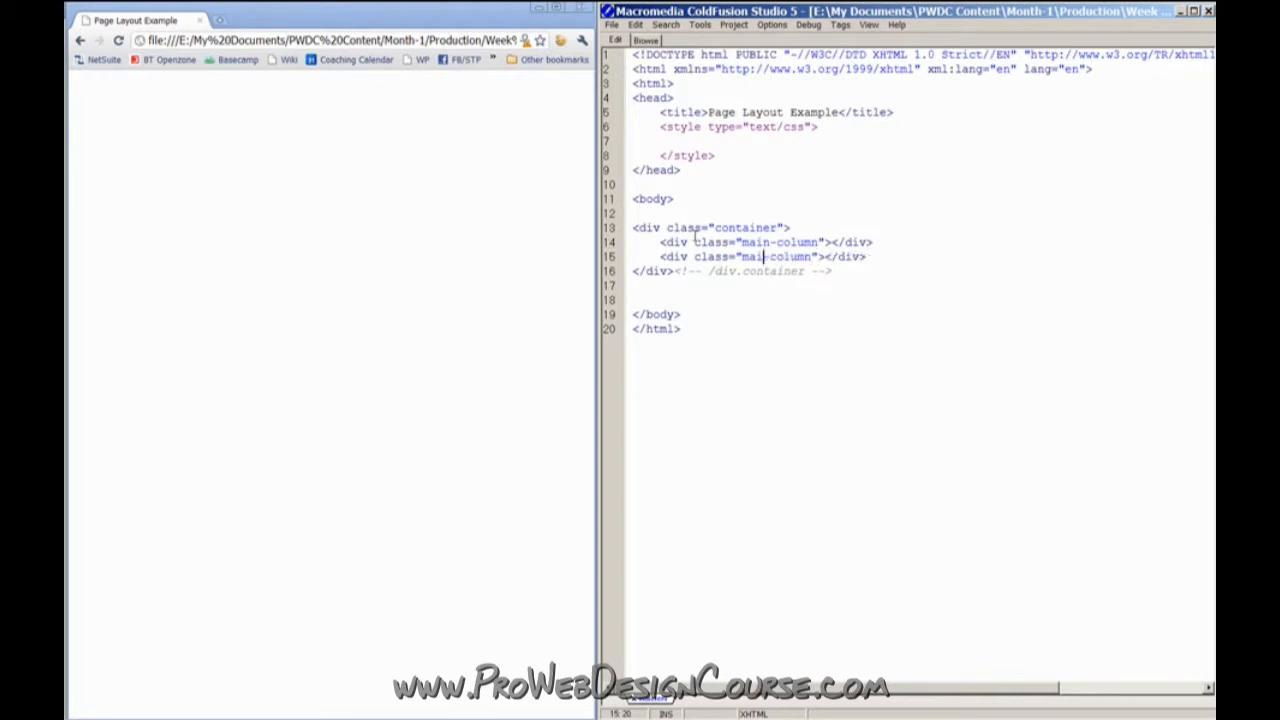
type("second")
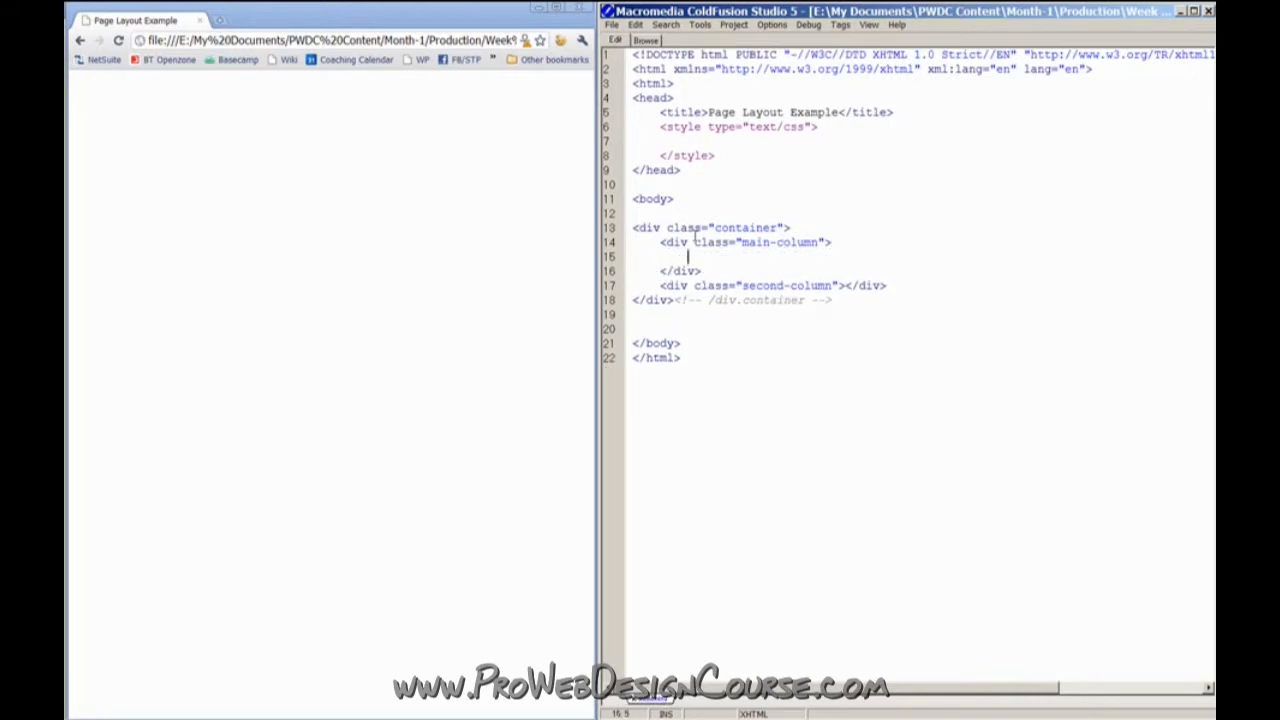
Add an h1 "Main column stuff here" and an h2 "Other stuff" in the two columns
type("<h1></h1>")
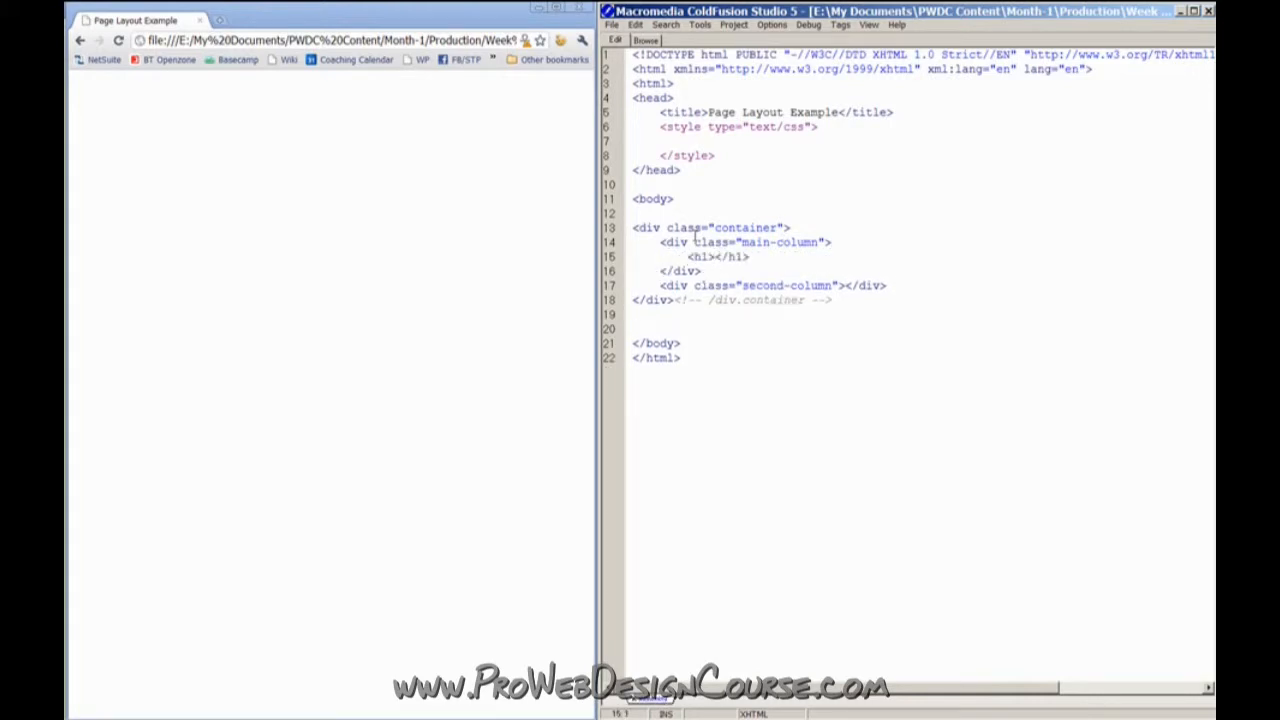
type("Main column")
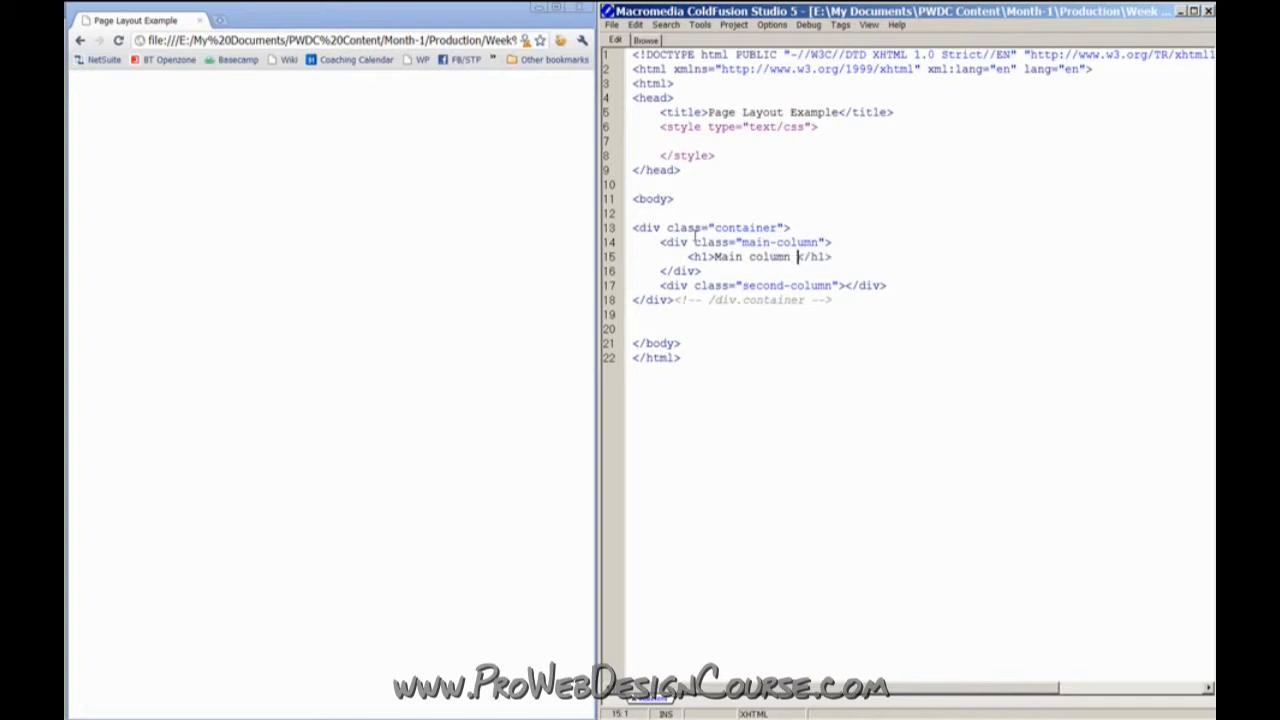
type("stuff here")
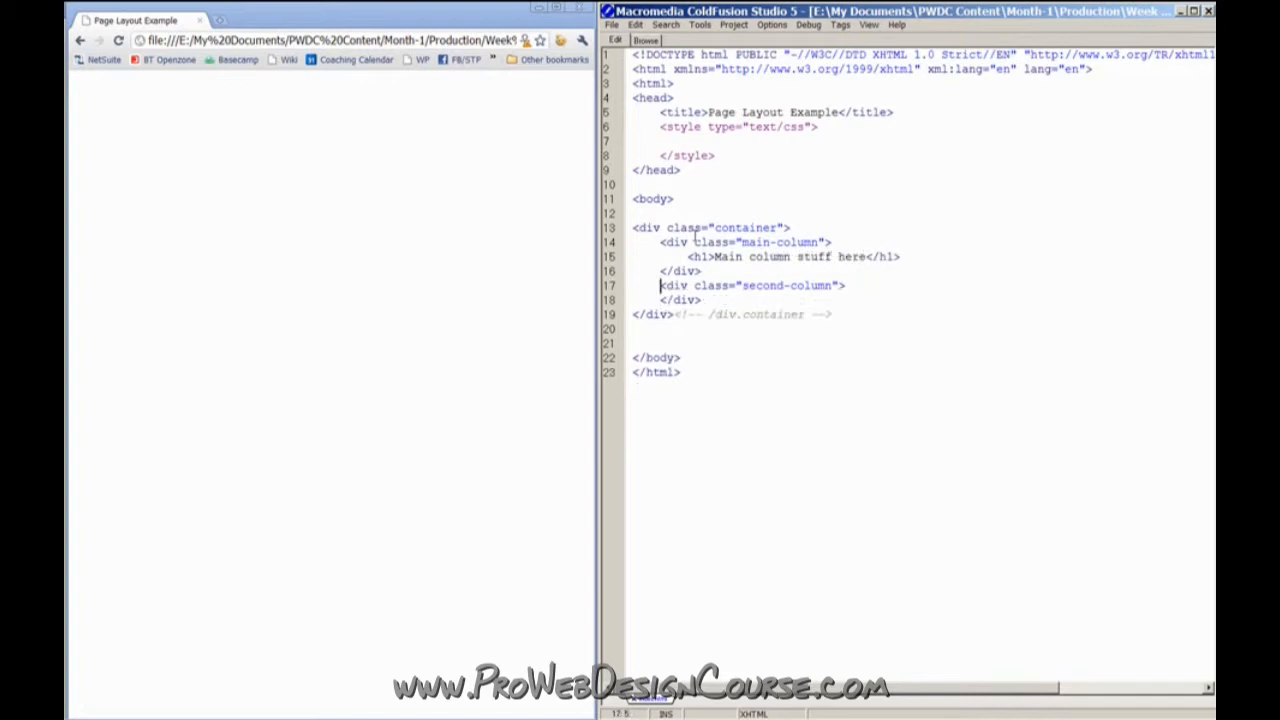
key("enter")
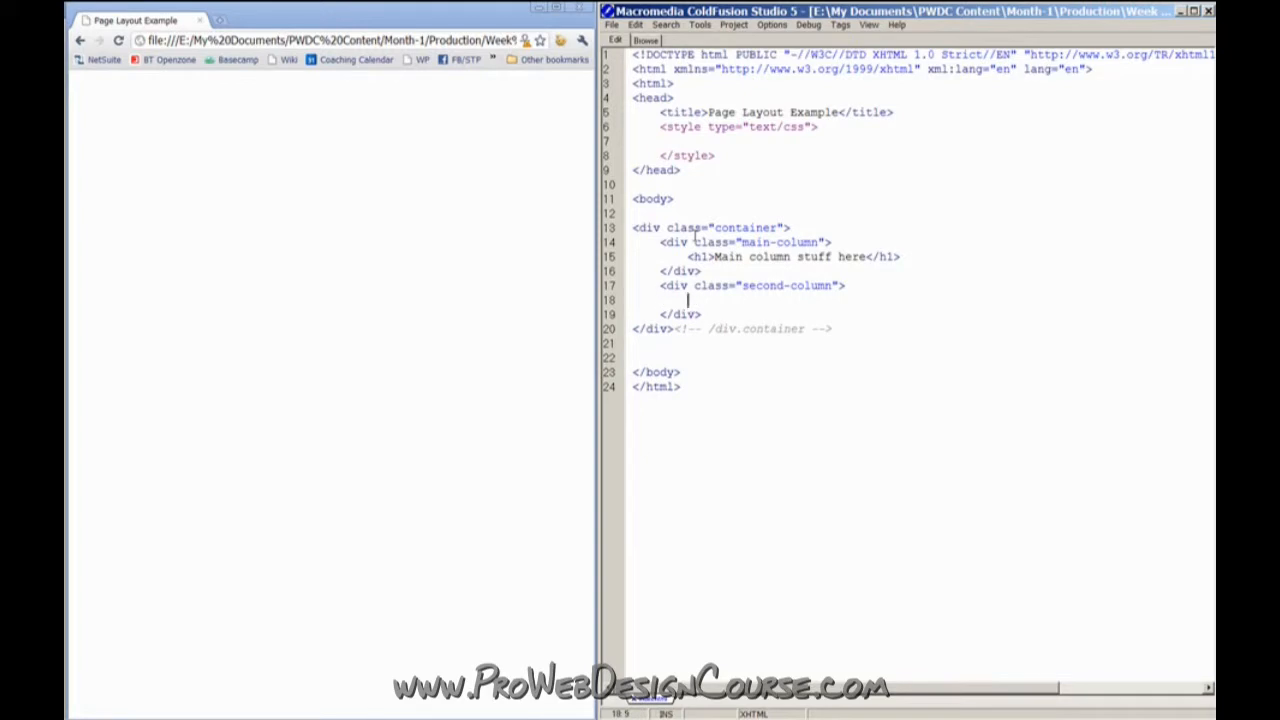
type("<h2></h2>")
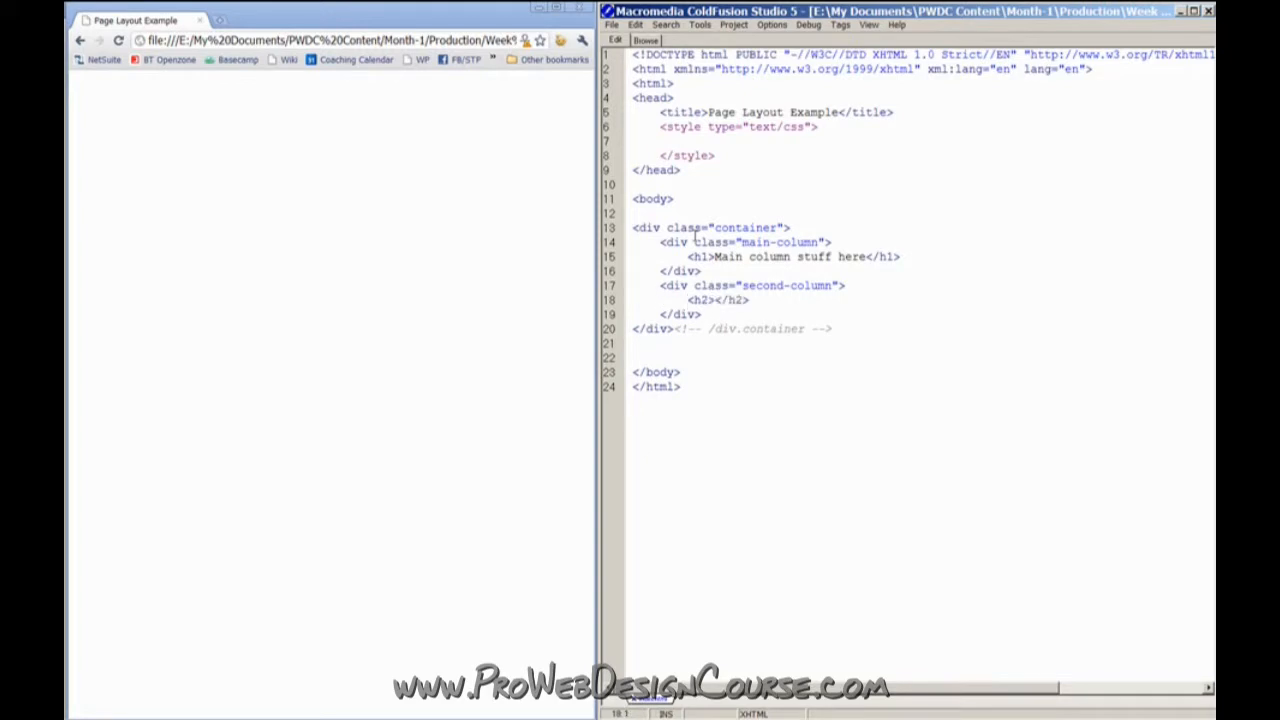
type("Other stuff")
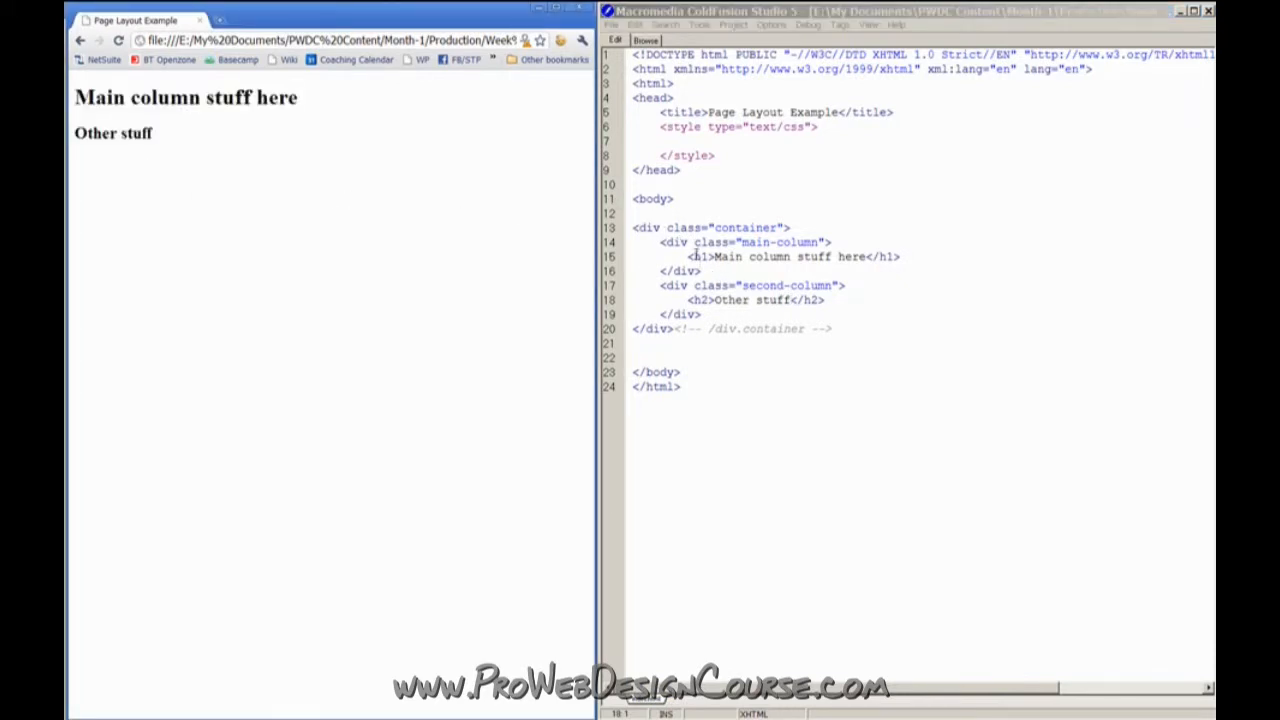
Add a div {border:1px solid red;} rule in the style block
left_click_drag(660, 242, 700, 272)
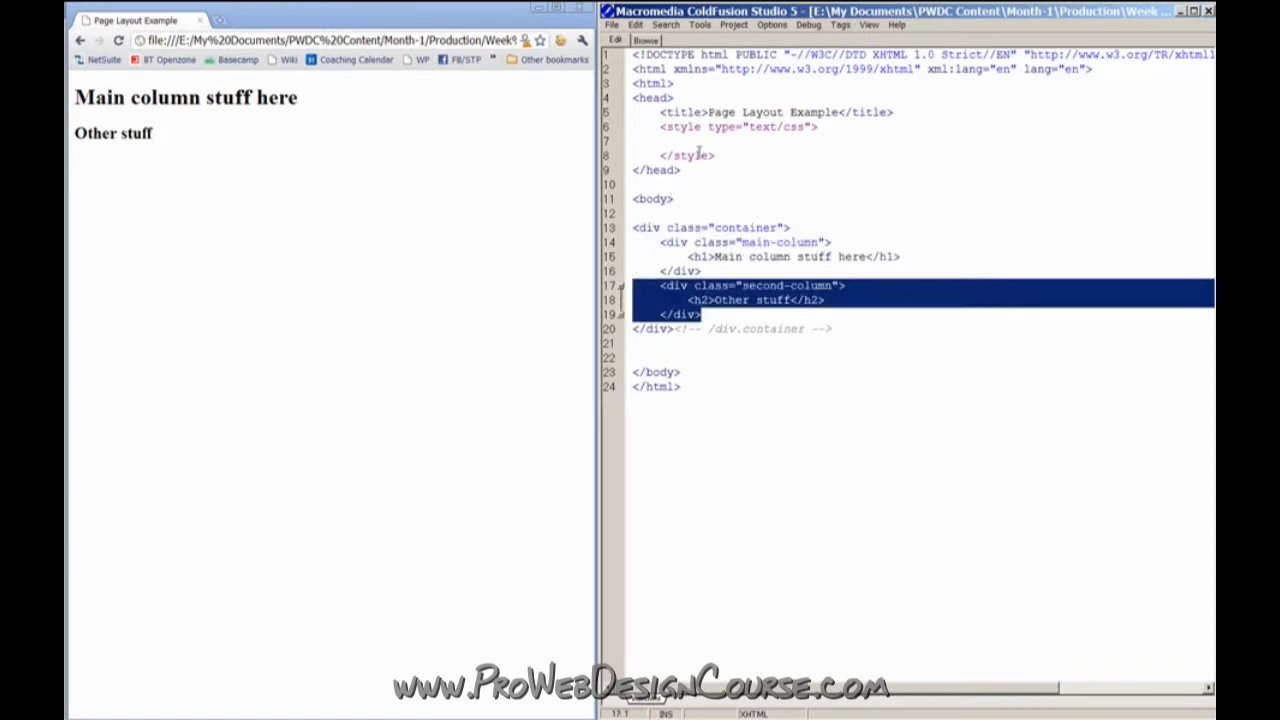
left_click(876, 204)
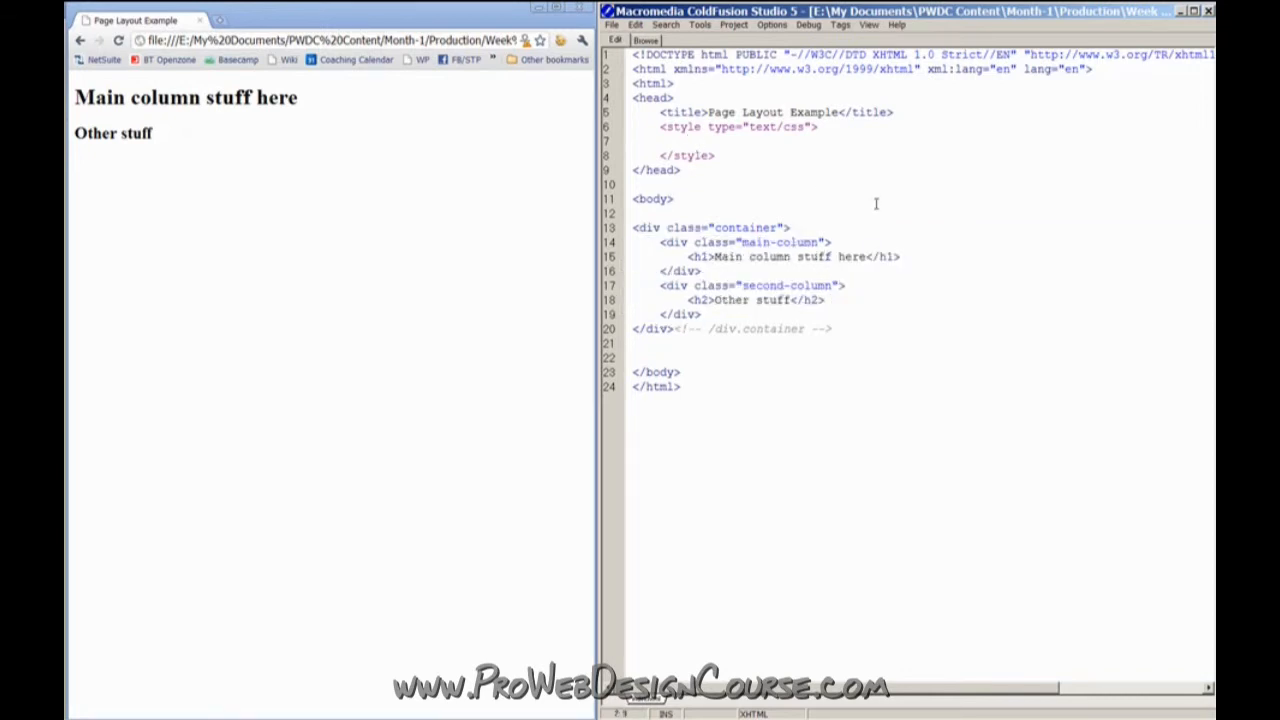
type("div")
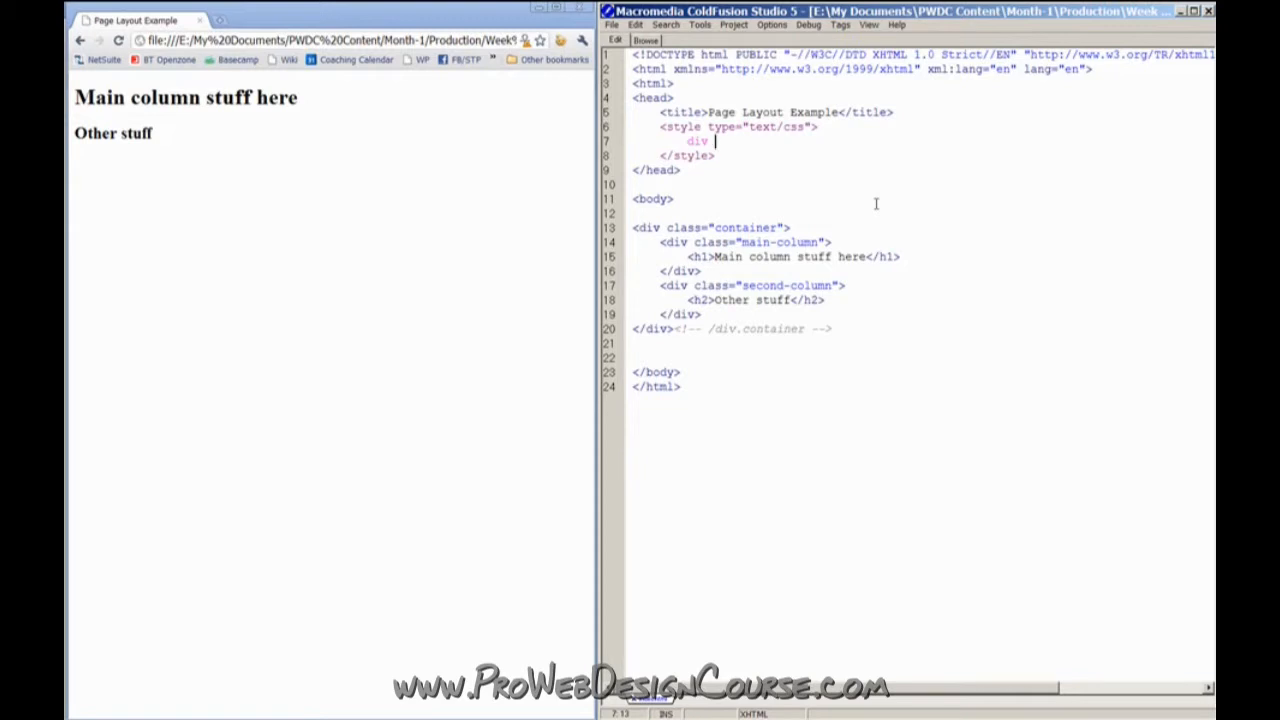
type("{backg")
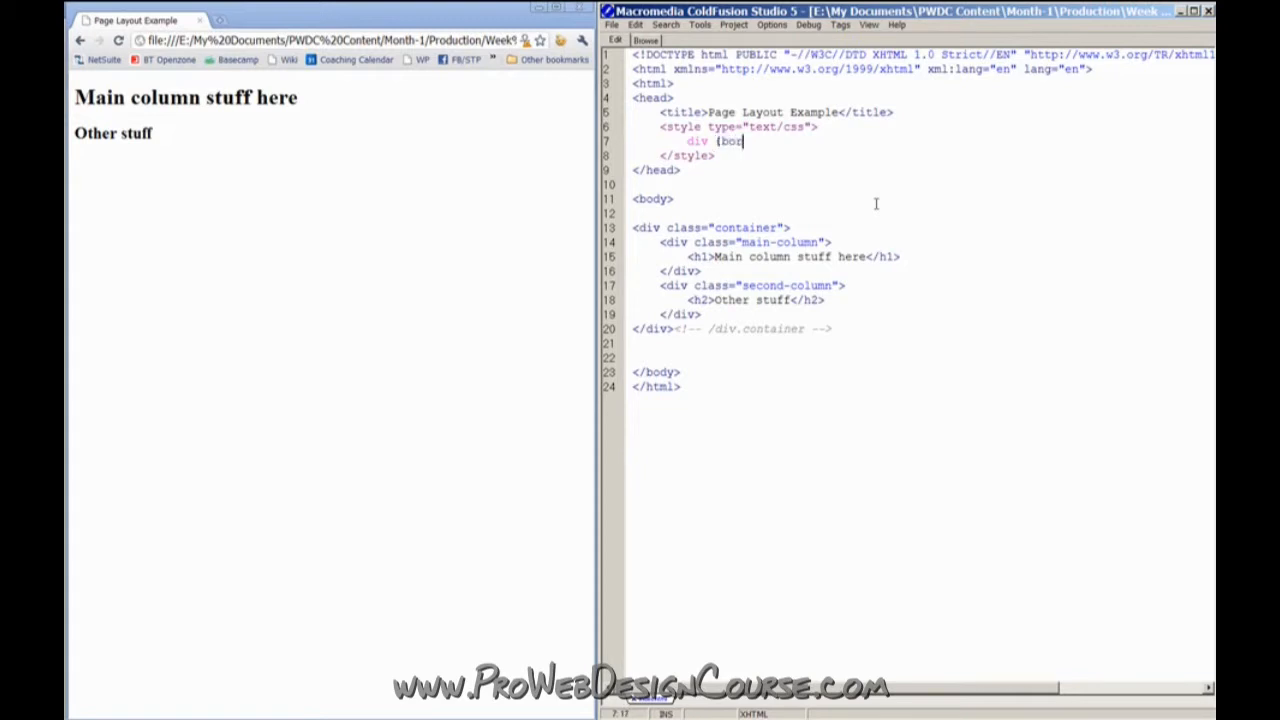
type("der:1px solid red;")
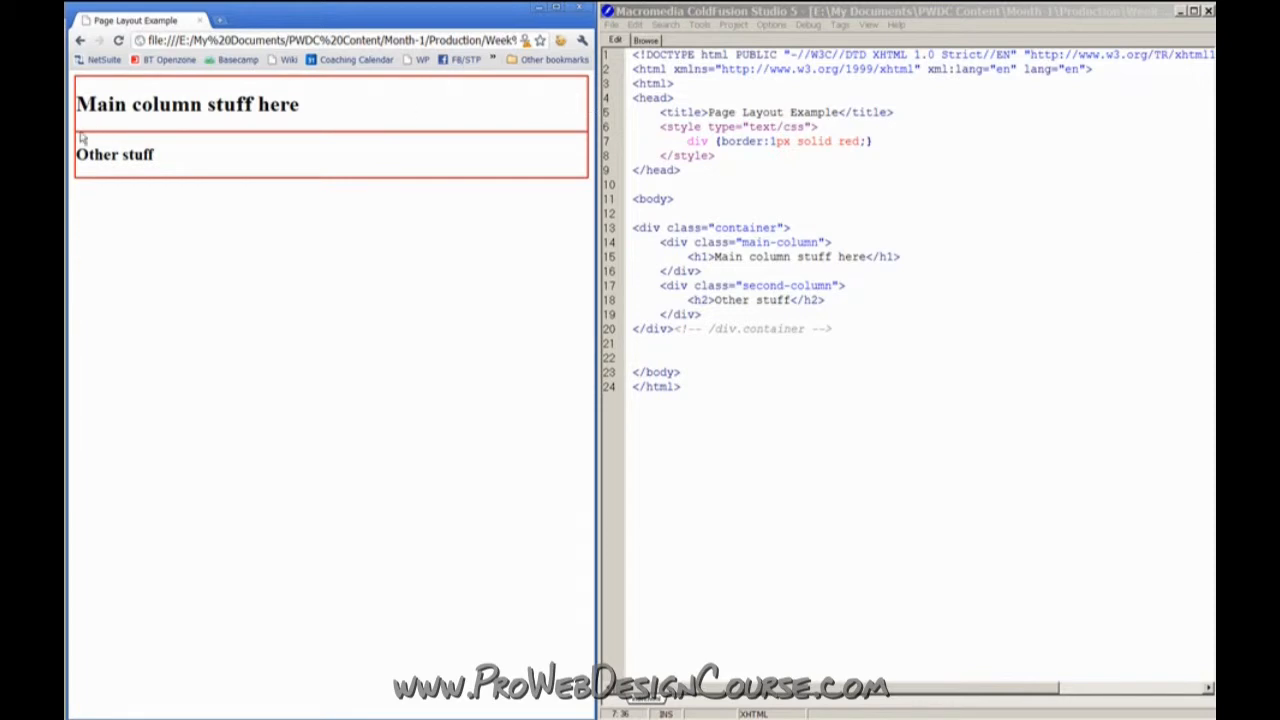
mouse_move(140, 184)
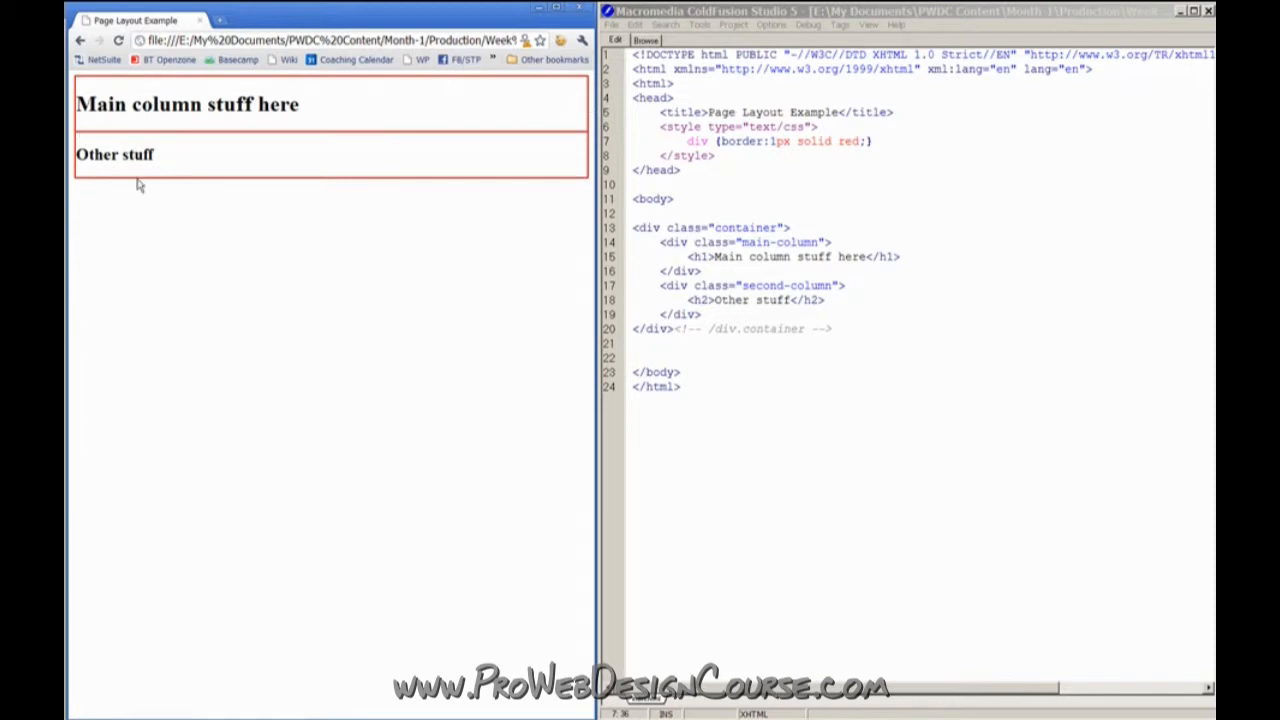
mouse_move(212, 122)
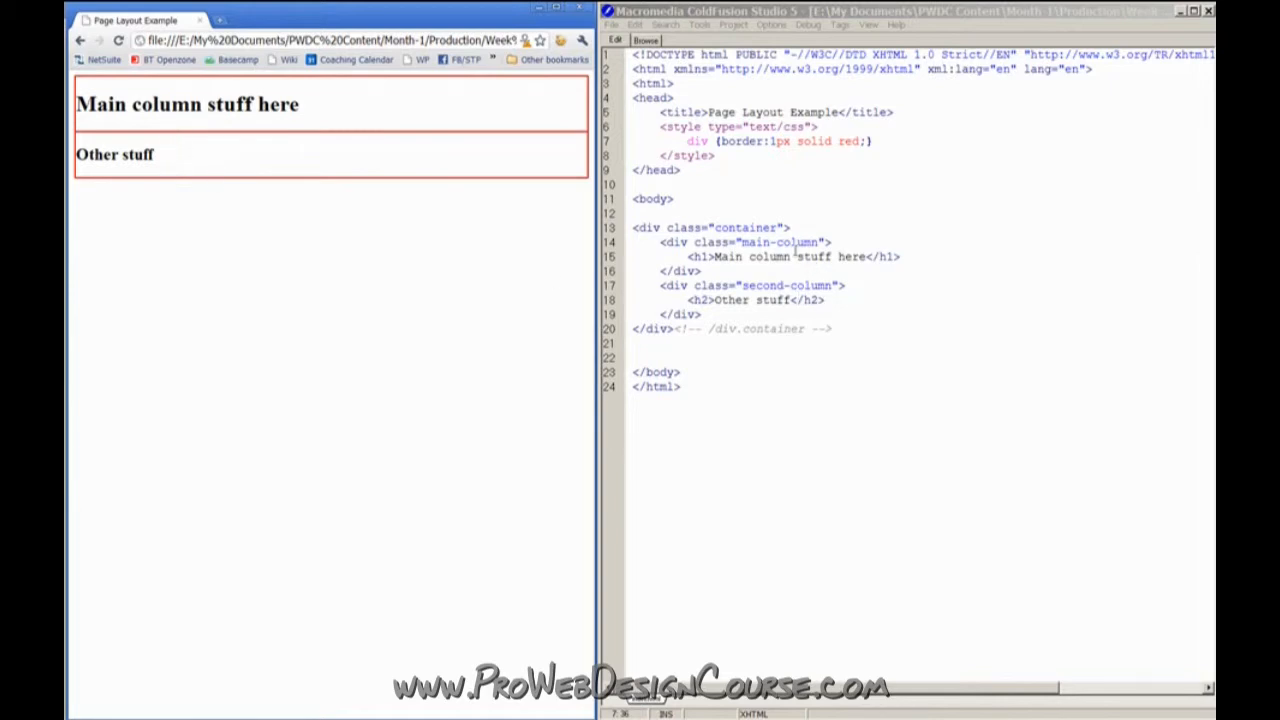
Add a header div containing "Logo etc." at the top of the container
left_click(880, 228)
type("<div class=\"hea")
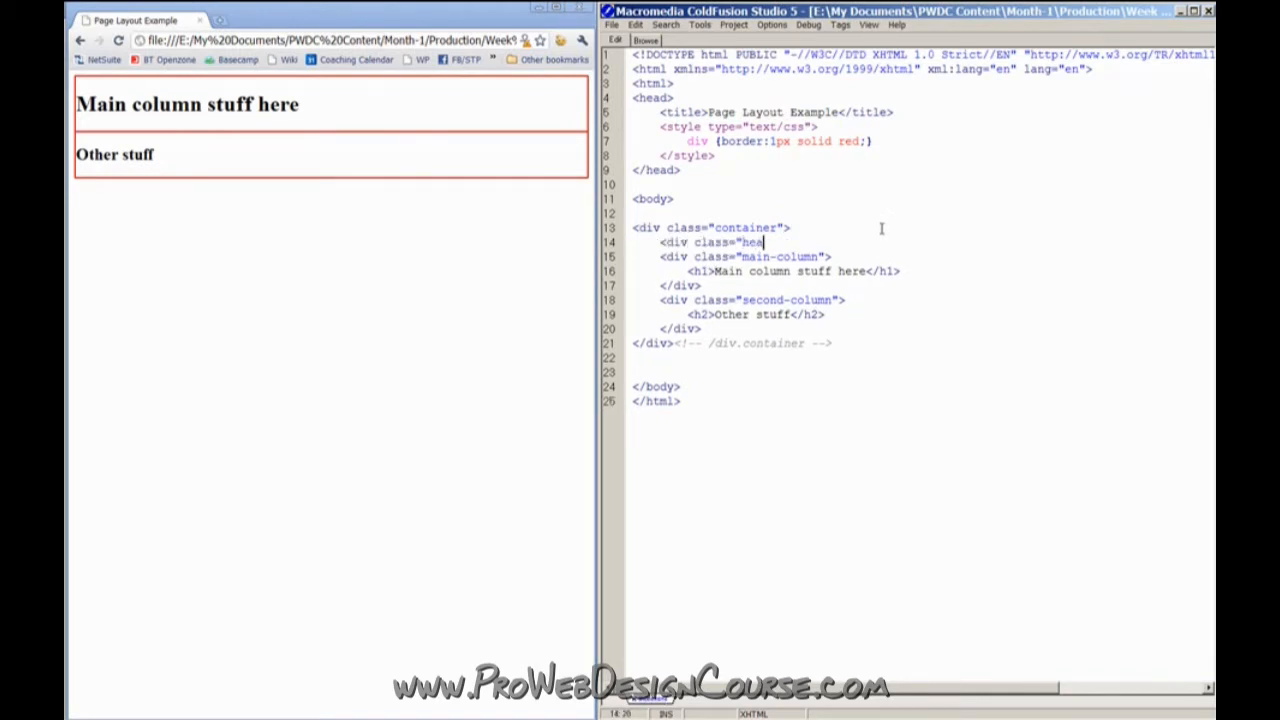
type("der\"></div>")
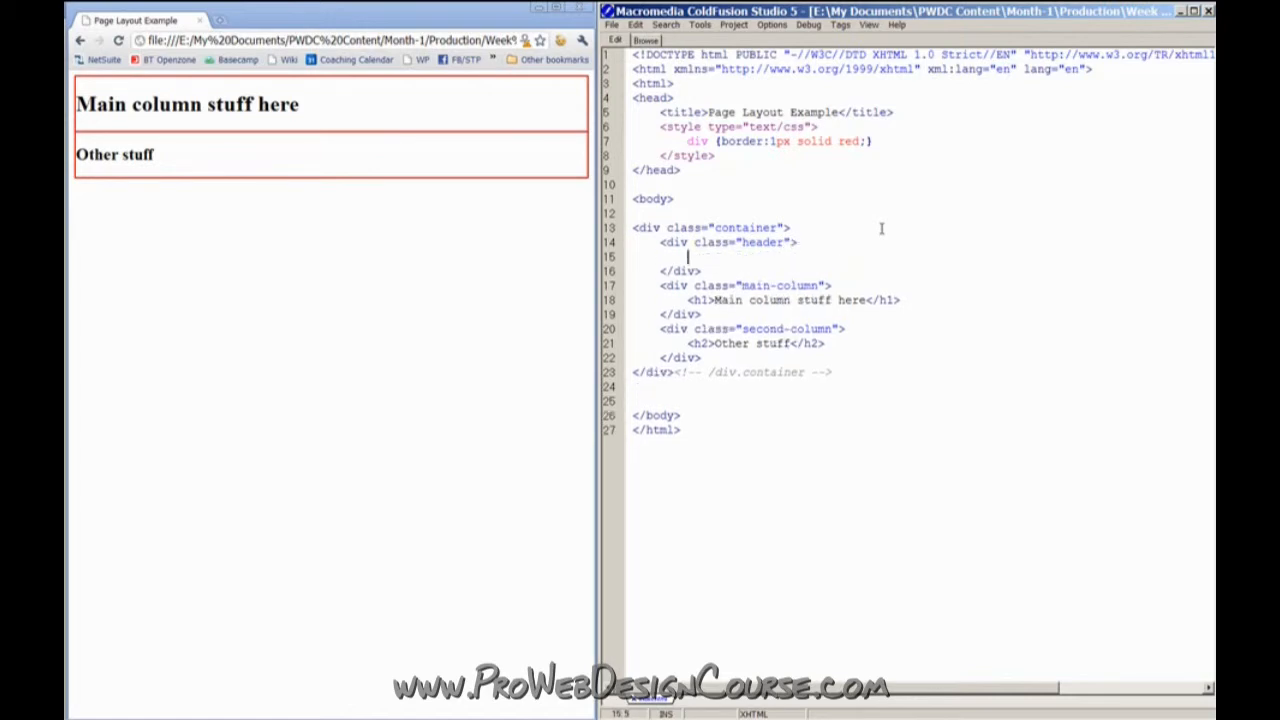
type("Logo etc.")
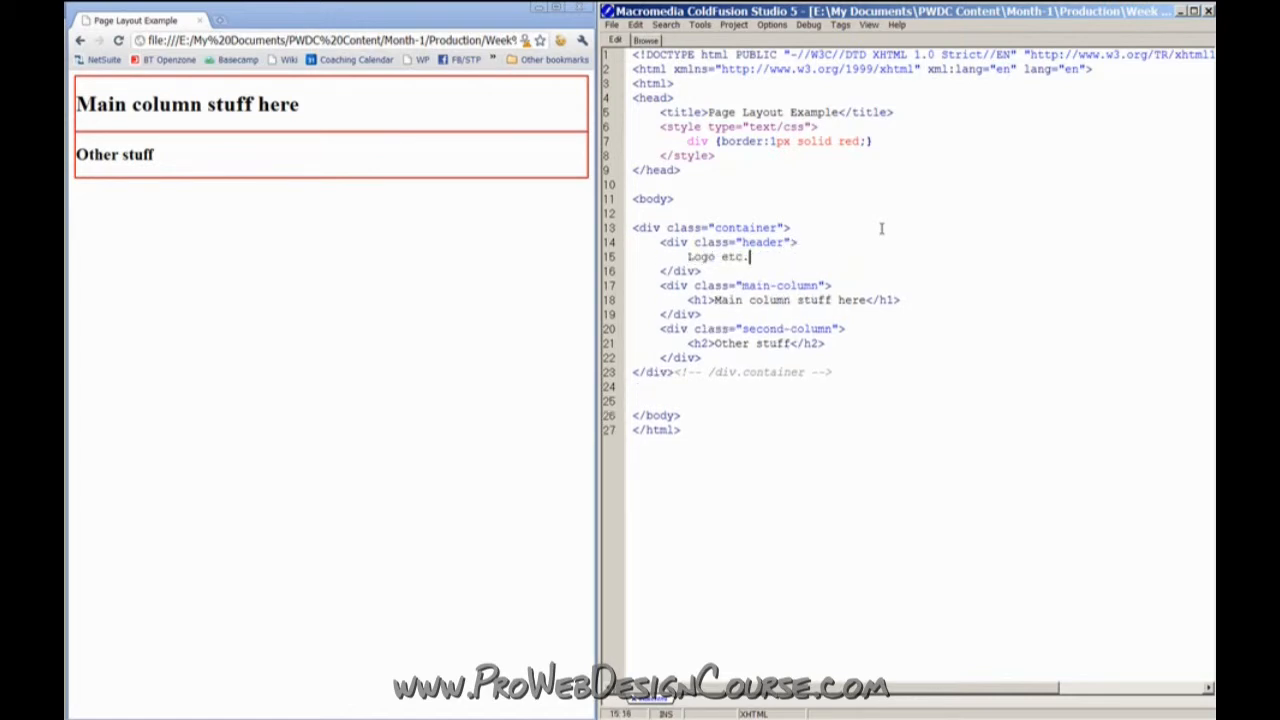
Add a footer div holding a <ul> with "About us" and "Etc." list items
key("Enter")
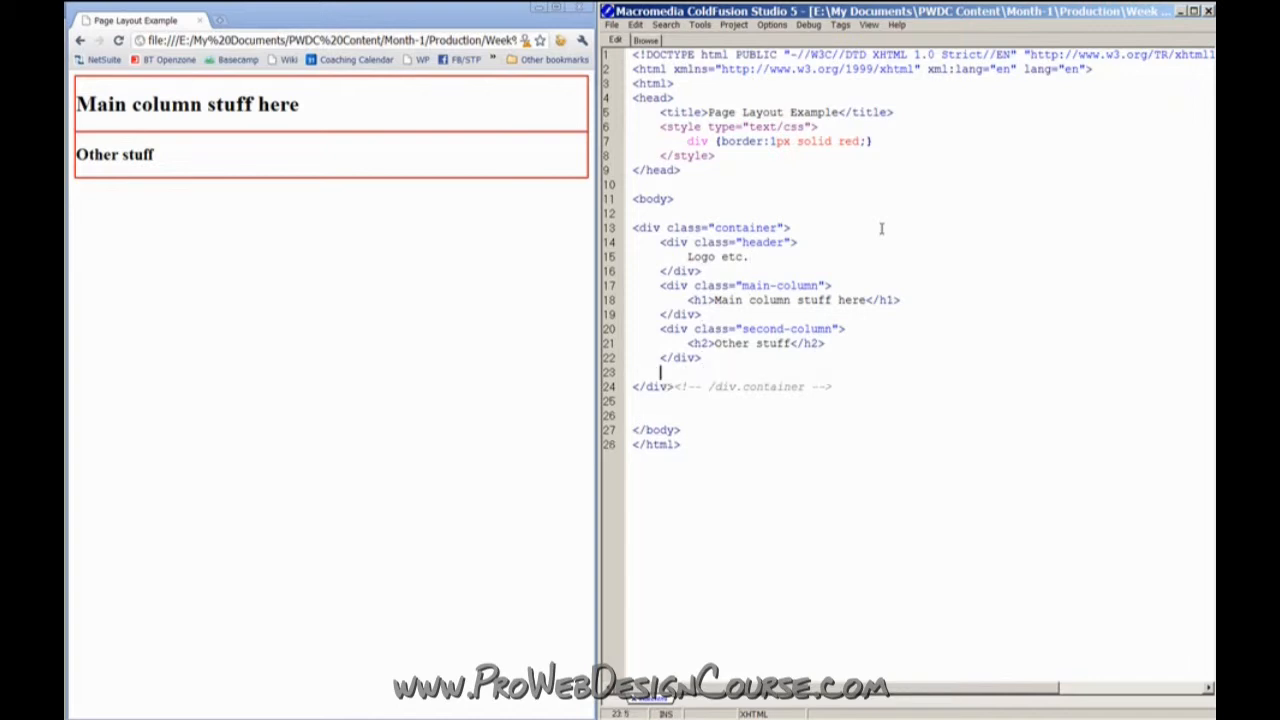
type("<div class=\"footer\"></div>")
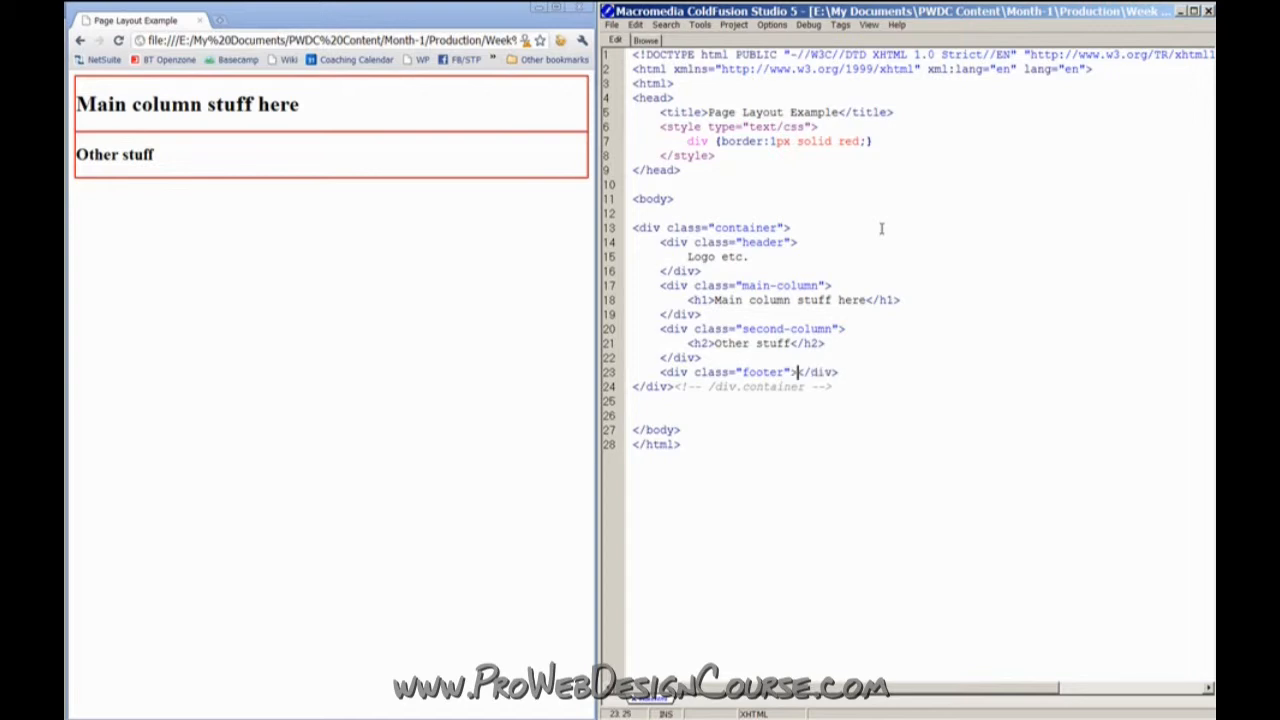
key("Enter")
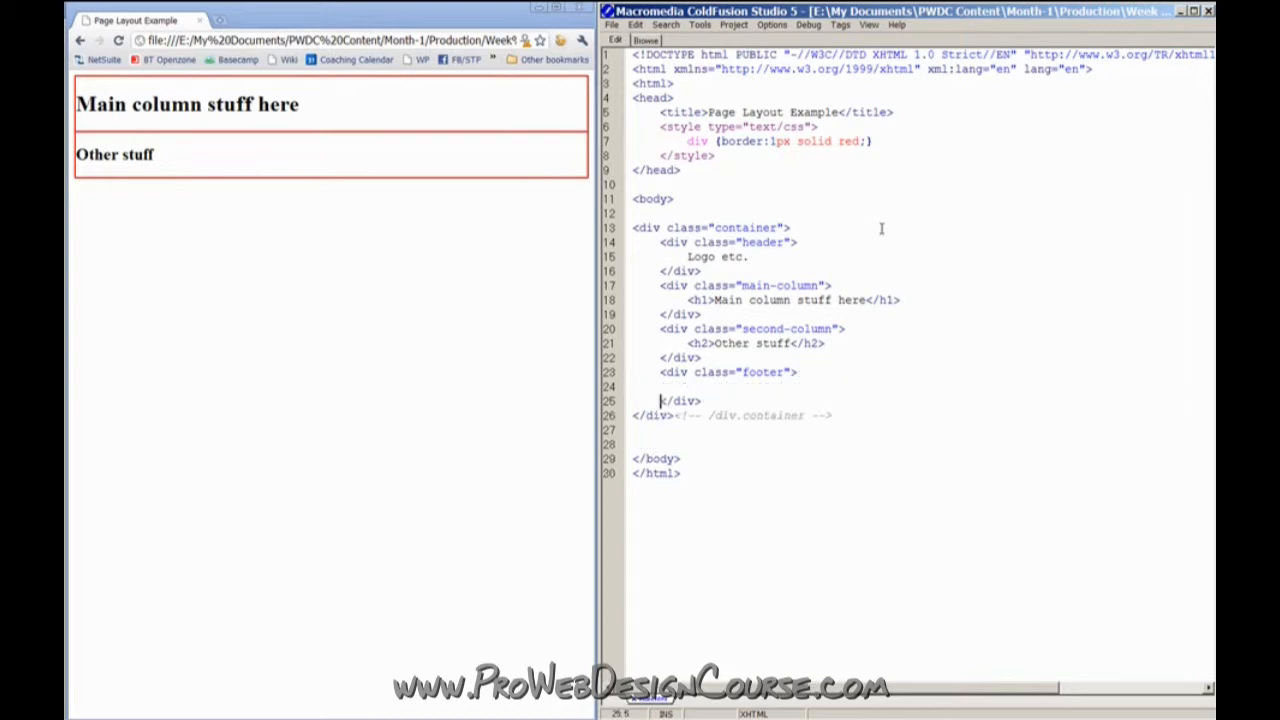
type("<ul.")
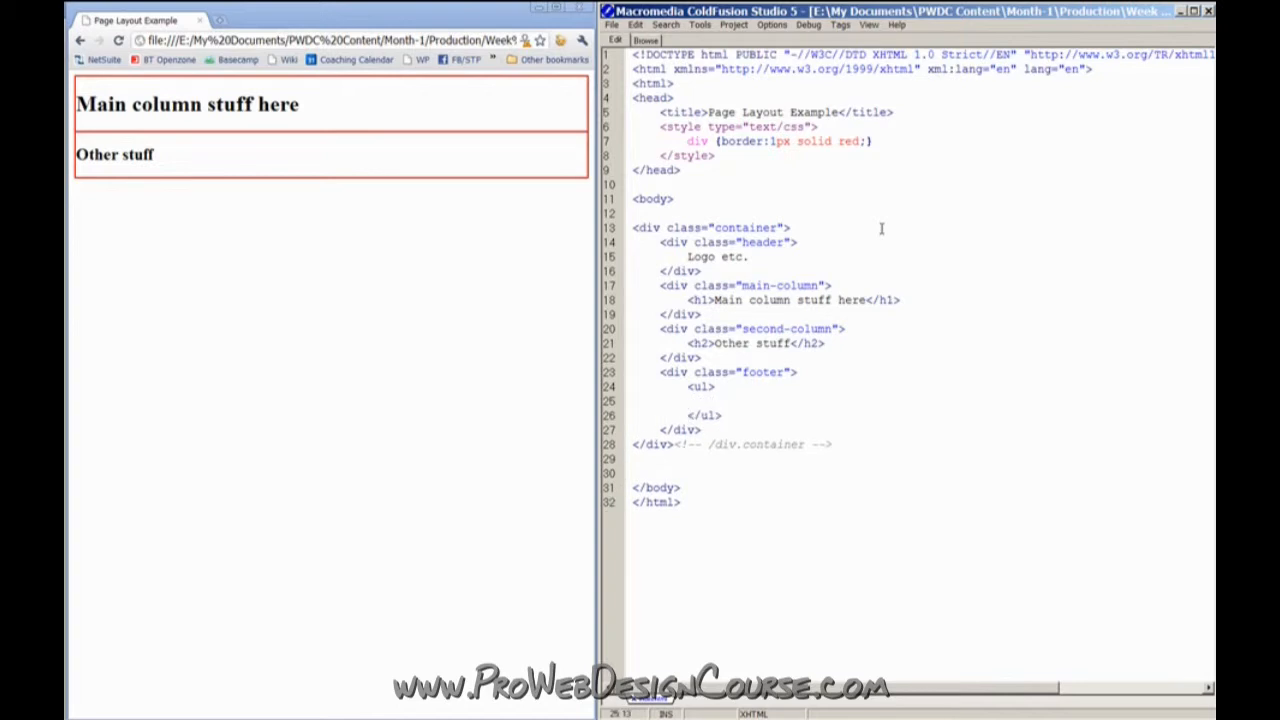
type("<li>About us</li>")
type("<li>B</li>")
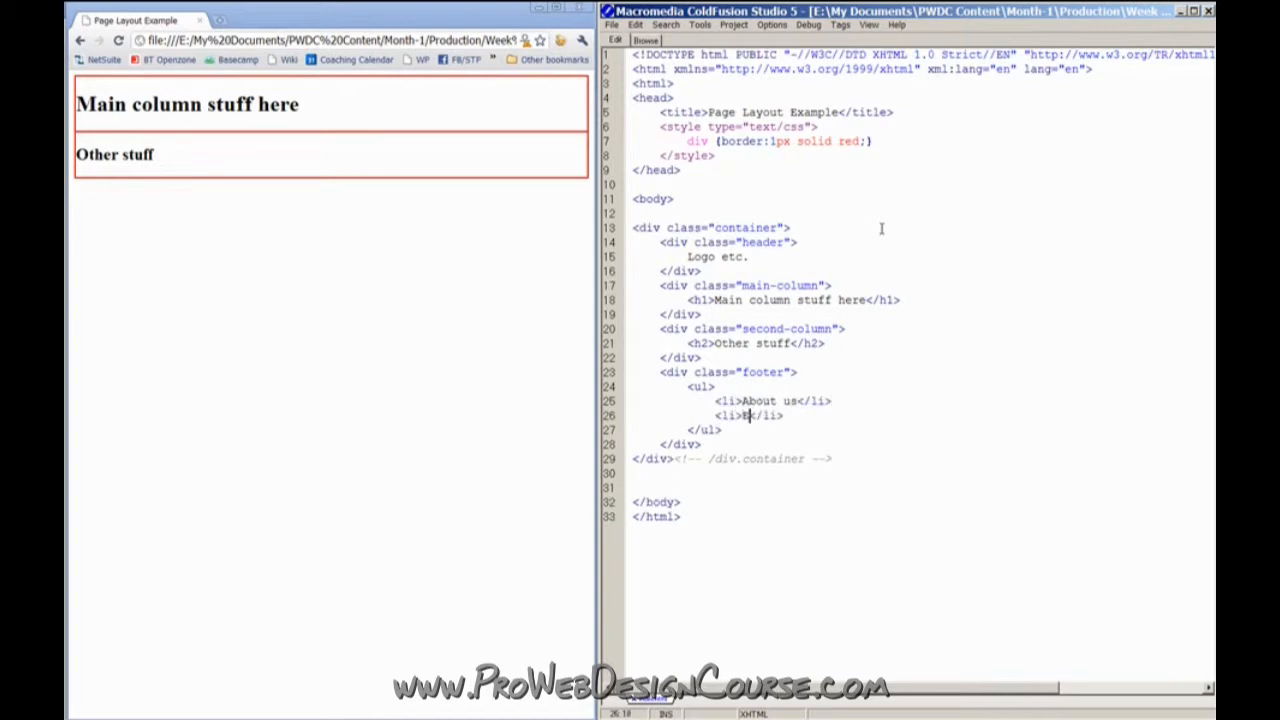
type("Etc.")
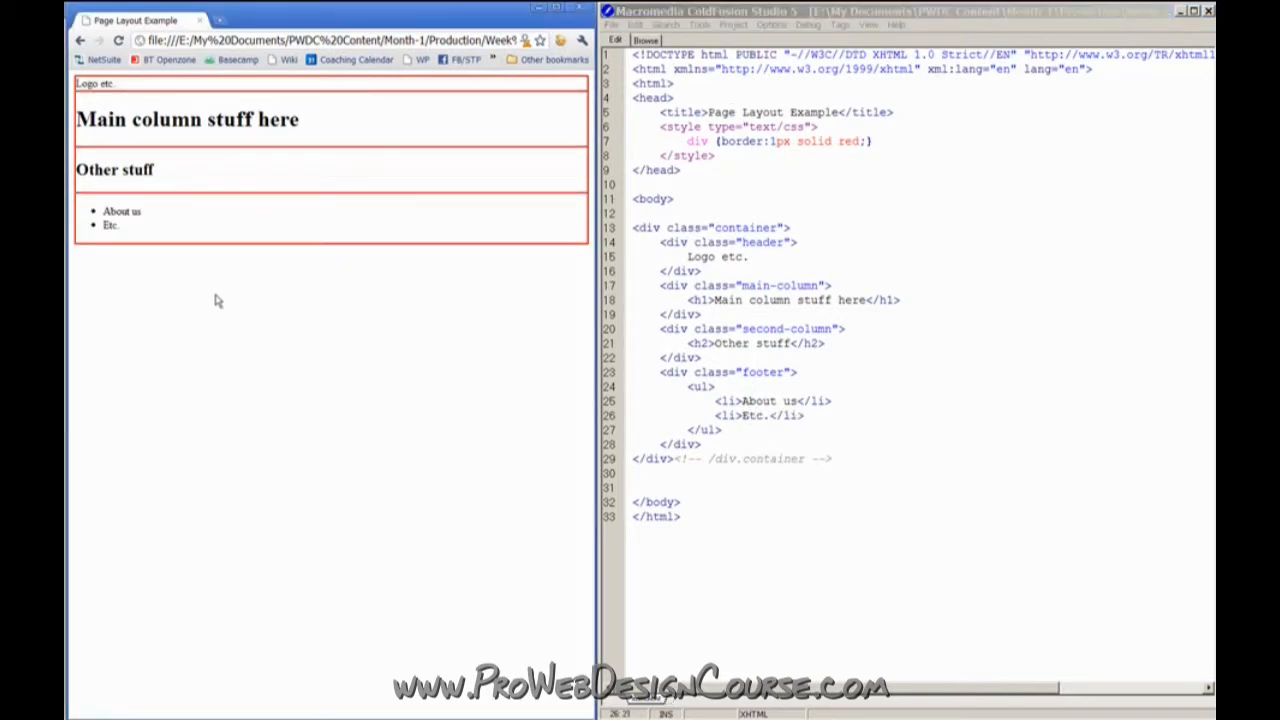
mouse_move(184, 212)
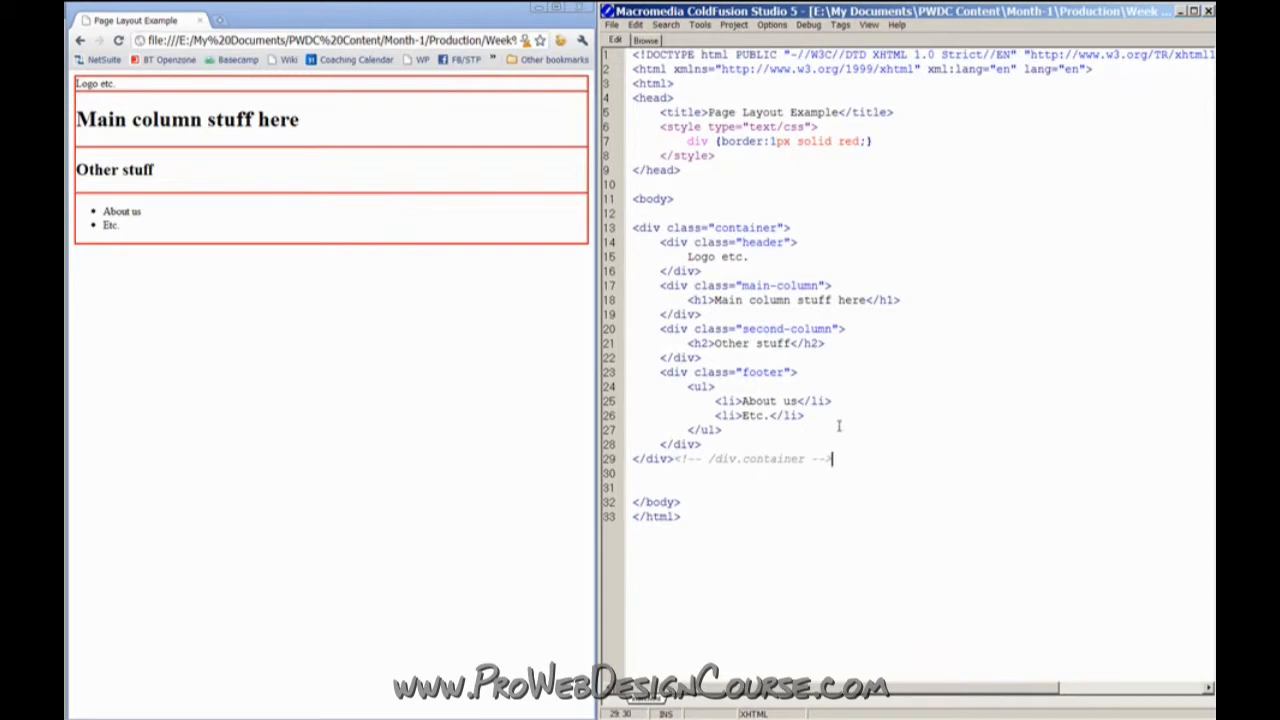
mouse_move(148, 360)
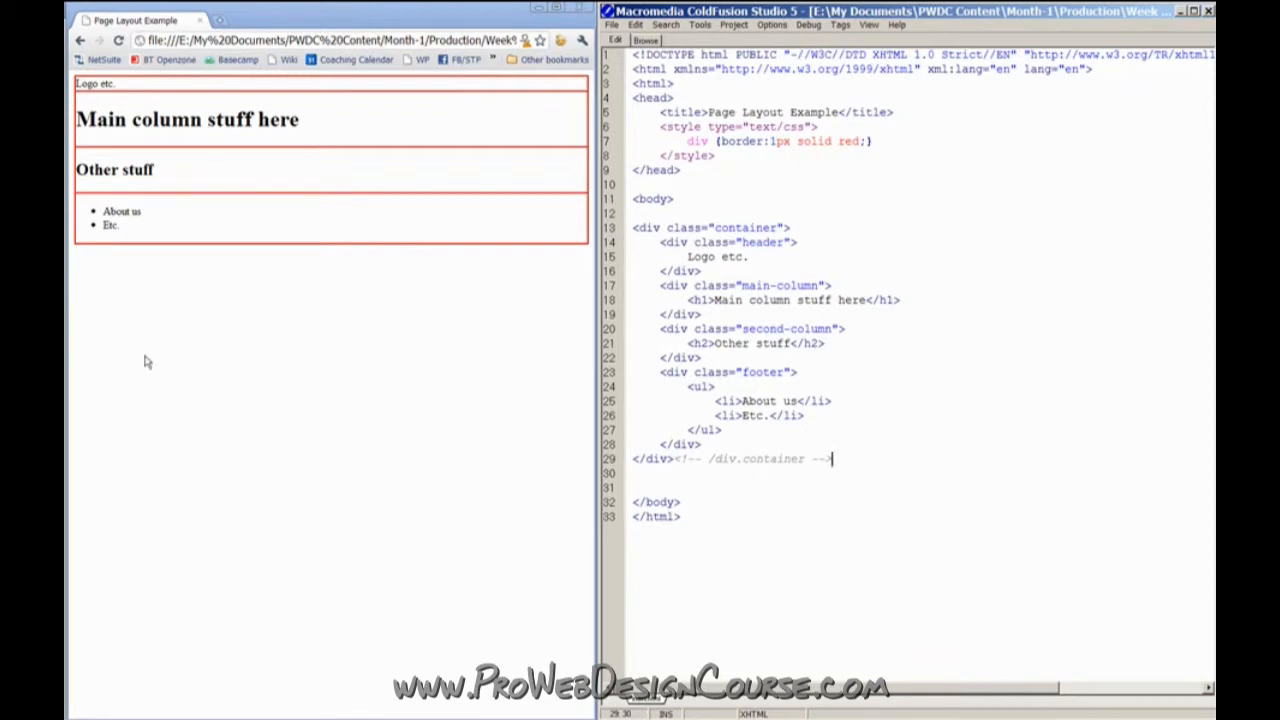
left_click(818, 128)
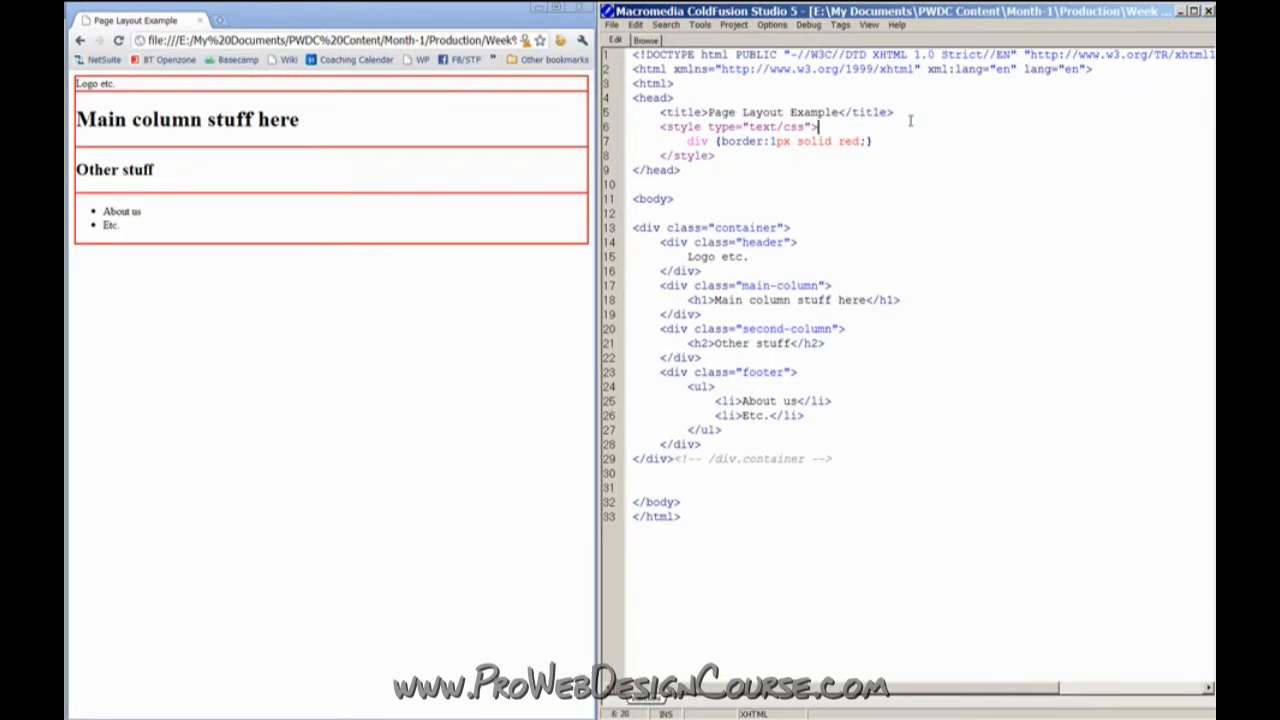
Add a body rule with a grey #ddd background
key("enter")
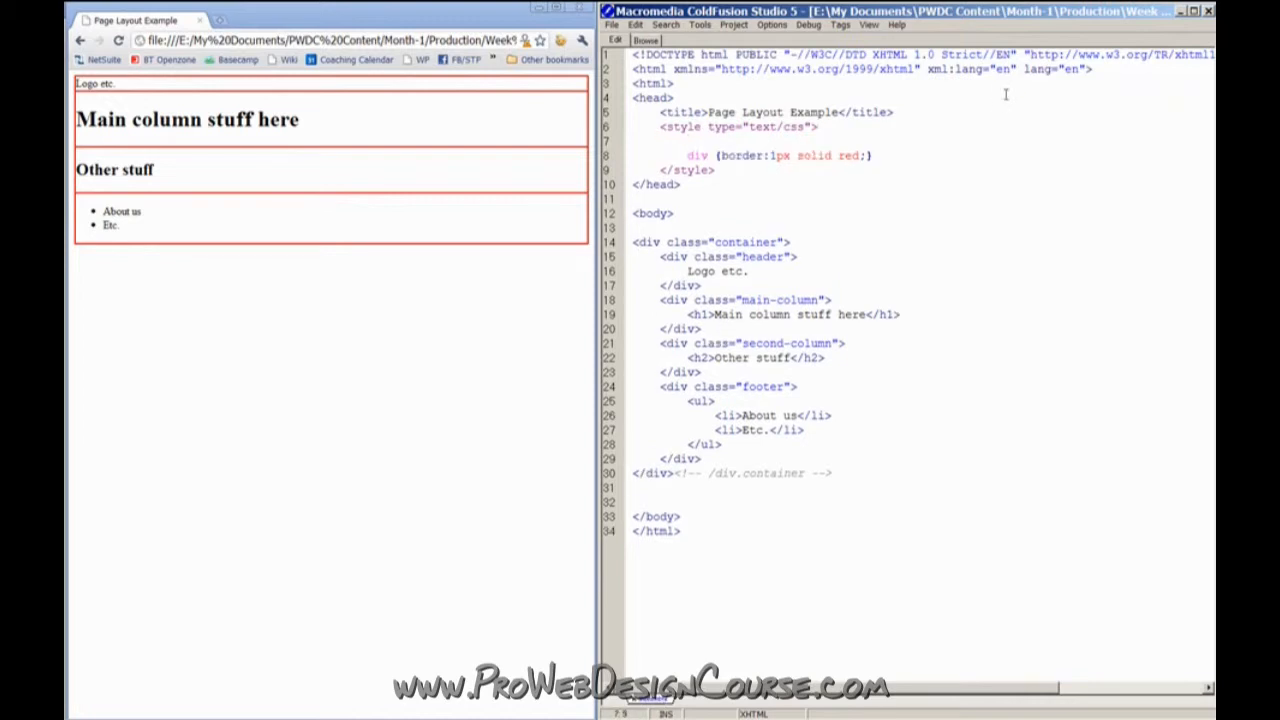
mouse_move(816, 186)
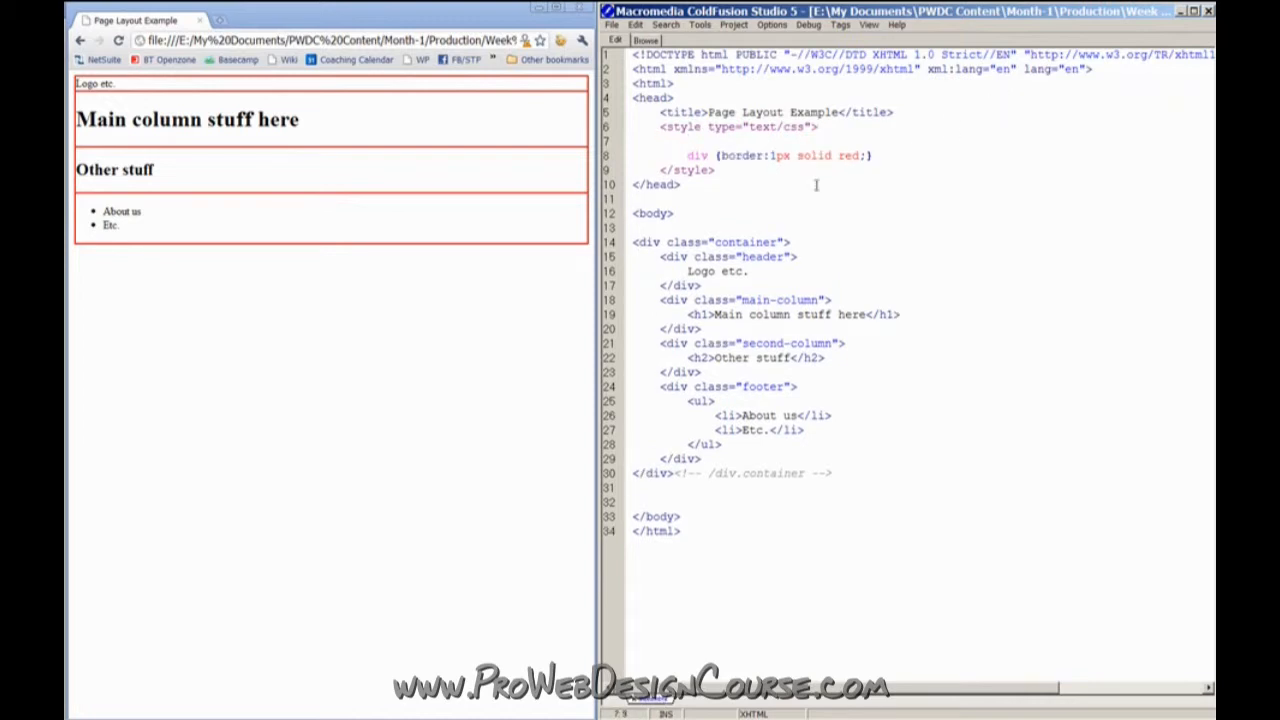
double_click(652, 212)
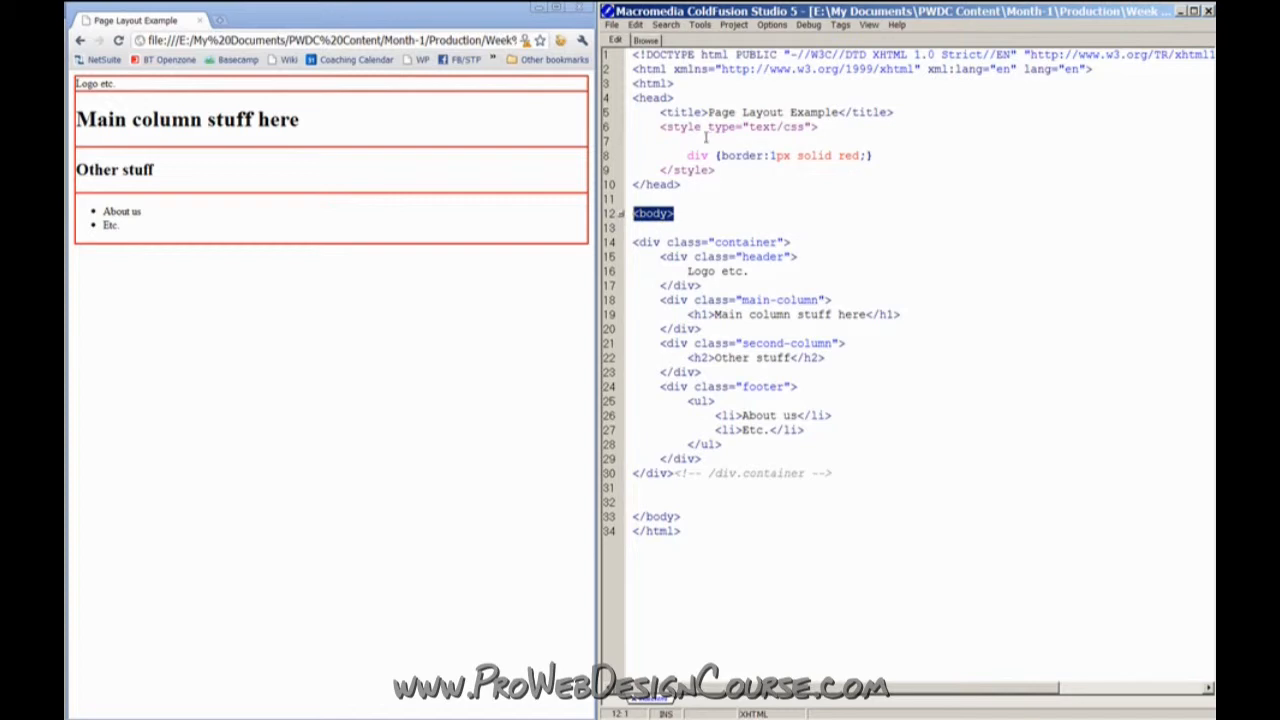
type("body {")
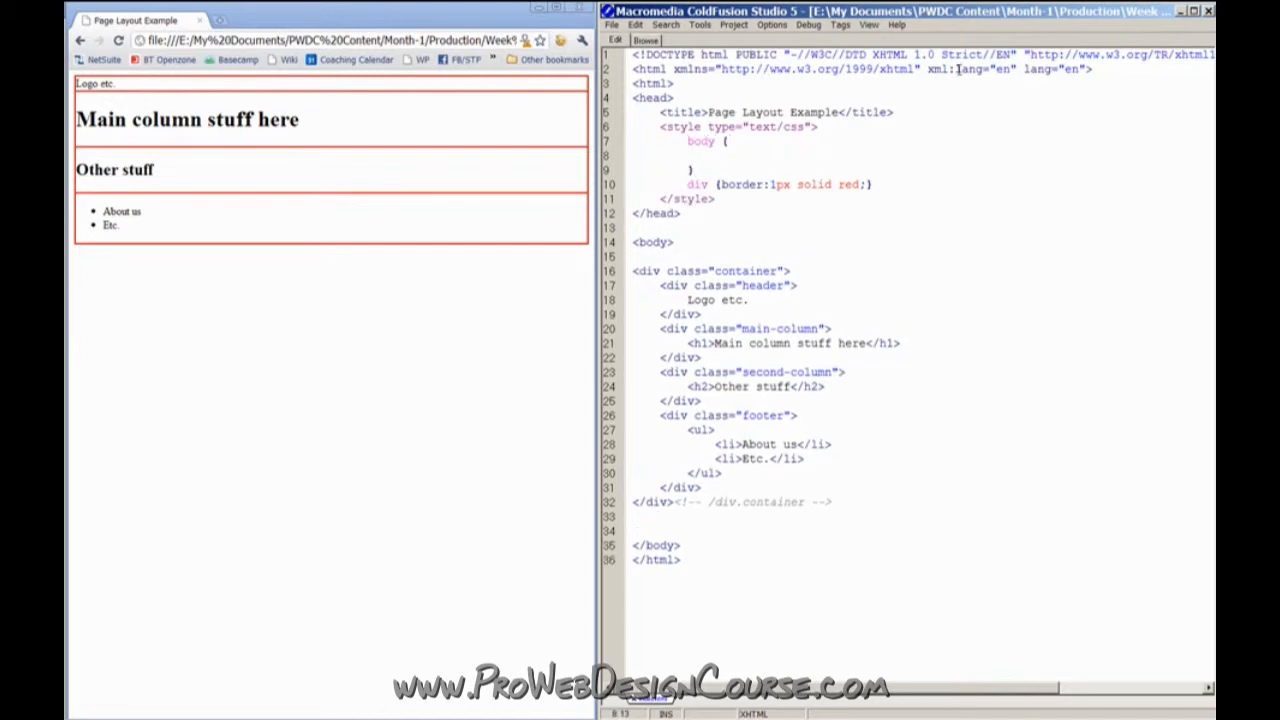
type("background:")
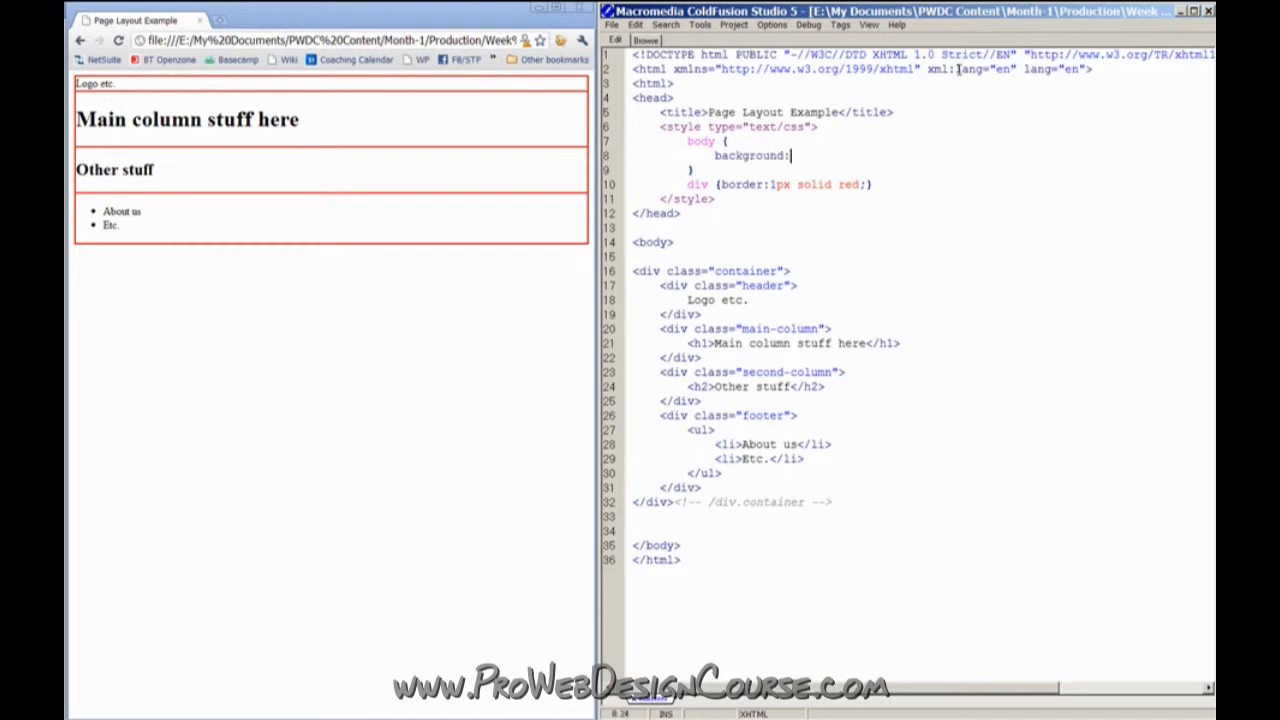
type("#e")
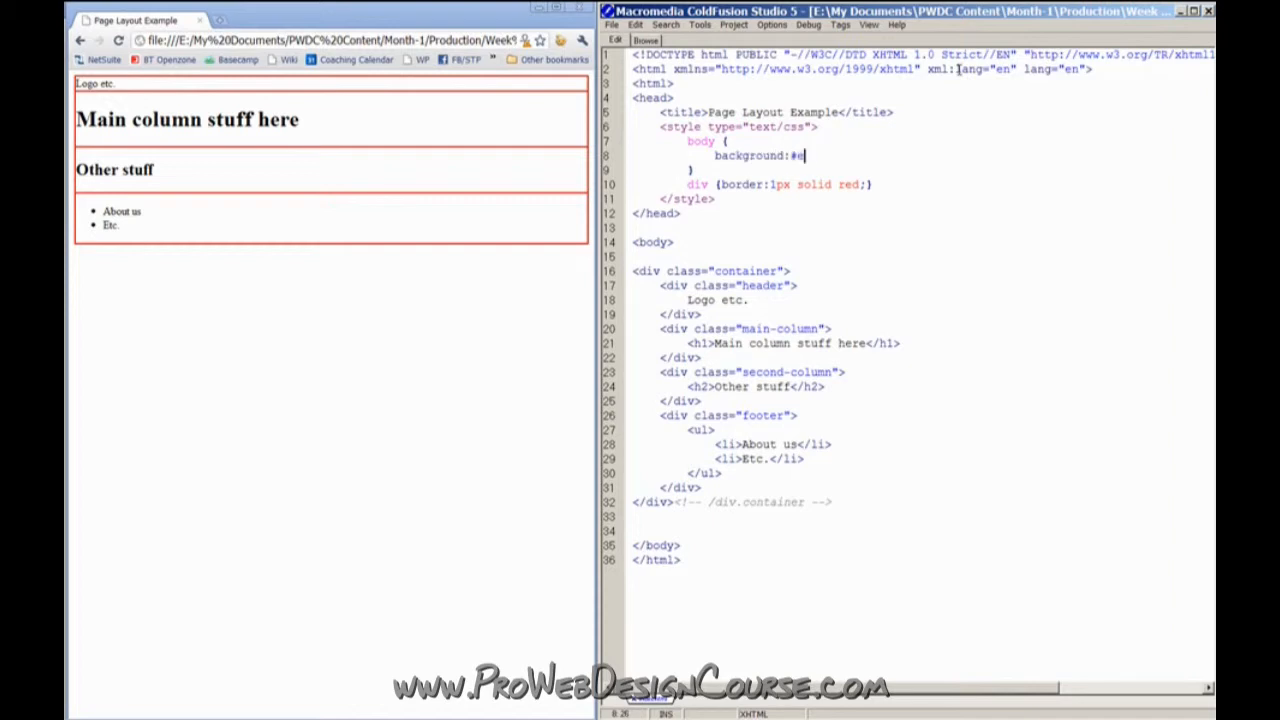
type("ee;")
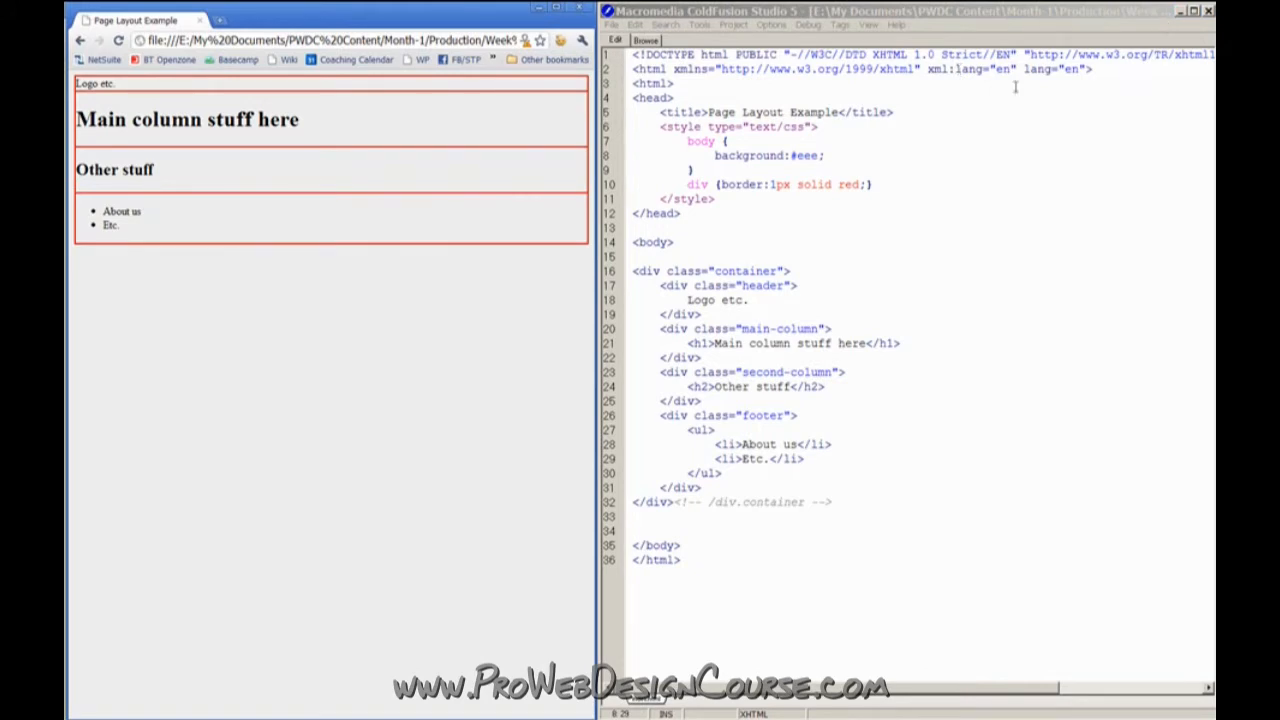
type("ddd")
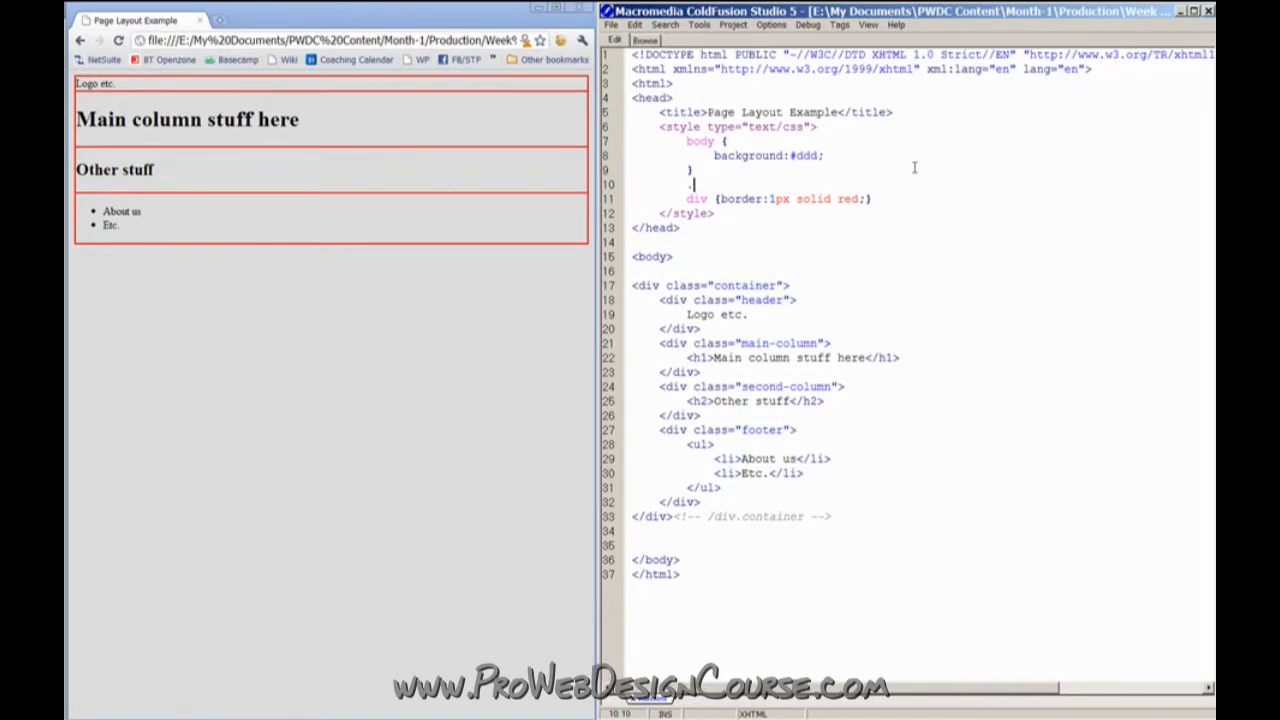
Add a .container {background:#fff;} rule for a white container
type(".container")
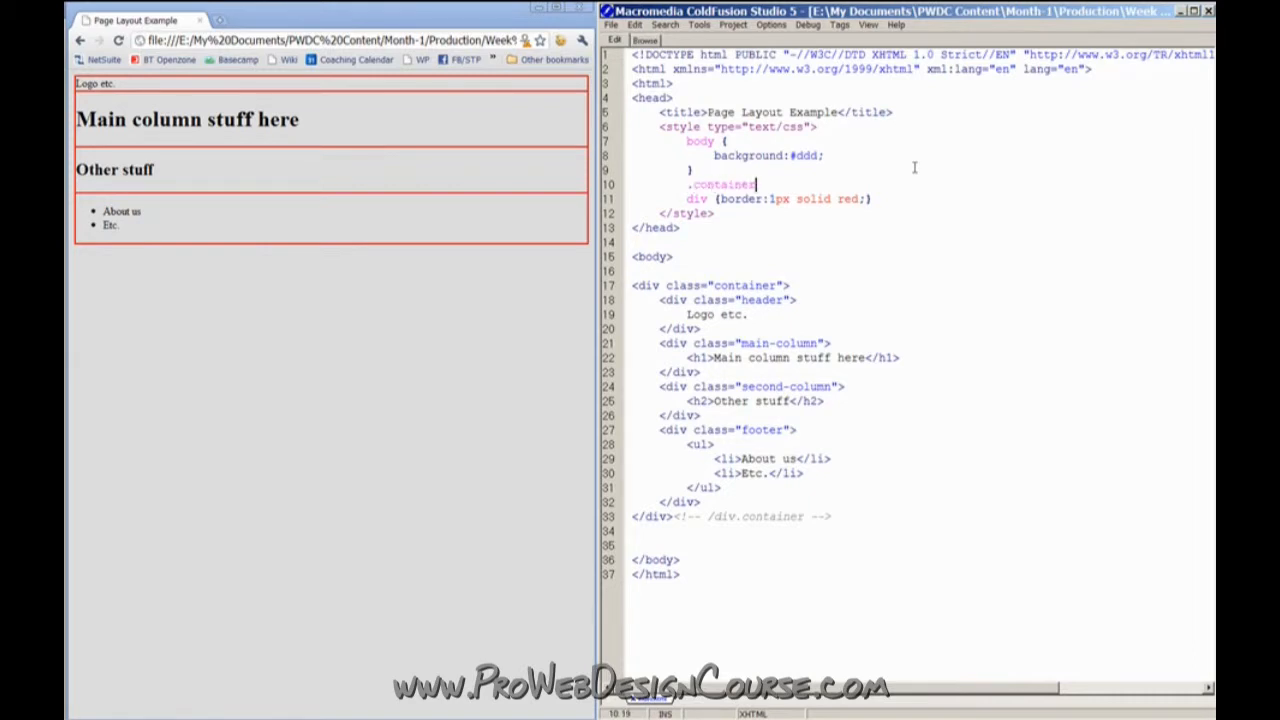
type("{")
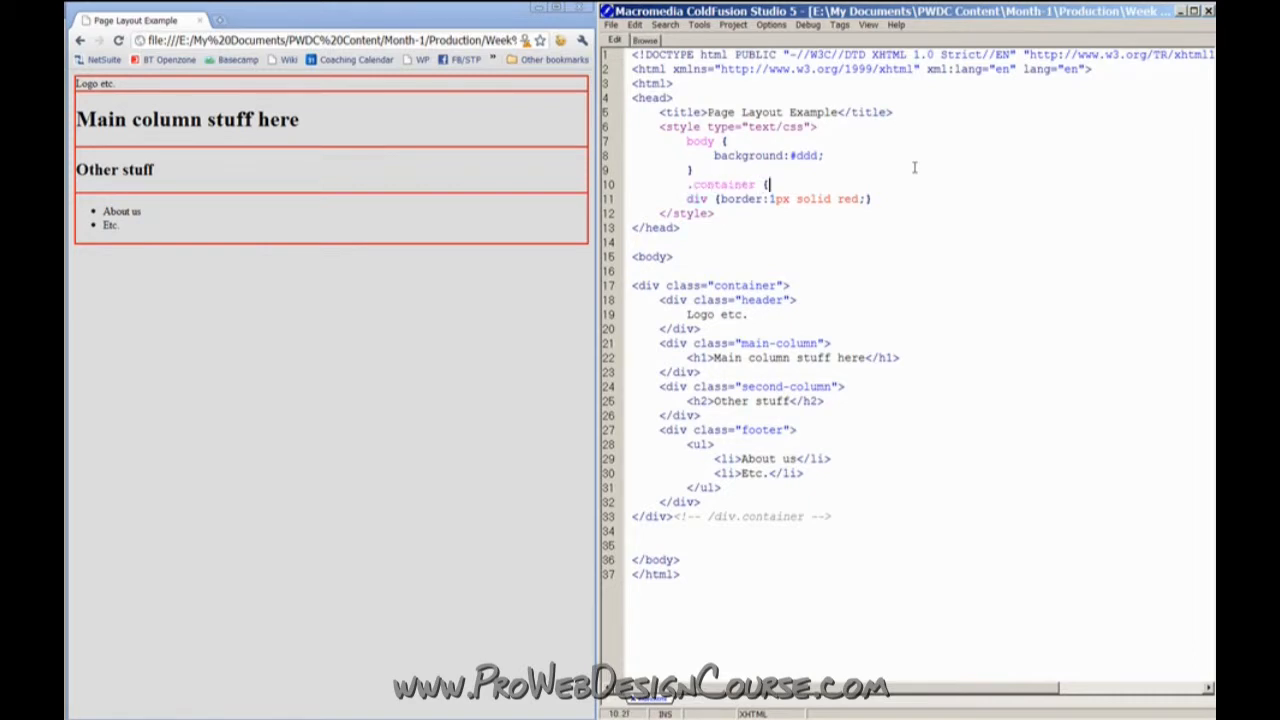
double_click(744, 284)
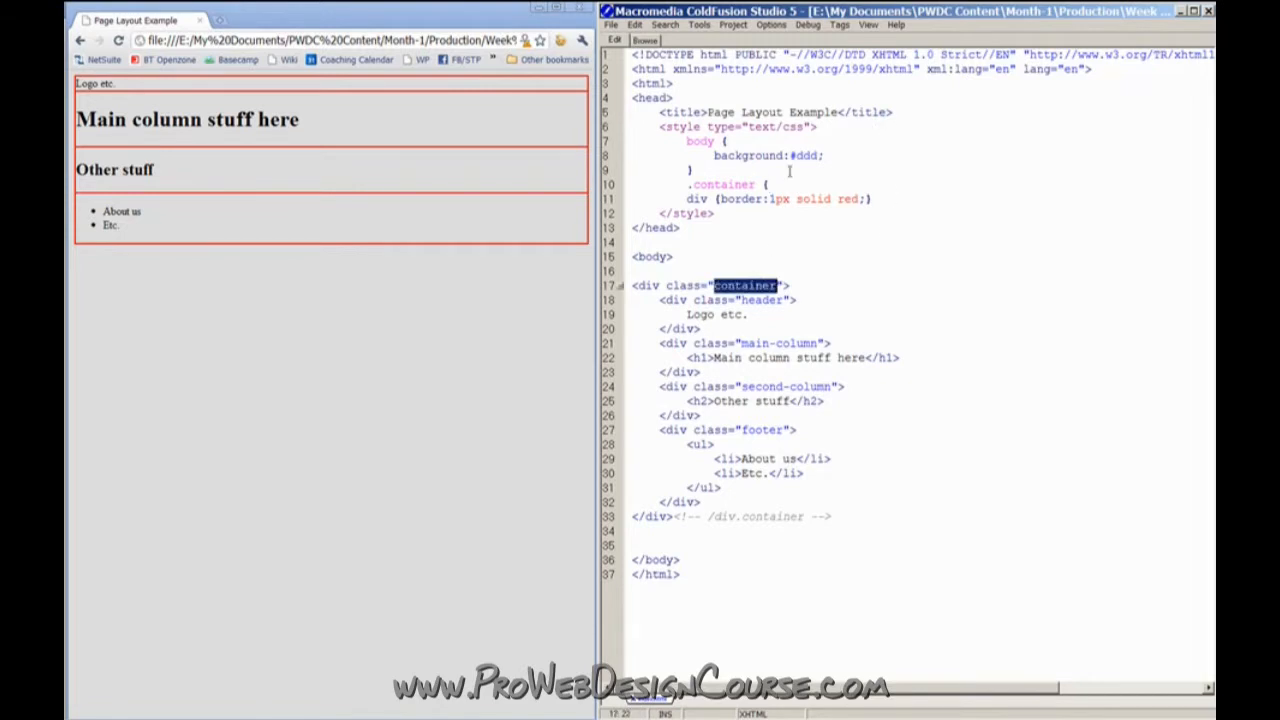
type("background:")
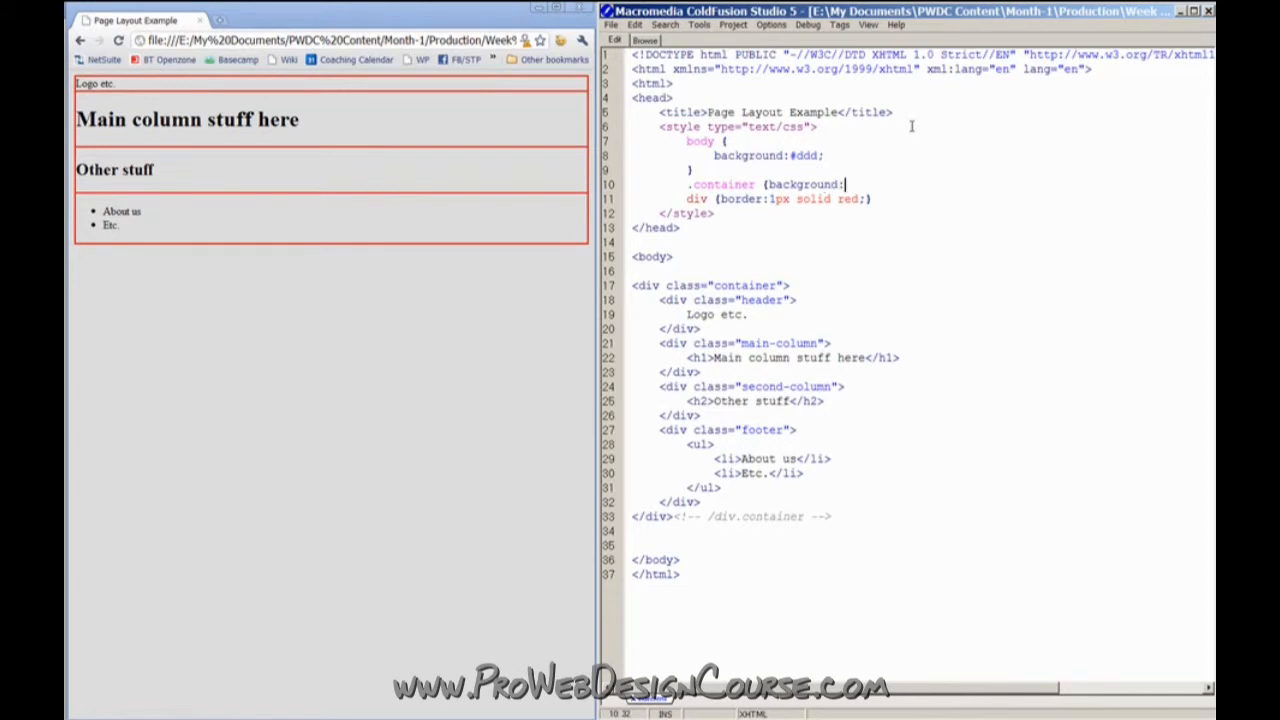
type("#fff;}")
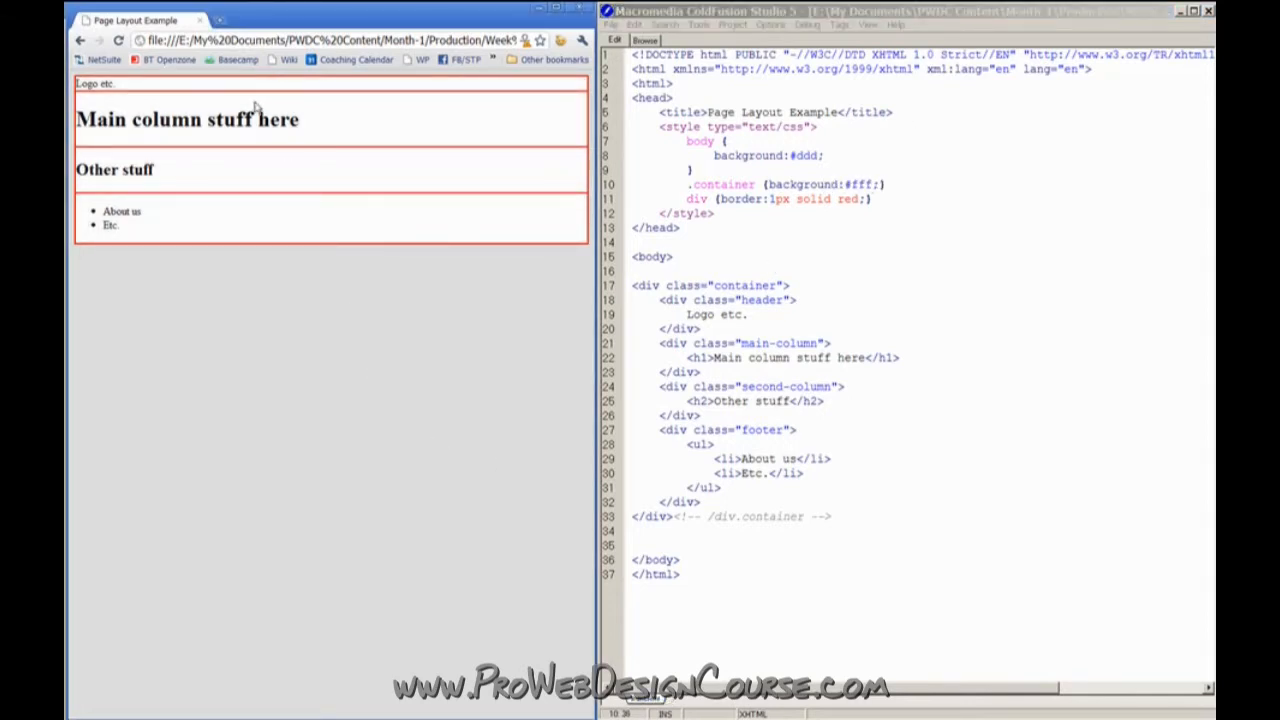
mouse_move(158, 194)
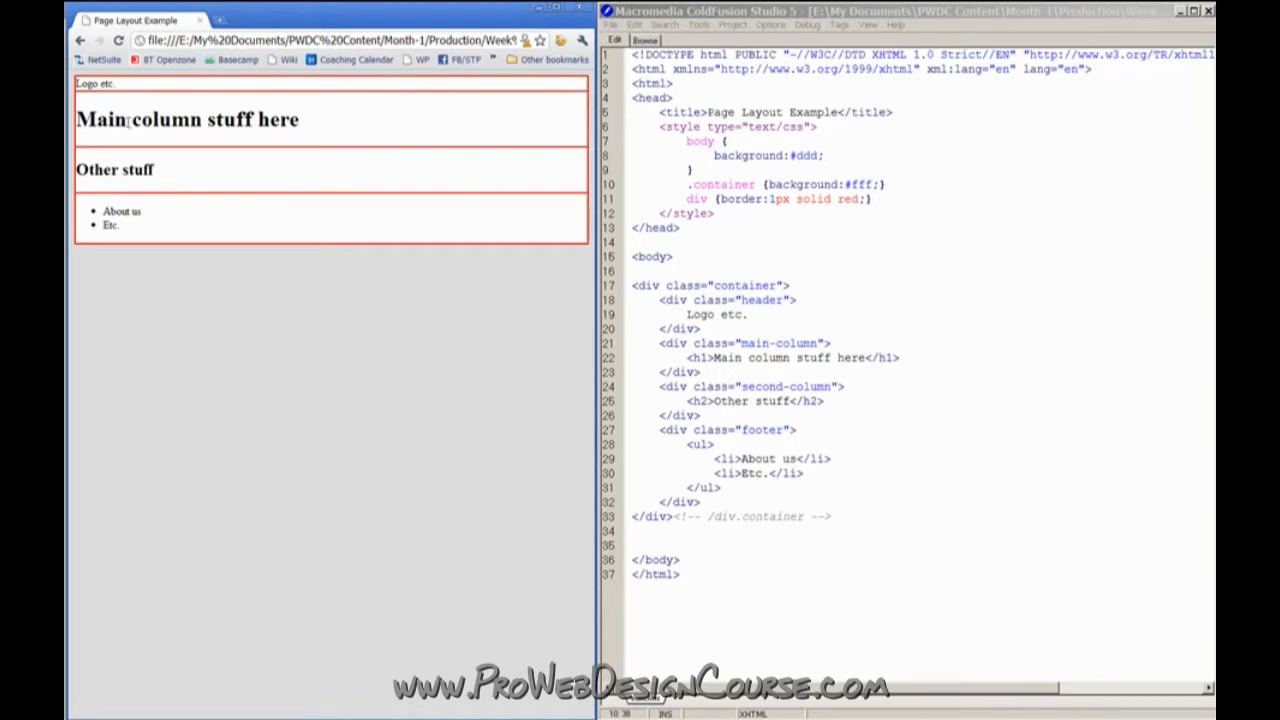
mouse_move(244, 172)
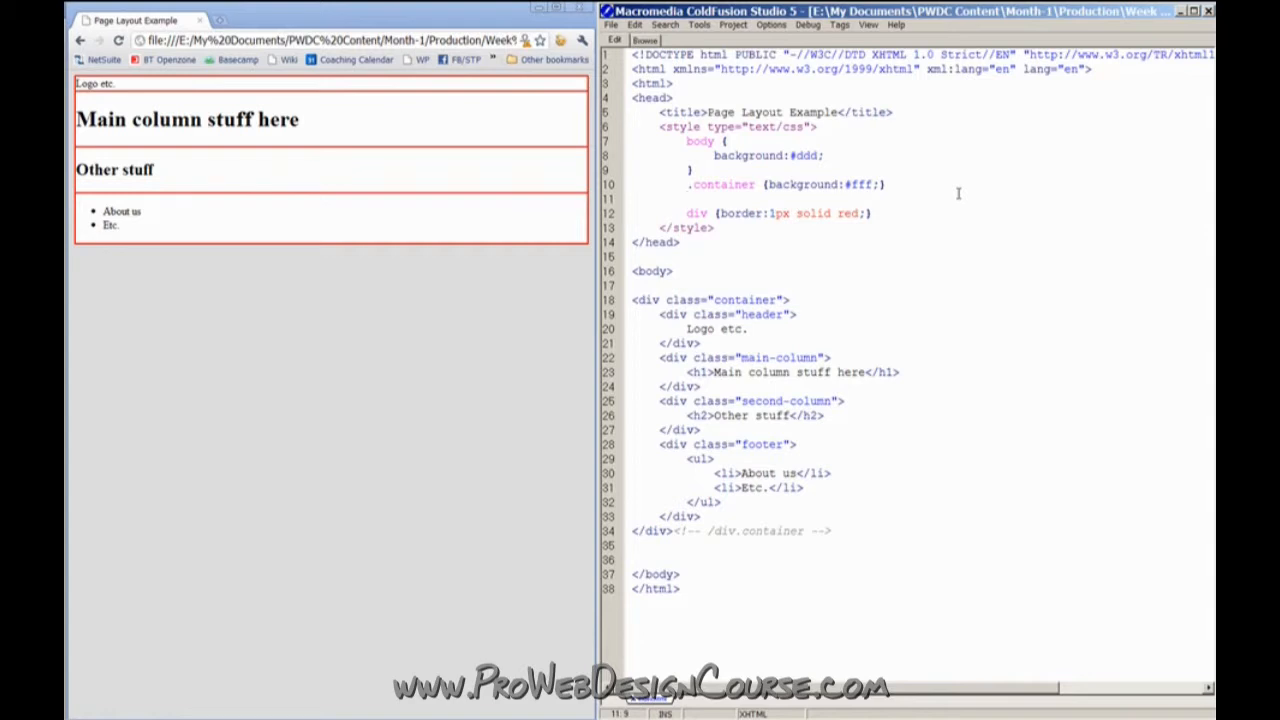
Add .main-column, .second-column {float:left;} so the columns sit side by side
type(".n")
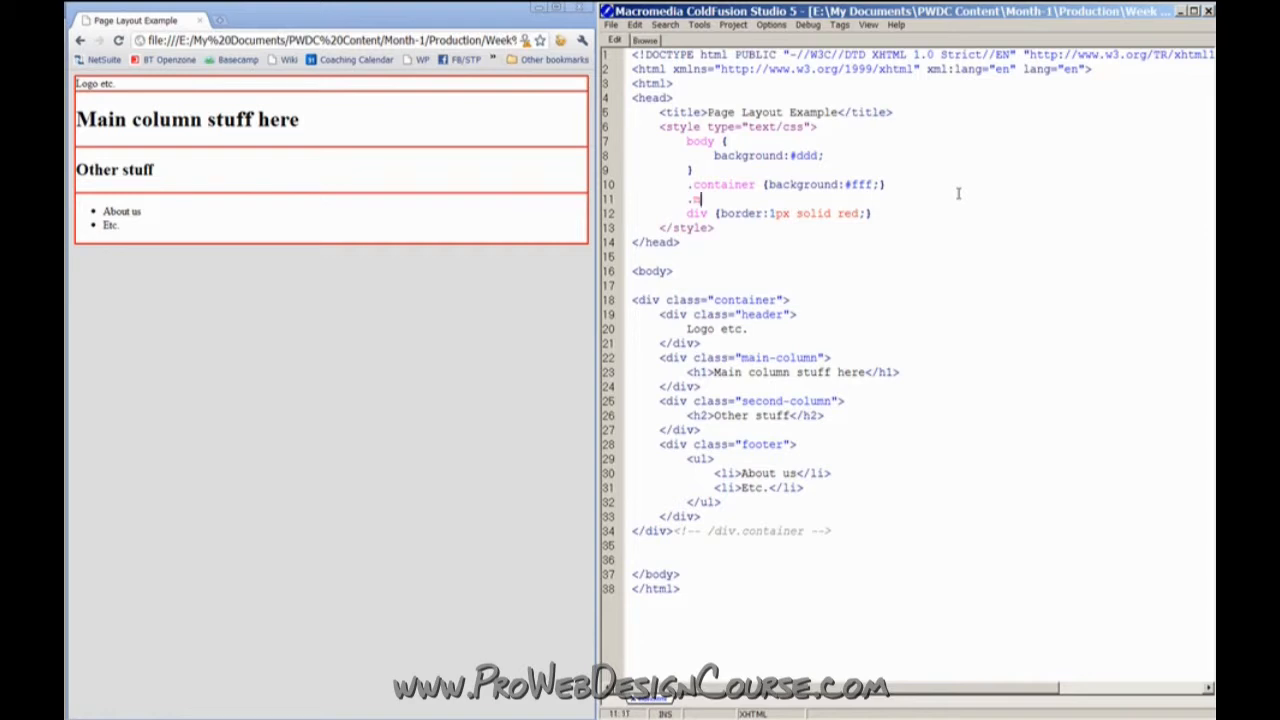
type("ain-column")
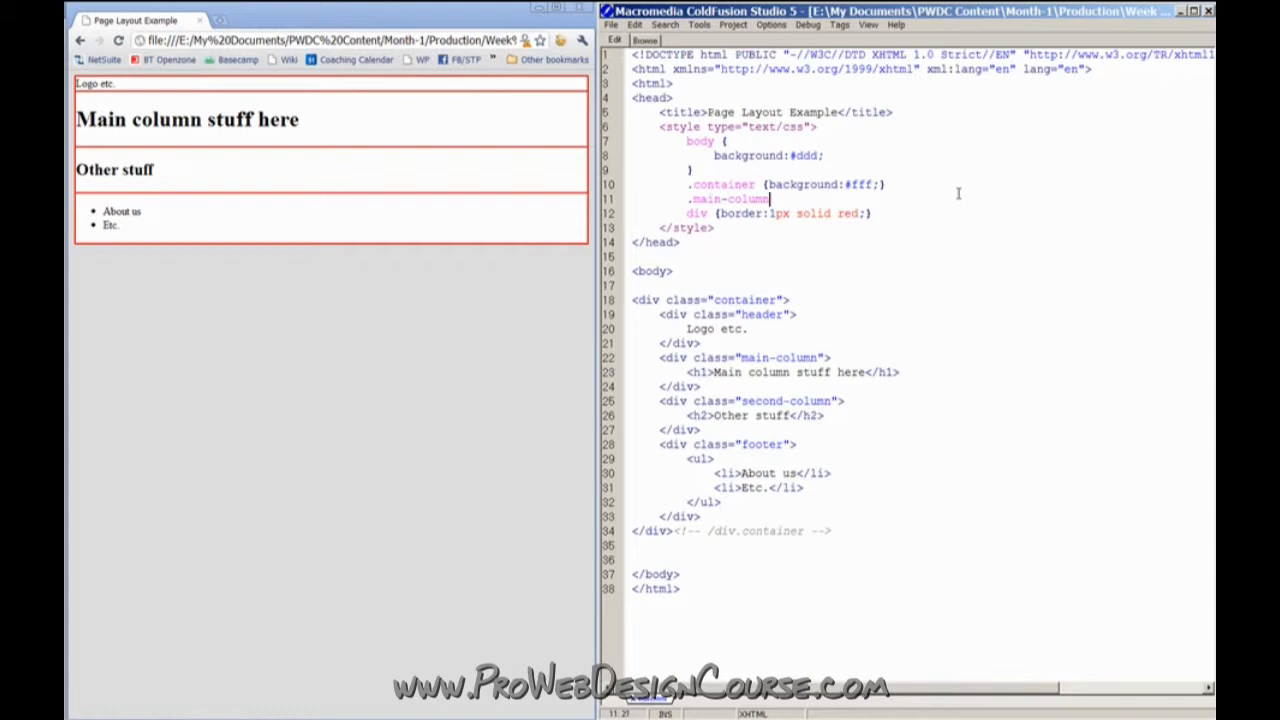
type(", .second-colum")
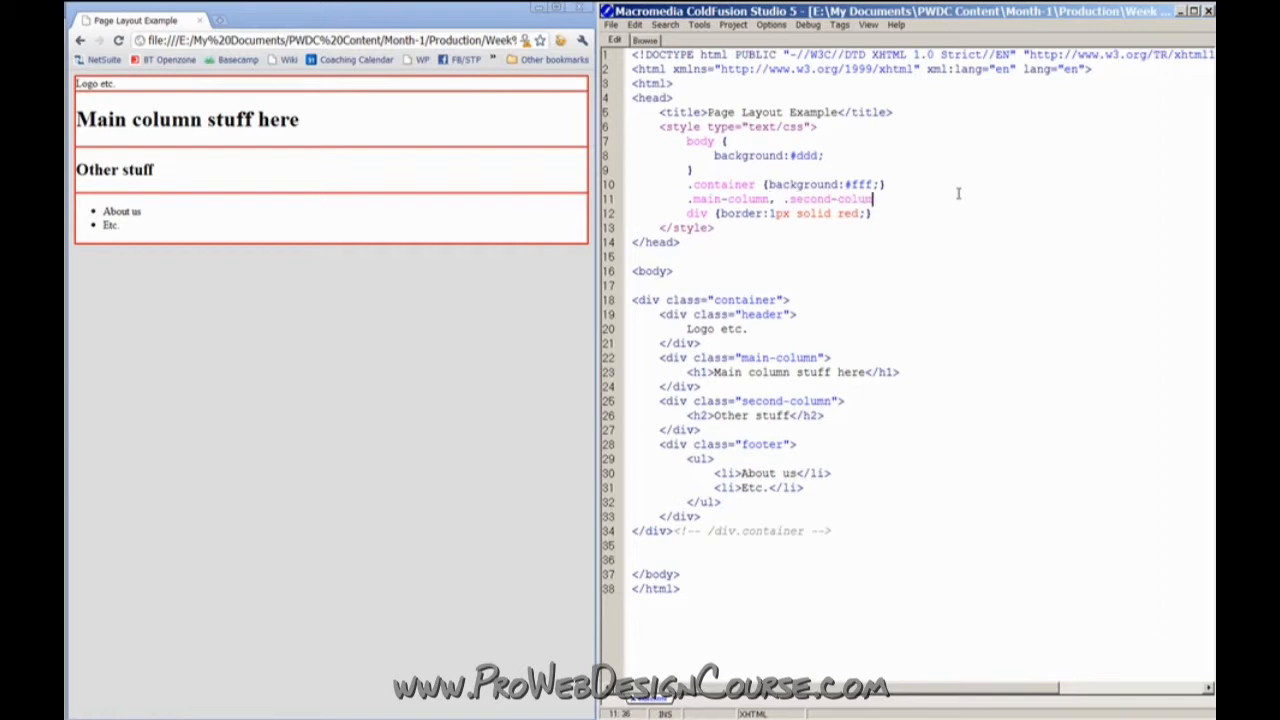
type("{float:left;")
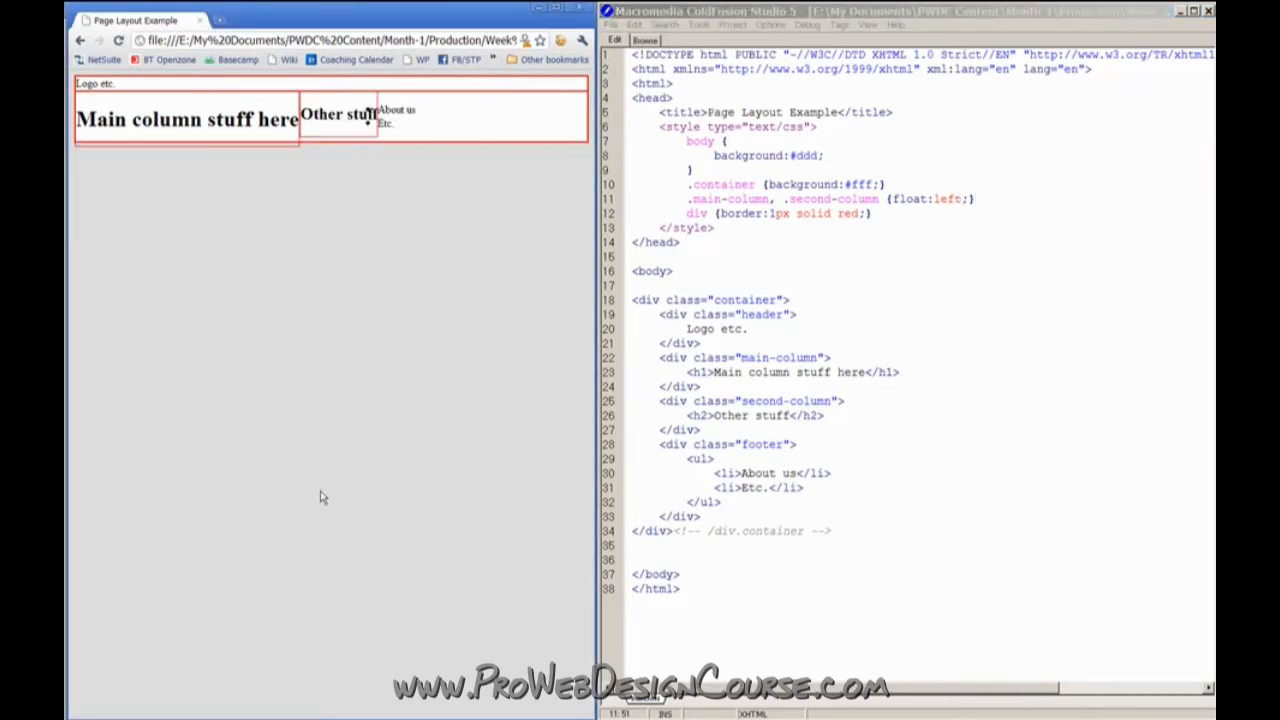
mouse_move(308, 140)
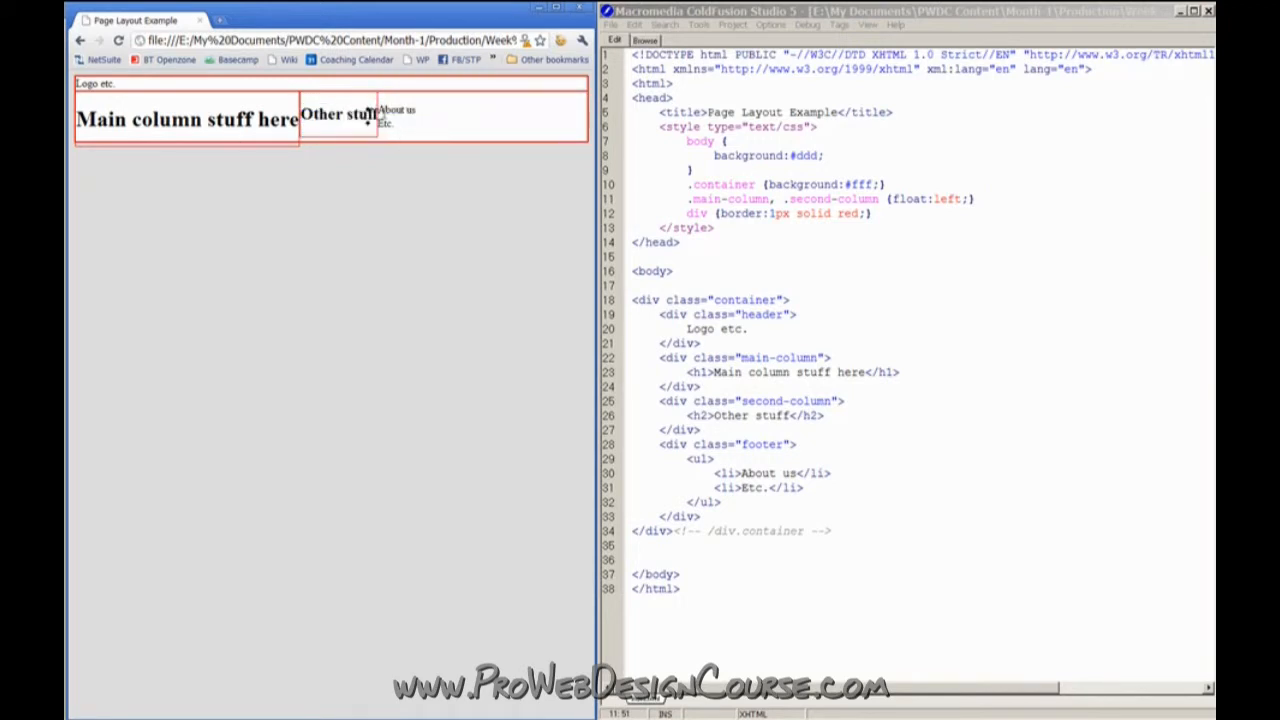
mouse_move(374, 172)
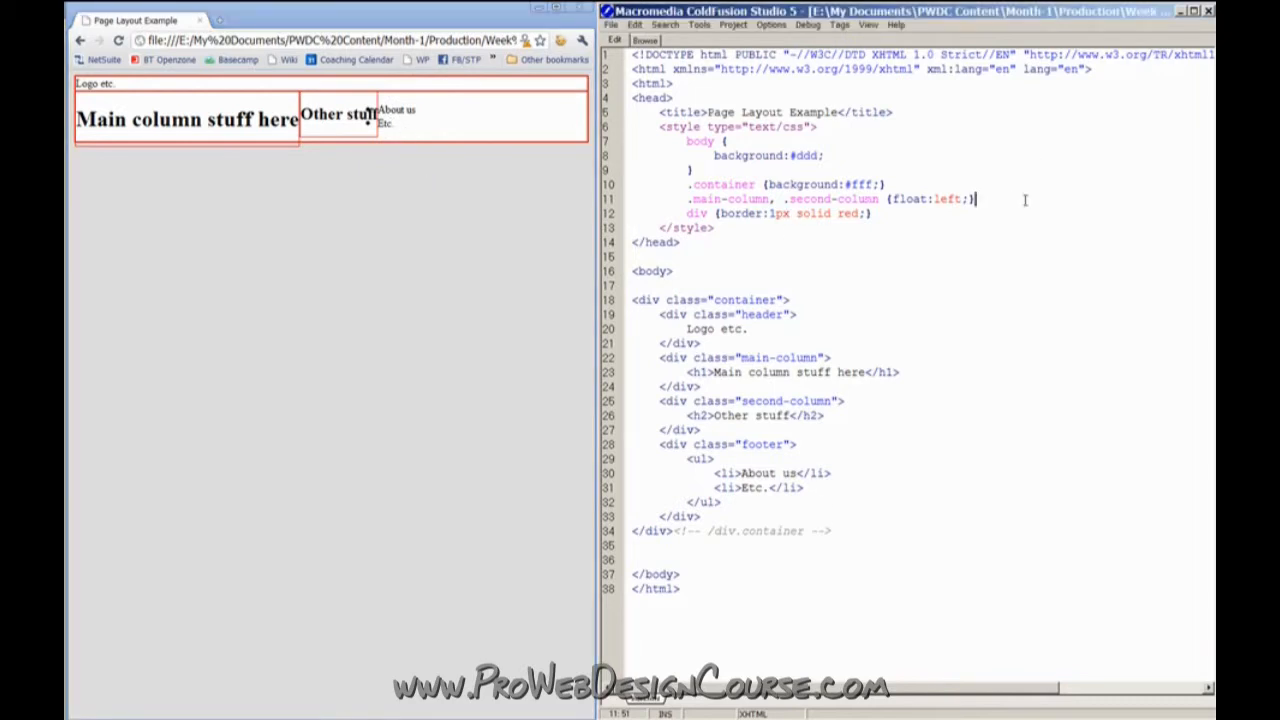
Add a .footer {clear:both;} rule so the footer drops below the columns
type(".footer {clear:")
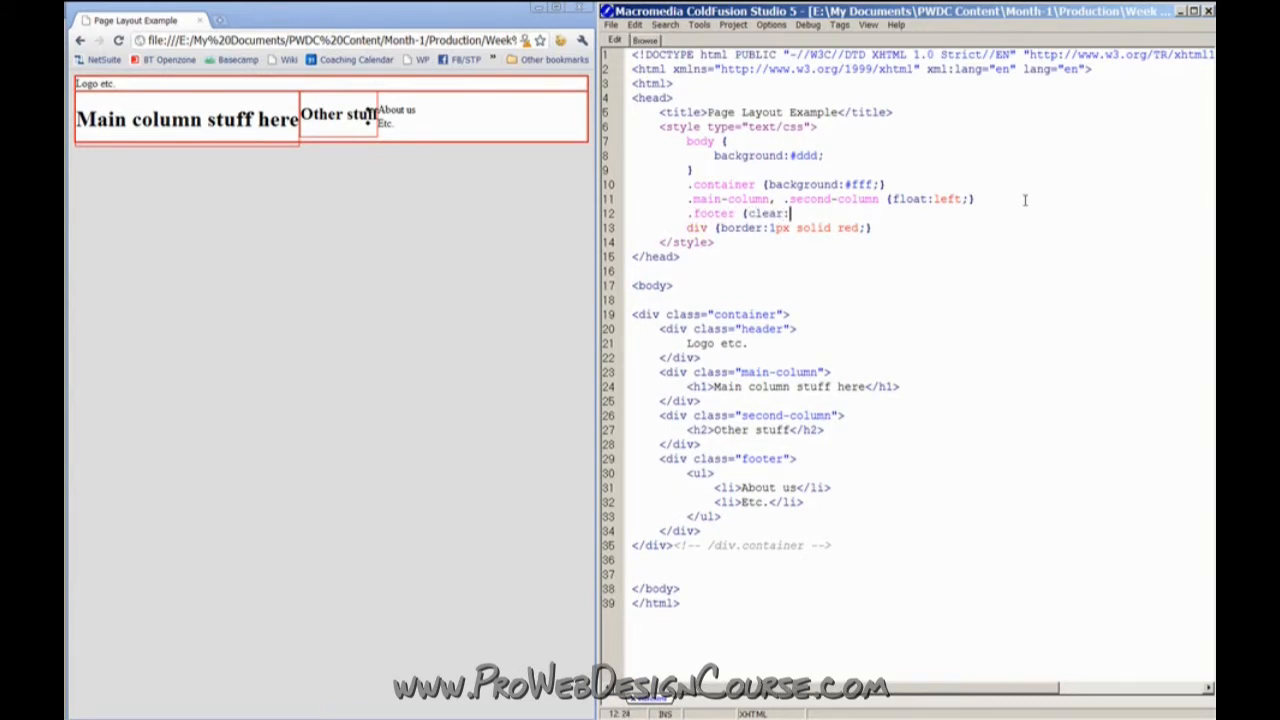
type("both;}")
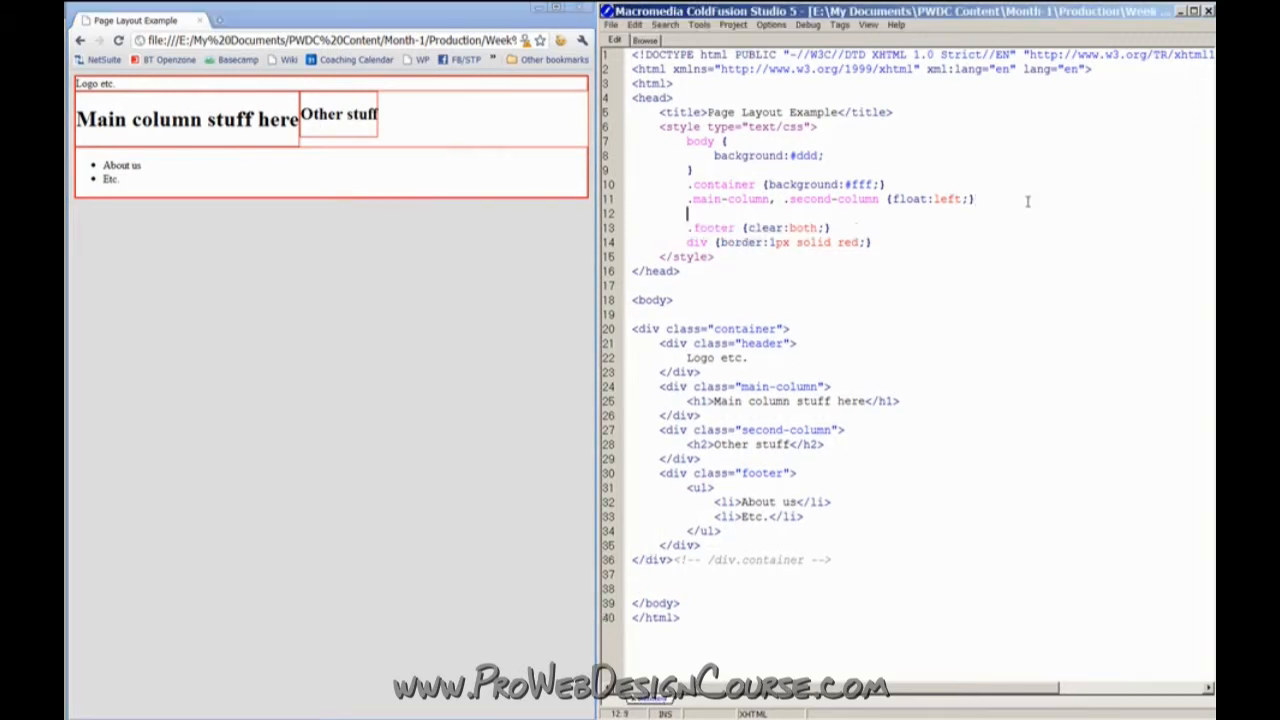
Give .main-column width:75% and .second-column width:25%, then remove the temporary red div border rule
type(".main-column {")
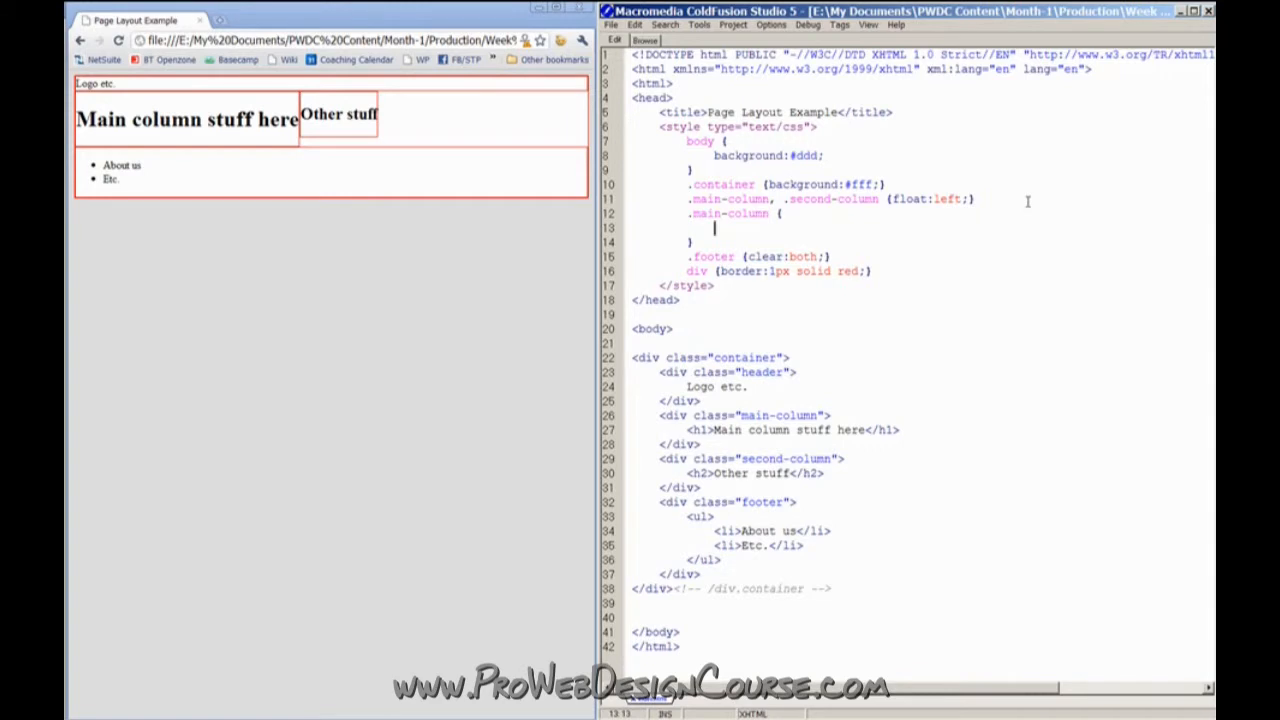
type("width:75%;")
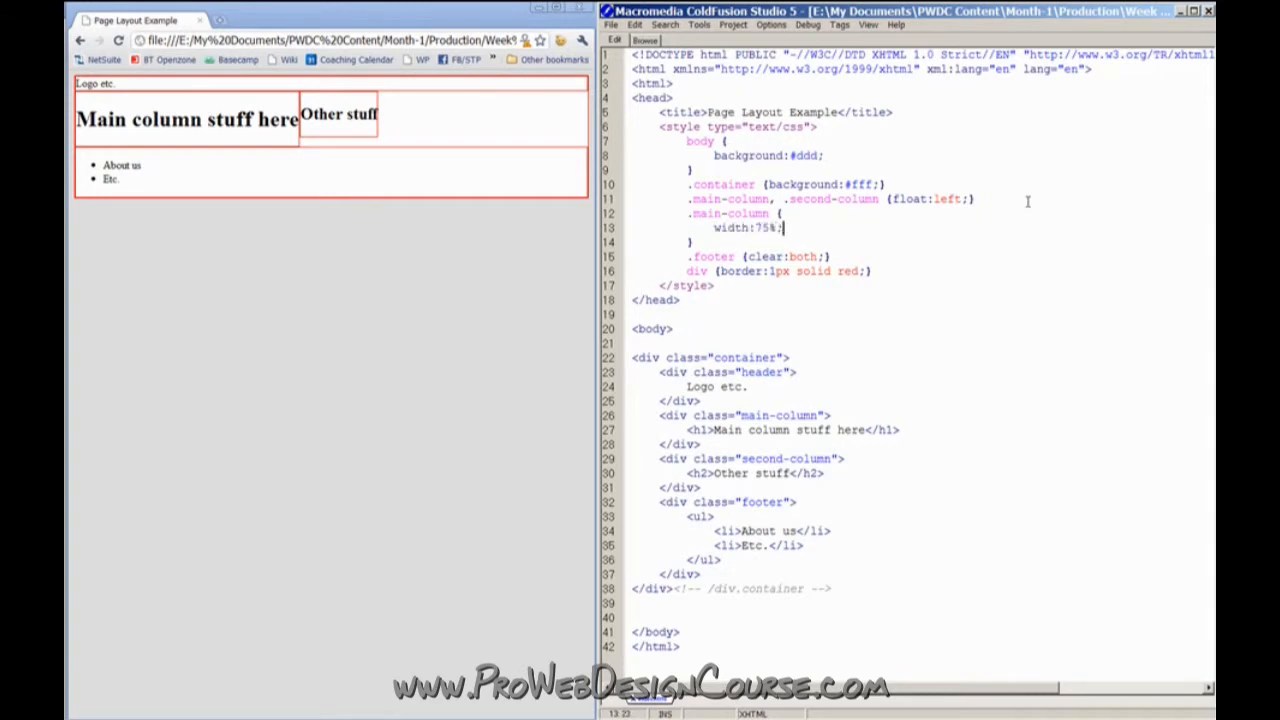
type(".second-column {")
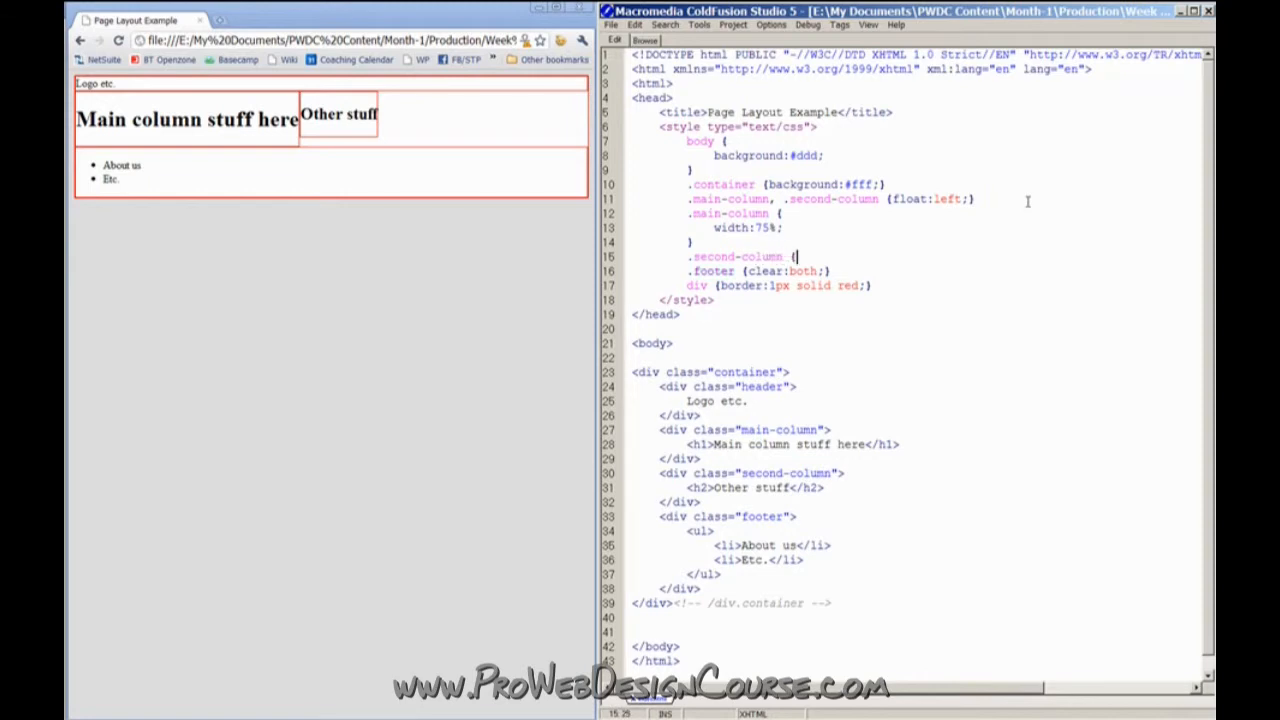
type("width:2")
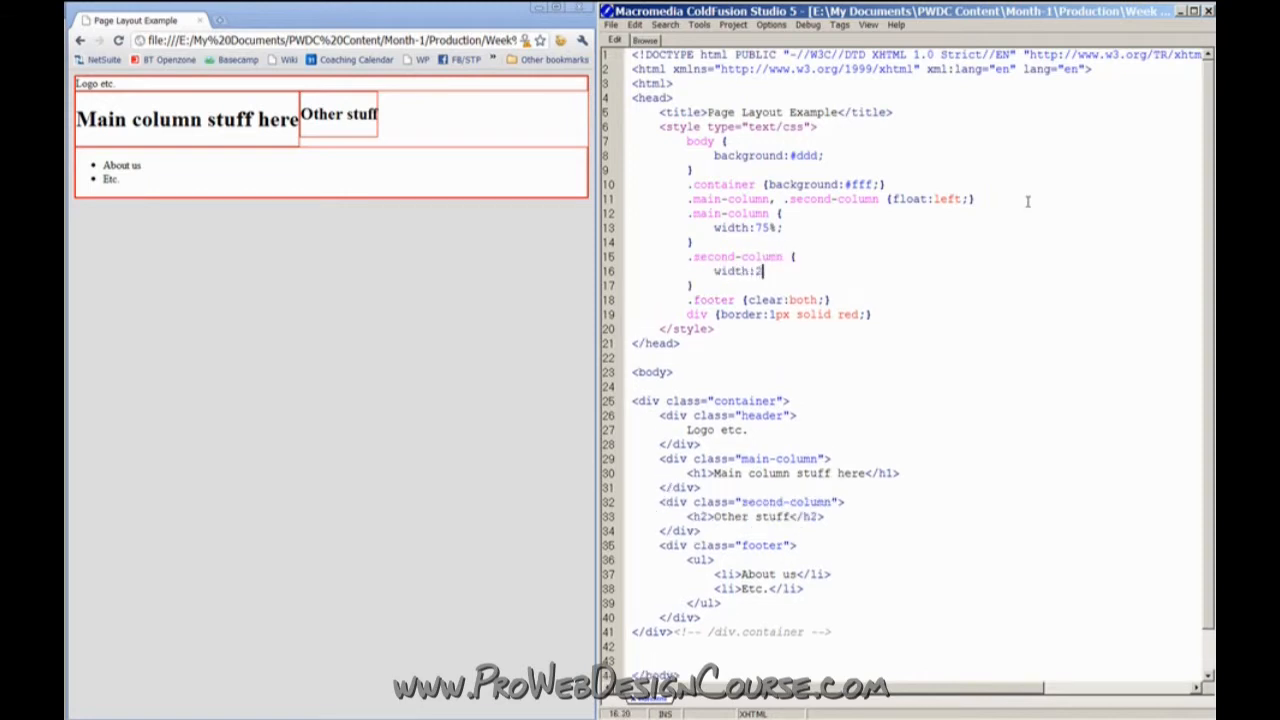
type("5%;")
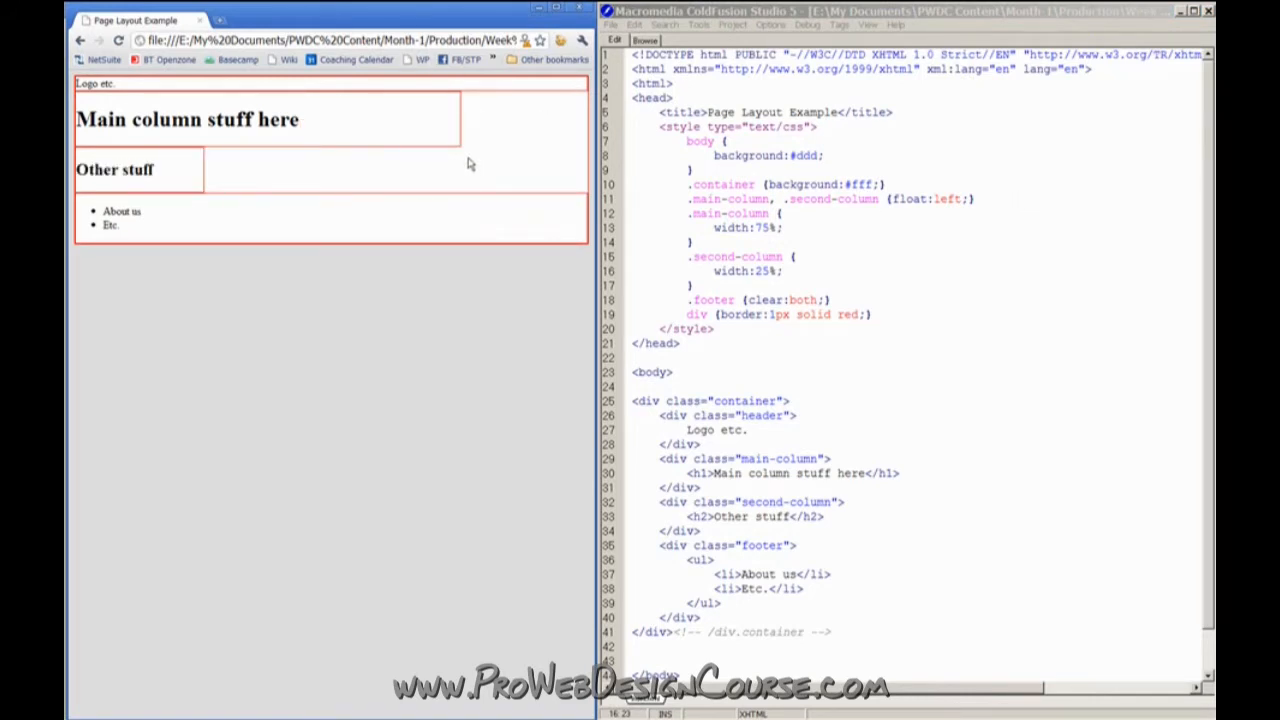
mouse_move(544, 190)
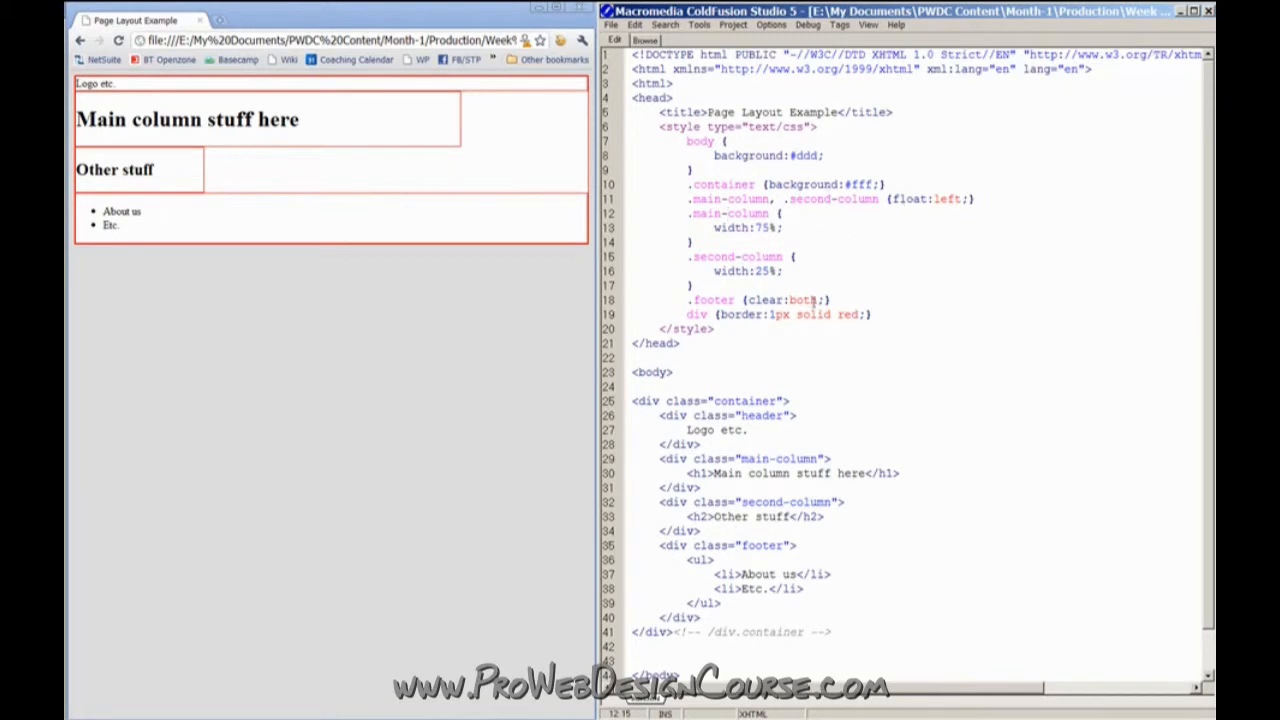
double_click(780, 314)
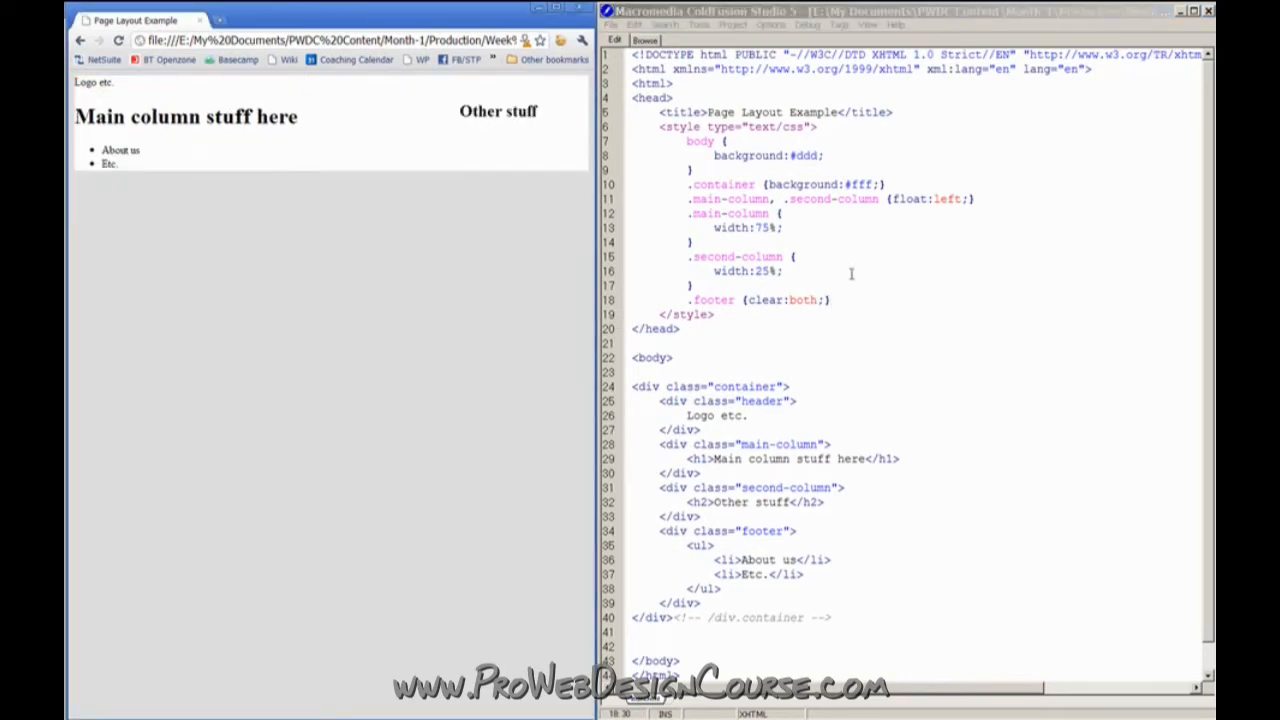
type("div {border:1px solid red;}")
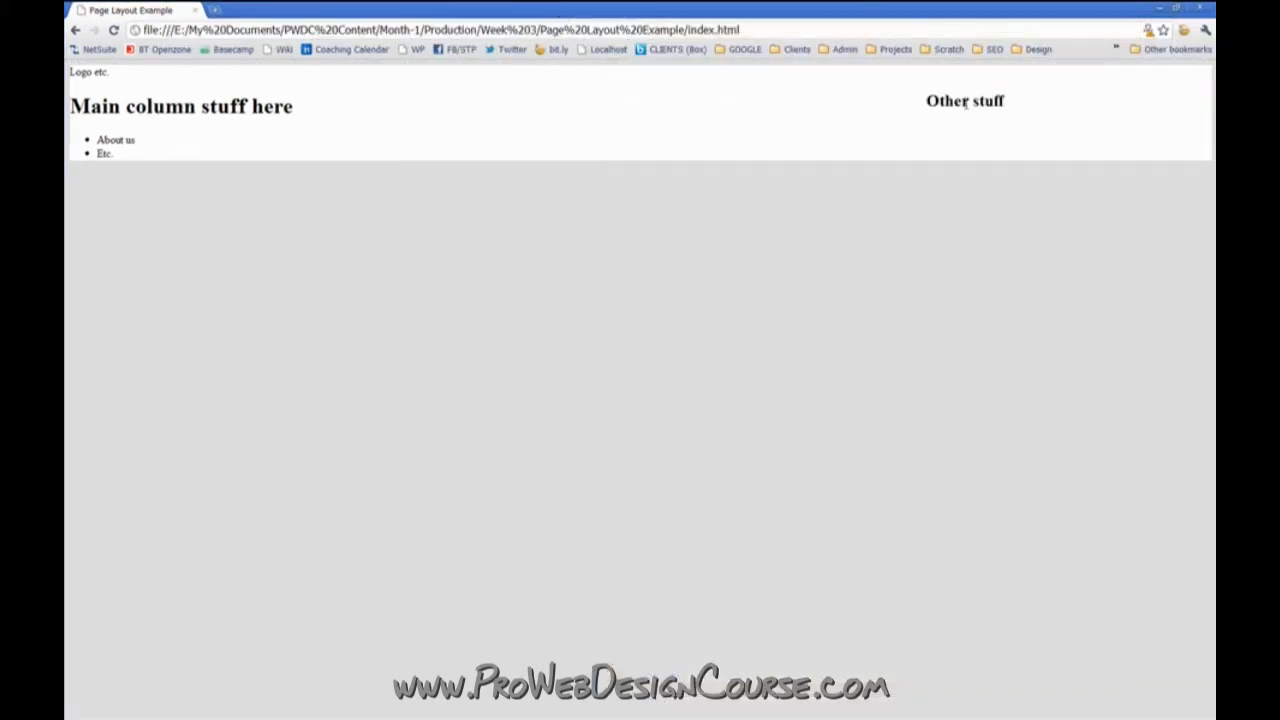
mouse_move(138, 148)
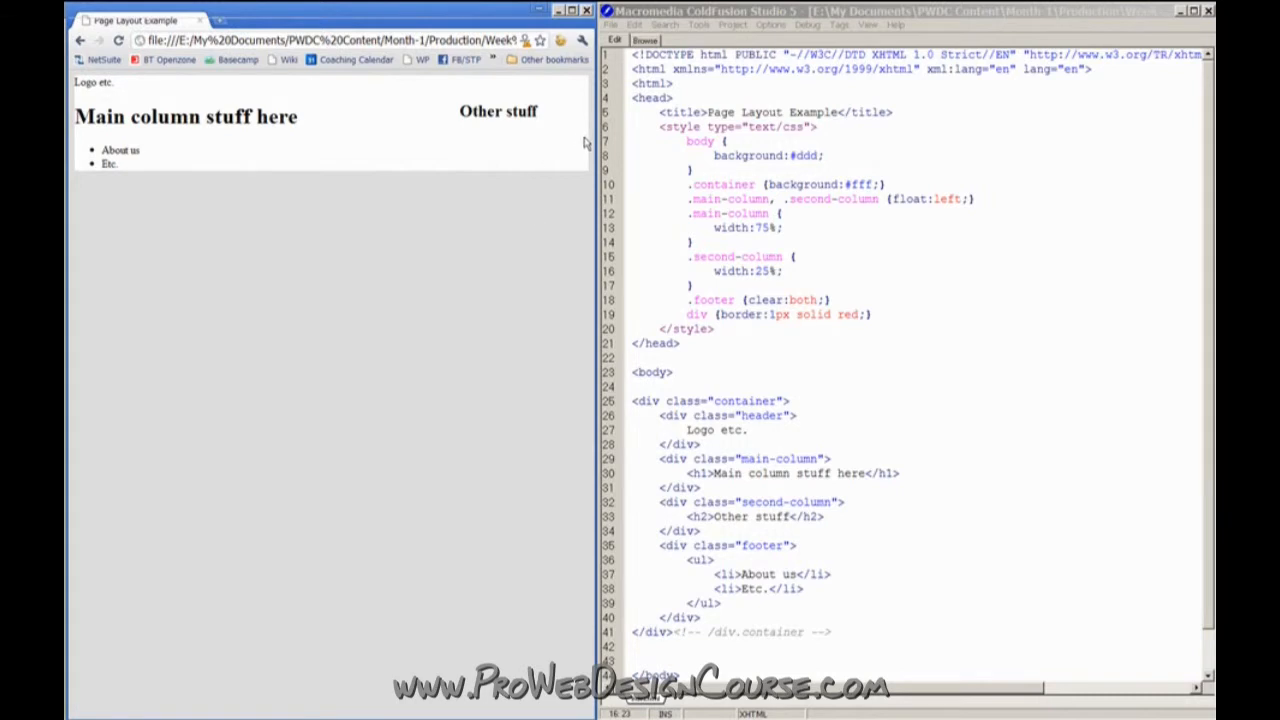
mouse_move(168, 138)
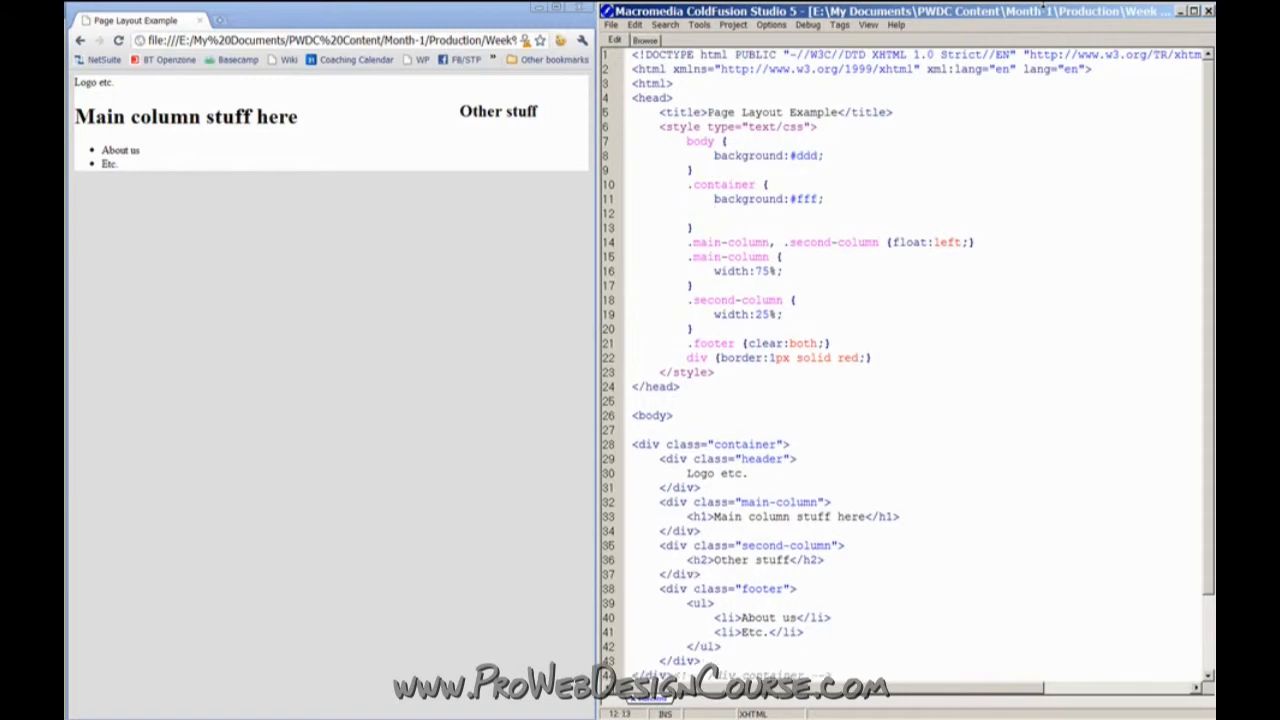
Add width:40em; to the .container rule for a fixed-width layout
type("width:")
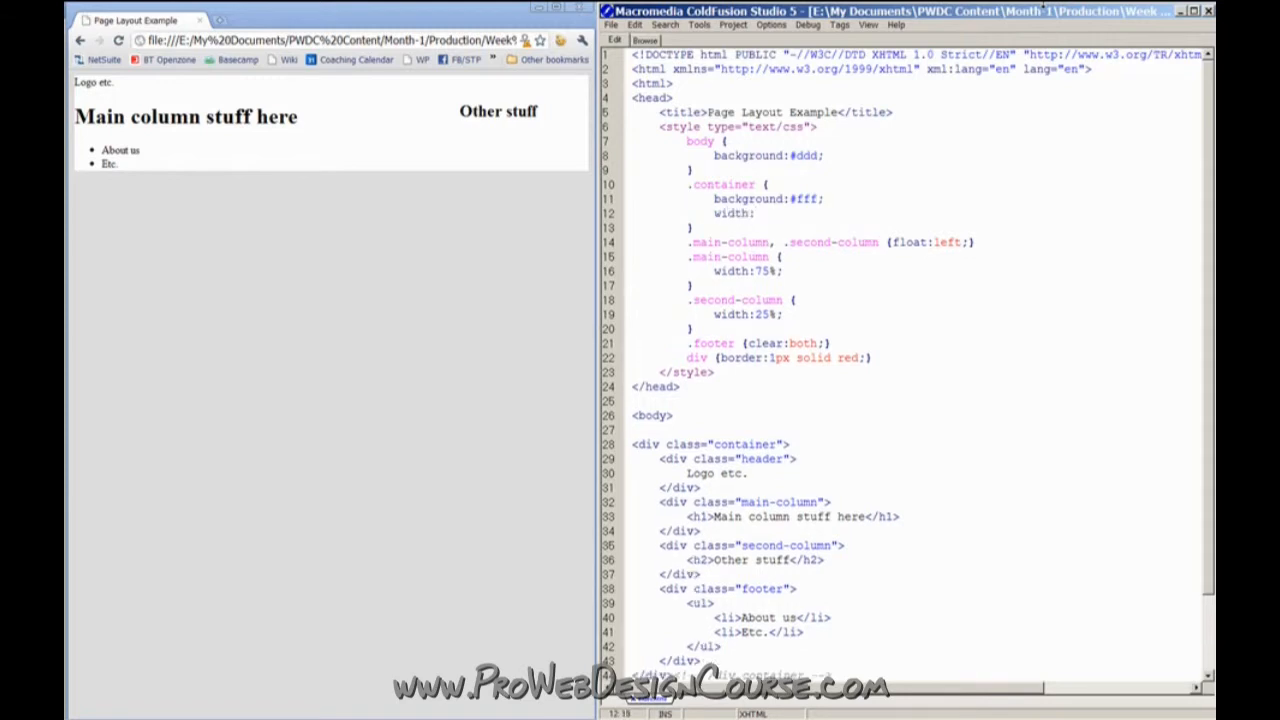
type("40em;")
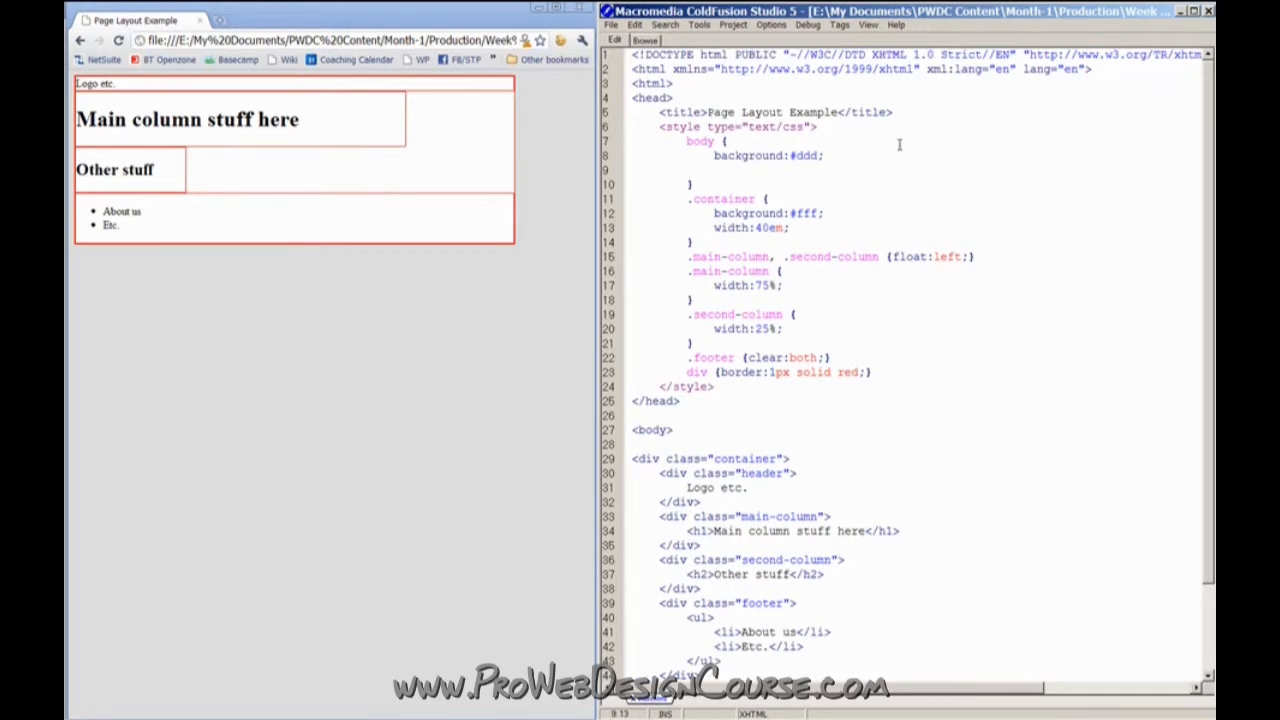
Add text-align:center; to body and margin:auto; to .container to centre it
type("text-align:")
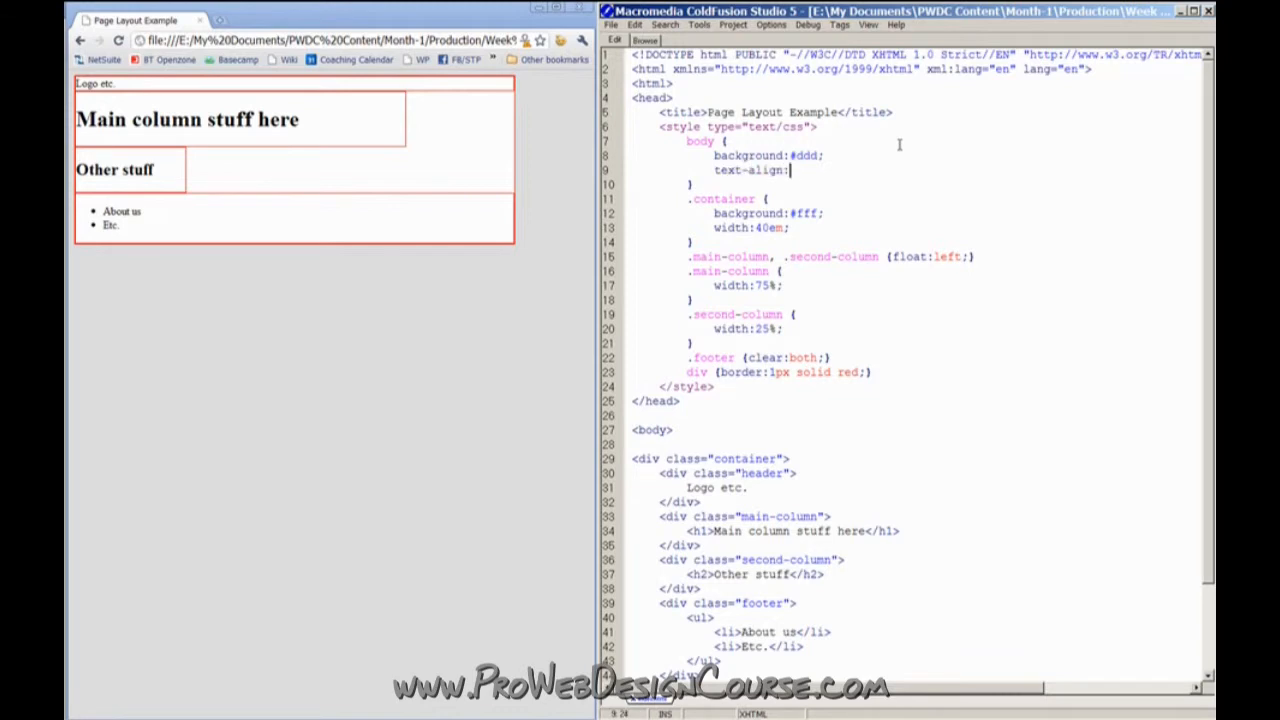
type("center;")
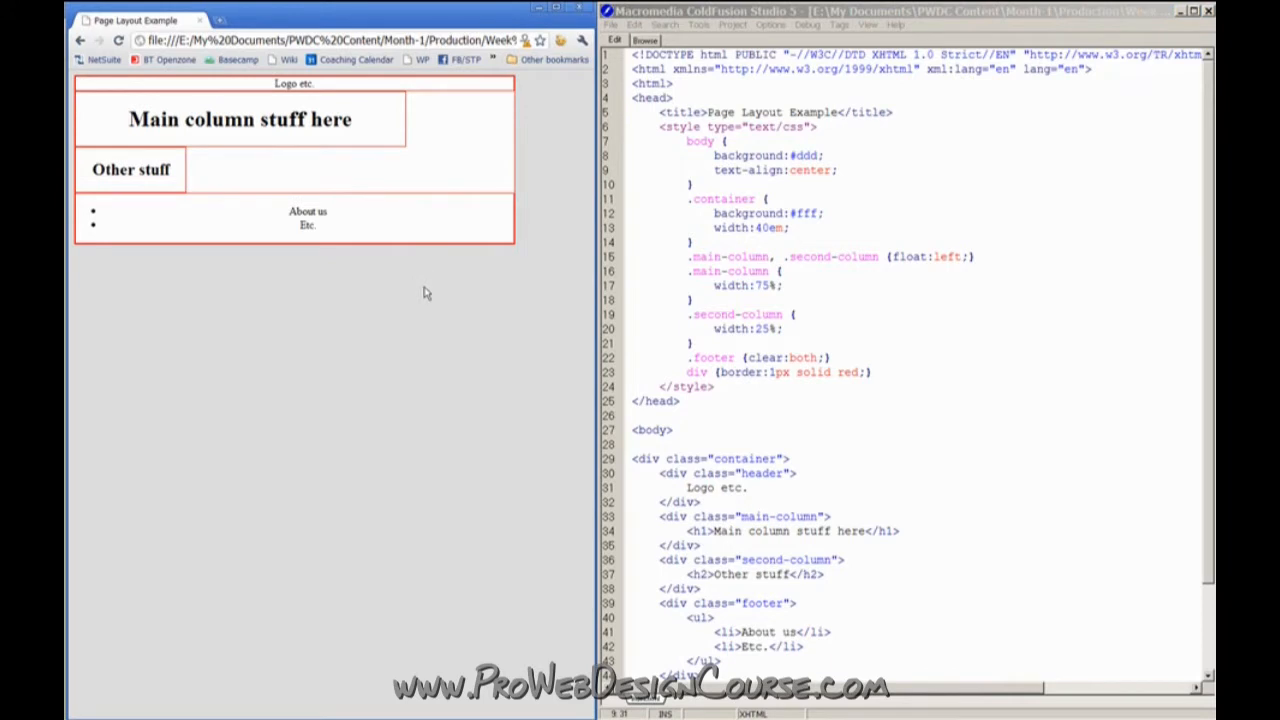
mouse_move(464, 106)
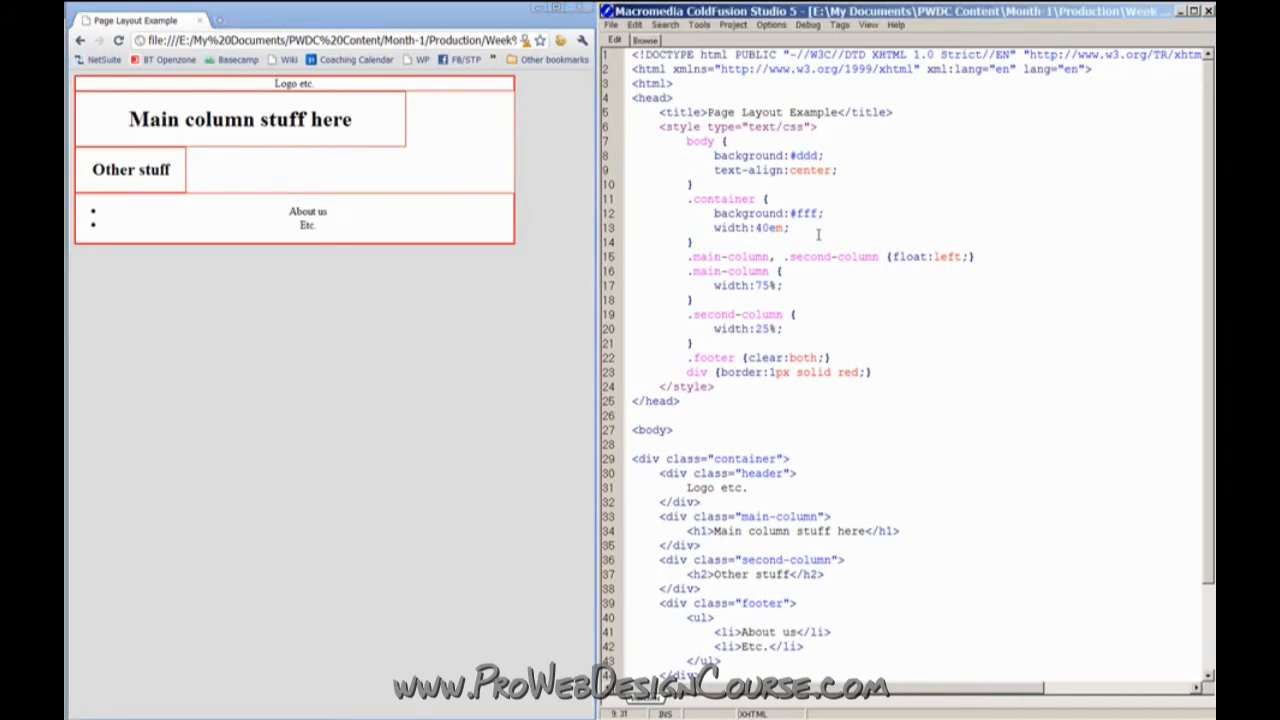
type("margin")
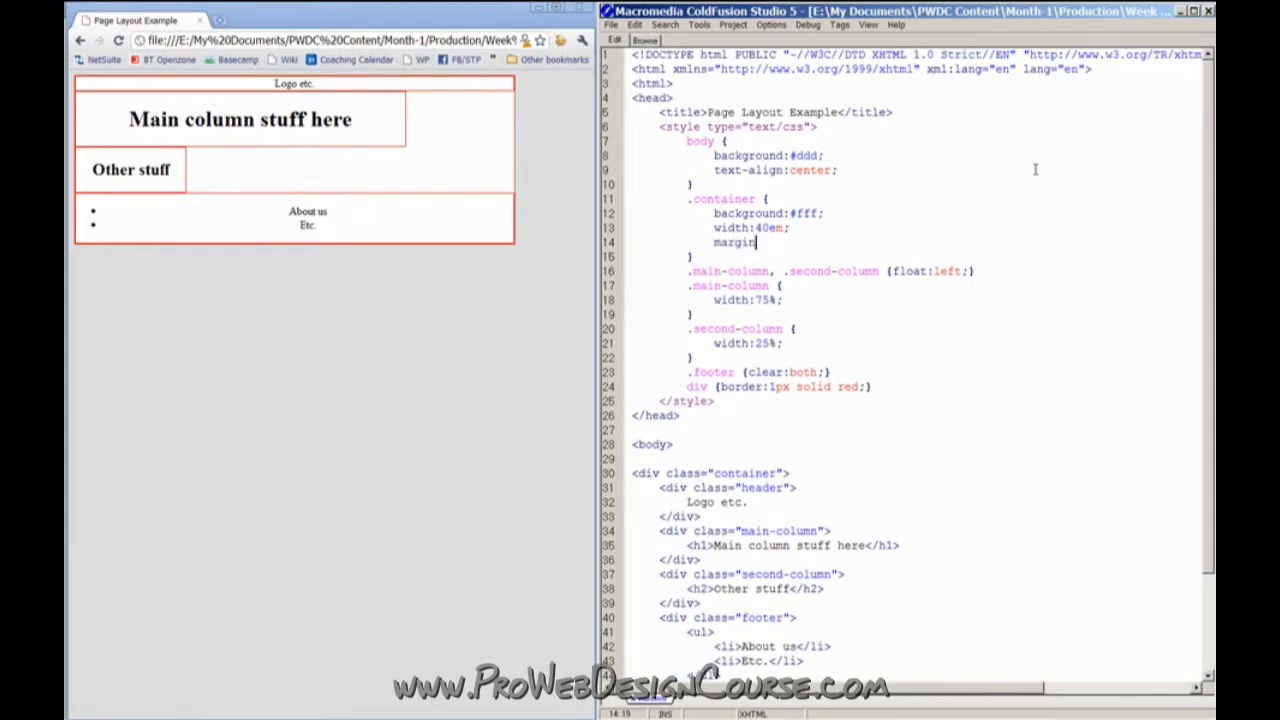
type(":auto;")
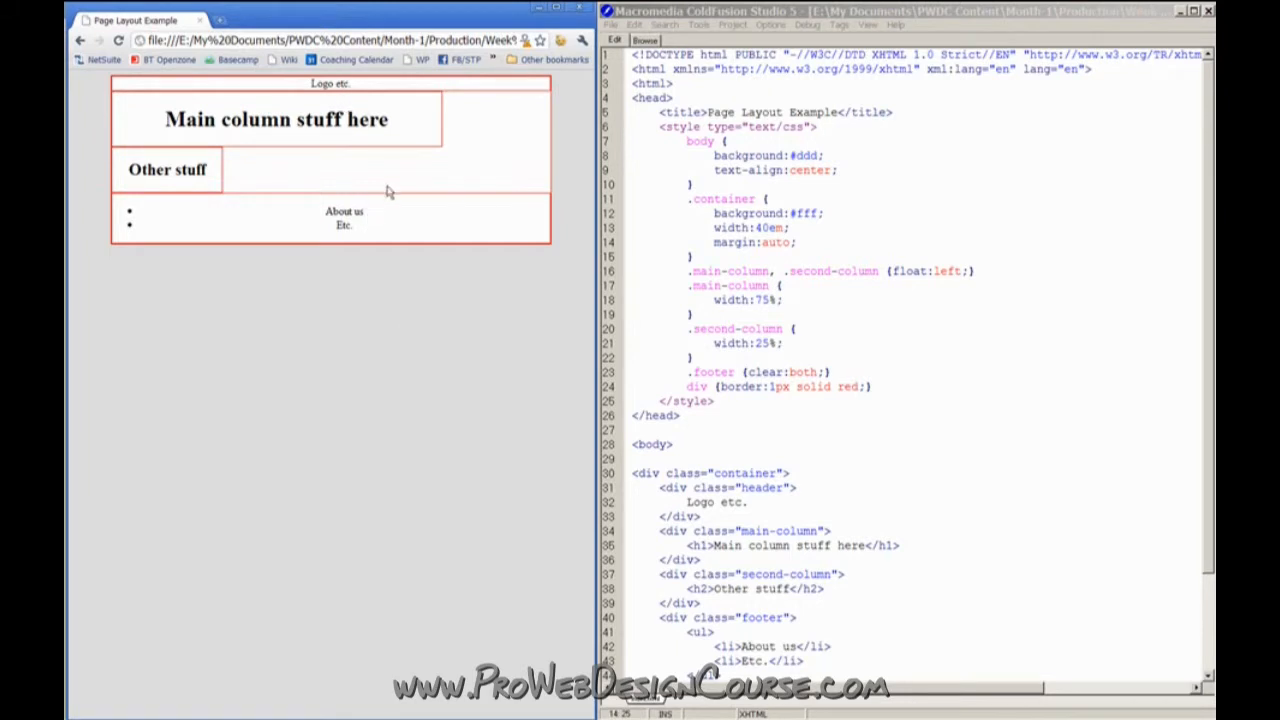
mouse_move(430, 216)
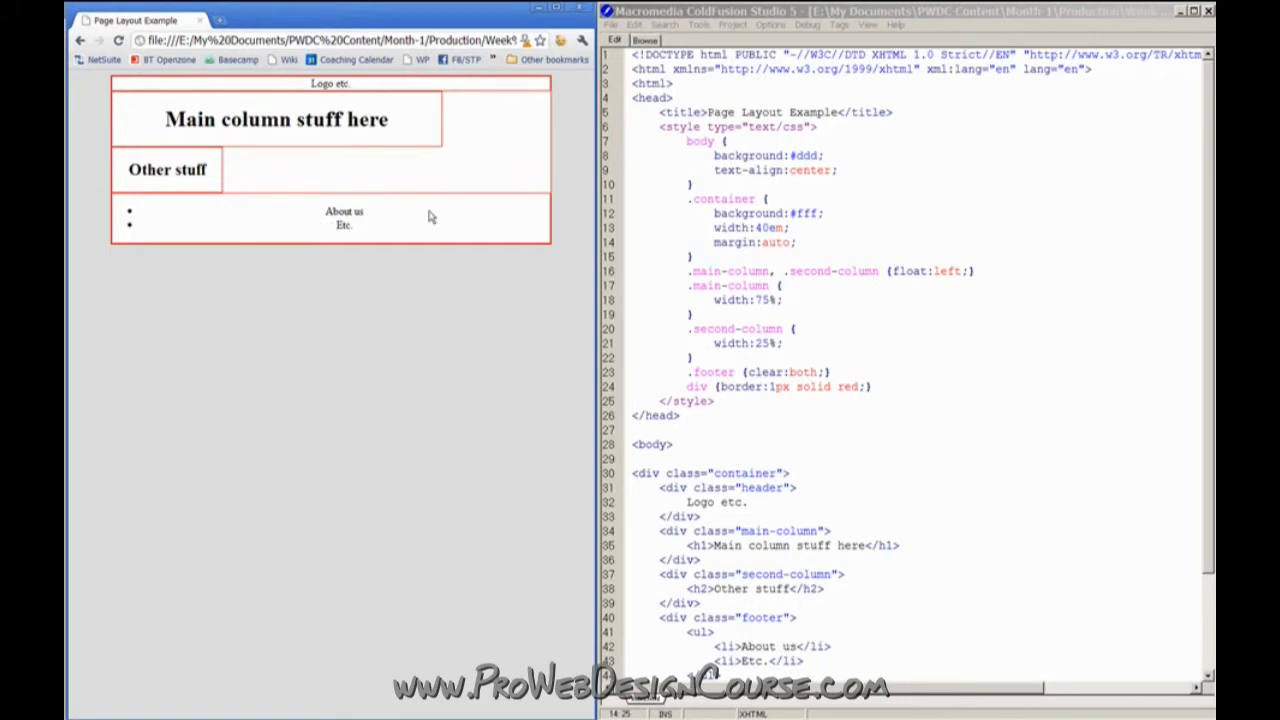
mouse_move(308, 148)
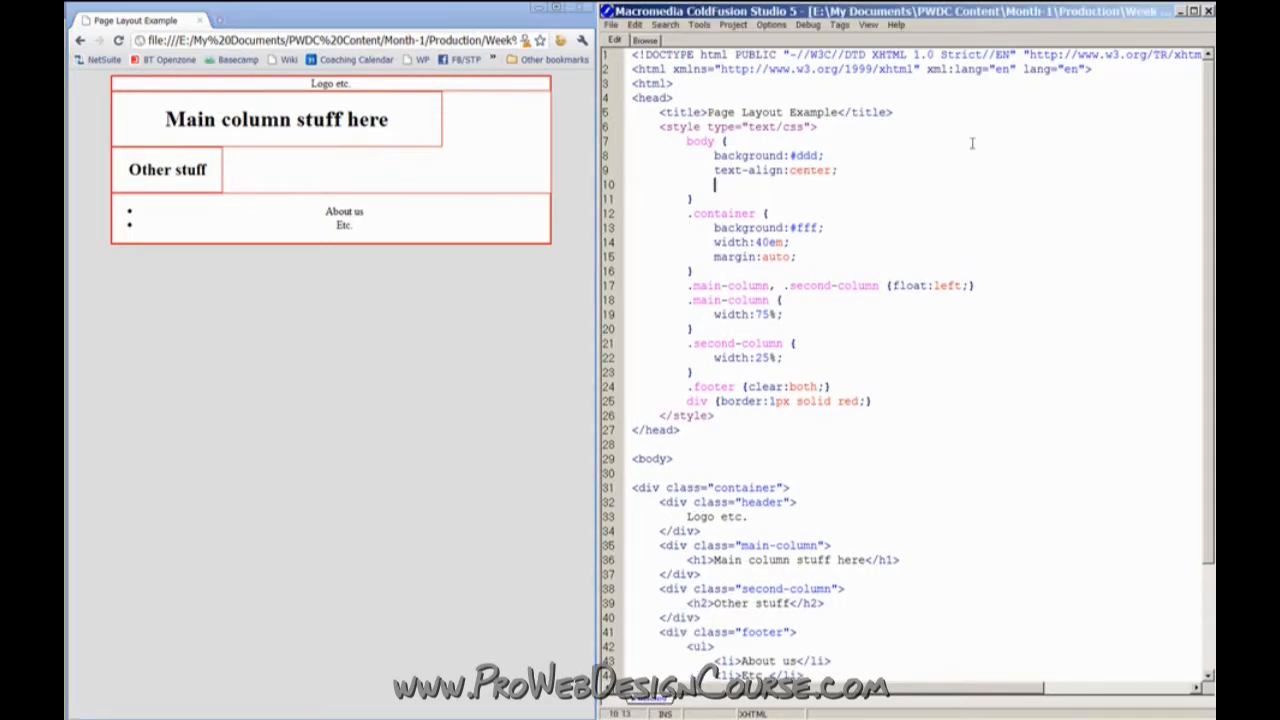
Add vertical padding to the body rule so the container drops below the top edge
type("padding:")
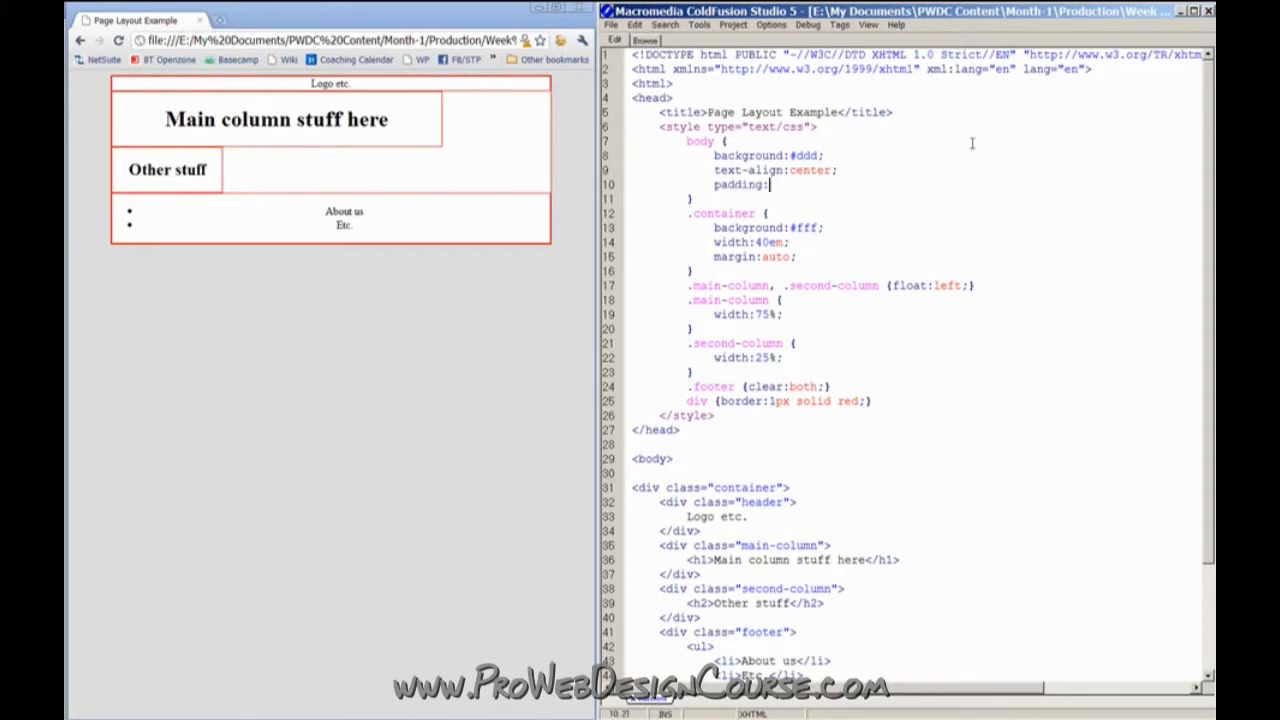
type("4ex")
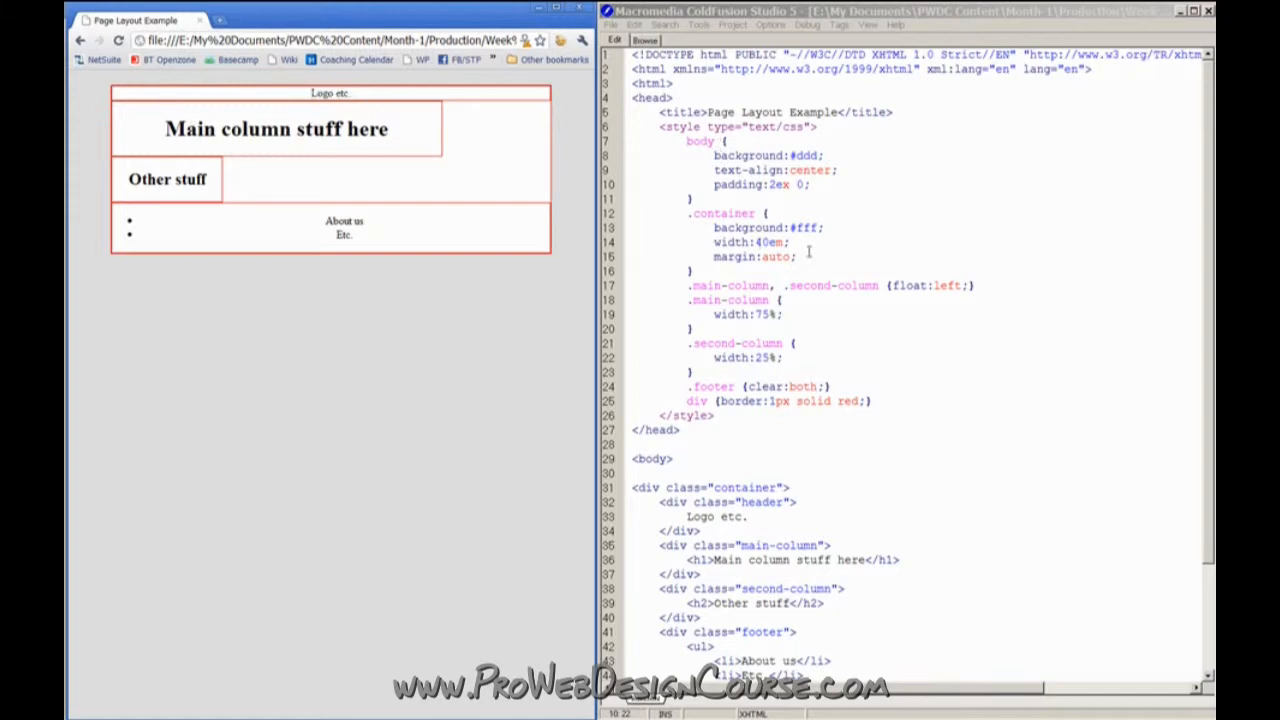
mouse_move(836, 382)
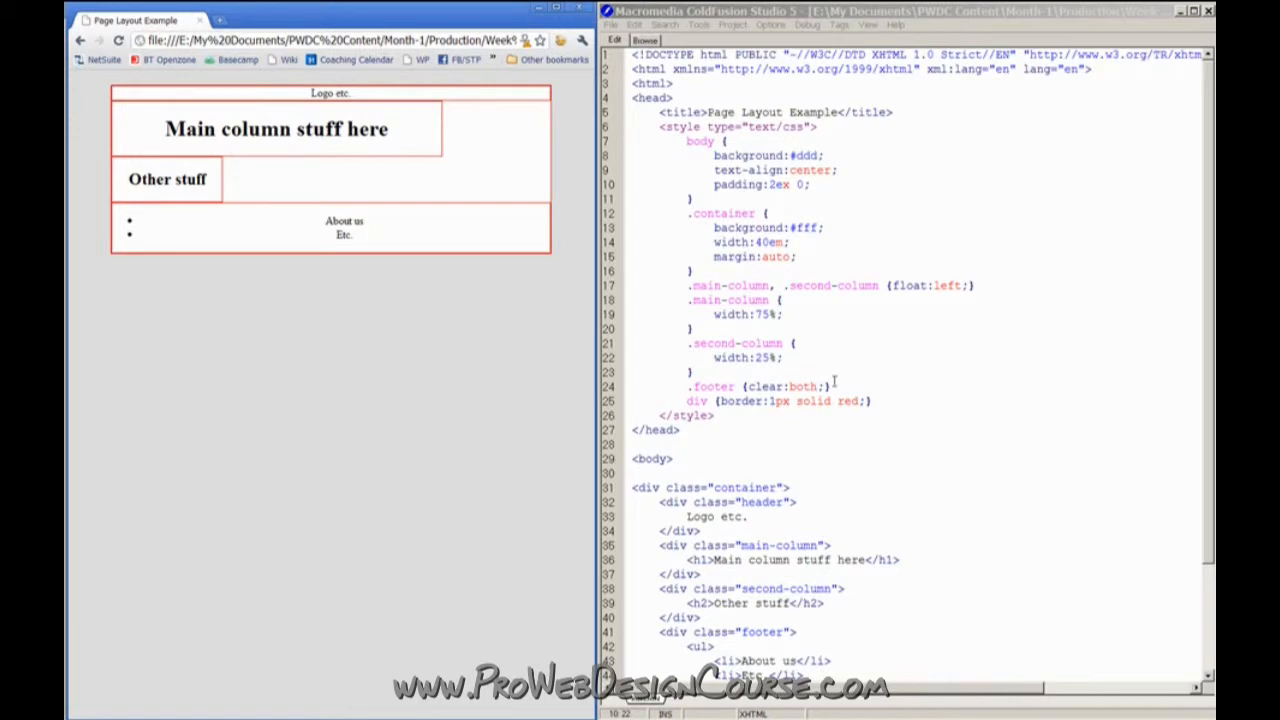
Write a .header rule with background green and color #fff
double_click(762, 502)
type(".header {backg")
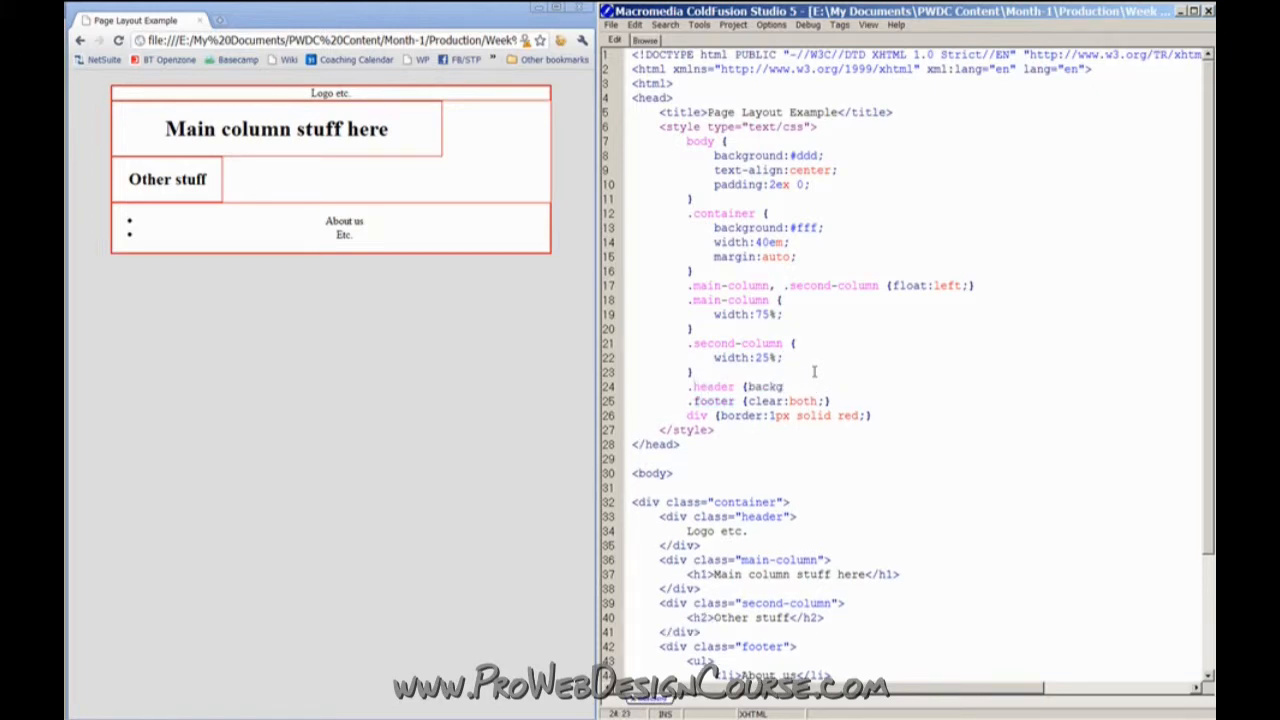
type("round:")
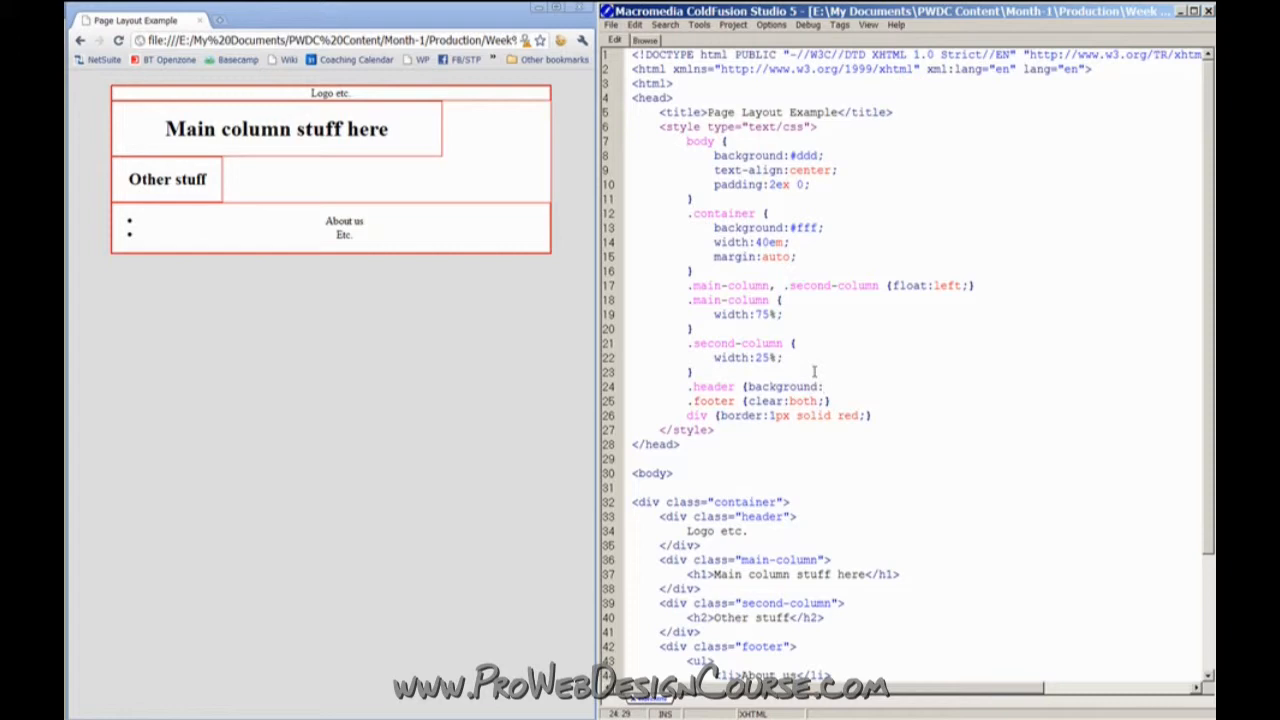
type("green;}")
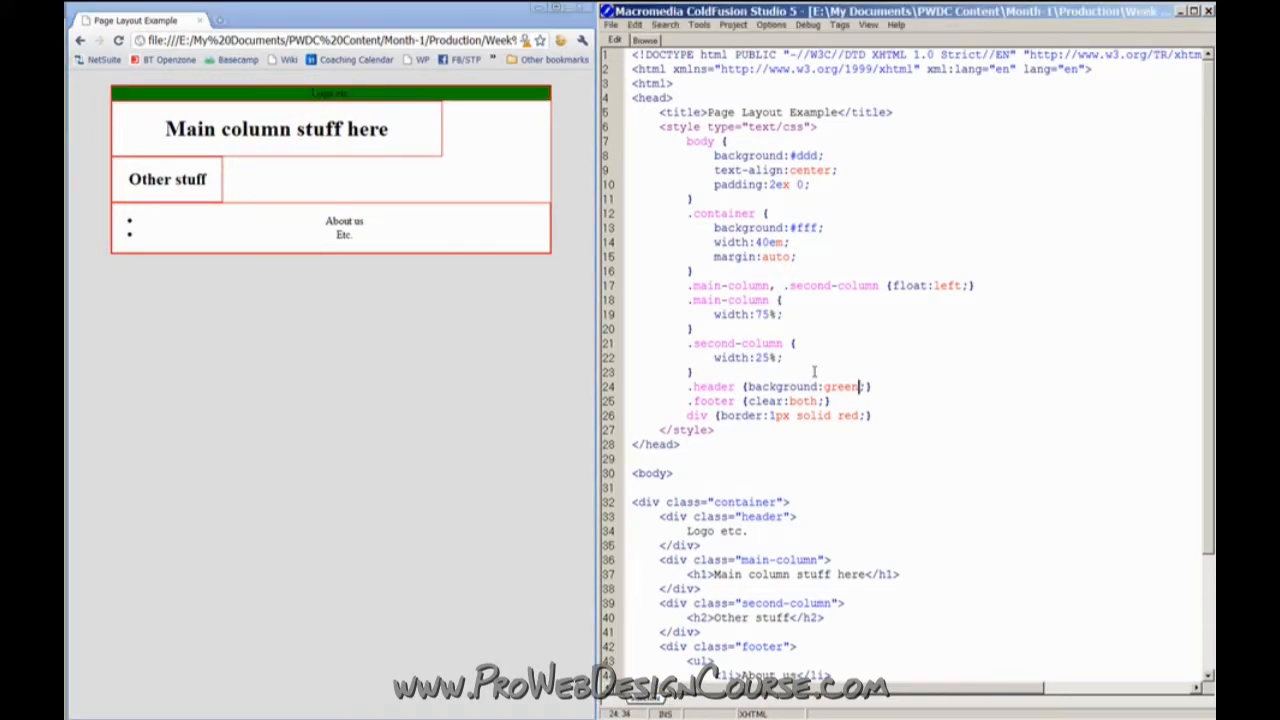
type("; color:#fff")
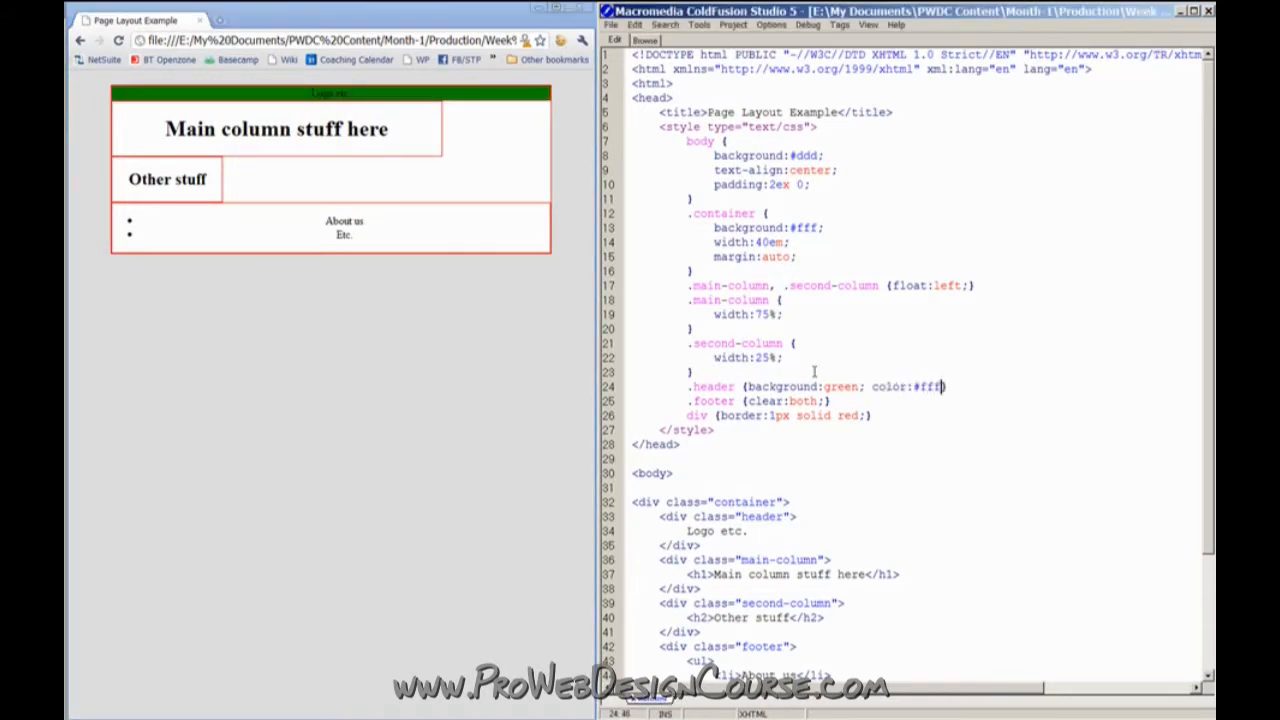
type("; height:75px;")
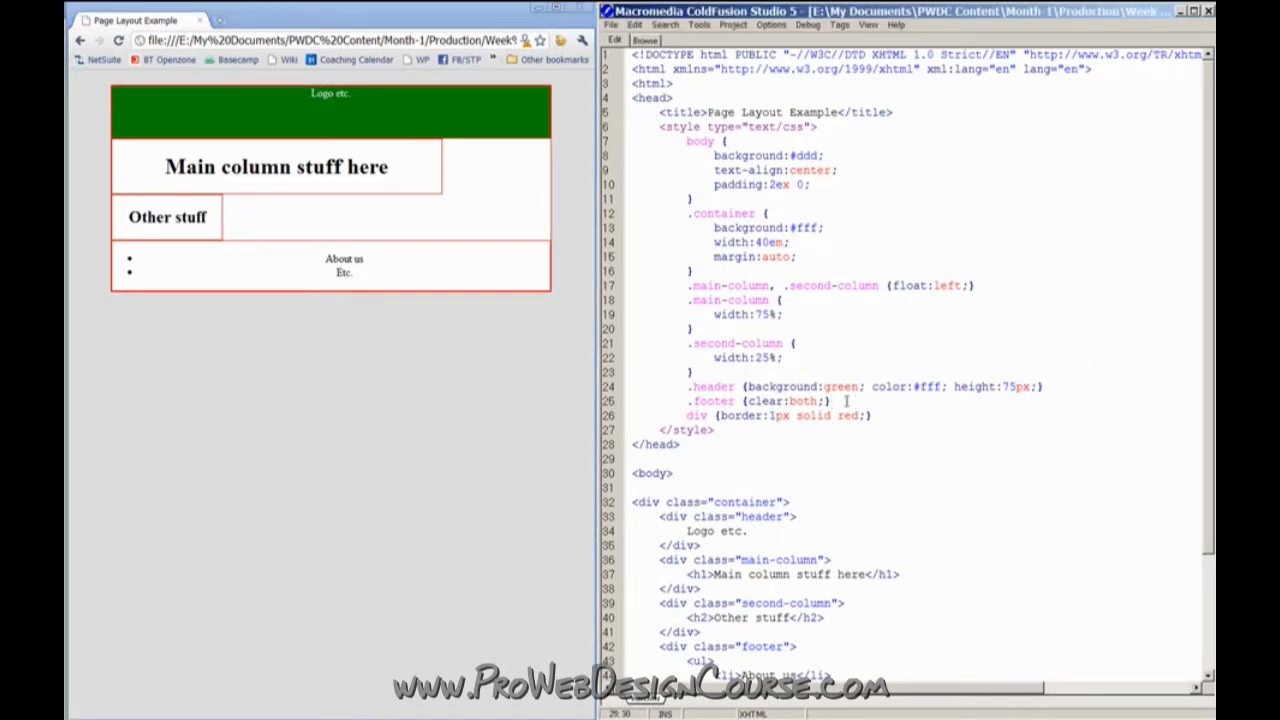
mouse_move(410, 176)
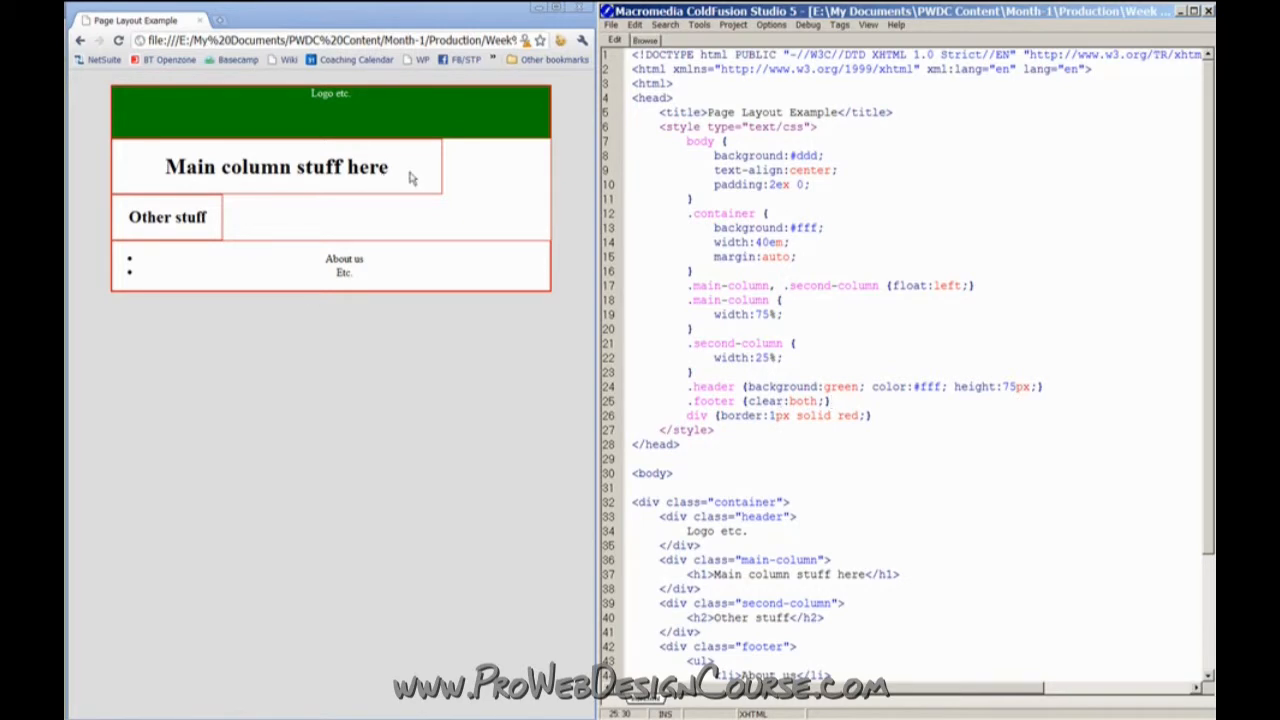
Left-align text for .main-column, .second-column and .header via text-align:left
double_click(168, 216)
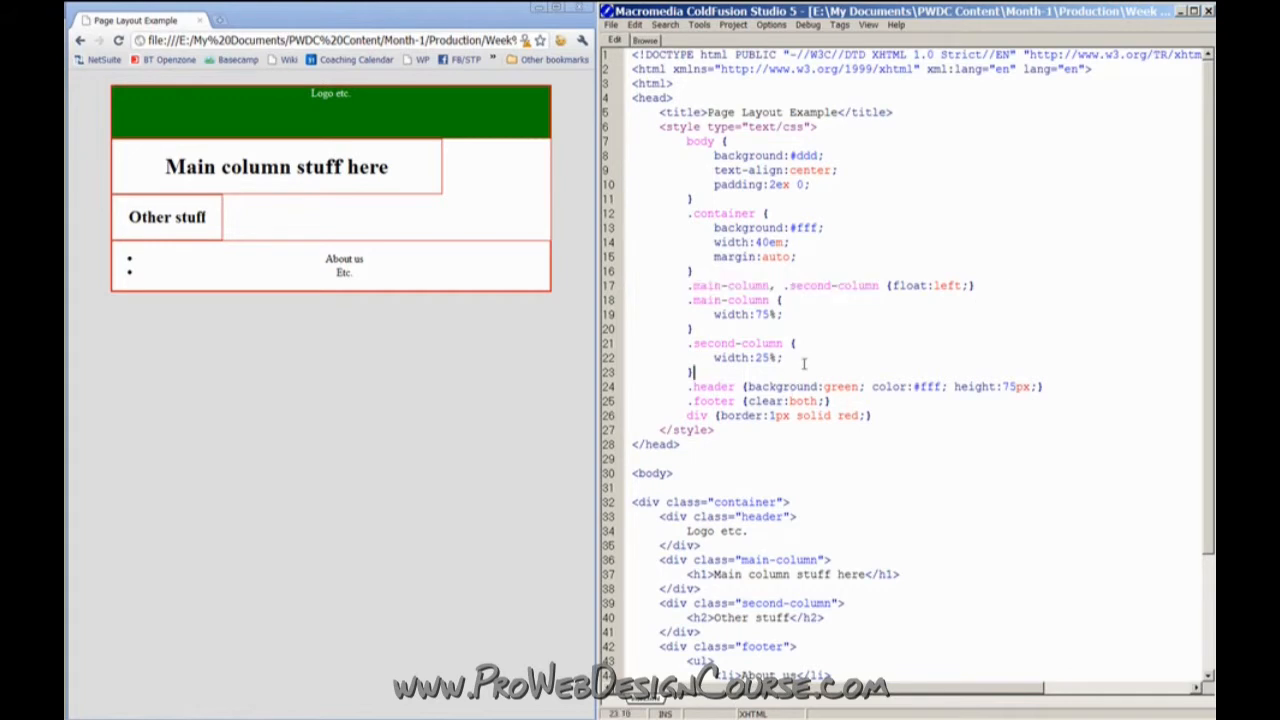
type(".main-column, .second-column,")
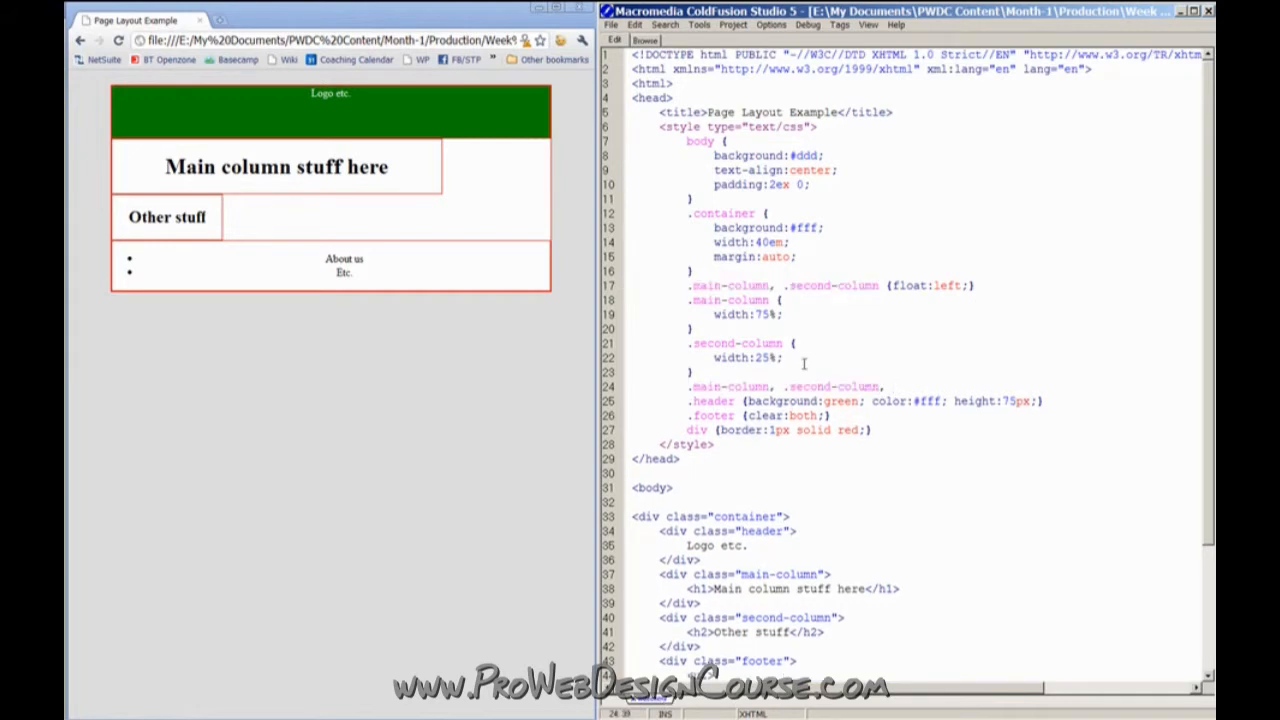
type(", .header")
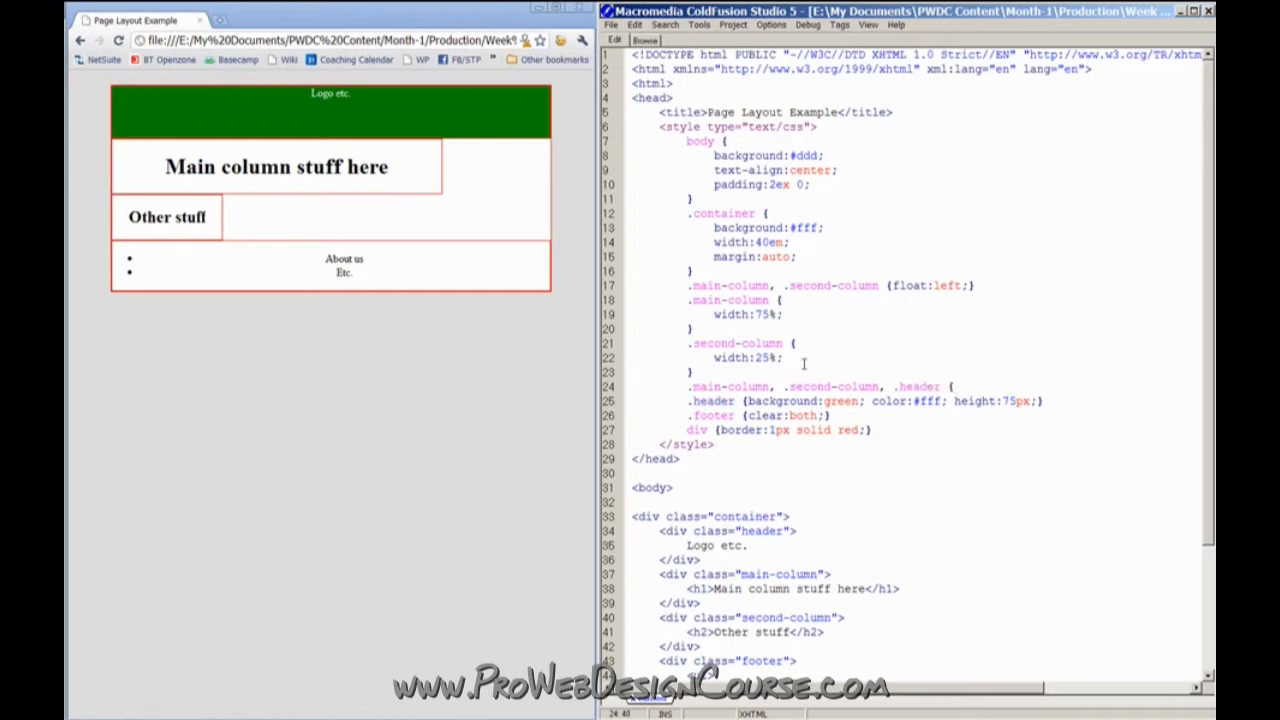
type("{text-align:left;")
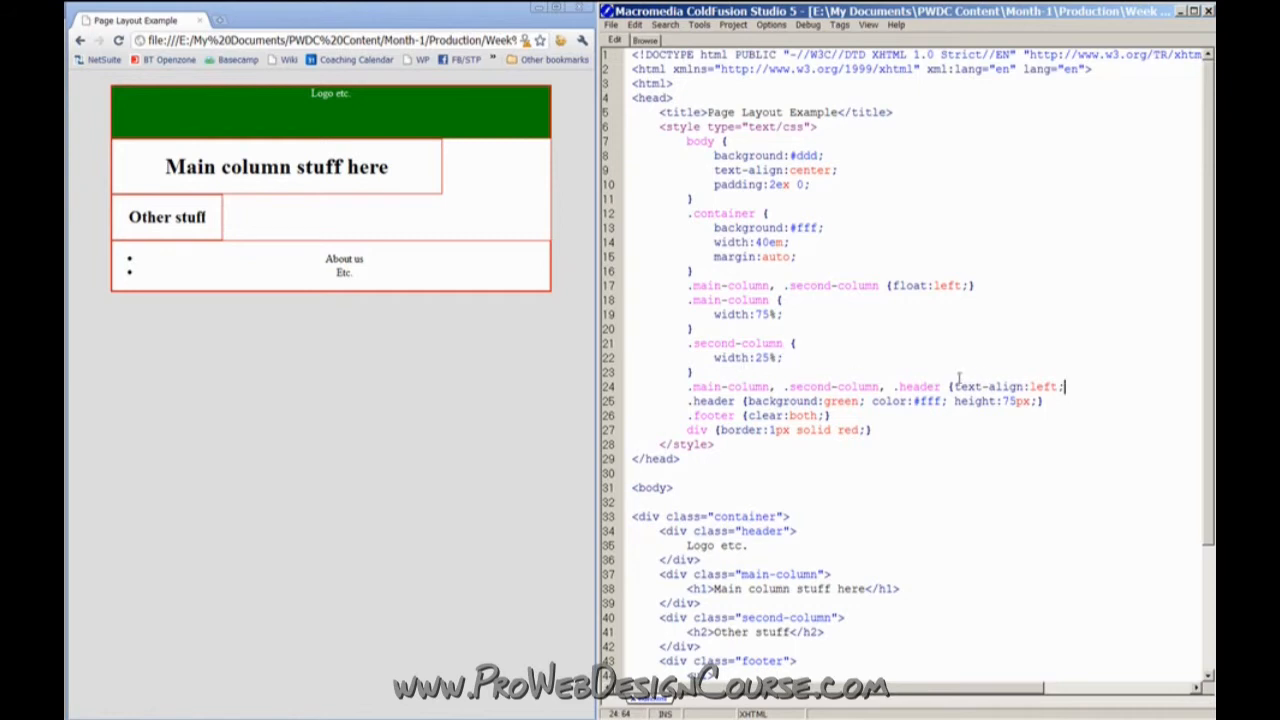
left_click_drag(956, 388, 1064, 388)
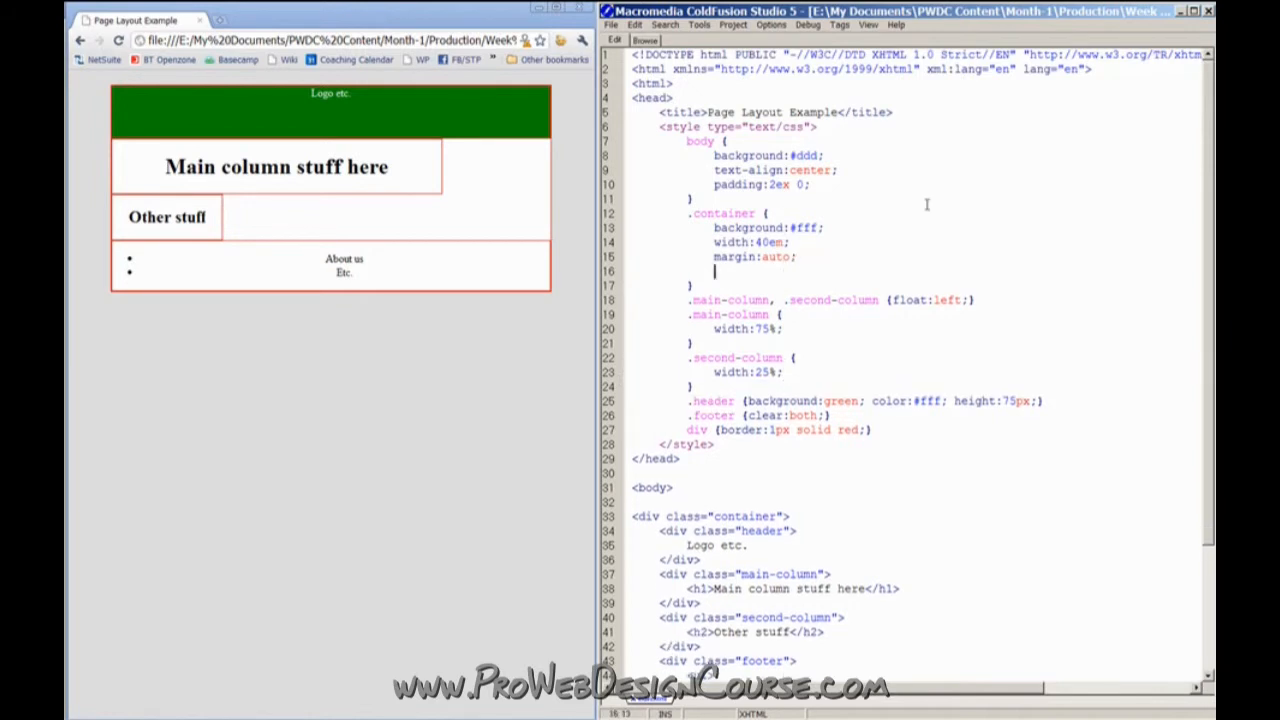
type("text-align:left;")
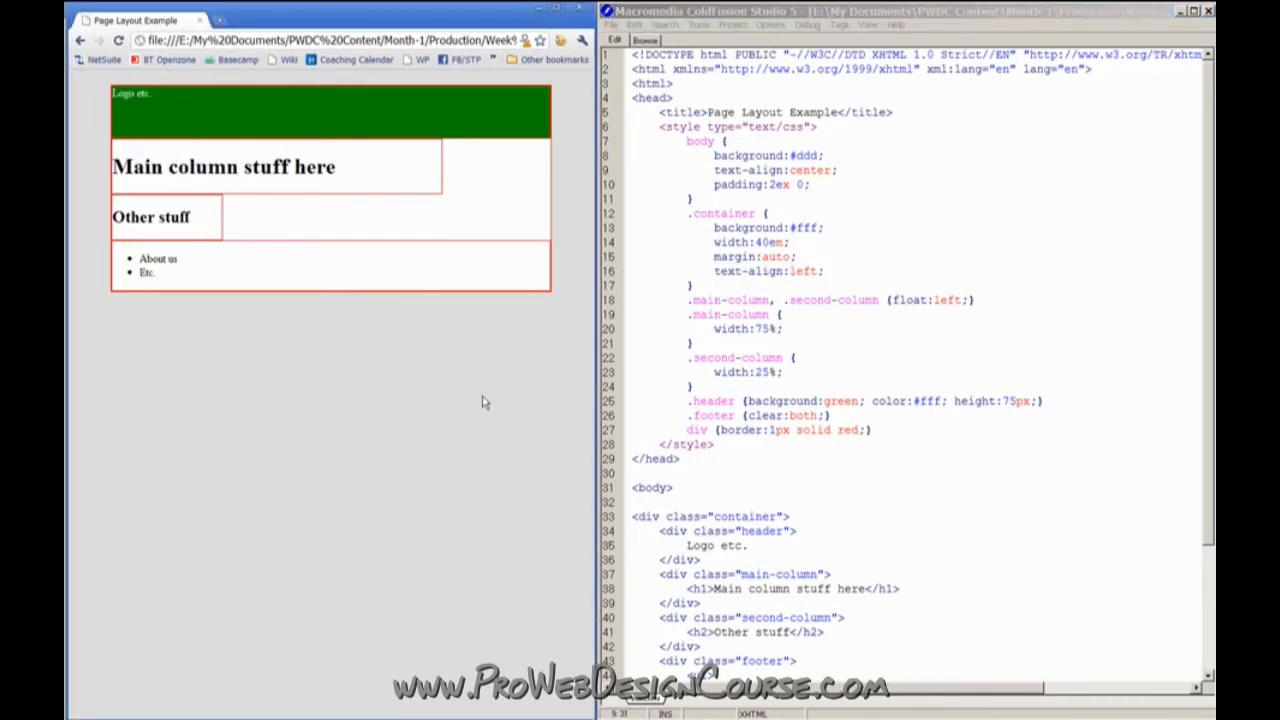
mouse_move(178, 244)
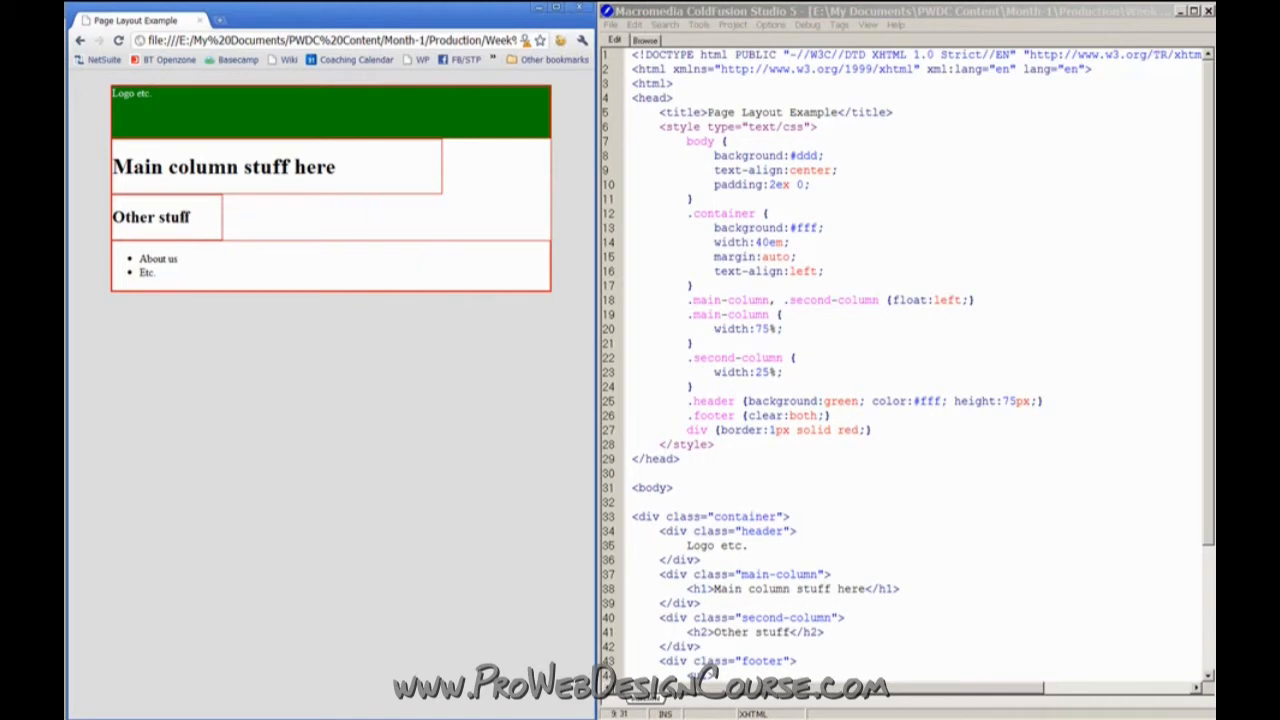
mouse_move(240, 152)
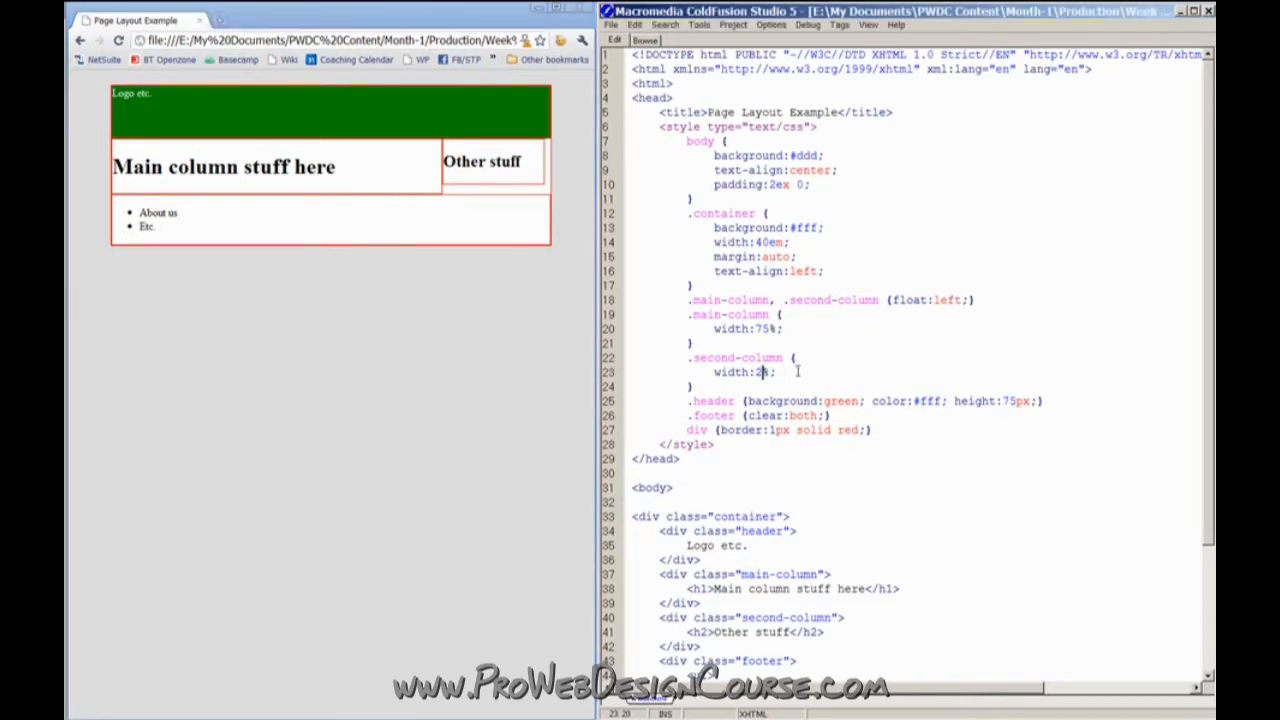
Set the columns' side margins to -1px so they sit side by side
type("5")
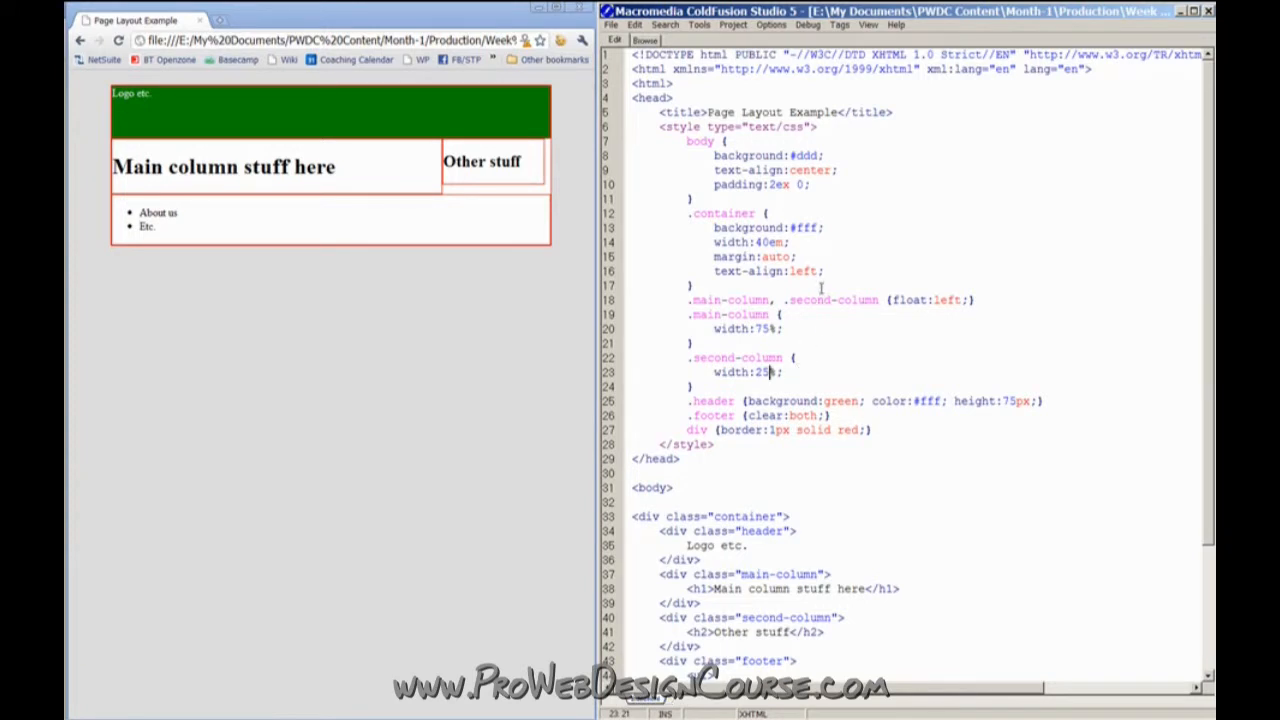
left_click(784, 328)
type("margin:5px;")
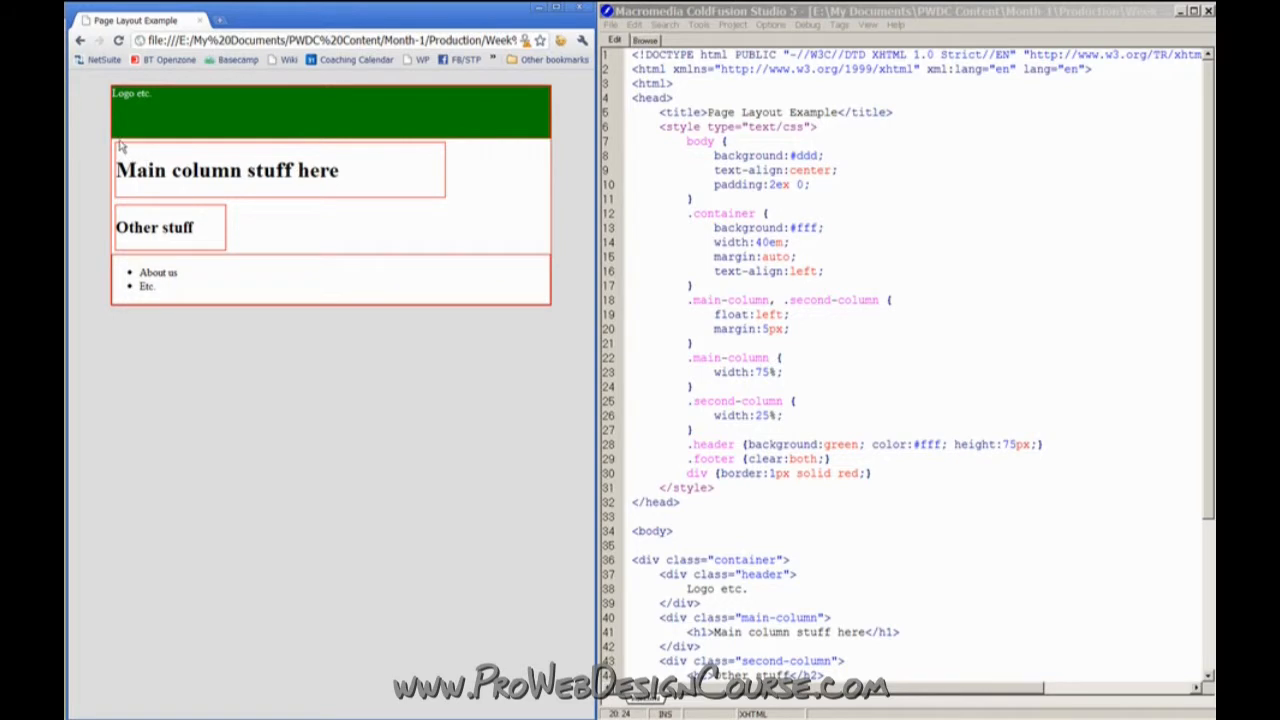
mouse_move(140, 216)
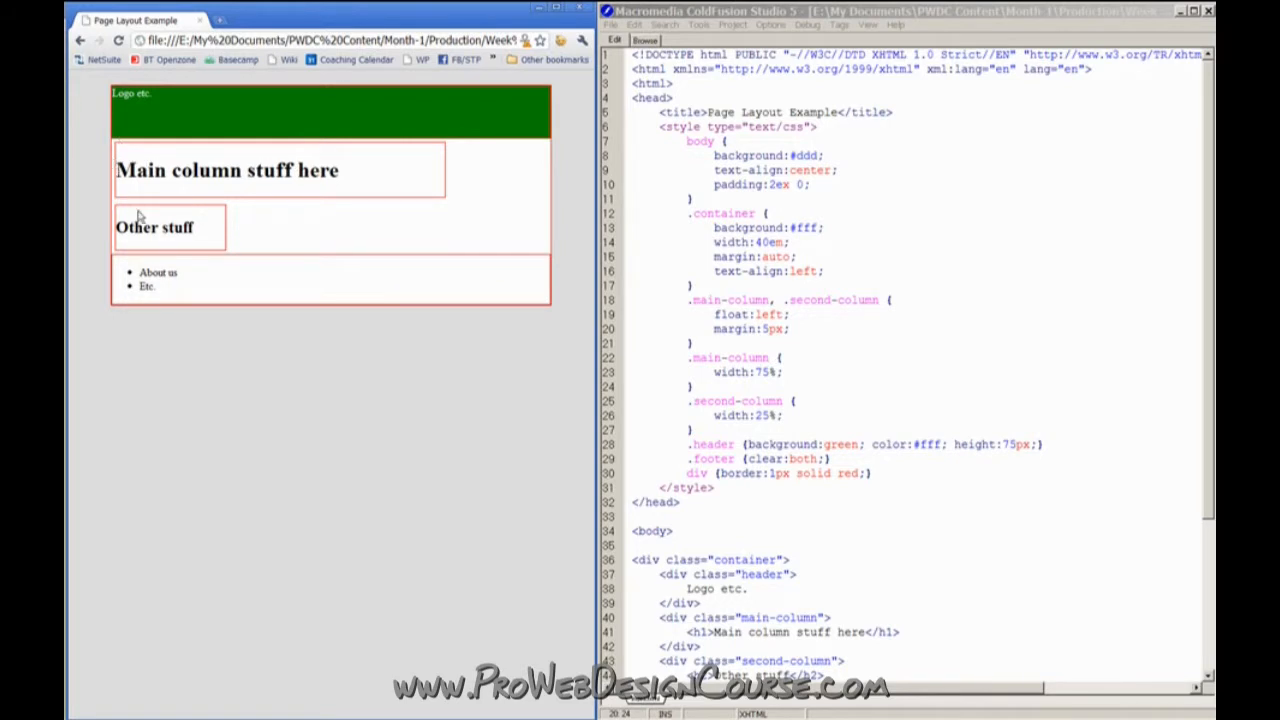
mouse_move(138, 210)
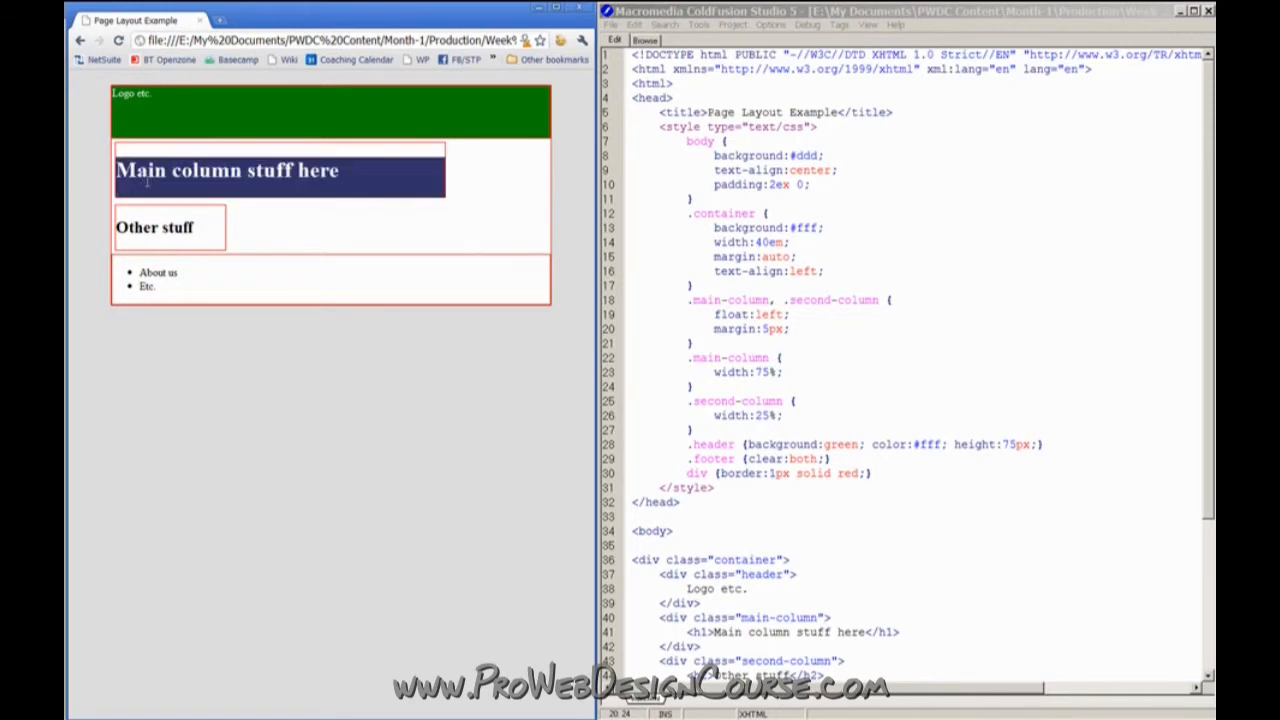
double_click(136, 228)
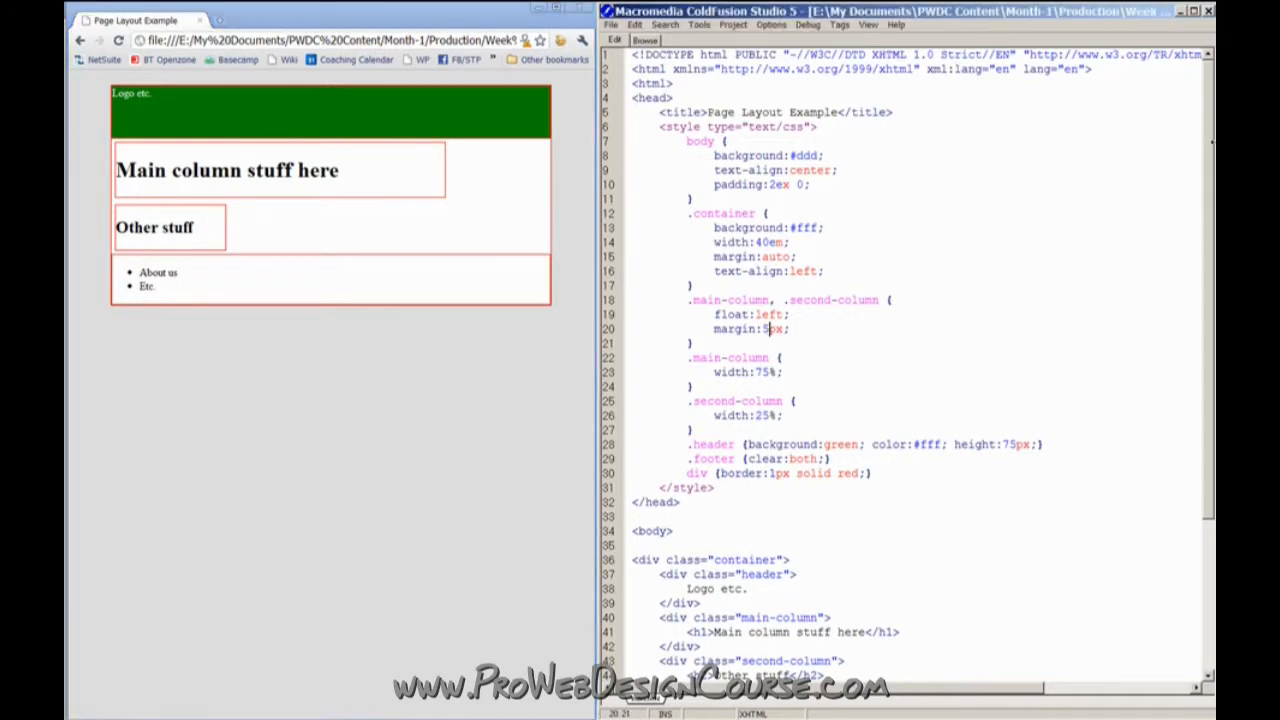
type("-1px")
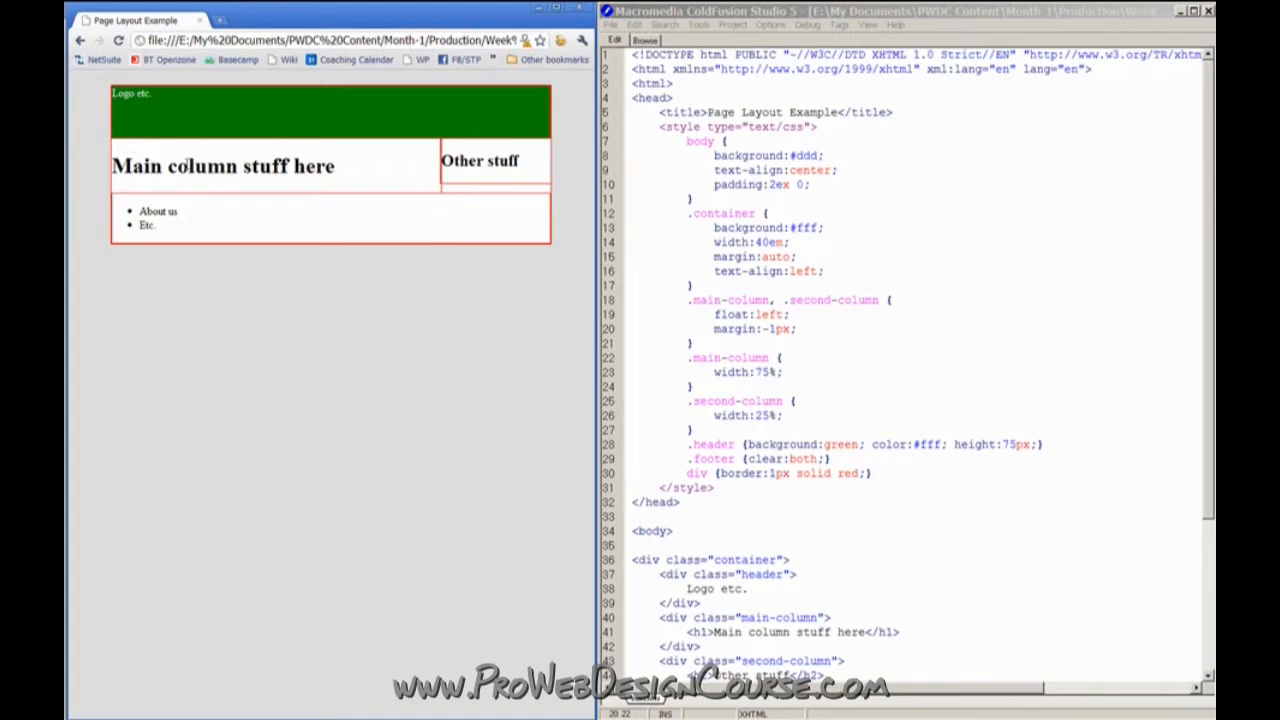
mouse_move(112, 150)
type("-left")
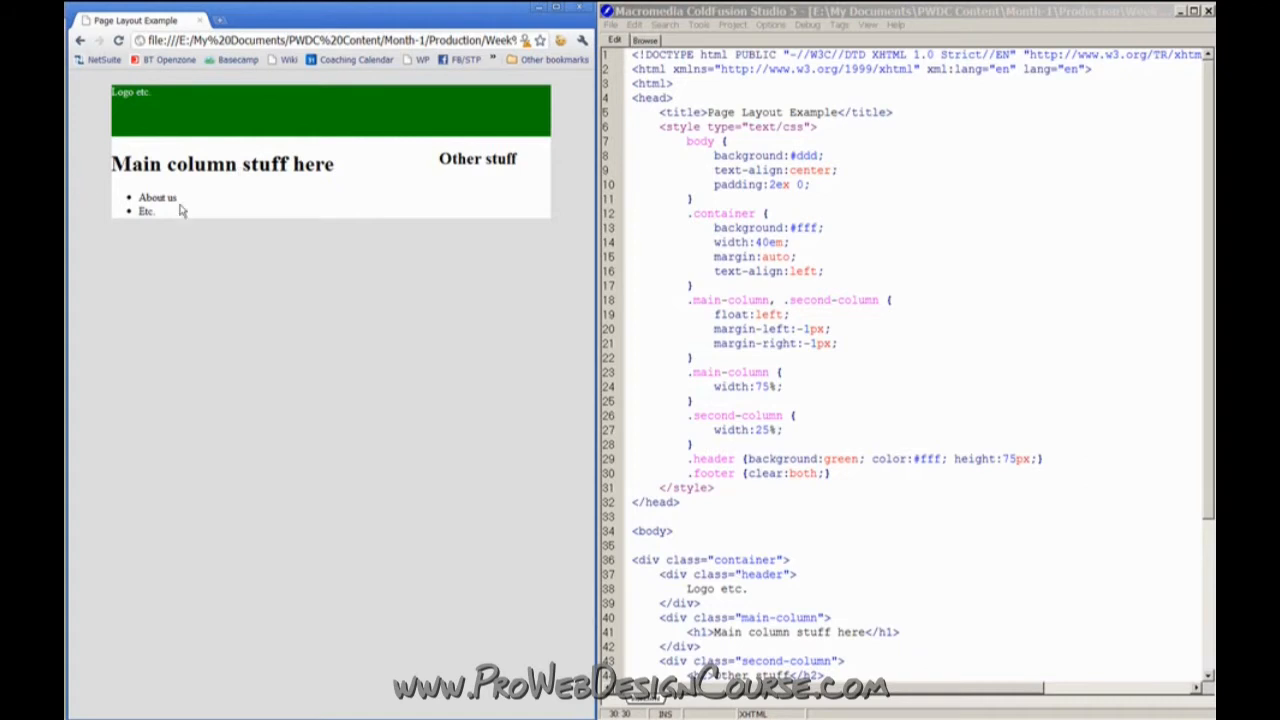
left_click_drag(136, 198, 156, 212)
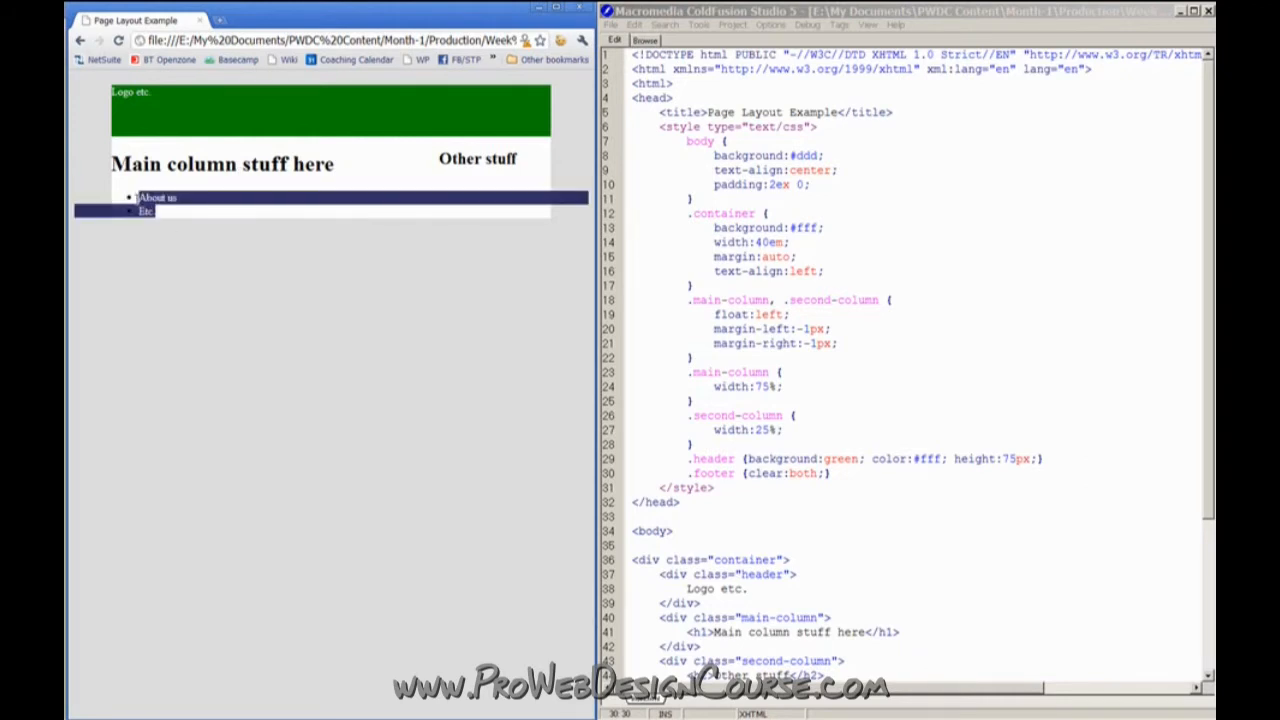
Add background:#333 to the .footer rule for a charcoal footer bar
left_click(170, 218)
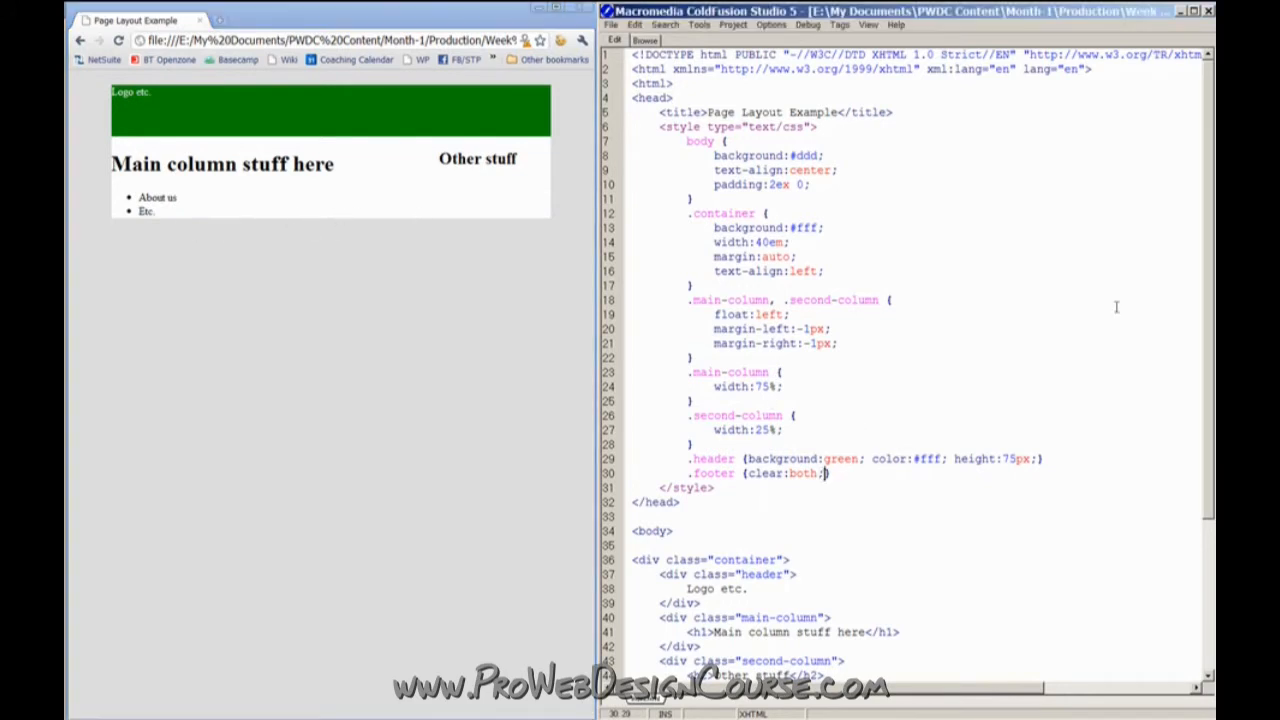
type("background:#333;")
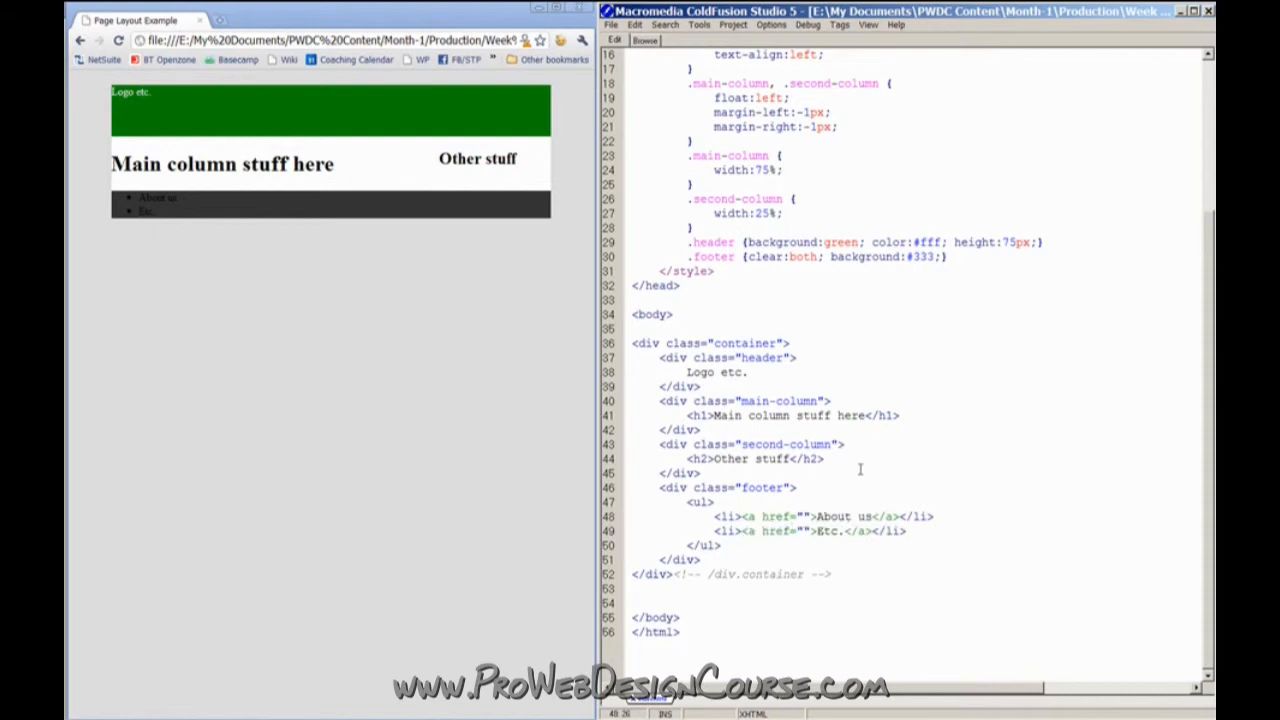
type("#")
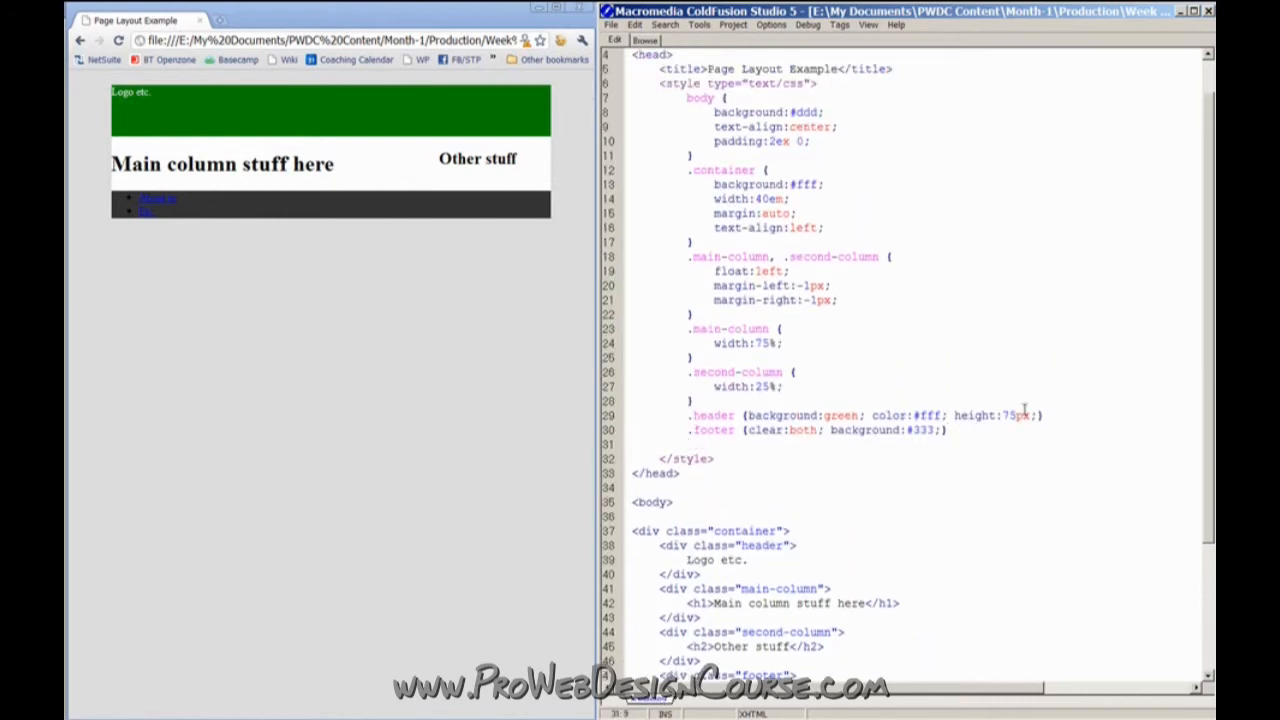
Add .footer a {color:#fff} and a .footer ul list-style rule removing bullets
type(".fooer a")
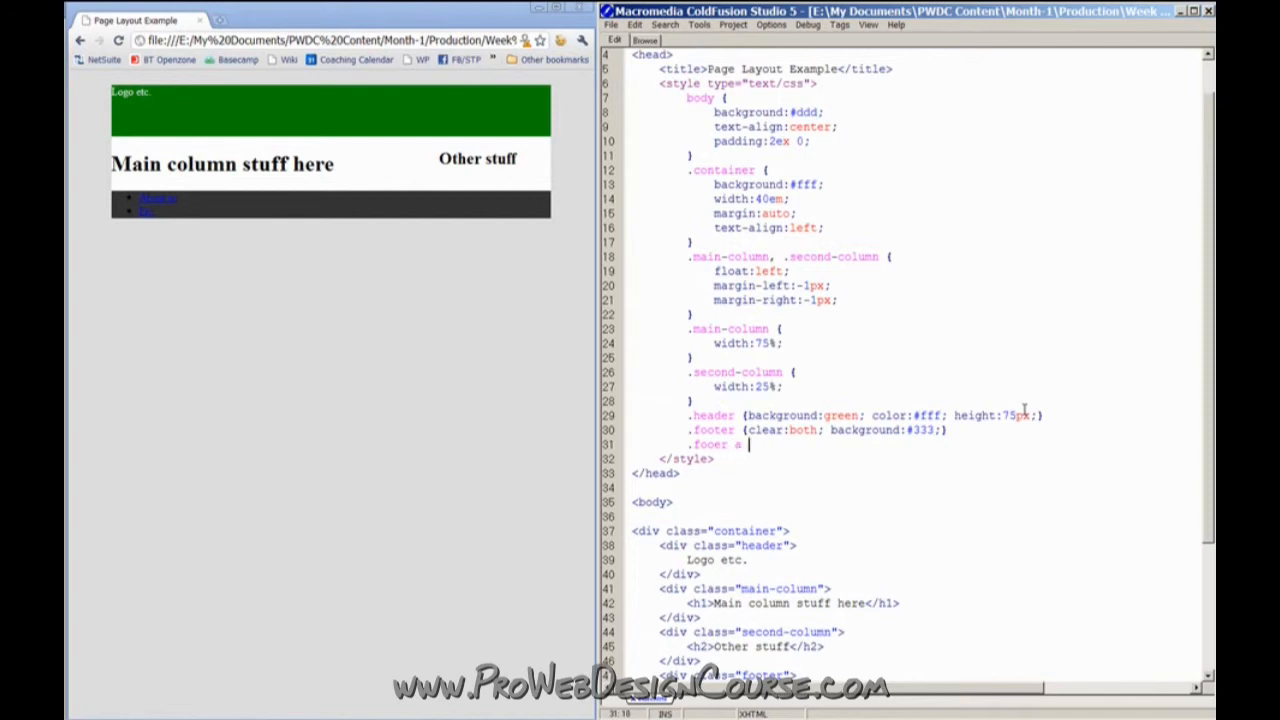
type("{color")
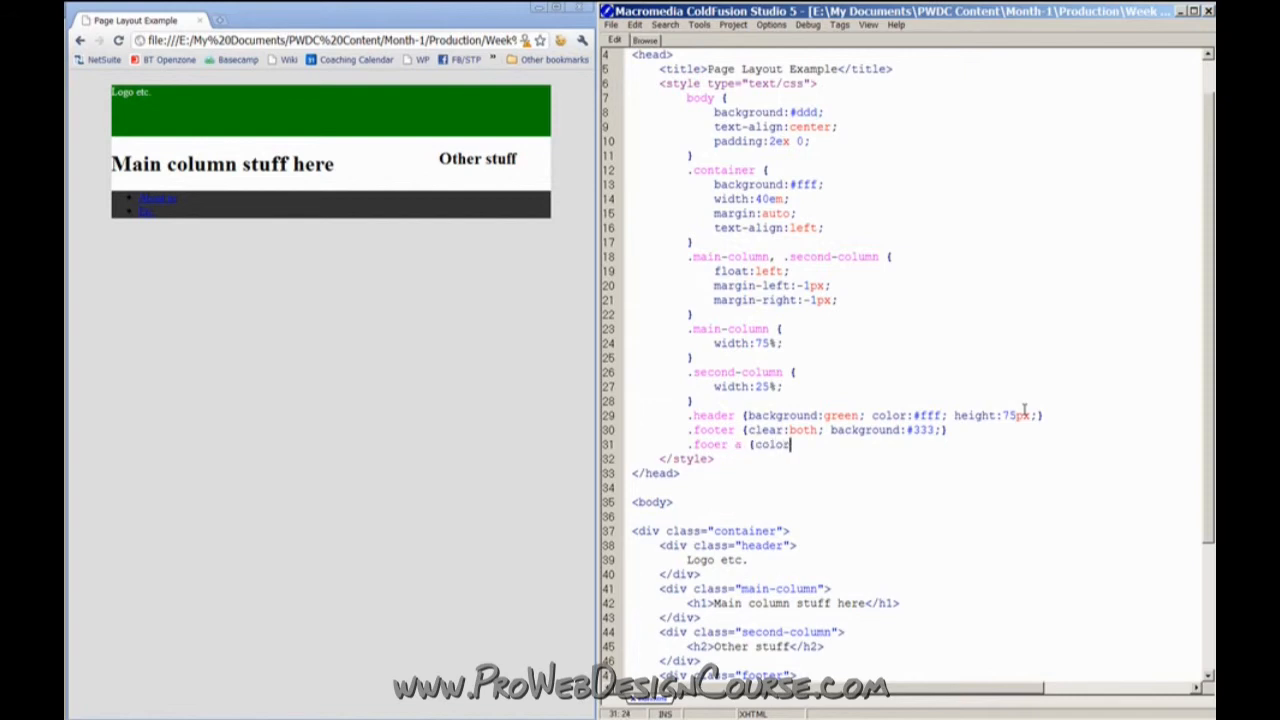
type("#fff;}")
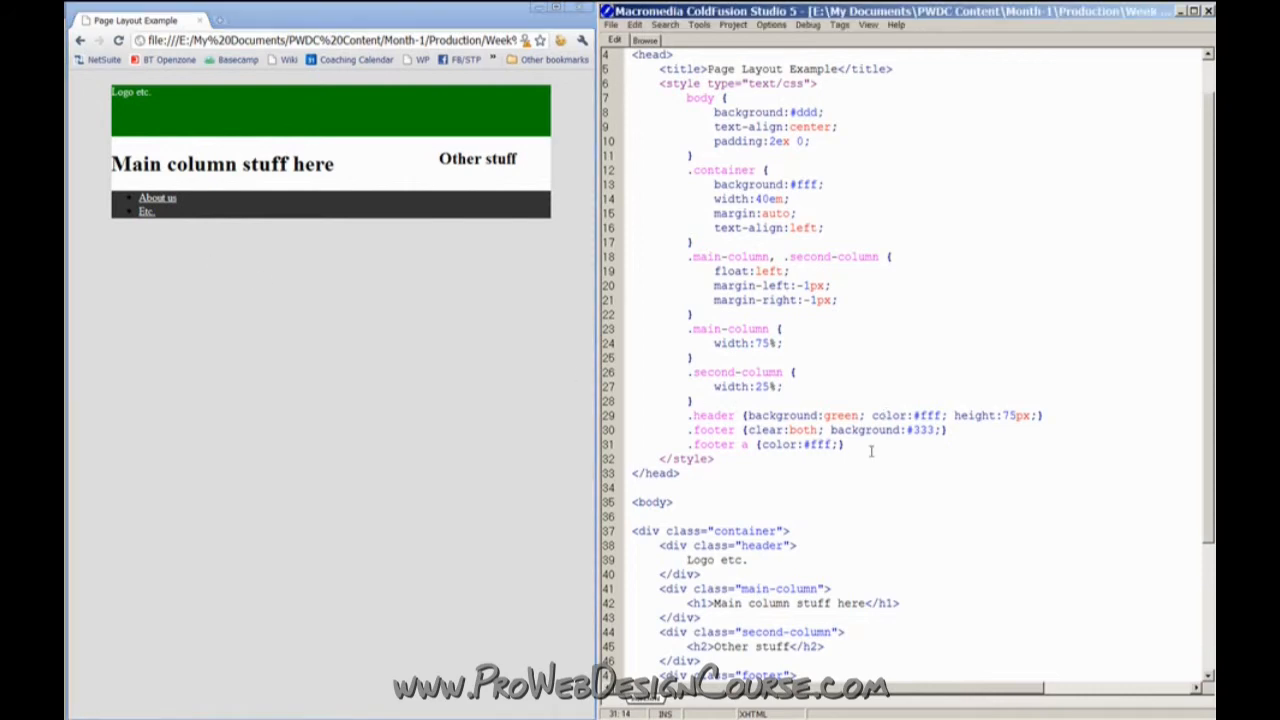
scroll("down", 3)
type(".footer ul")
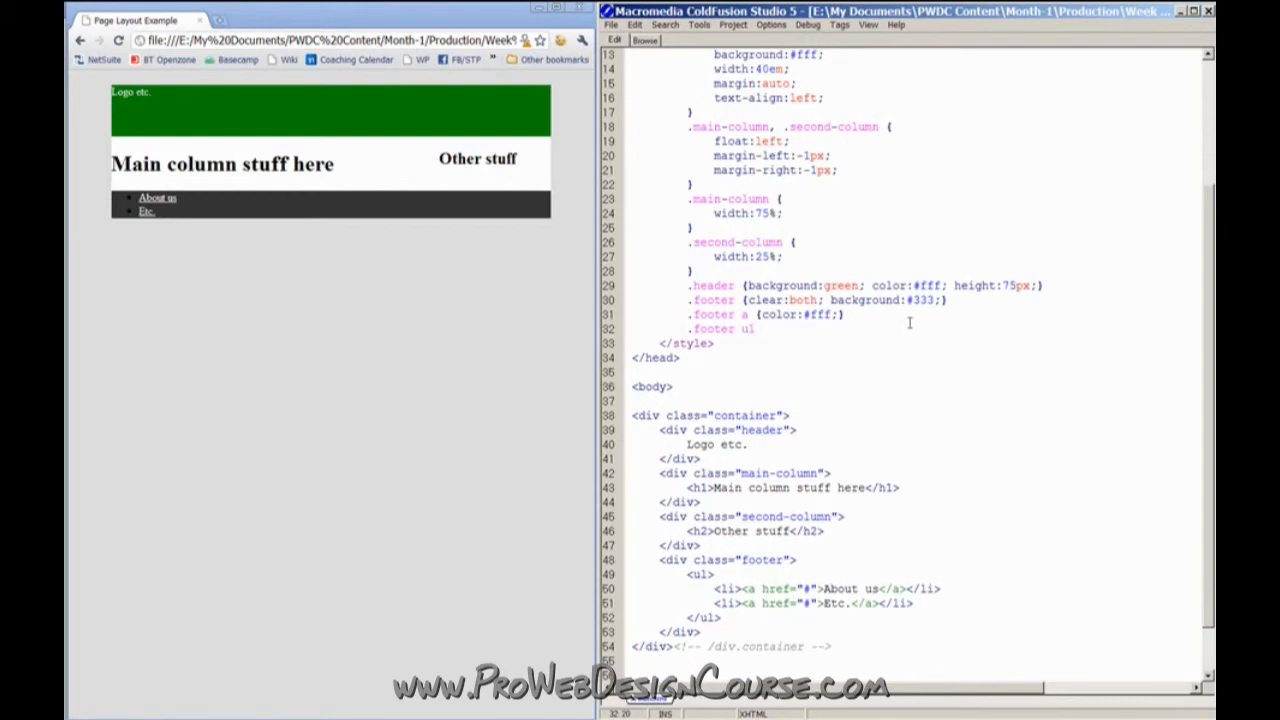
type("{list-style:none;")
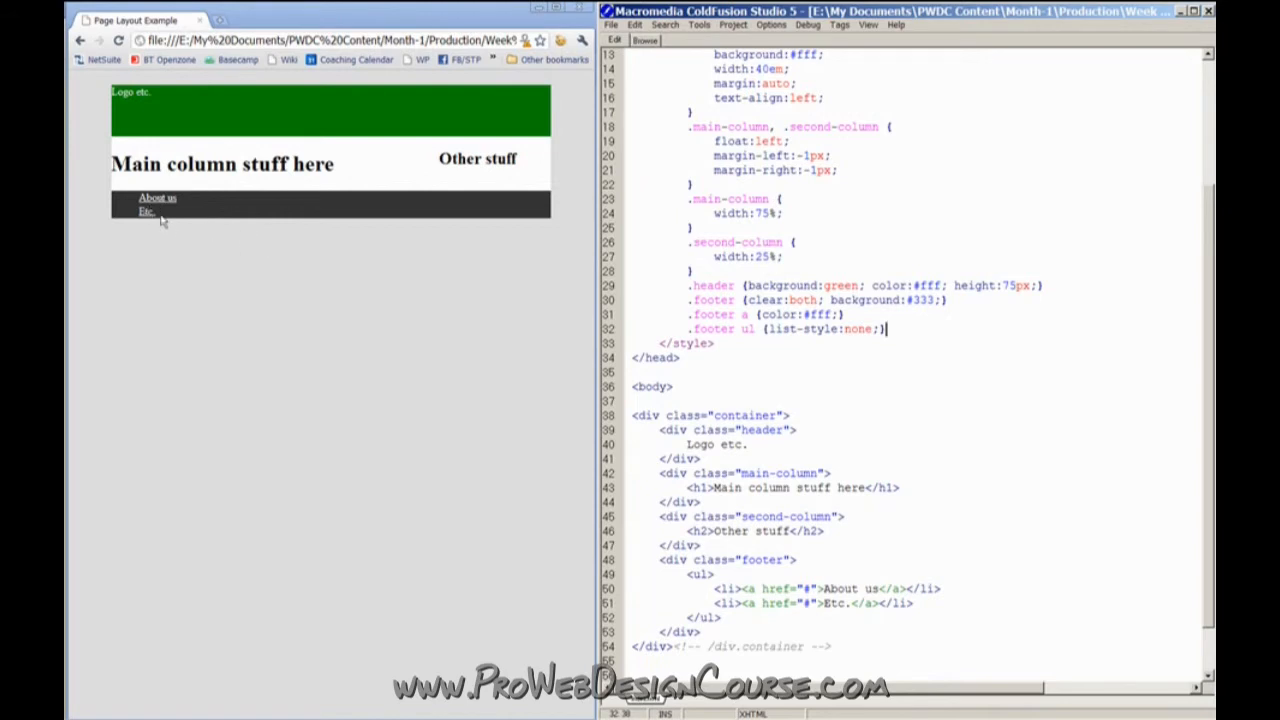
mouse_move(400, 264)
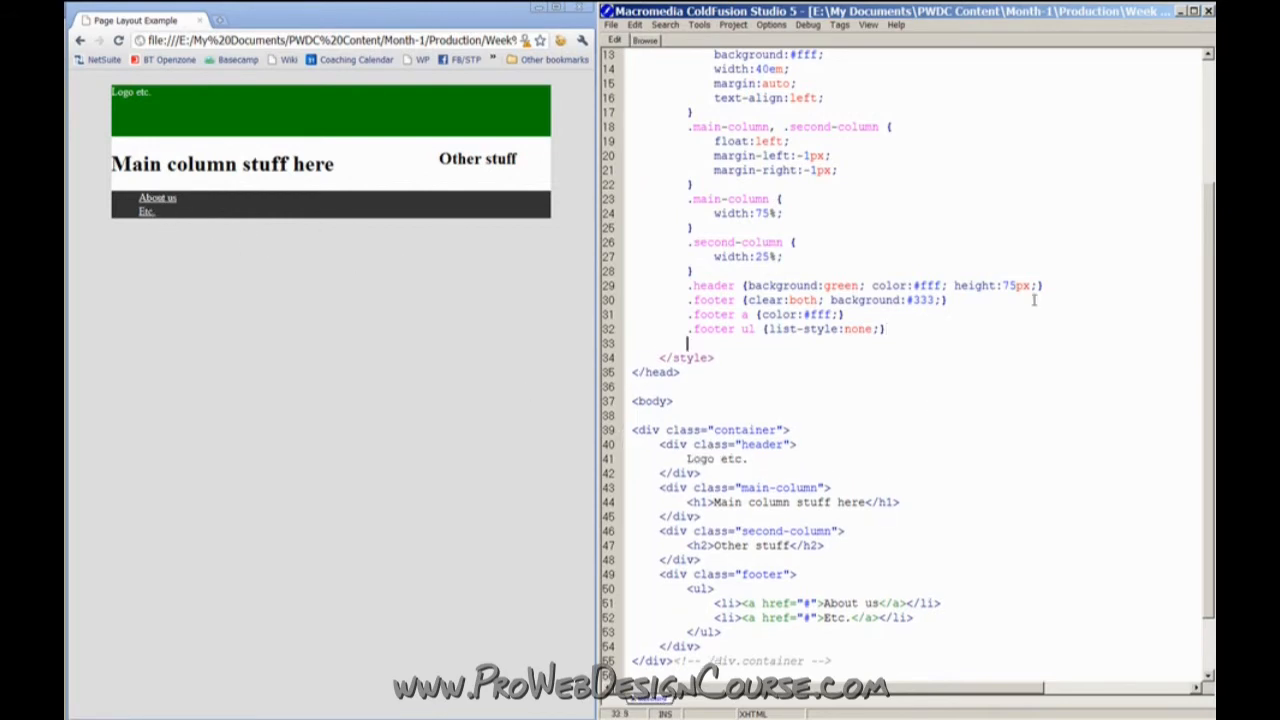
Add .footer li with display:inline and a temporary 1px solid red border
type("li {")
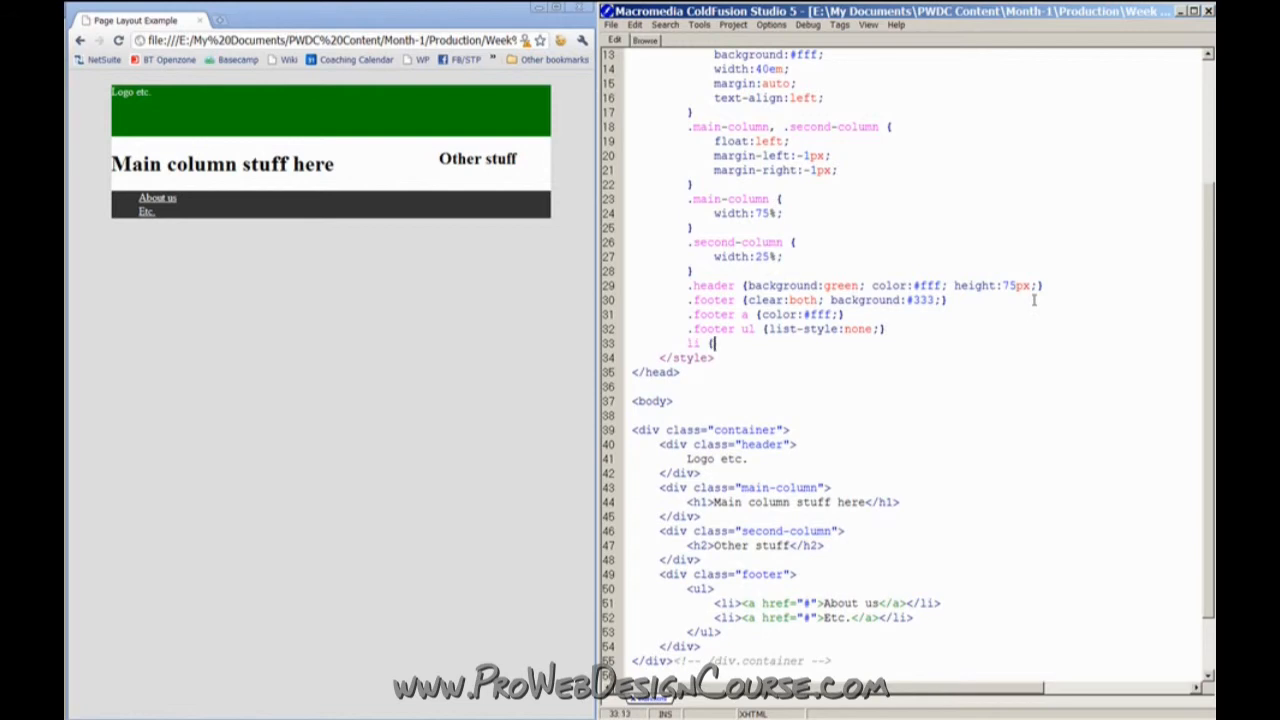
type("border:1px so")
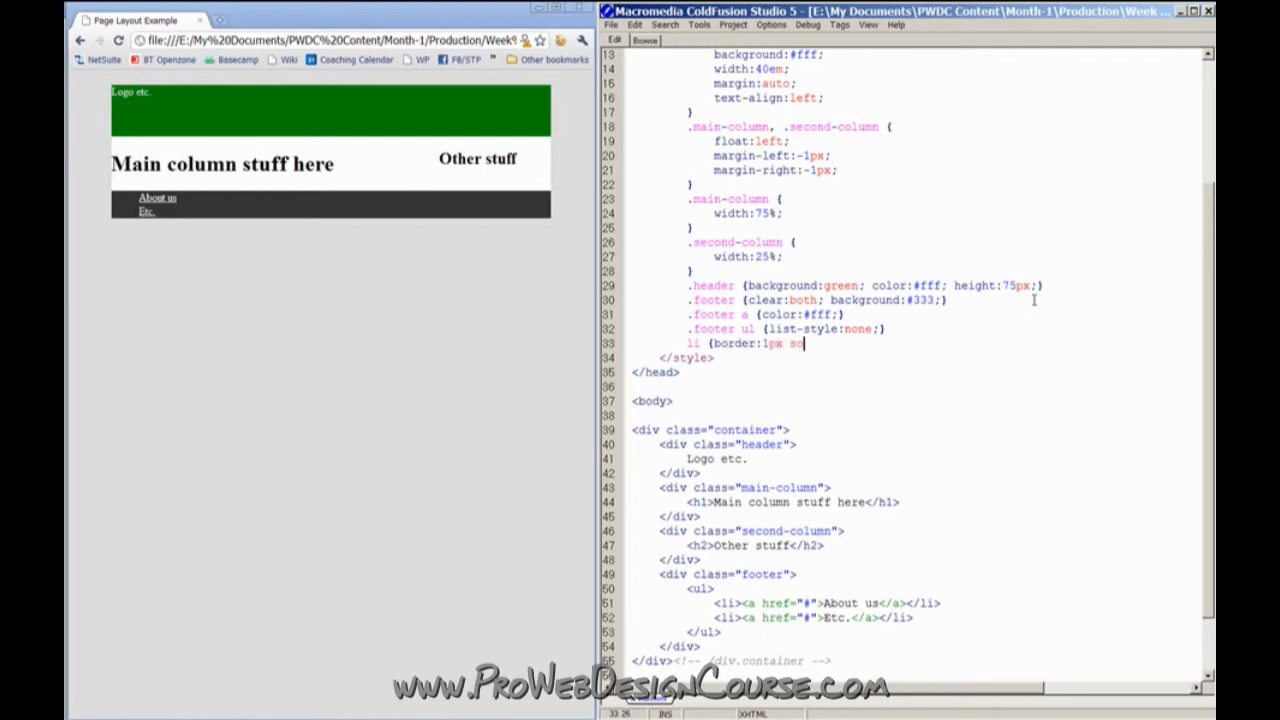
type("lid red;}")
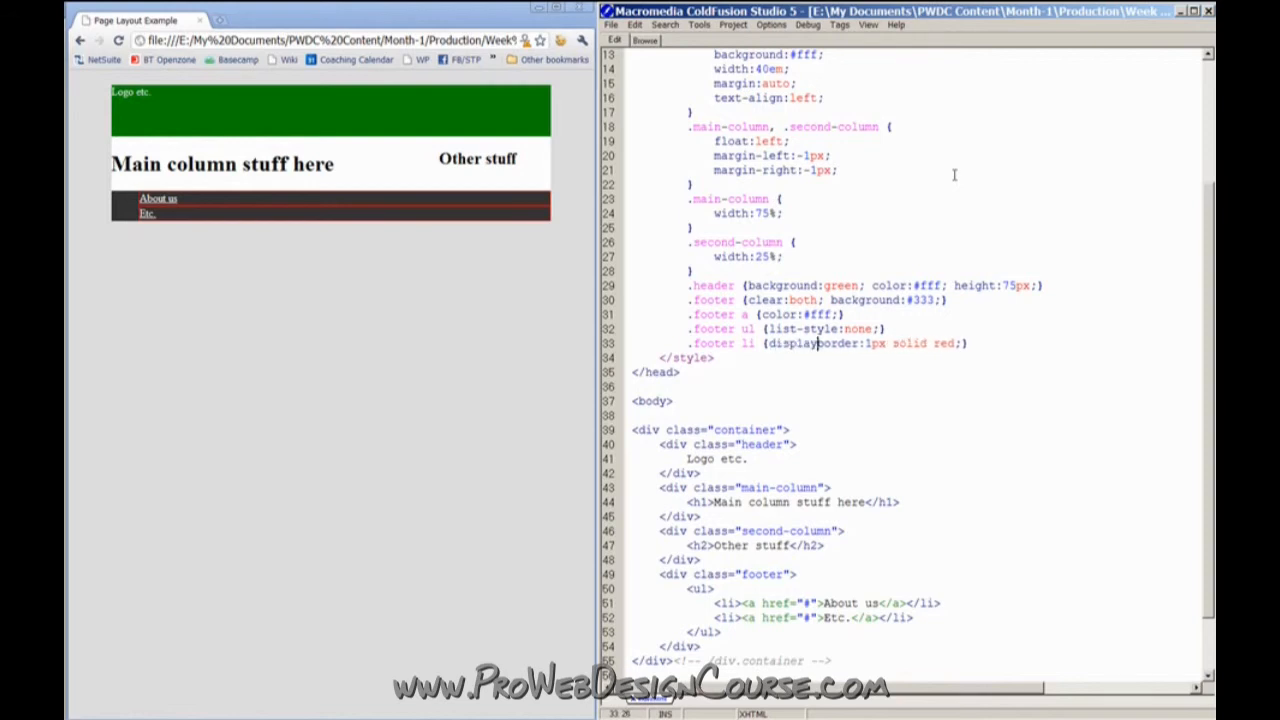
type("inline;")
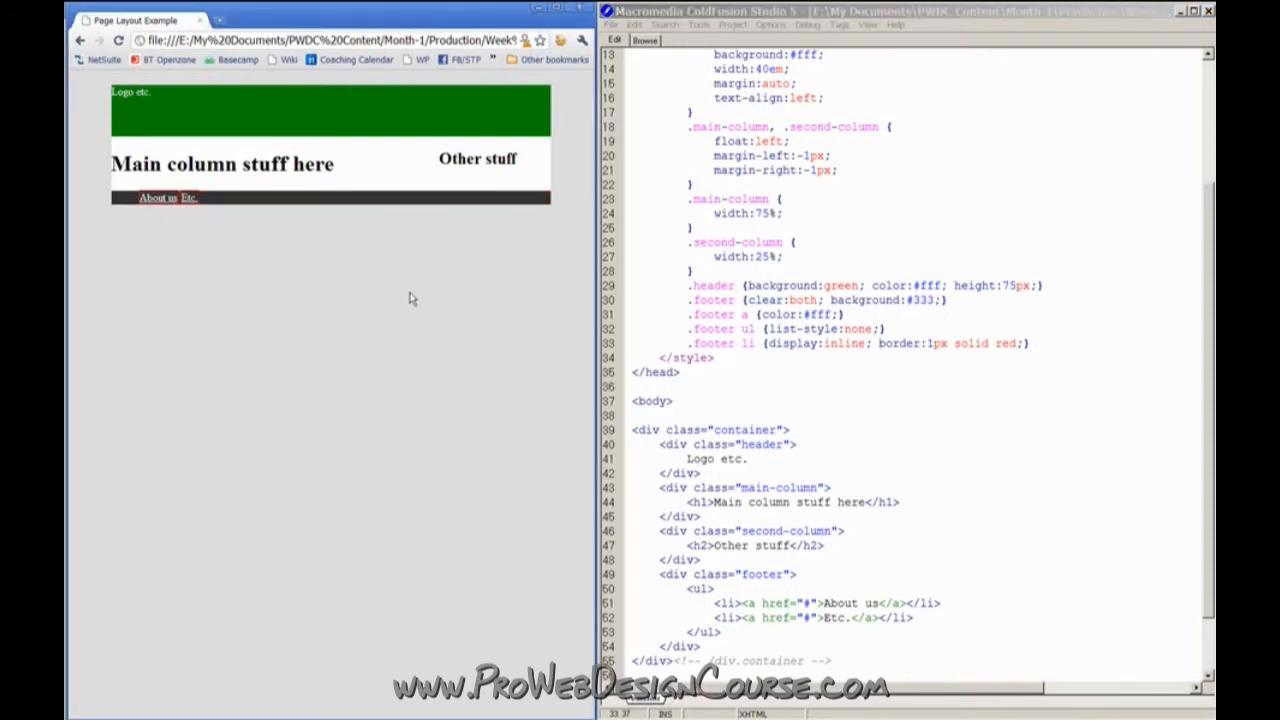
mouse_move(420, 248)
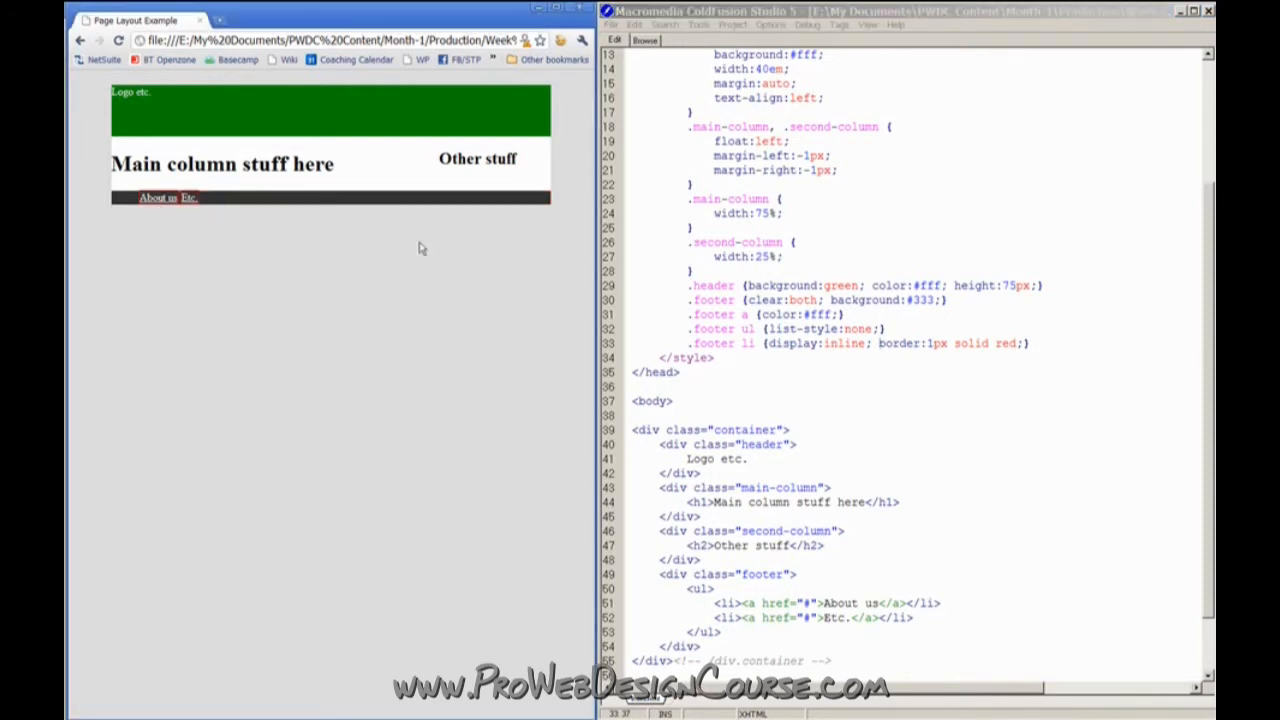
Extend the .footer rule with padding of 1ex 2em
left_click(676, 372)
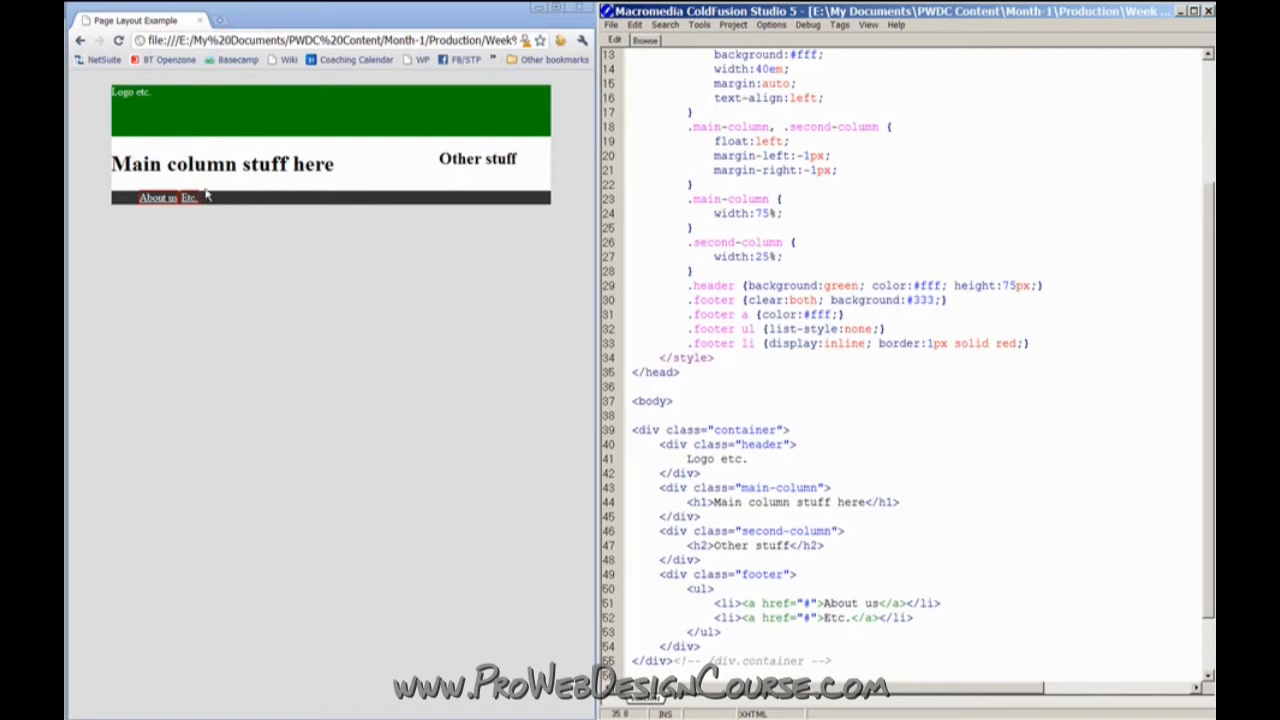
mouse_move(236, 250)
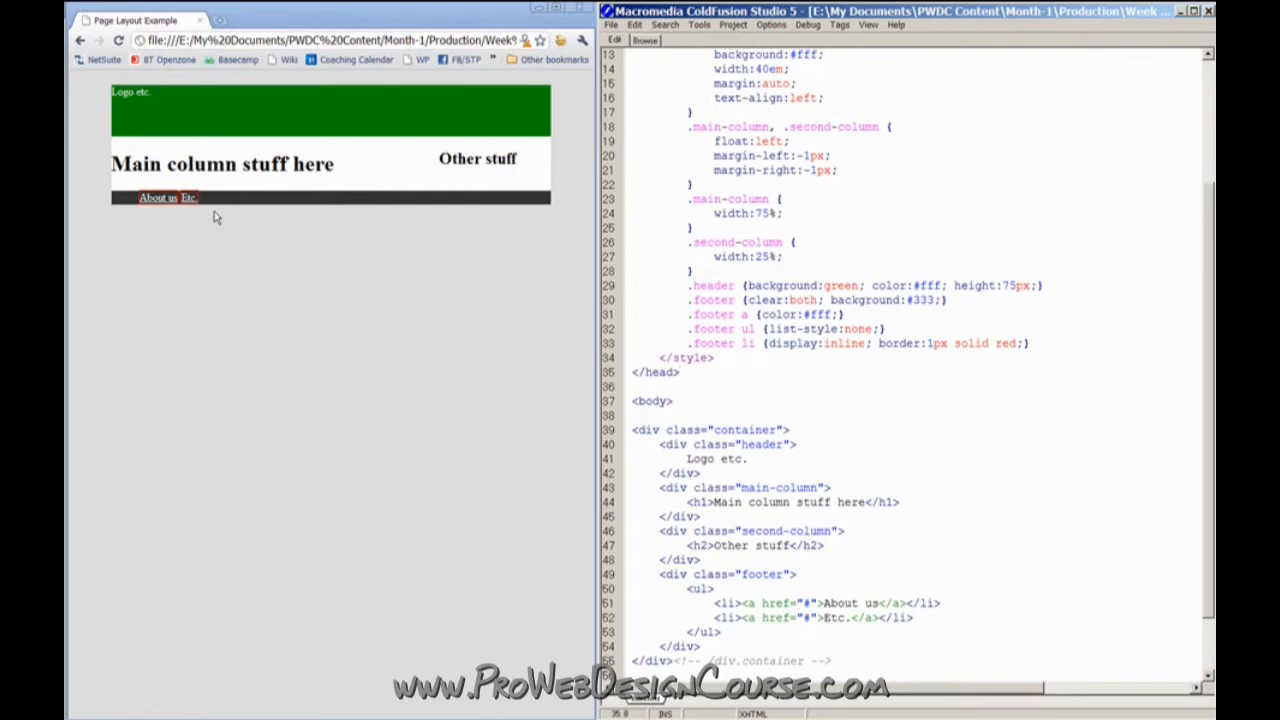
left_click(678, 372)
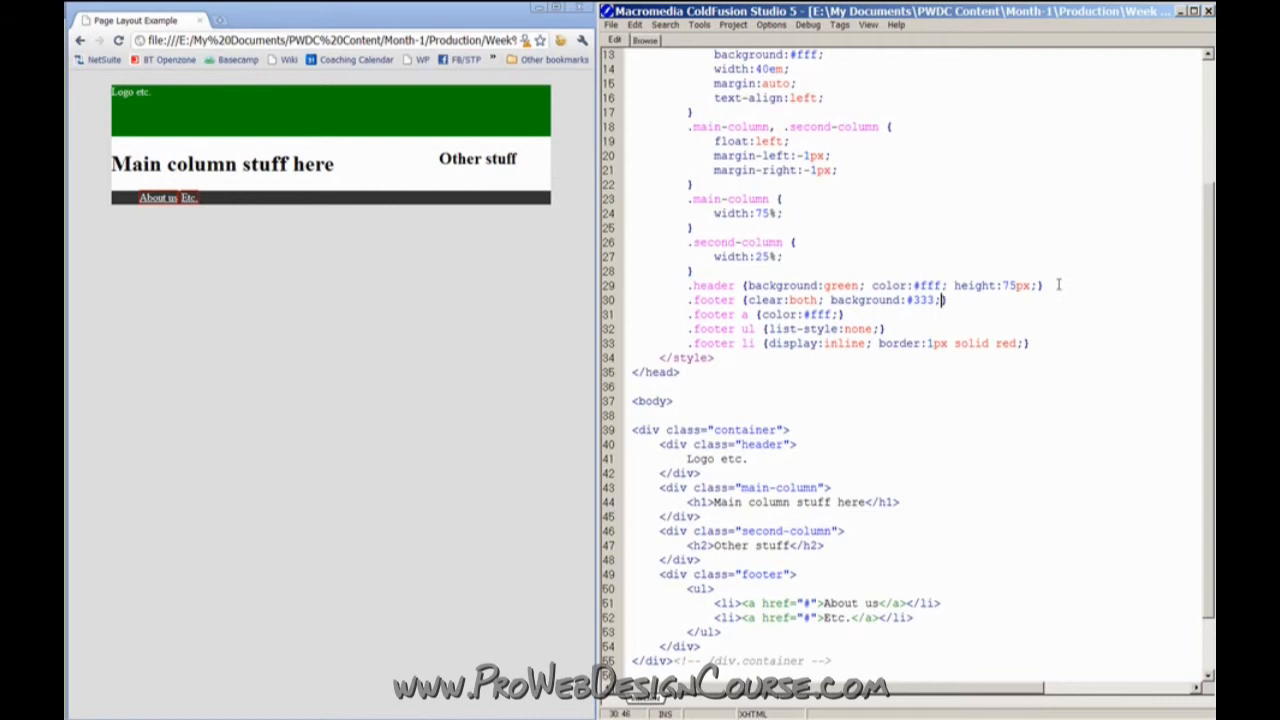
type("padding:1e")
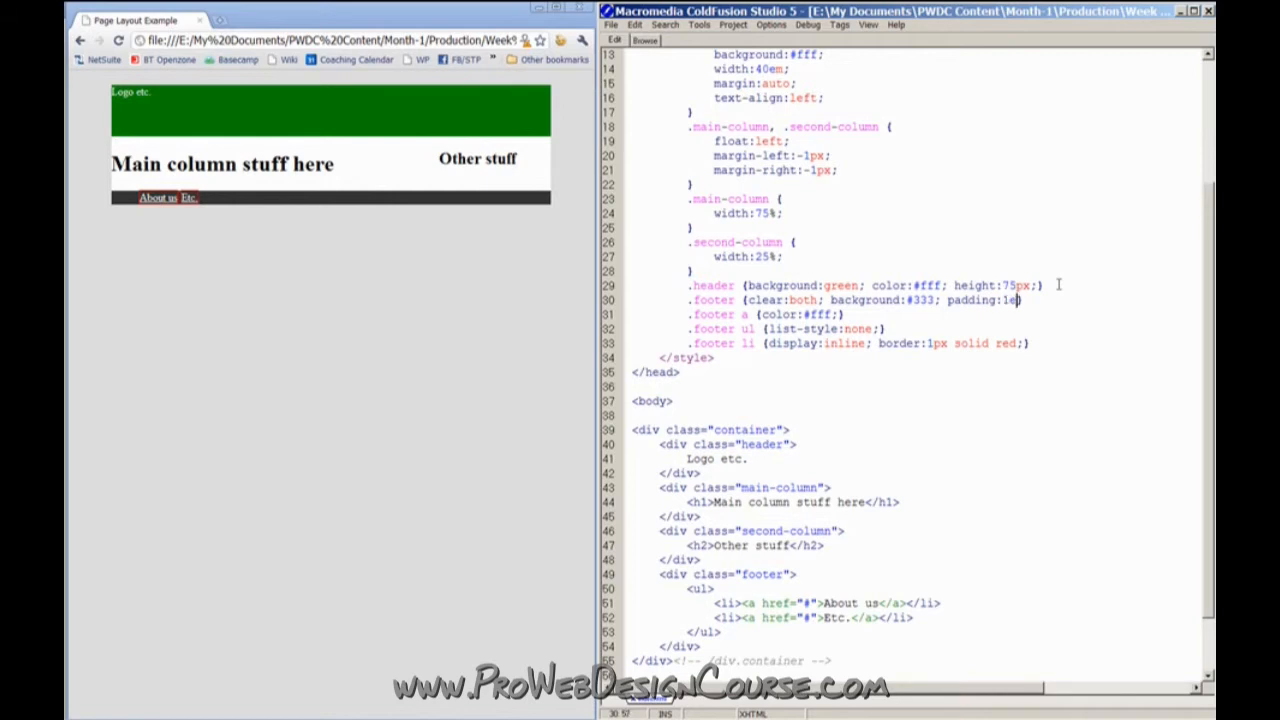
type("x")
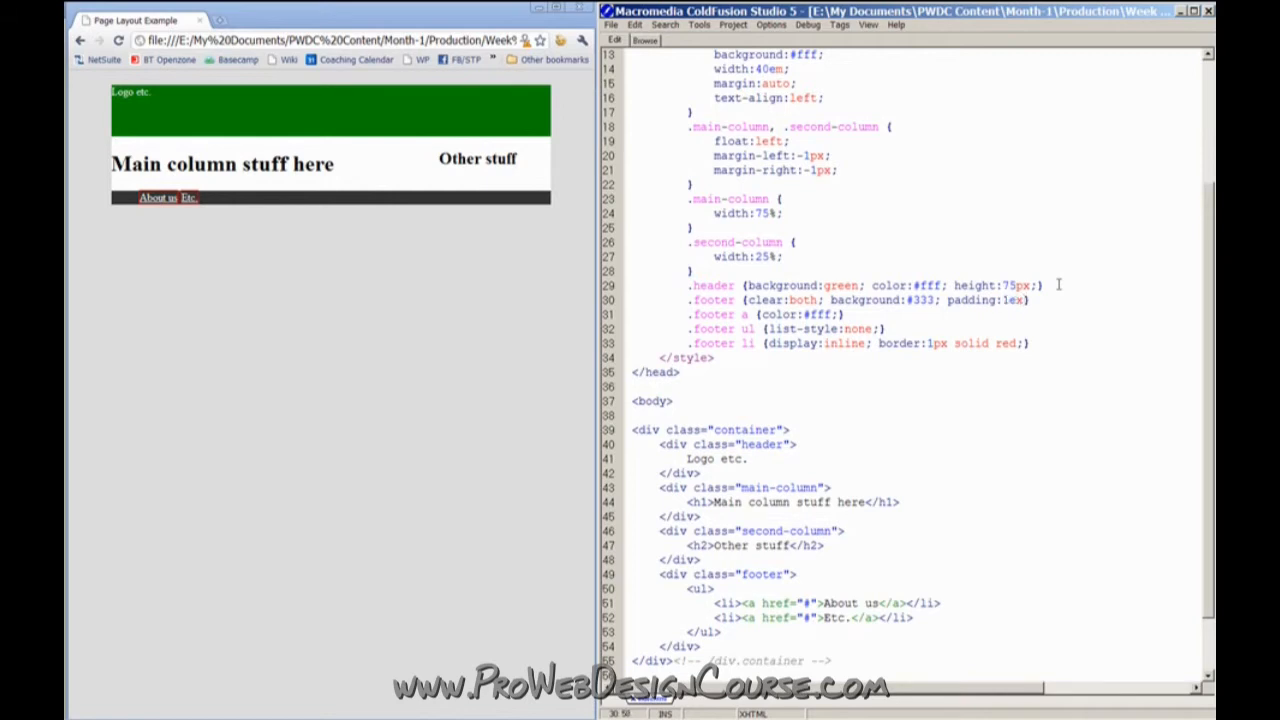
type("2em;")
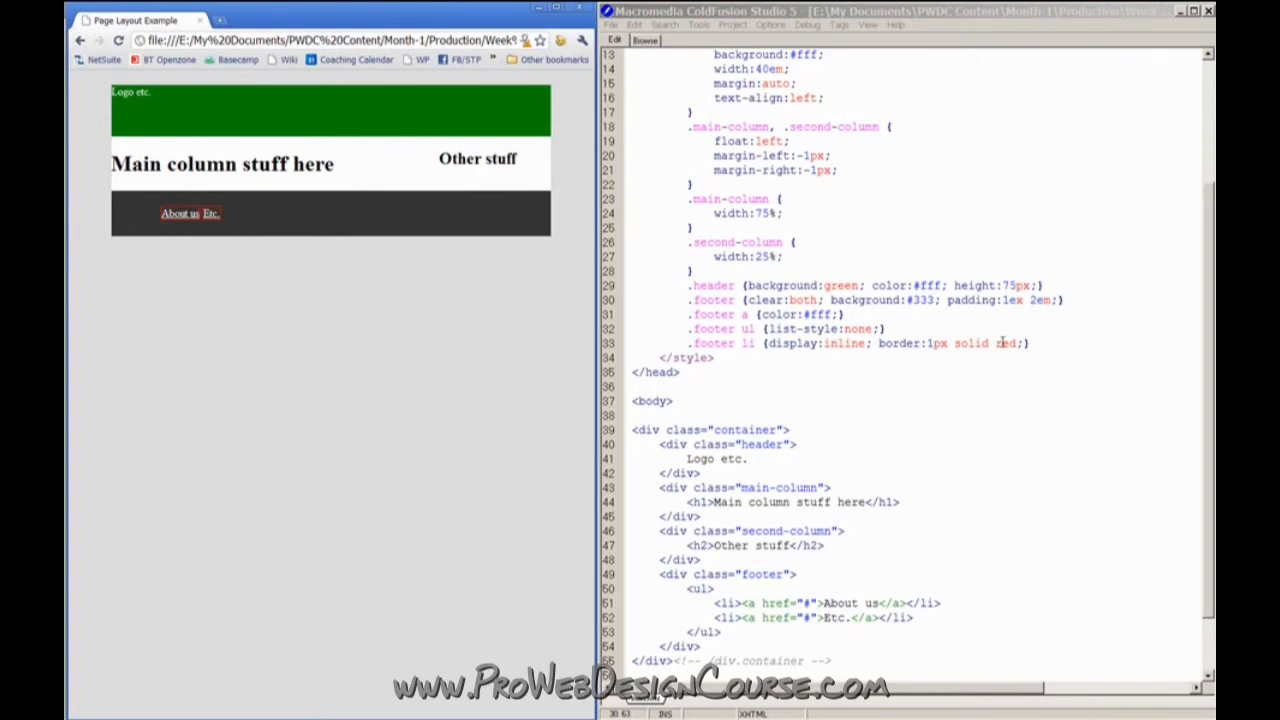
Replace the list items' red border with horizontal link padding ending 2em
left_click_drag(880, 344, 1020, 344)
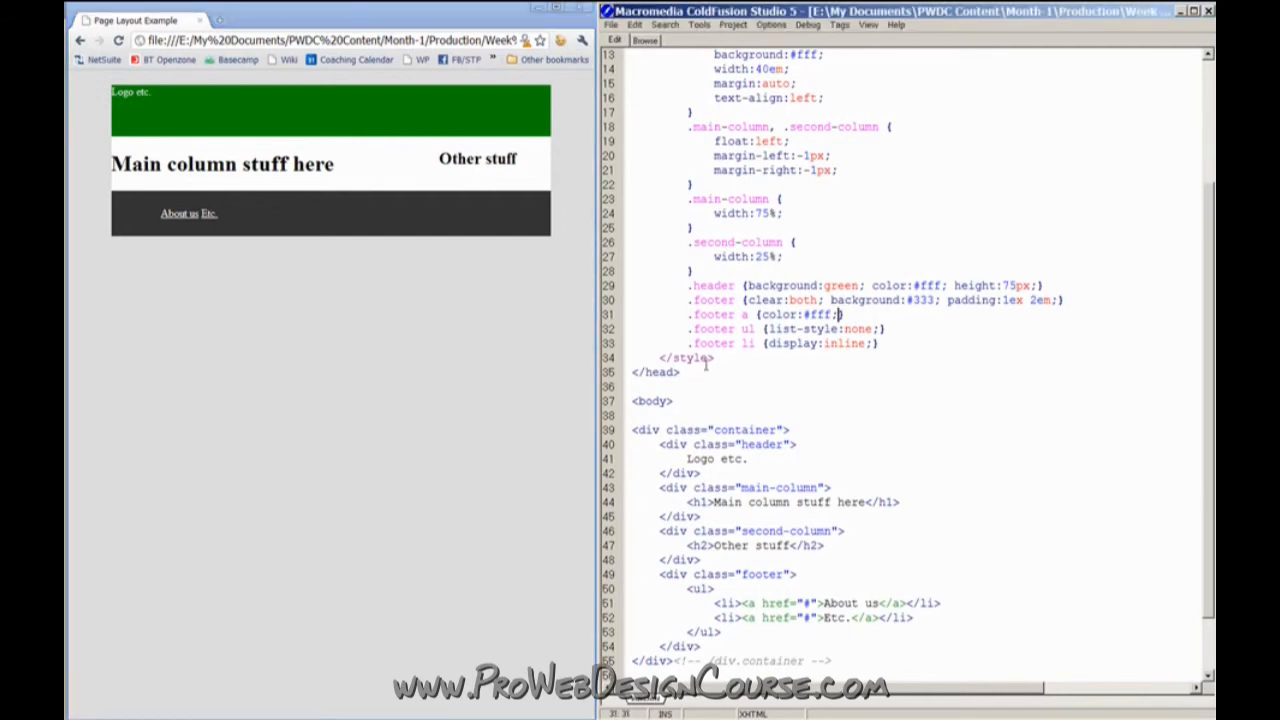
type("padding")
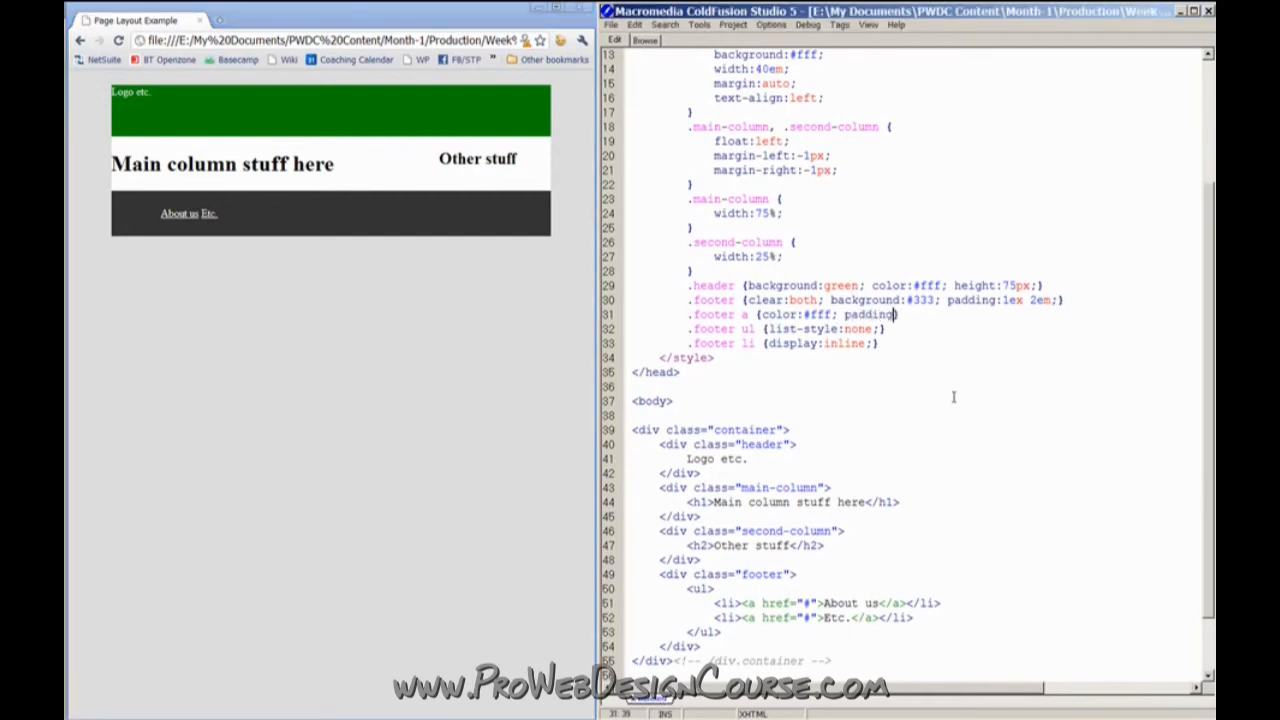
type("0")
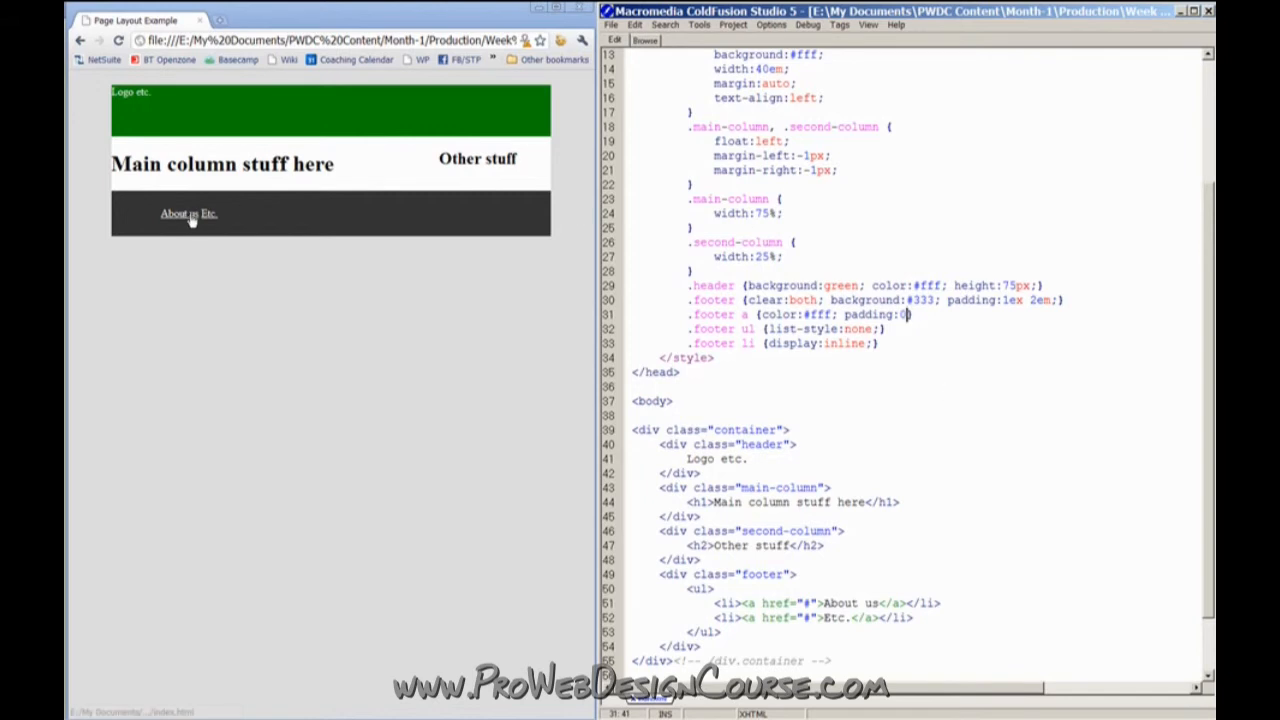
mouse_move(176, 212)
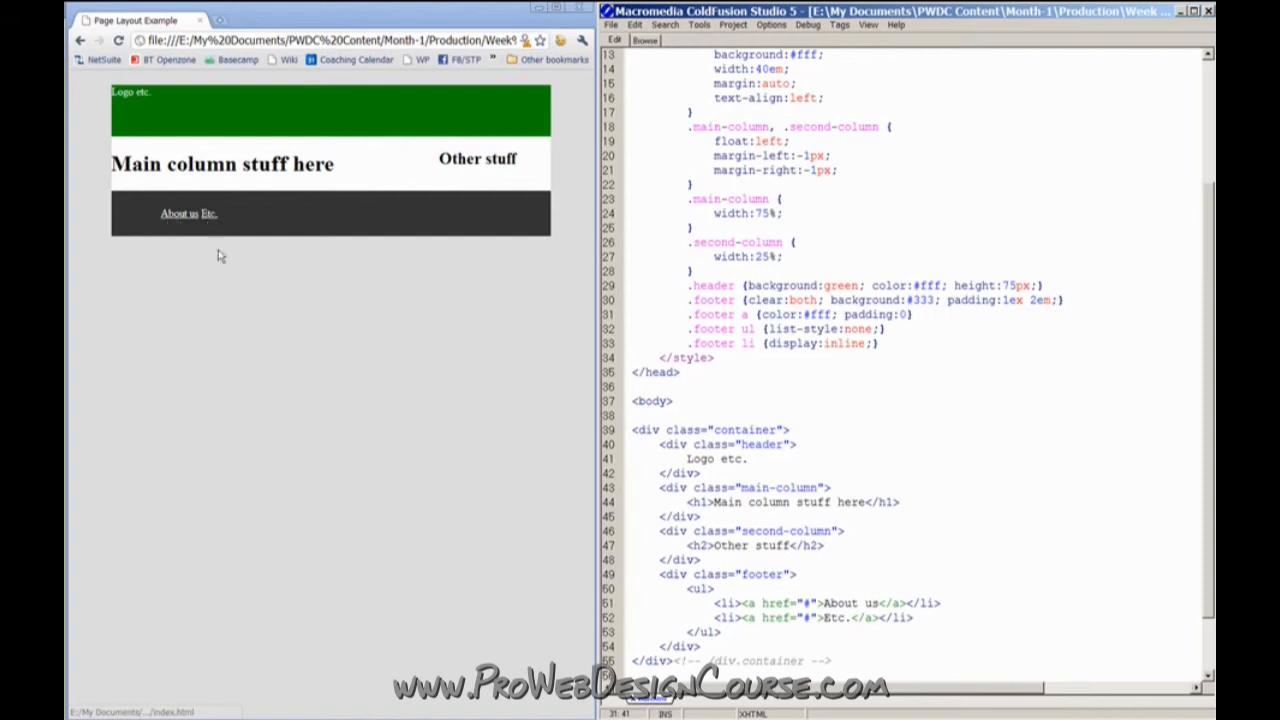
mouse_move(208, 218)
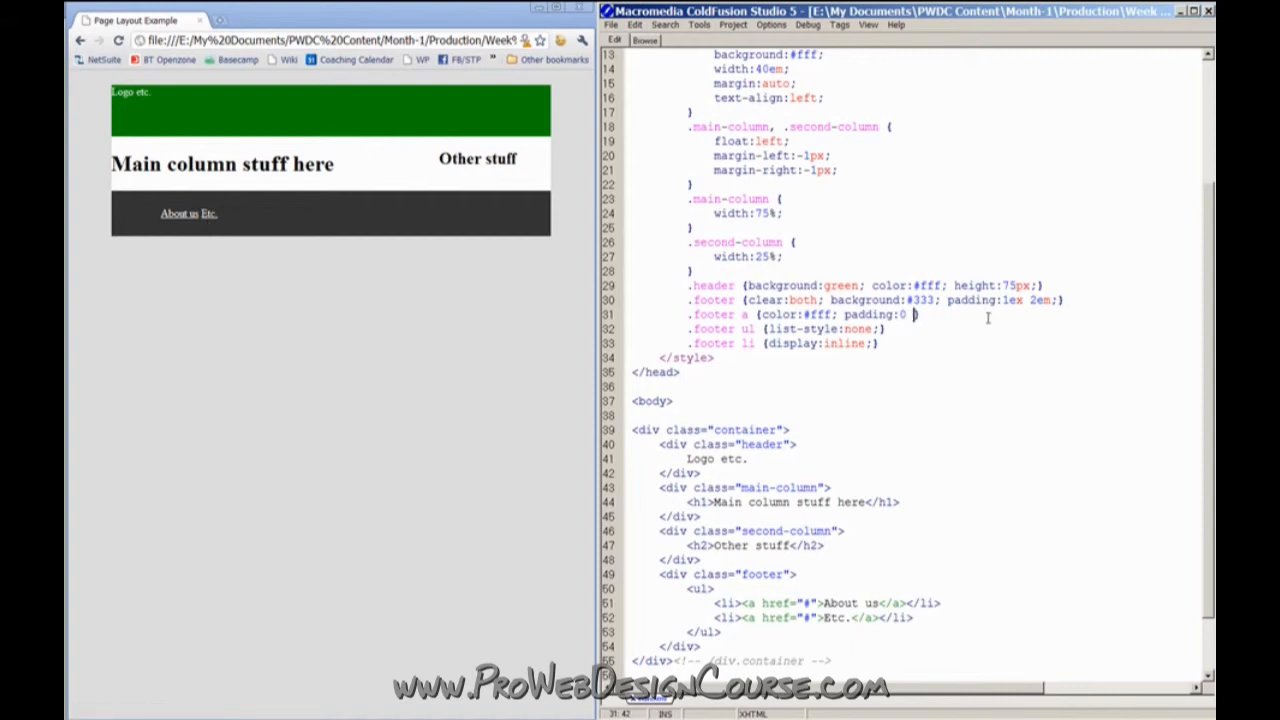
type("2em;")
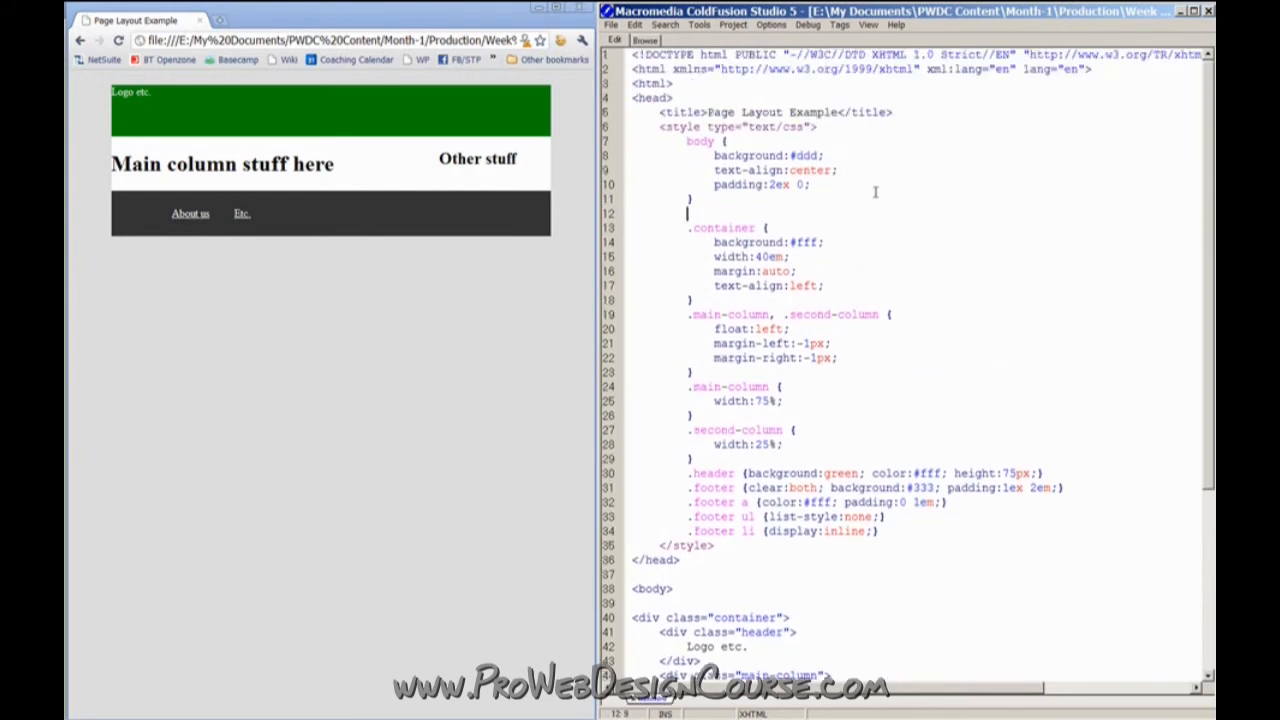
Write a, a:link {text-decoration:none} and a:hover, a:active {text-decoration:underline}
type("a {")
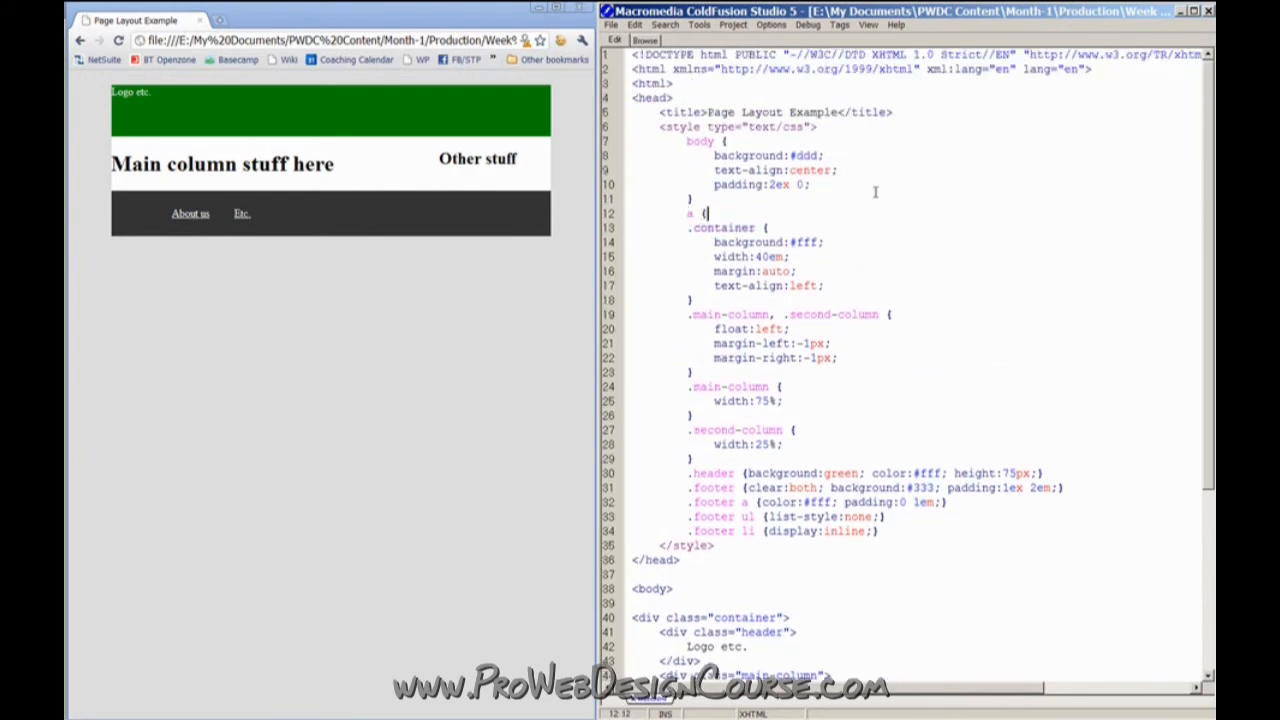
type("text-decoratoin")
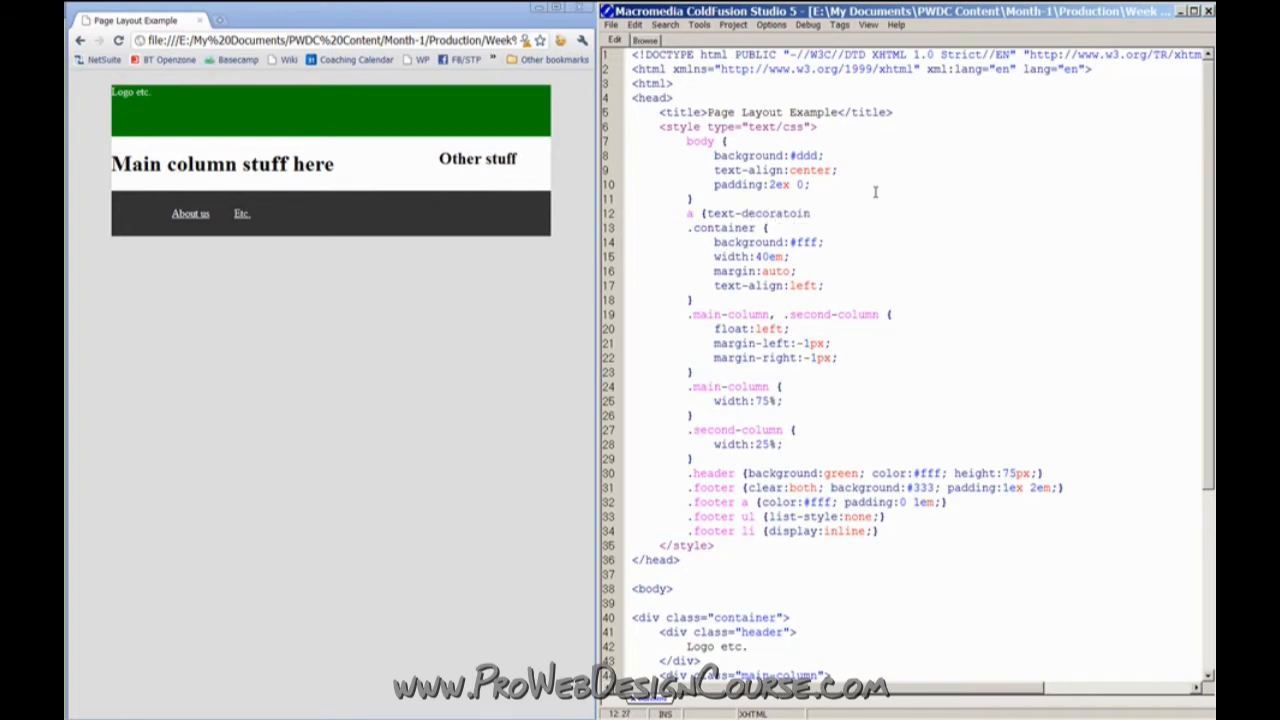
type("none;")
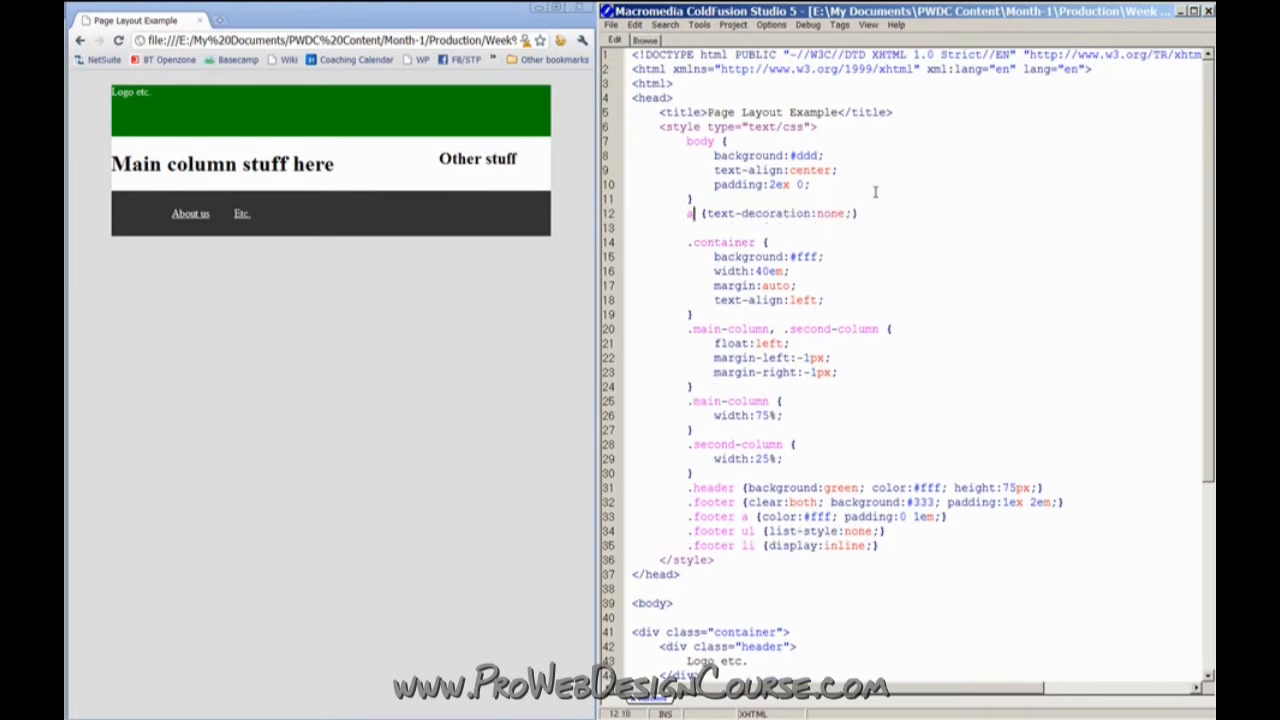
type(", a:link")
left_click(920, 228)
type("a:active {te")
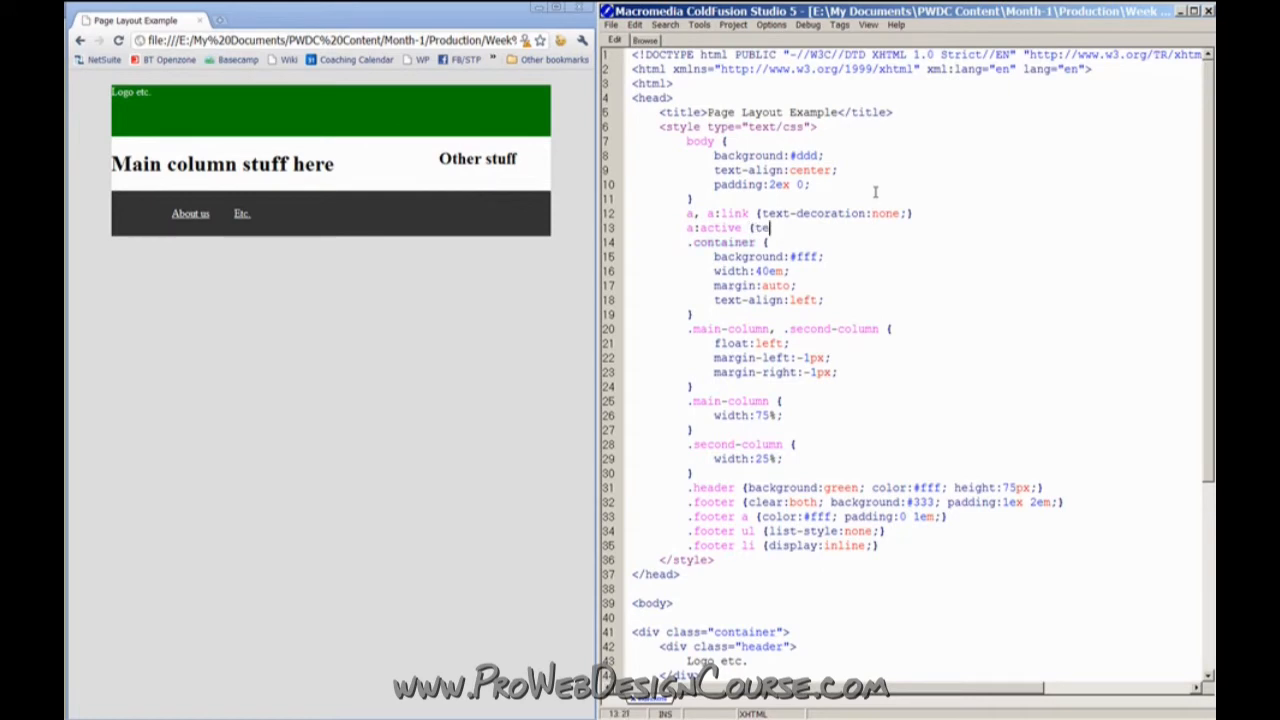
type("xt-decoration:u")
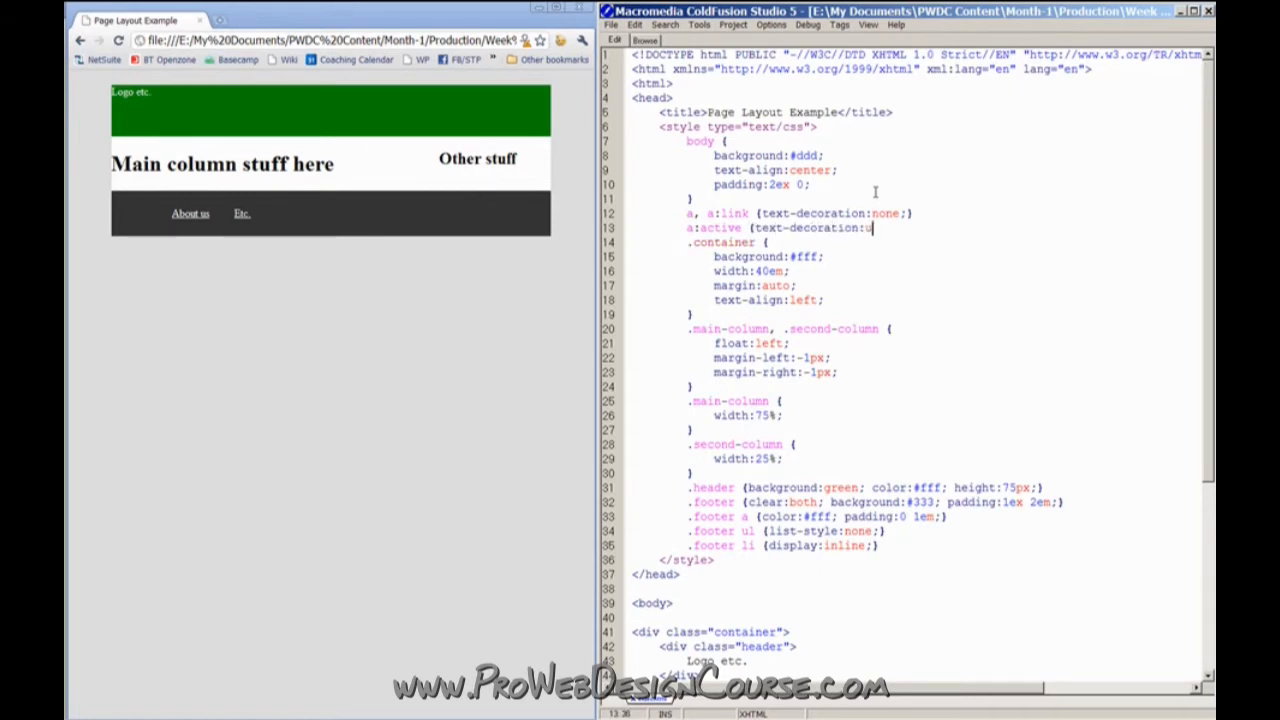
type("nderline;}")
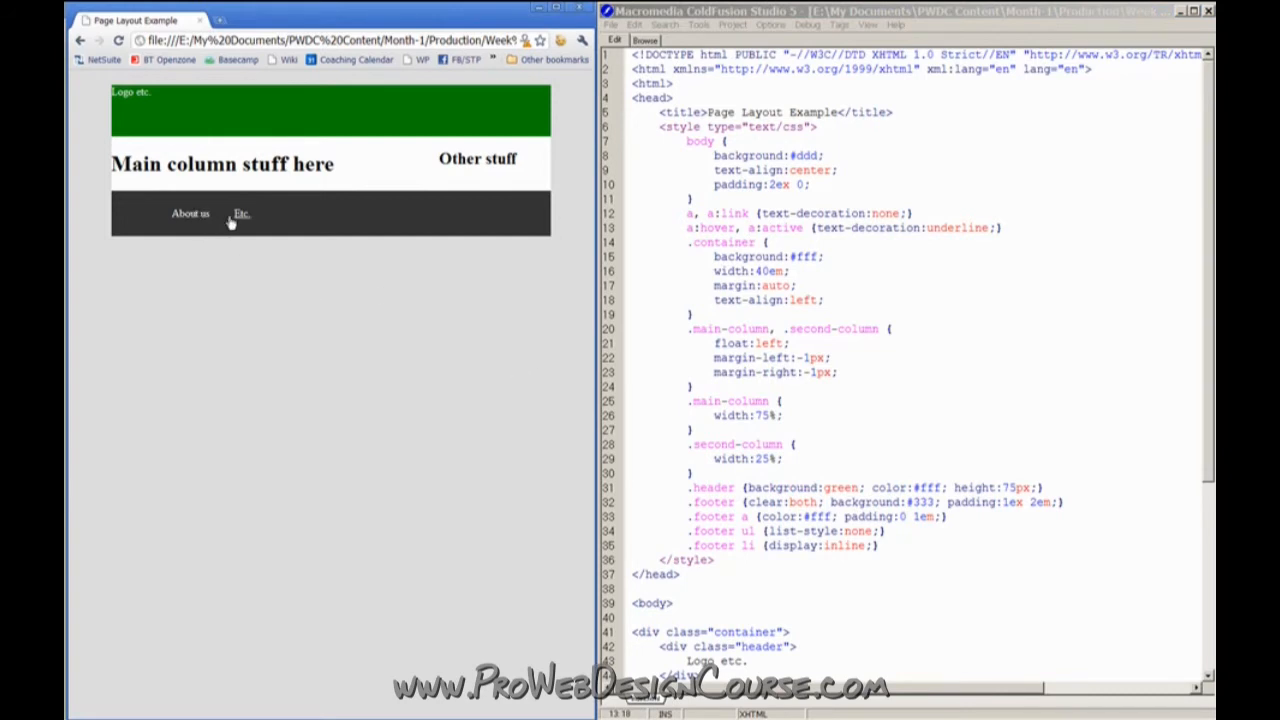
mouse_move(188, 212)
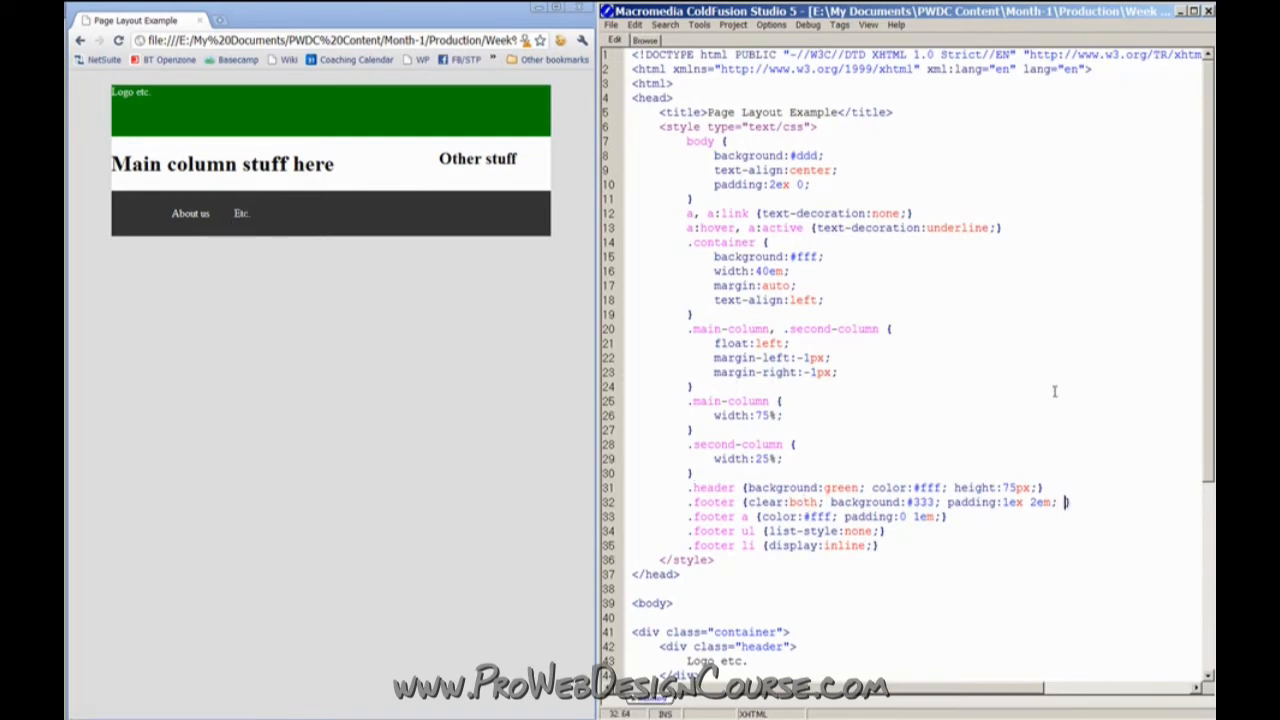
Add text-align:center to .footer and zero the footer list's margin and padding
type("text-align:center;")
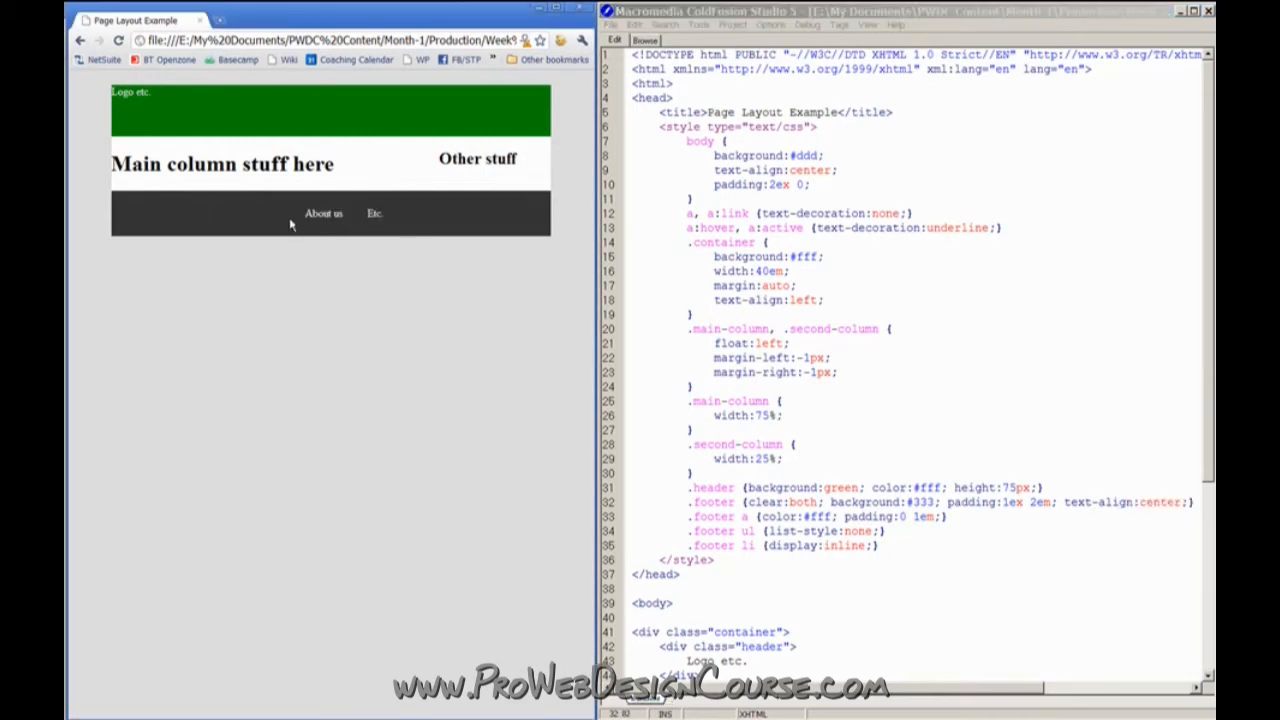
mouse_move(120, 254)
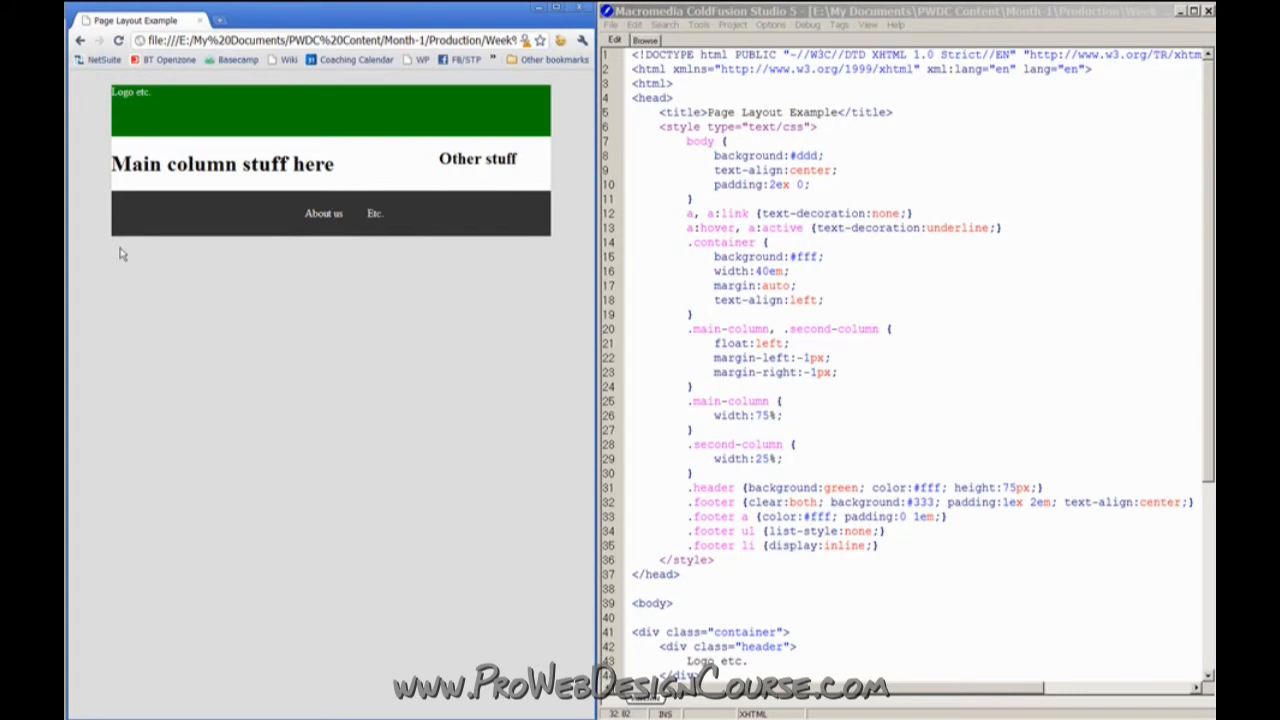
mouse_move(376, 212)
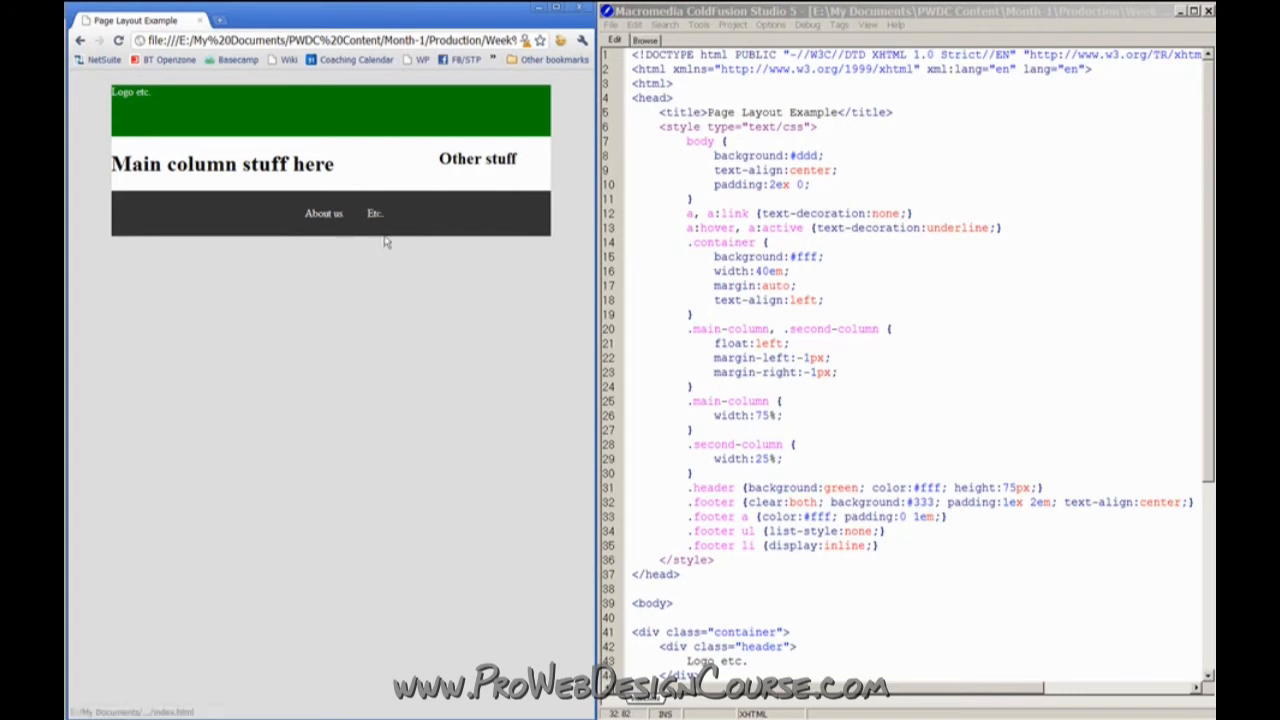
mouse_move(316, 248)
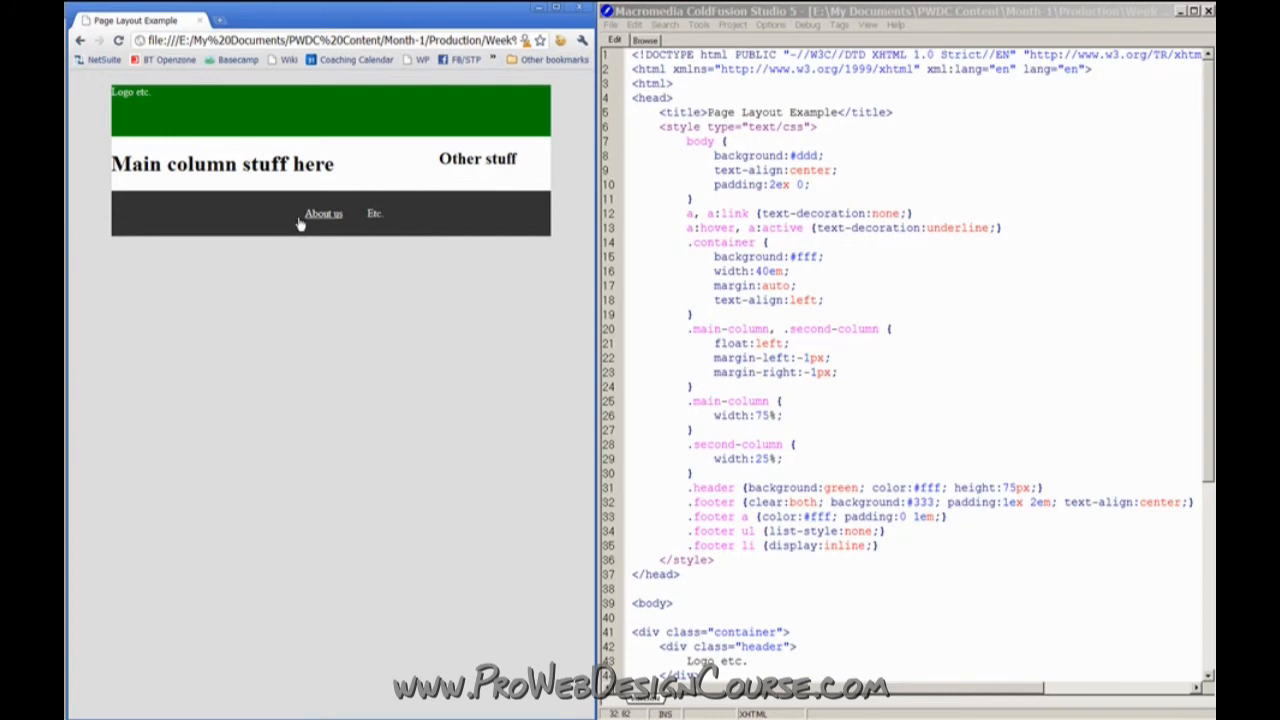
mouse_move(284, 216)
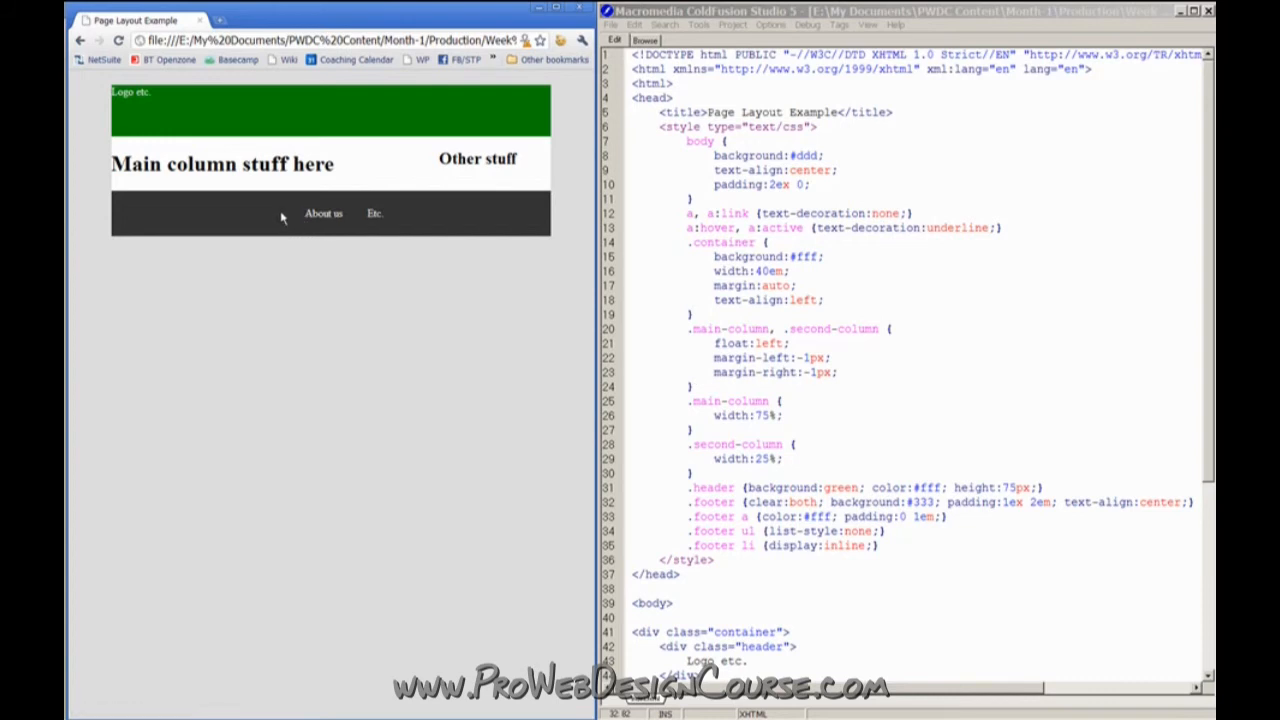
mouse_move(372, 212)
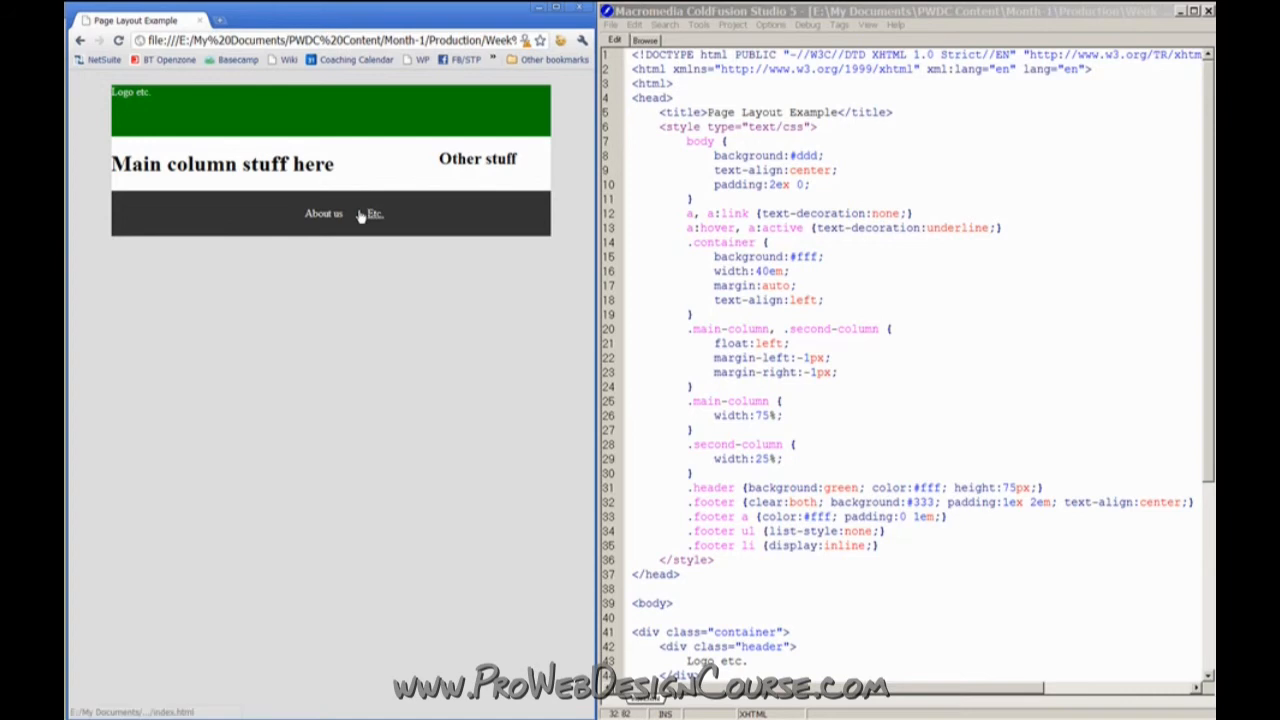
mouse_move(918, 526)
type(" margin:0;")
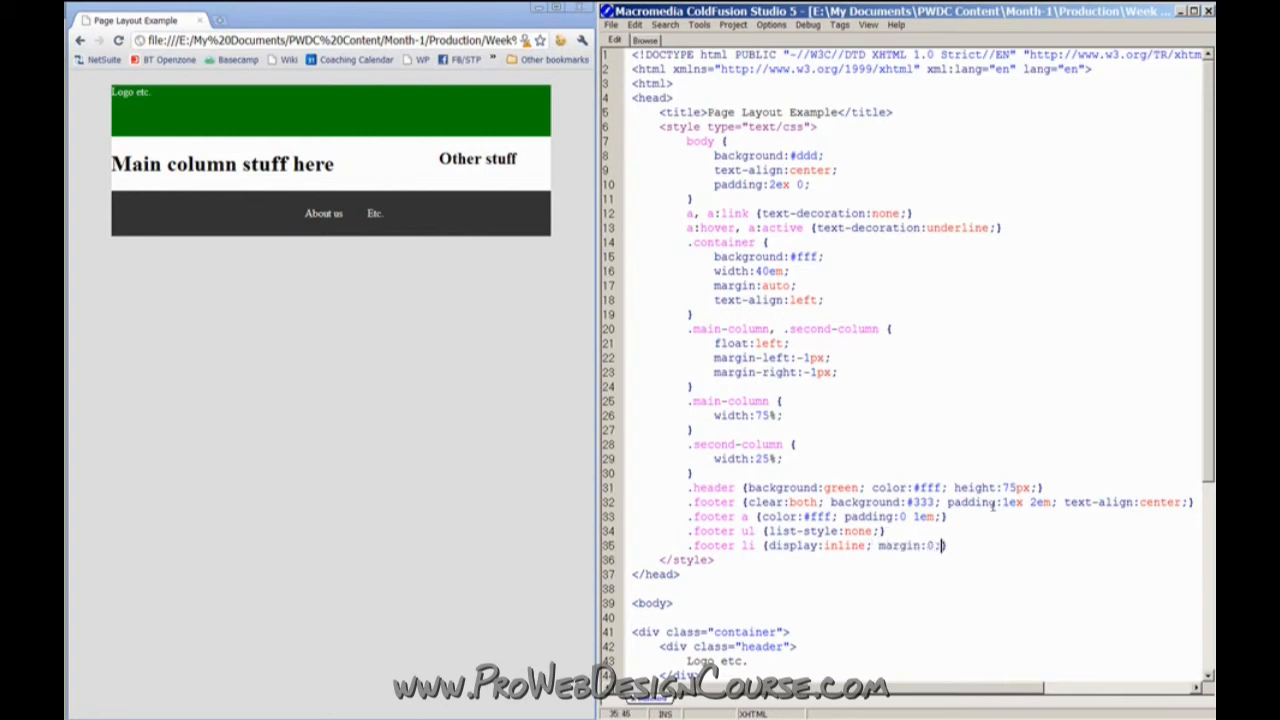
type("padding:0;")
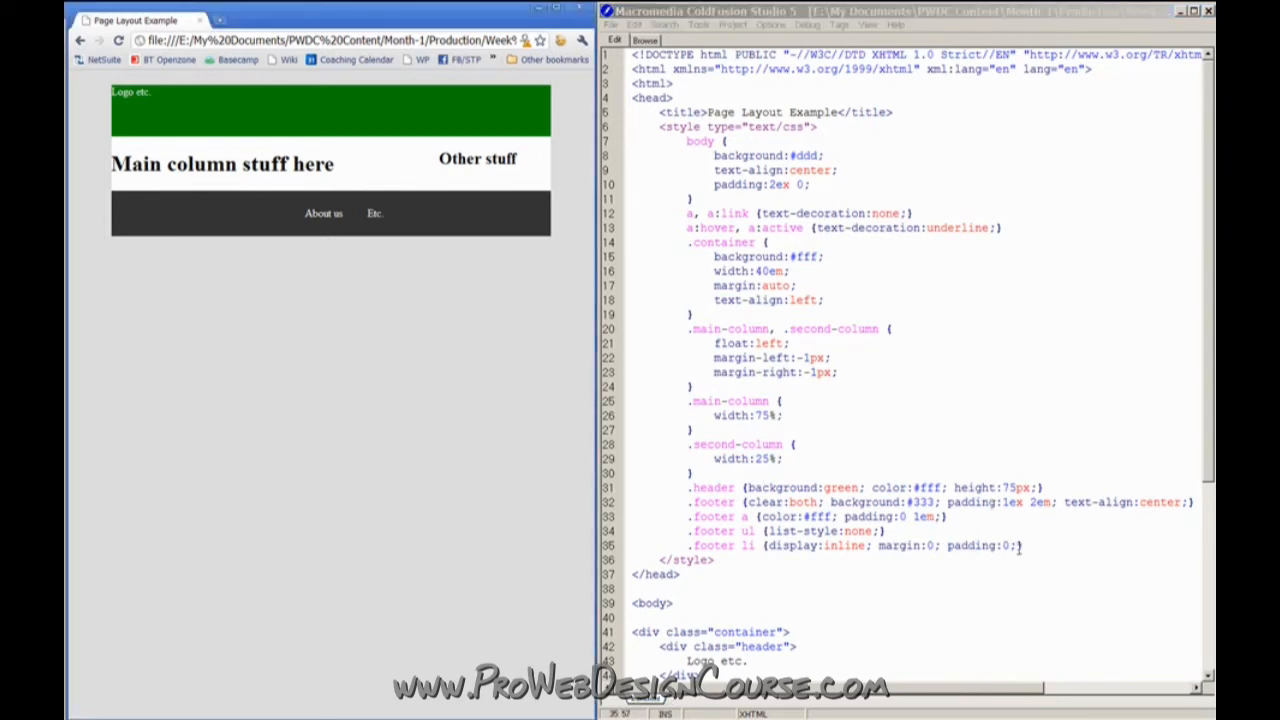
left_click_drag(876, 544, 1016, 544)
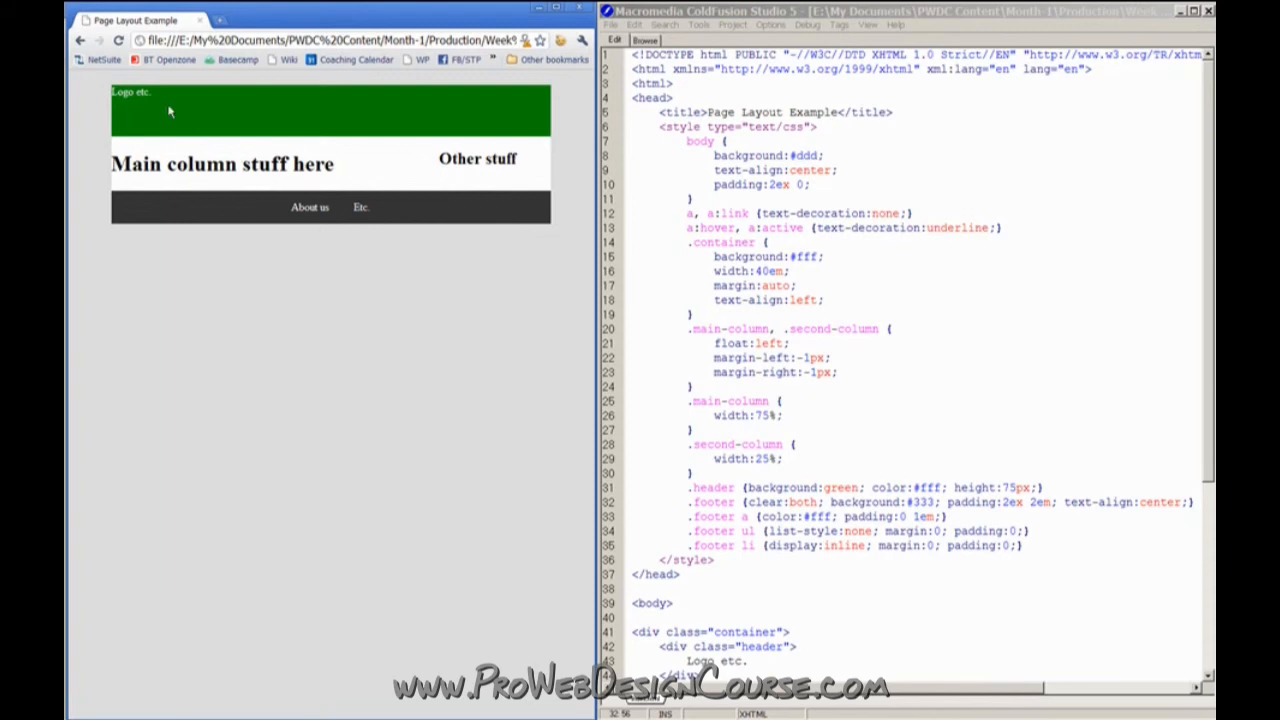
mouse_move(204, 152)
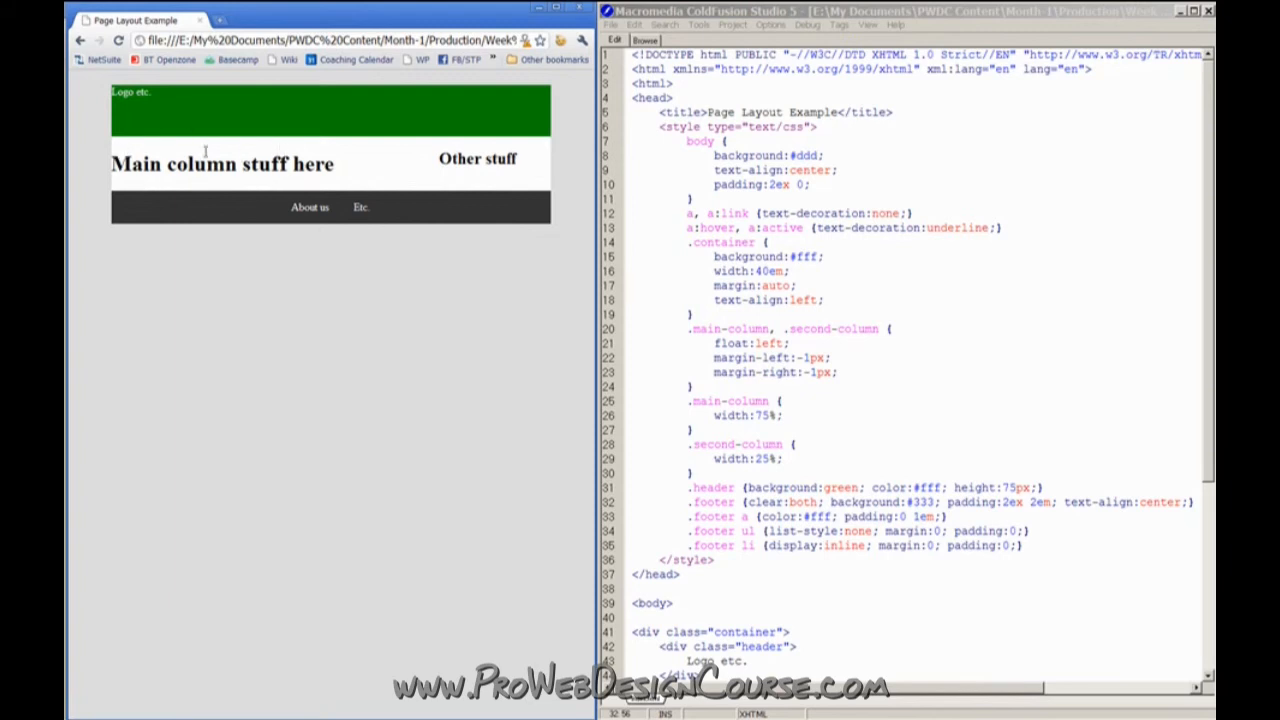
mouse_move(778, 238)
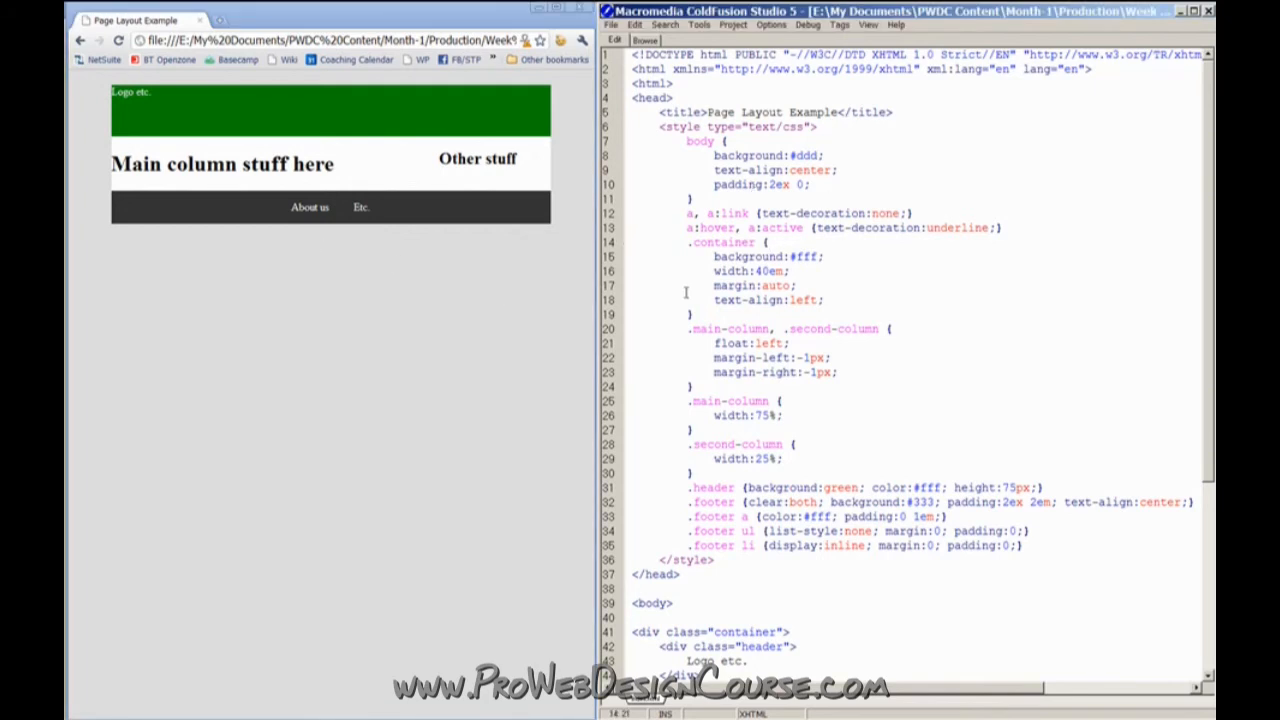
Scroll down the Chrome preview to view the squeezed columns and wrapping heading
scroll("down", 3)
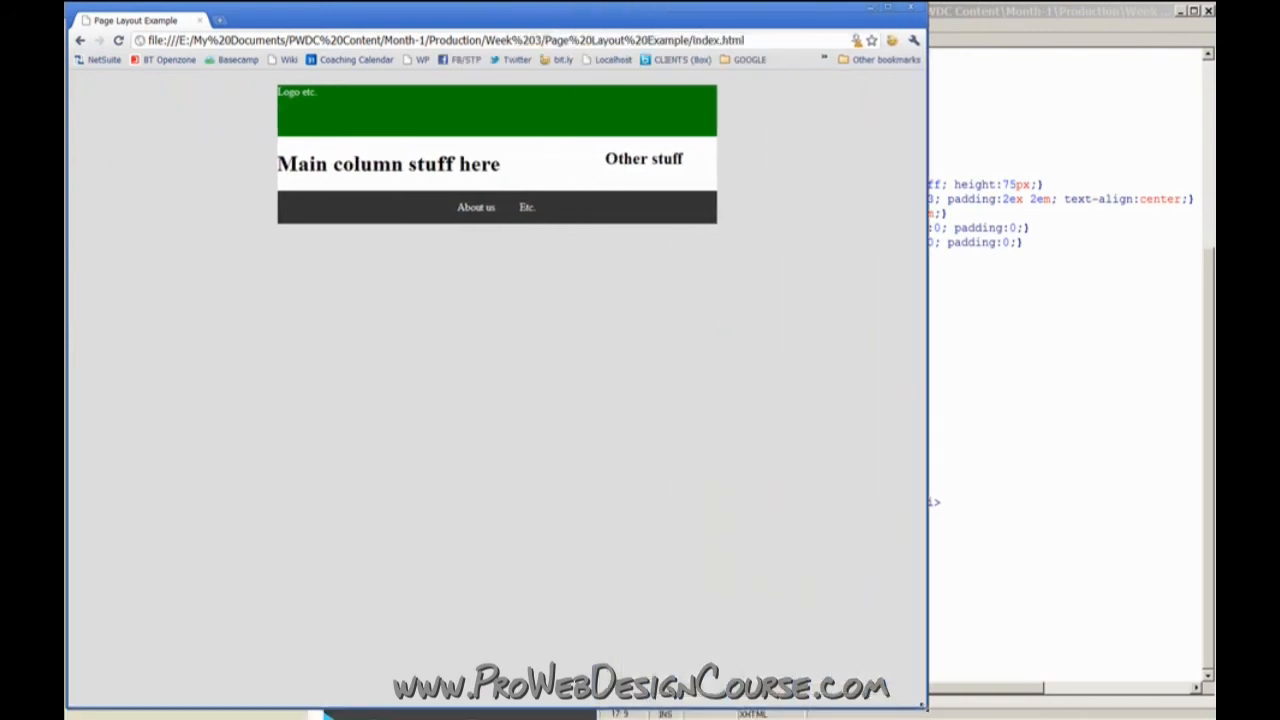
mouse_move(536, 128)
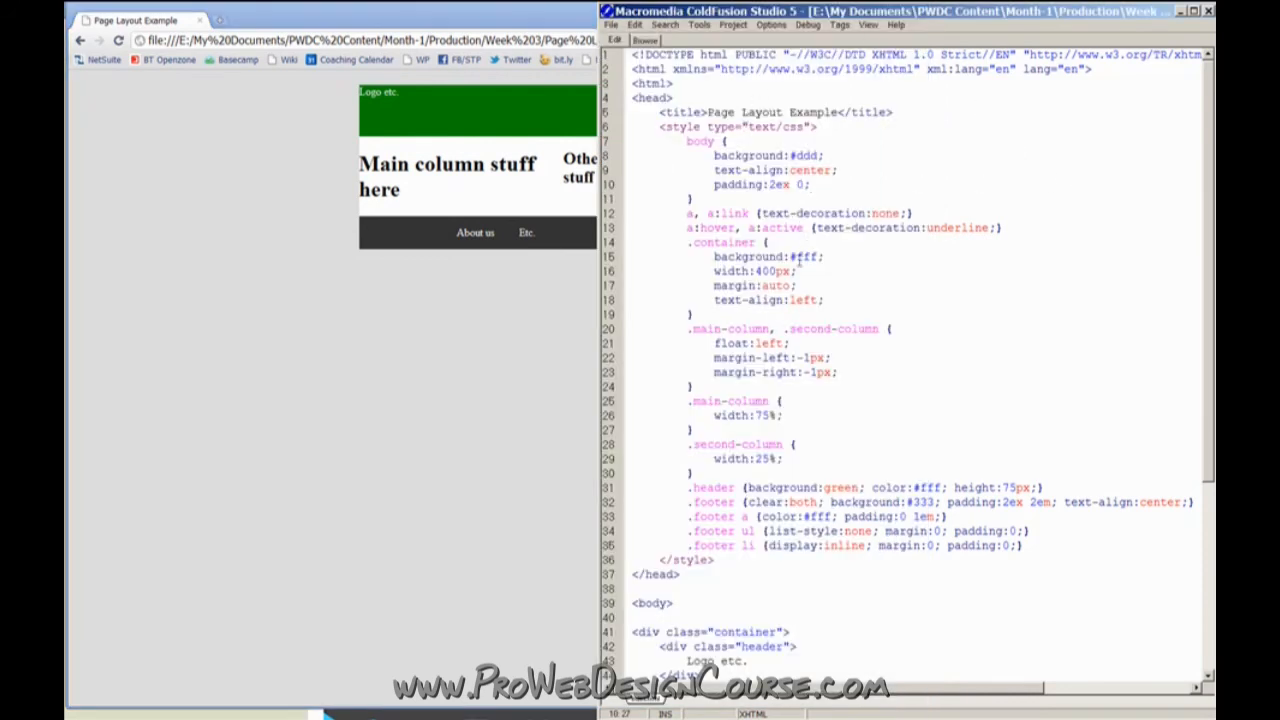
mouse_move(592, 298)
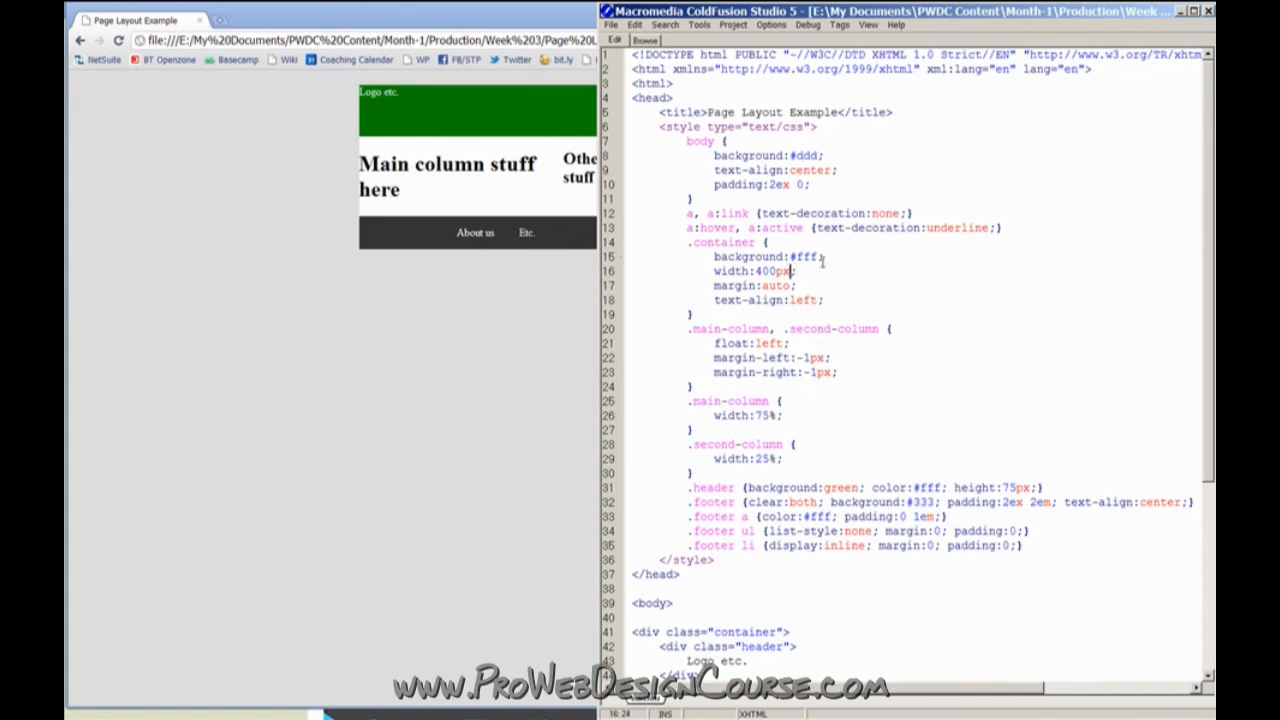
Set the .container width value to 40em
type("40em")
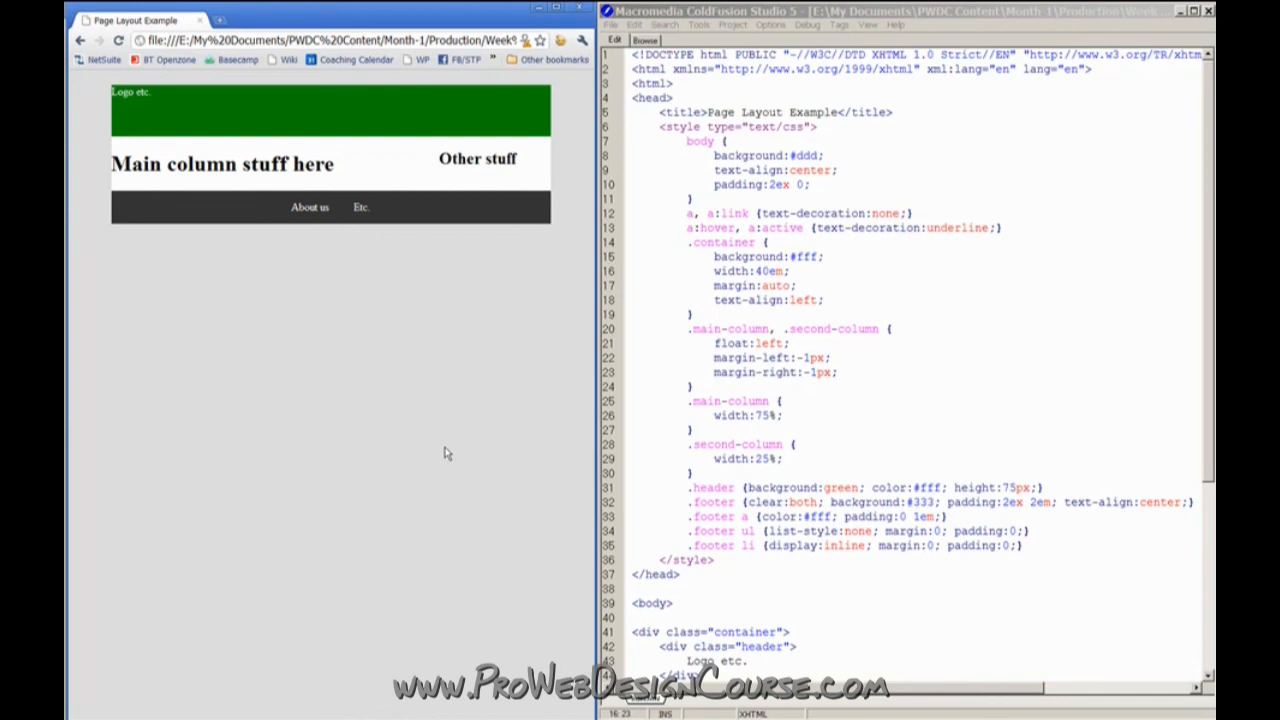
mouse_move(392, 424)
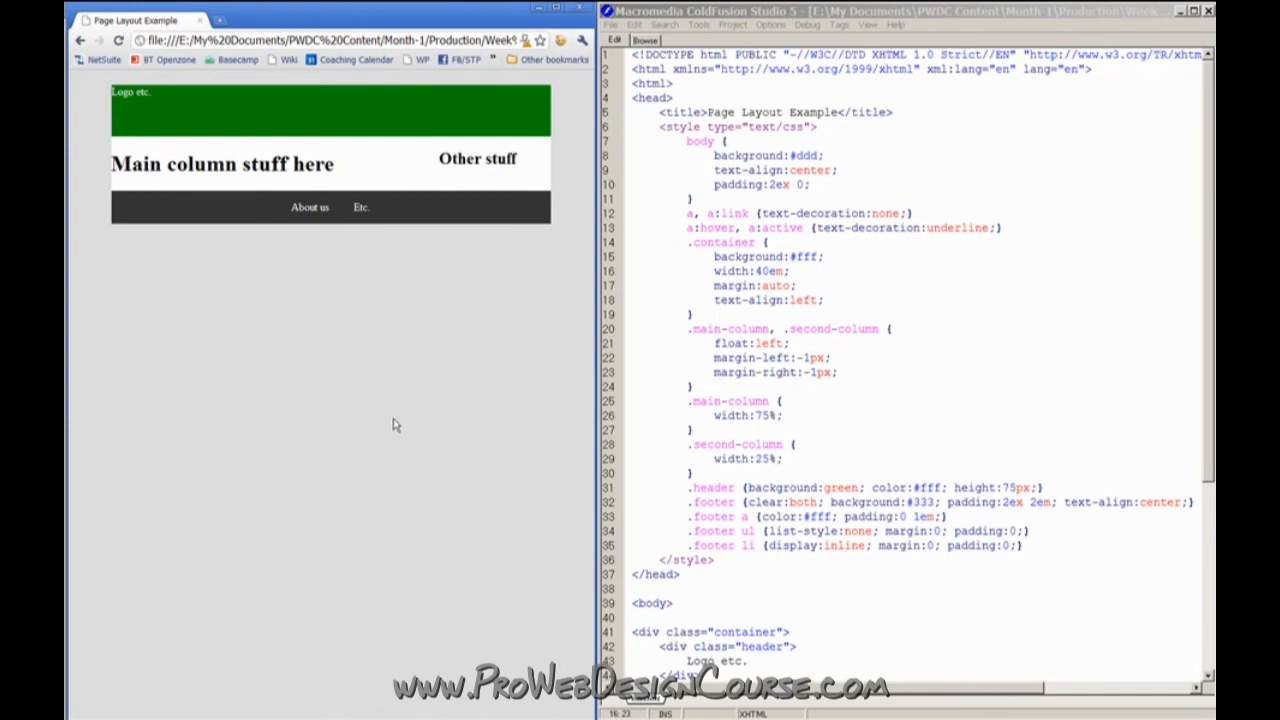
mouse_move(412, 394)
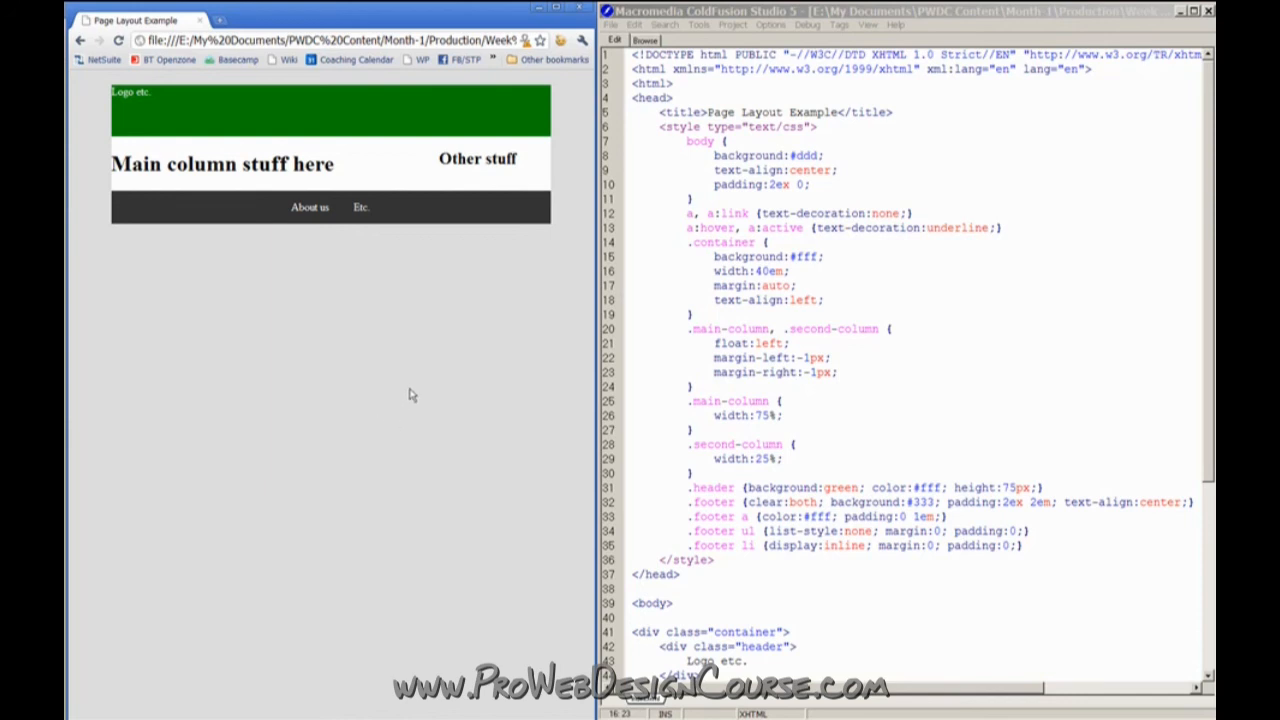